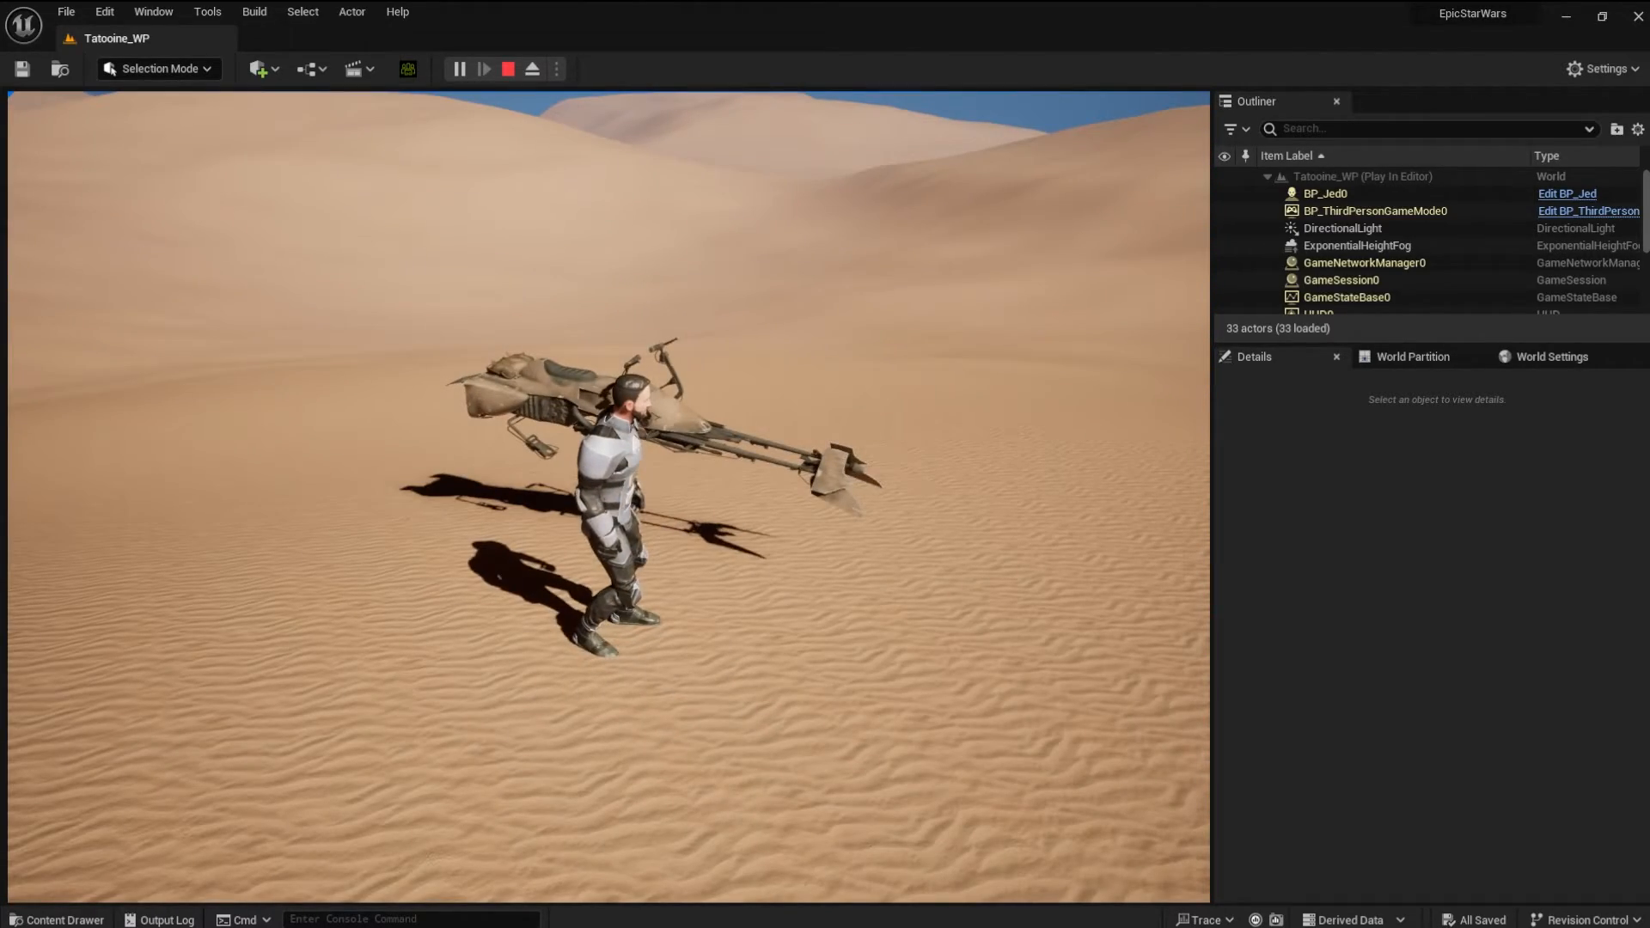
Stop the Play In Editor session of the Tatooine_WP desert level
click(505, 68)
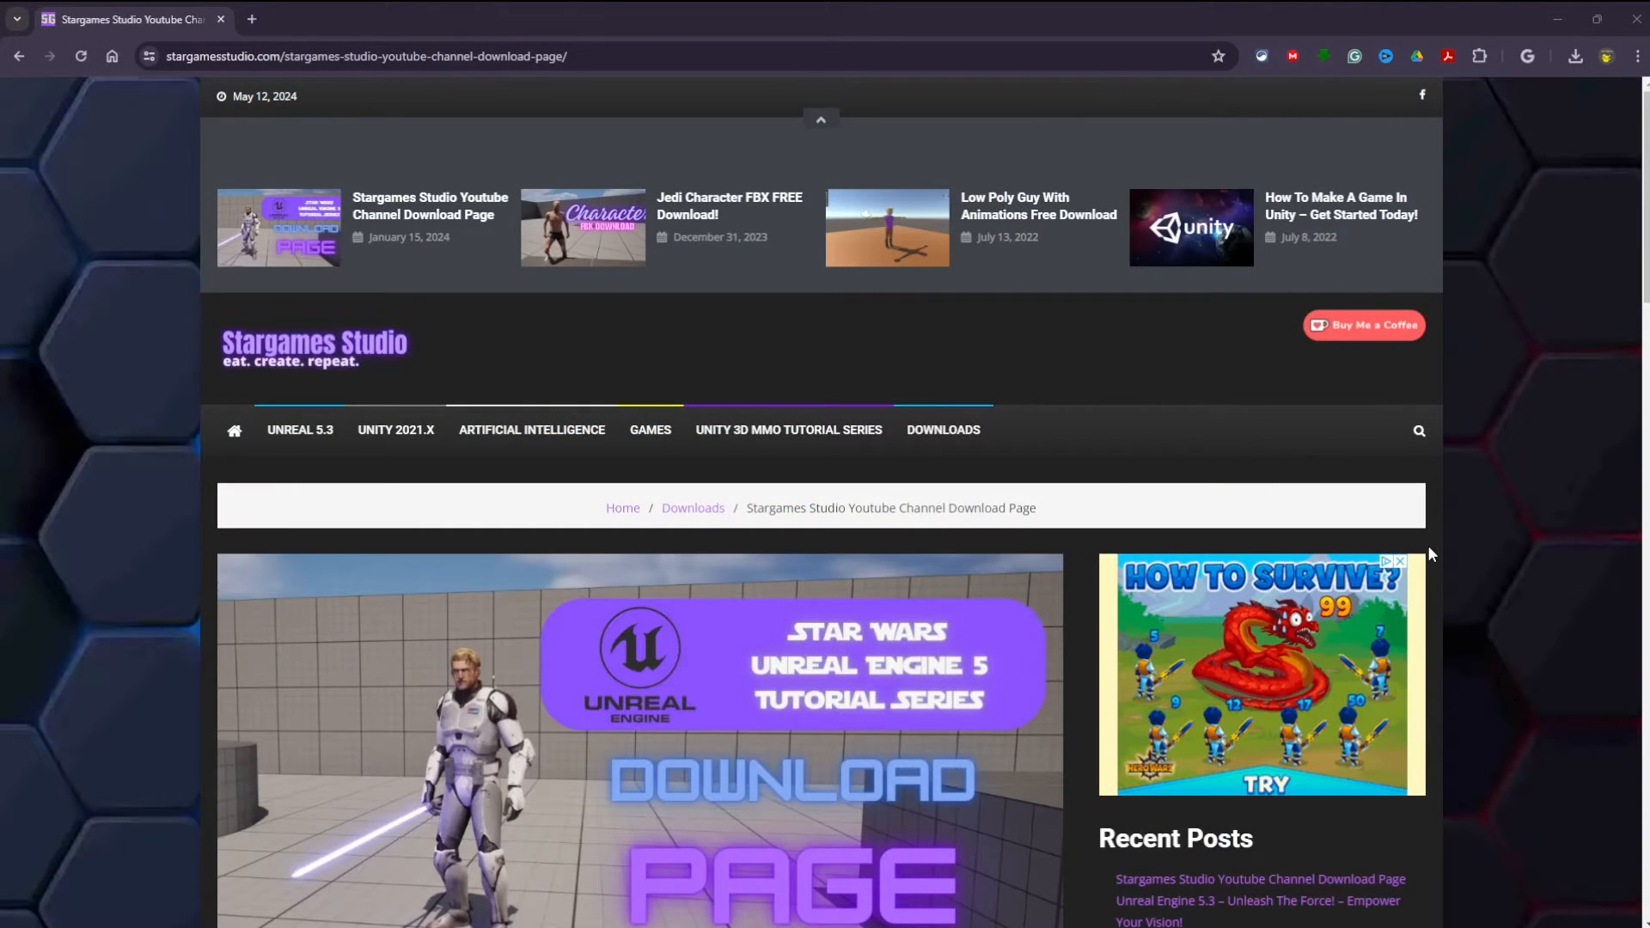
mouse_move(1464, 555)
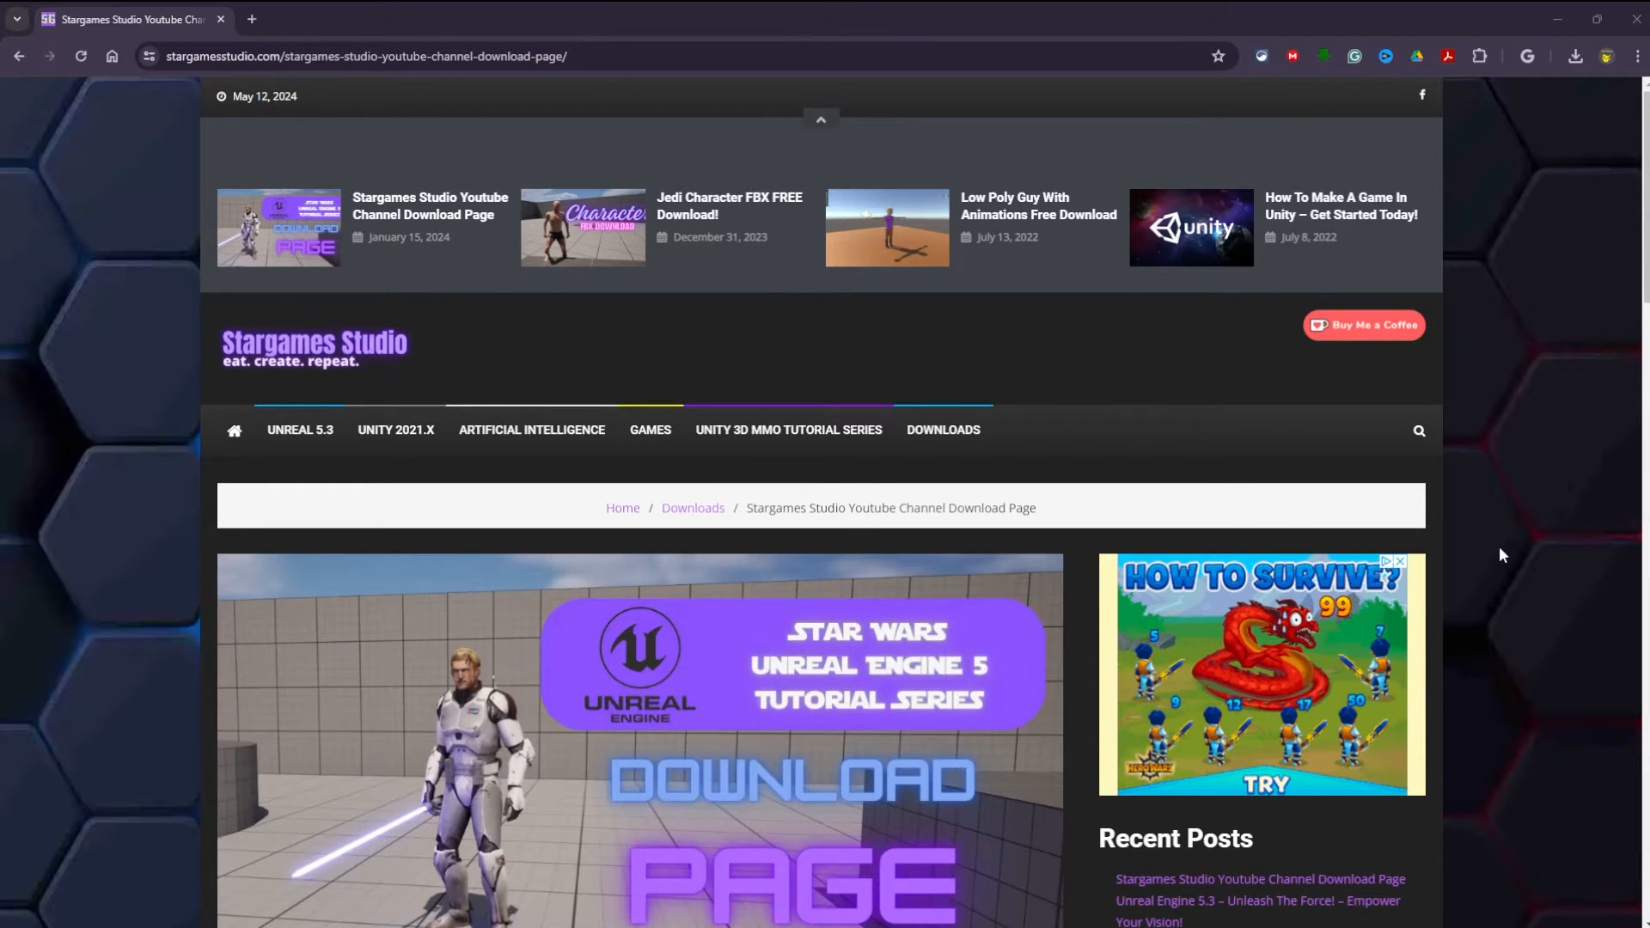
scroll(down, 3)
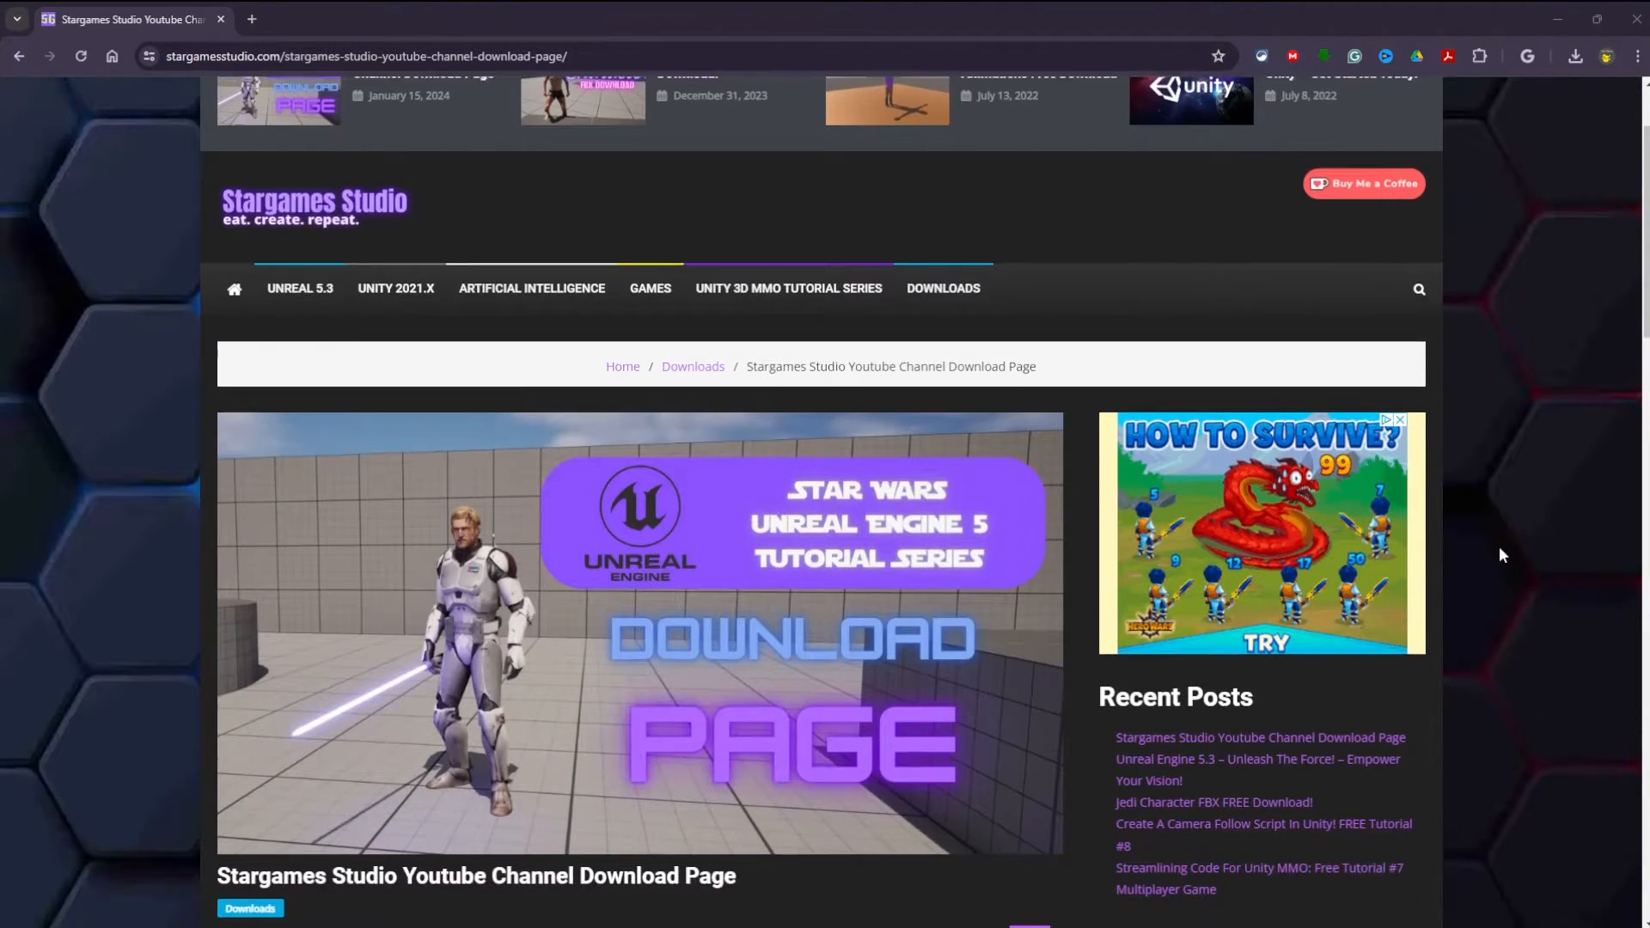
scroll(down, 3)
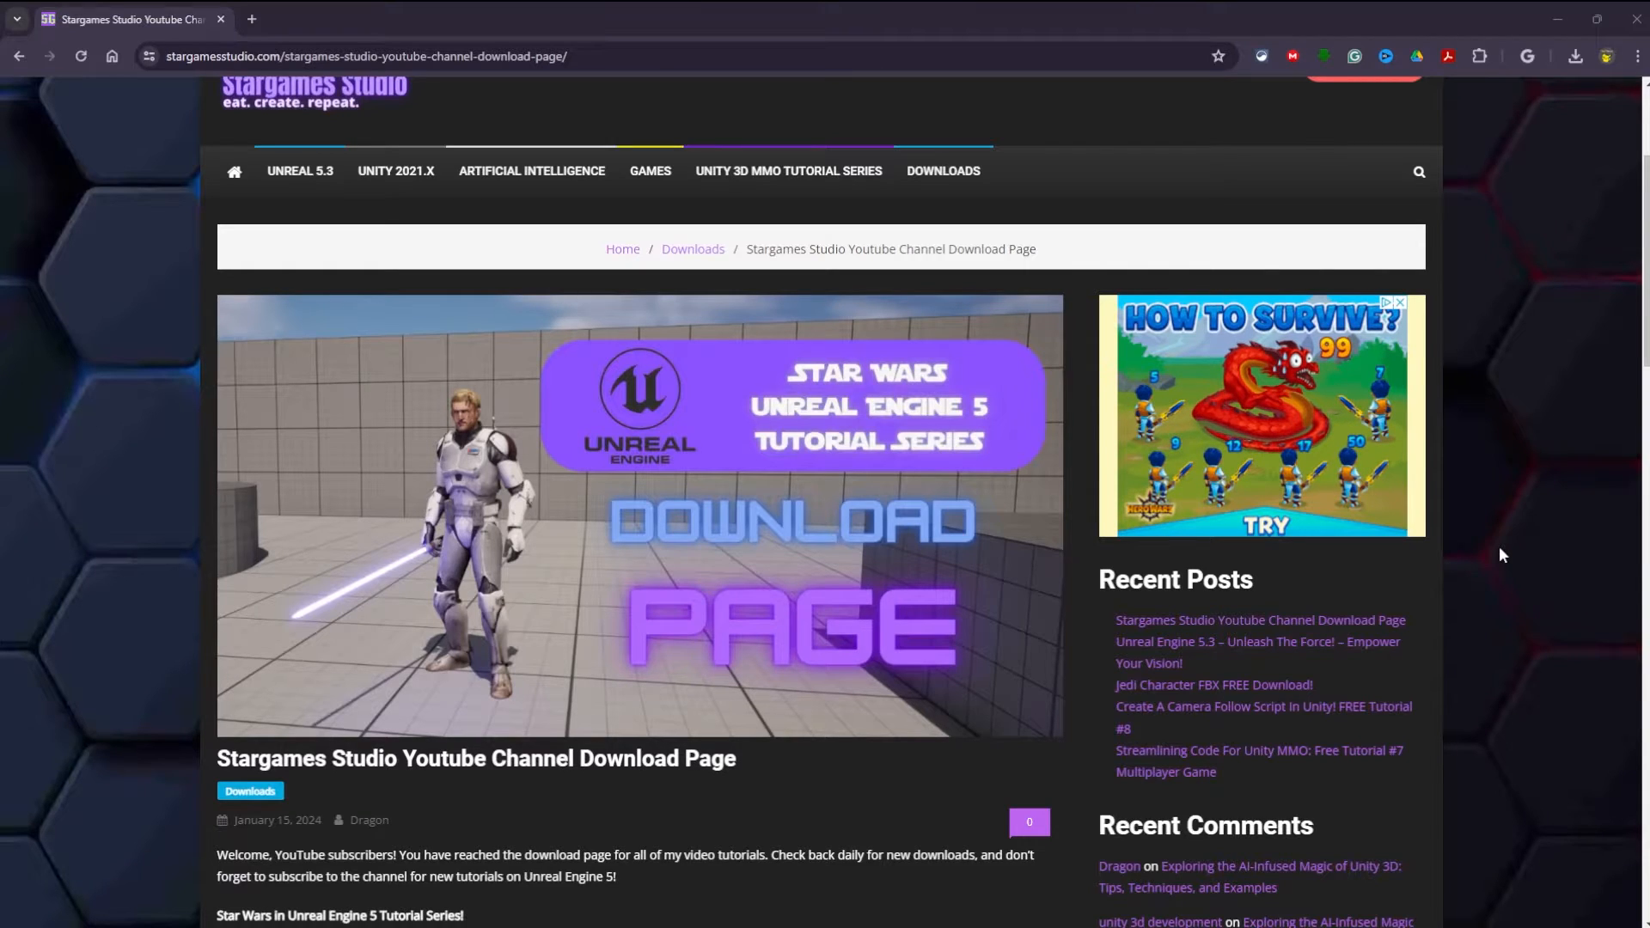
scroll(down, 3)
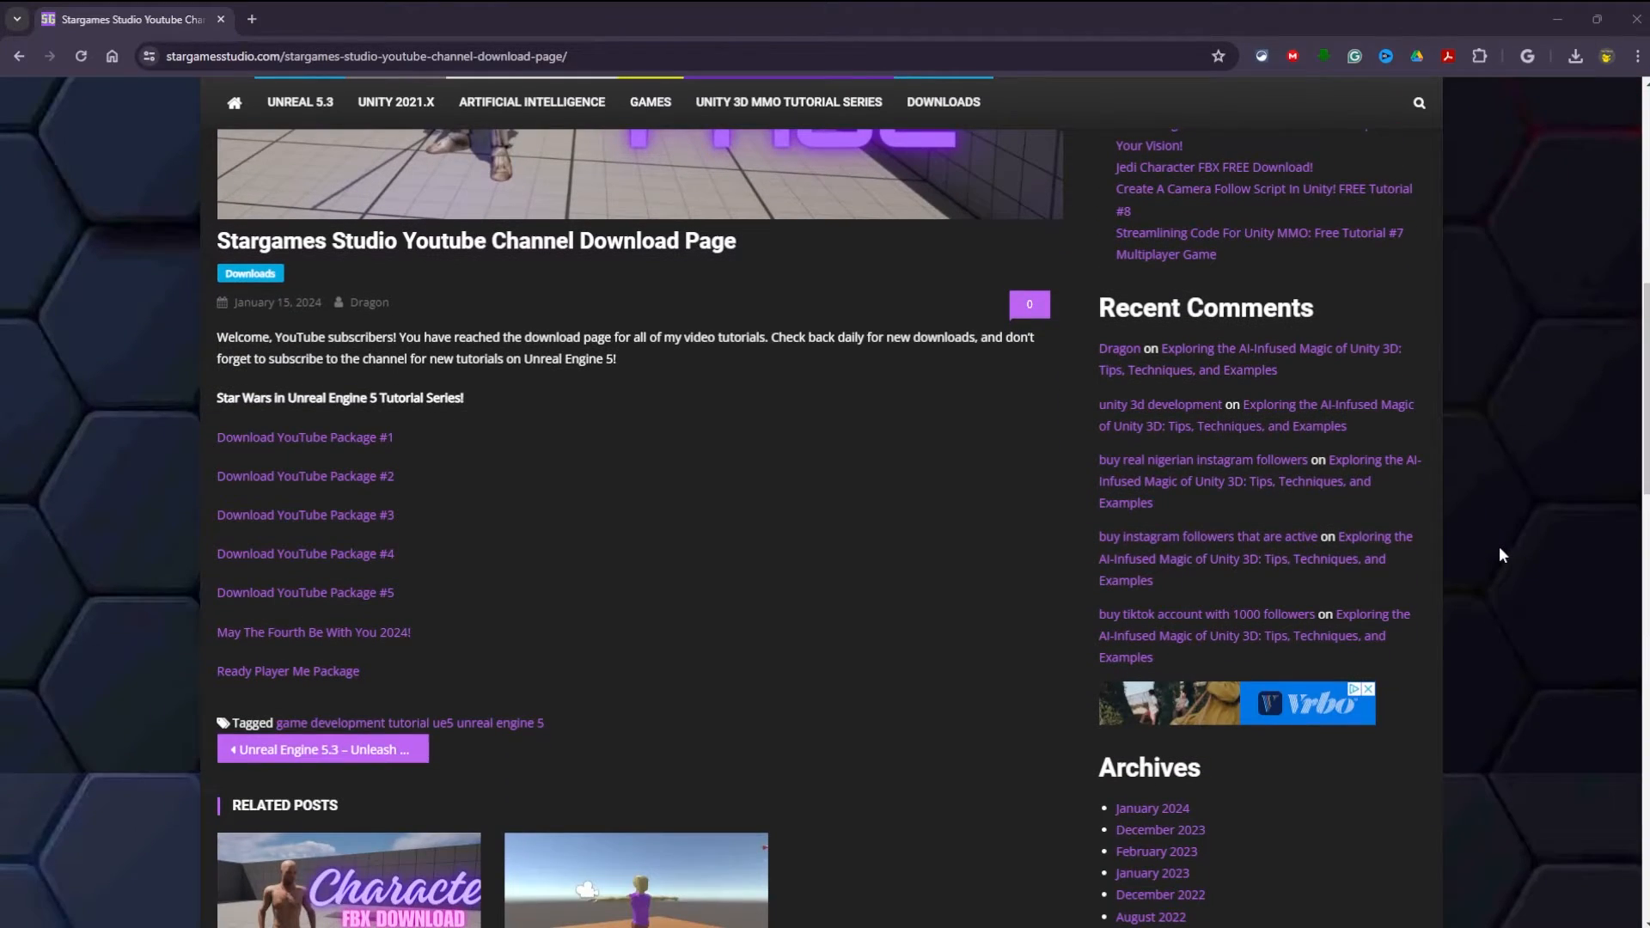
mouse_move(332, 684)
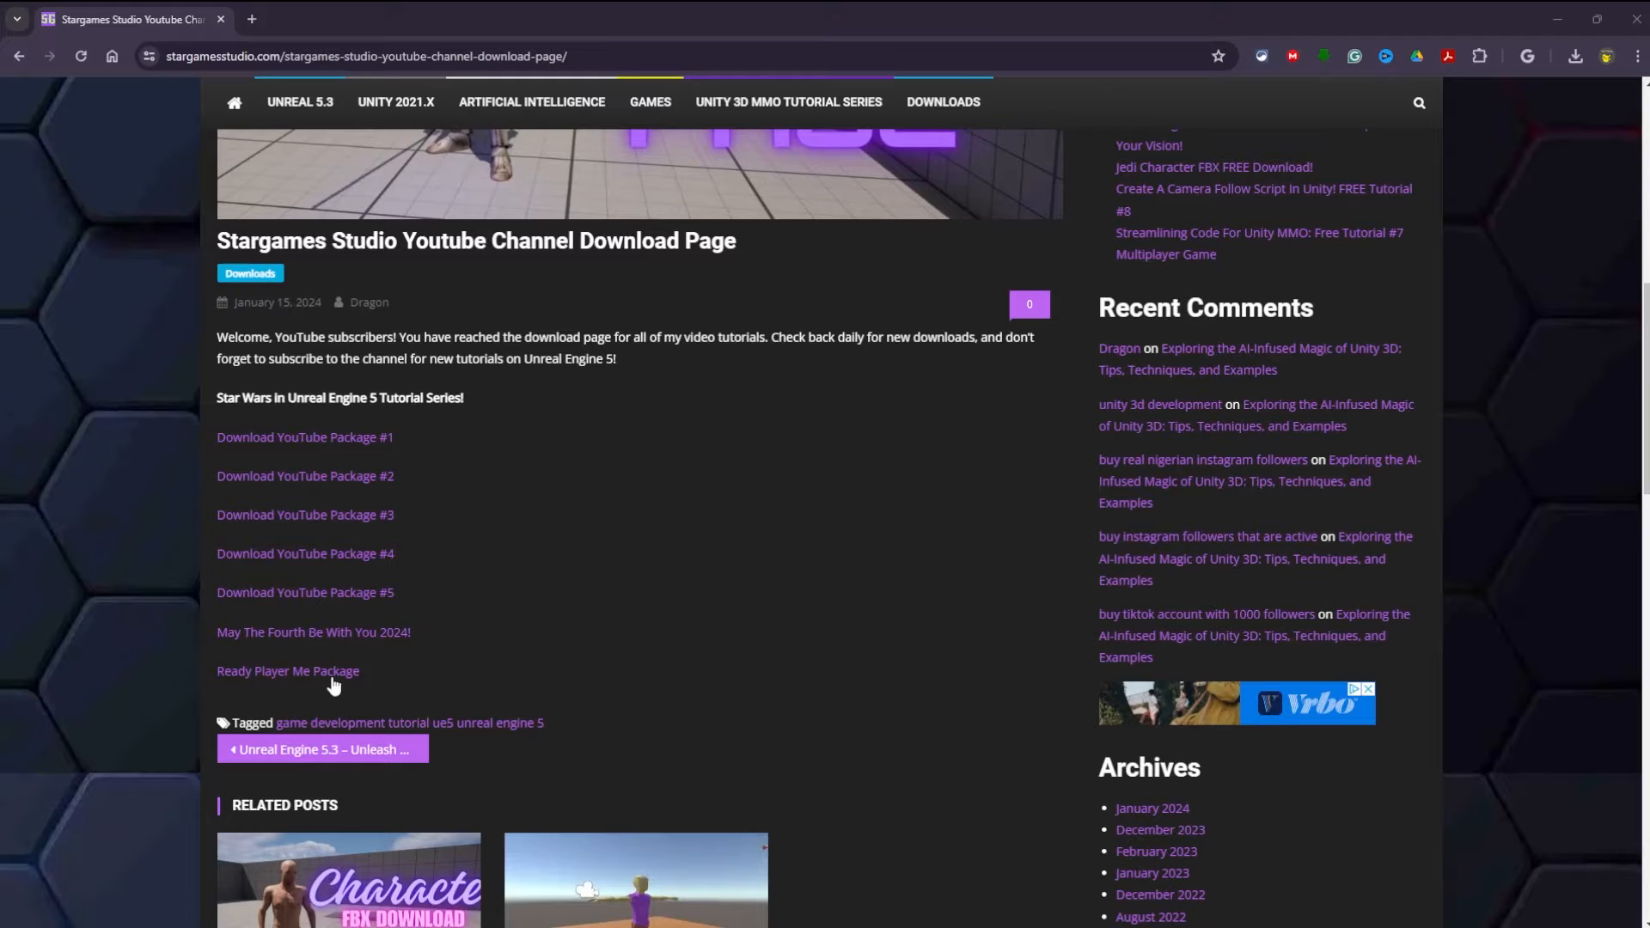
mouse_move(287, 670)
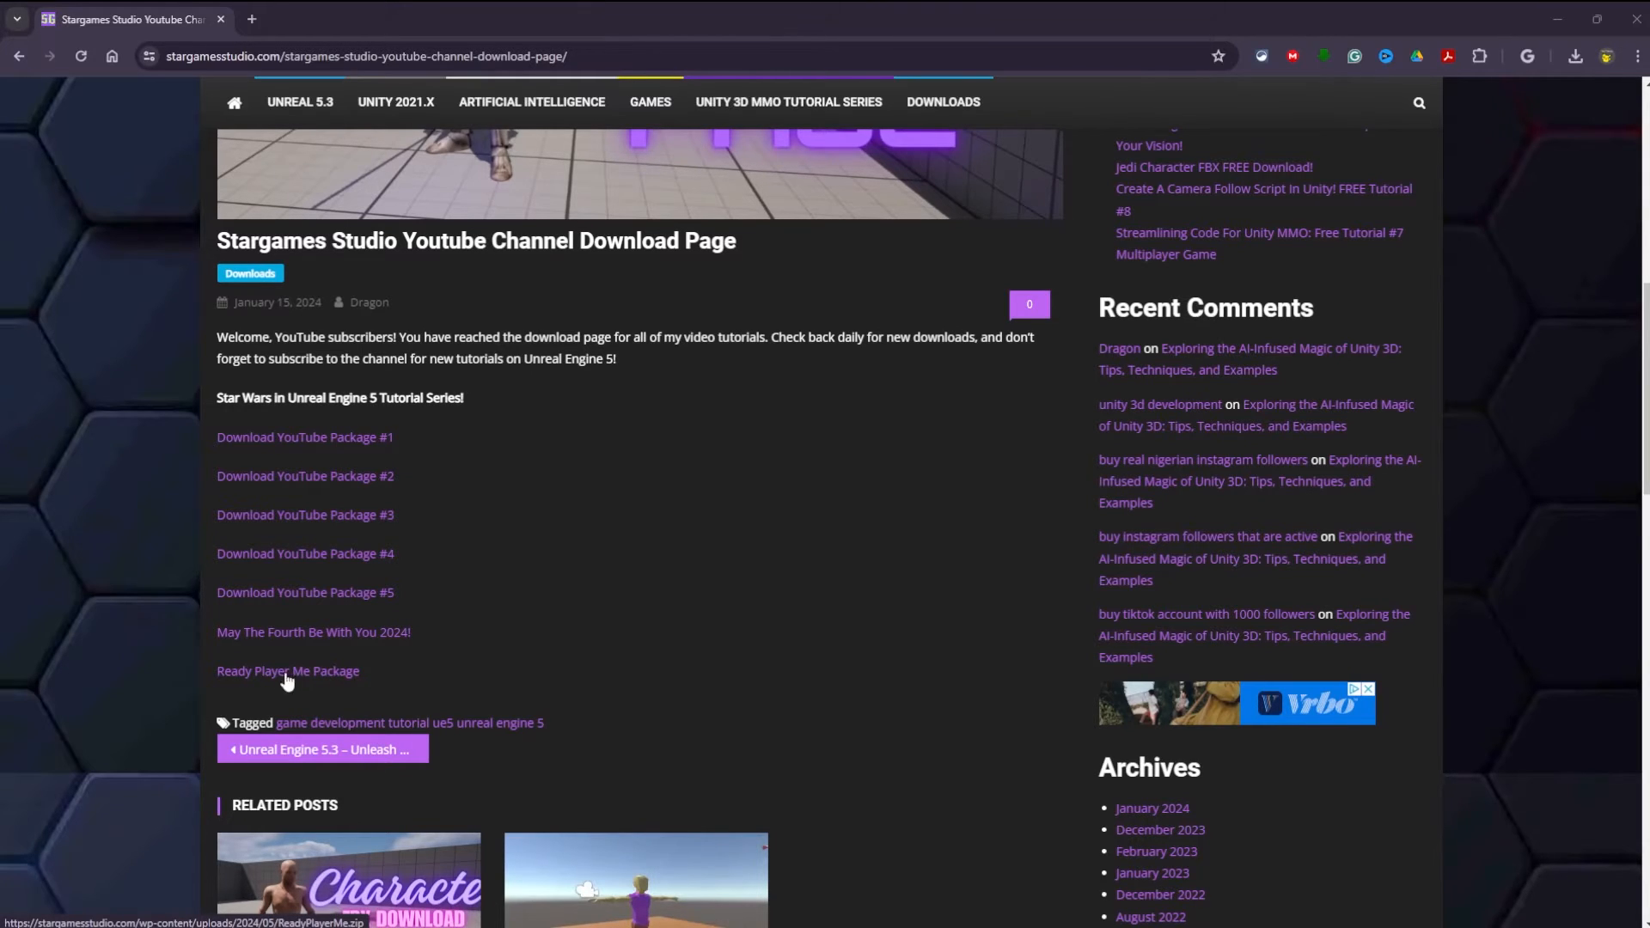
mouse_move(869, 689)
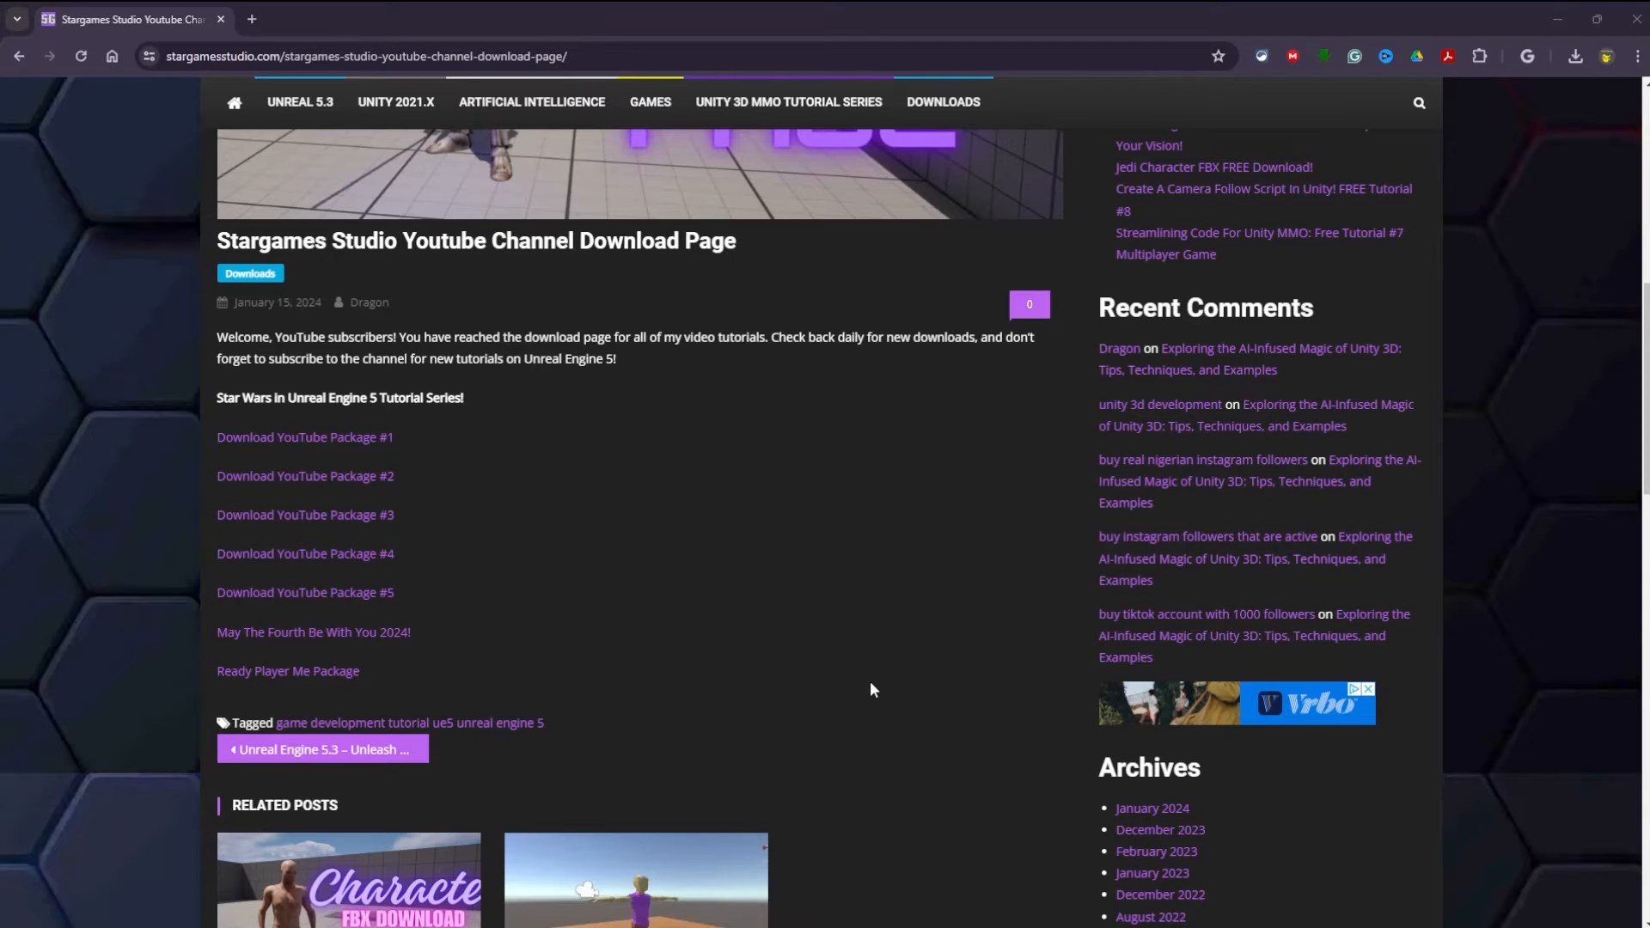
scroll(down, 3)
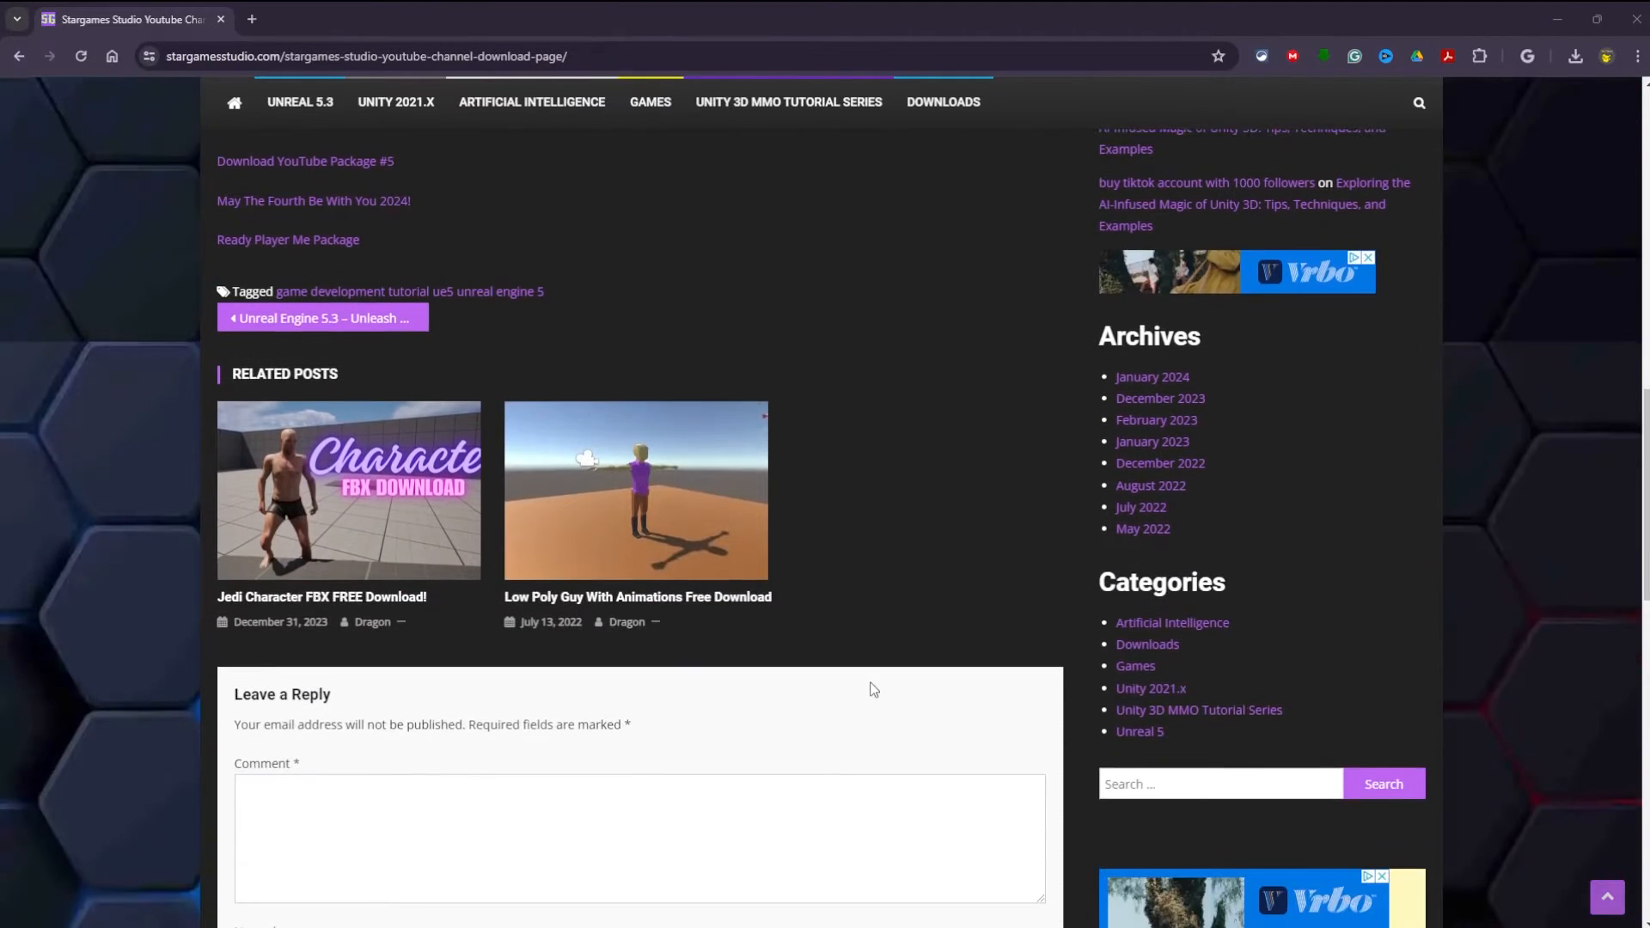
scroll(up, 3)
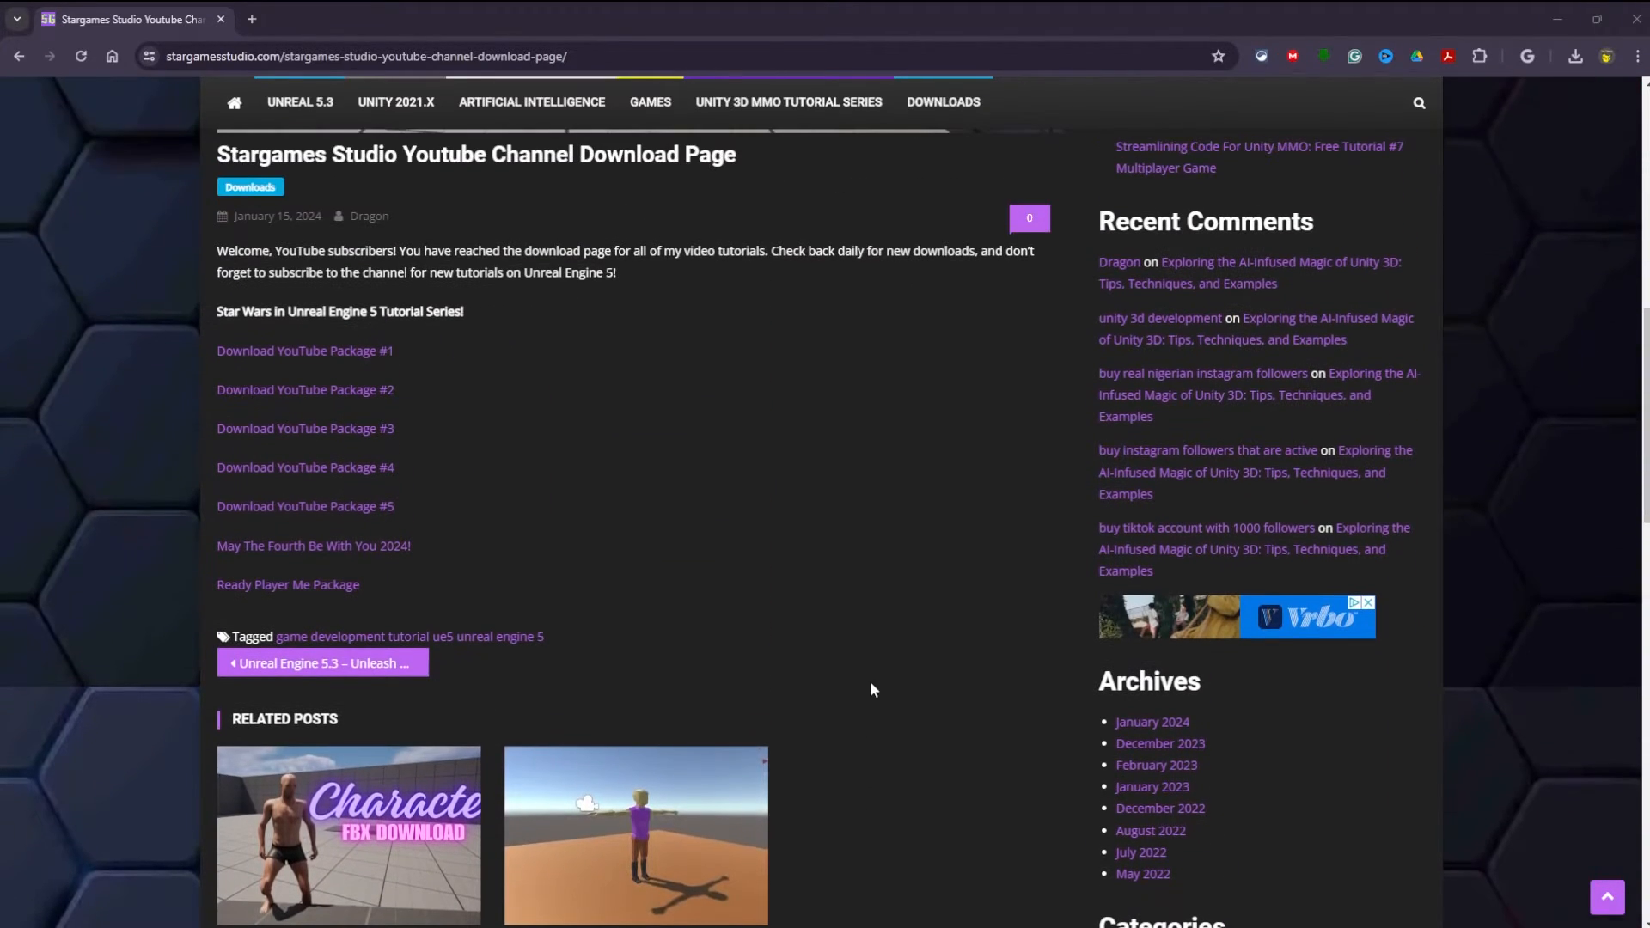
scroll(up, 3)
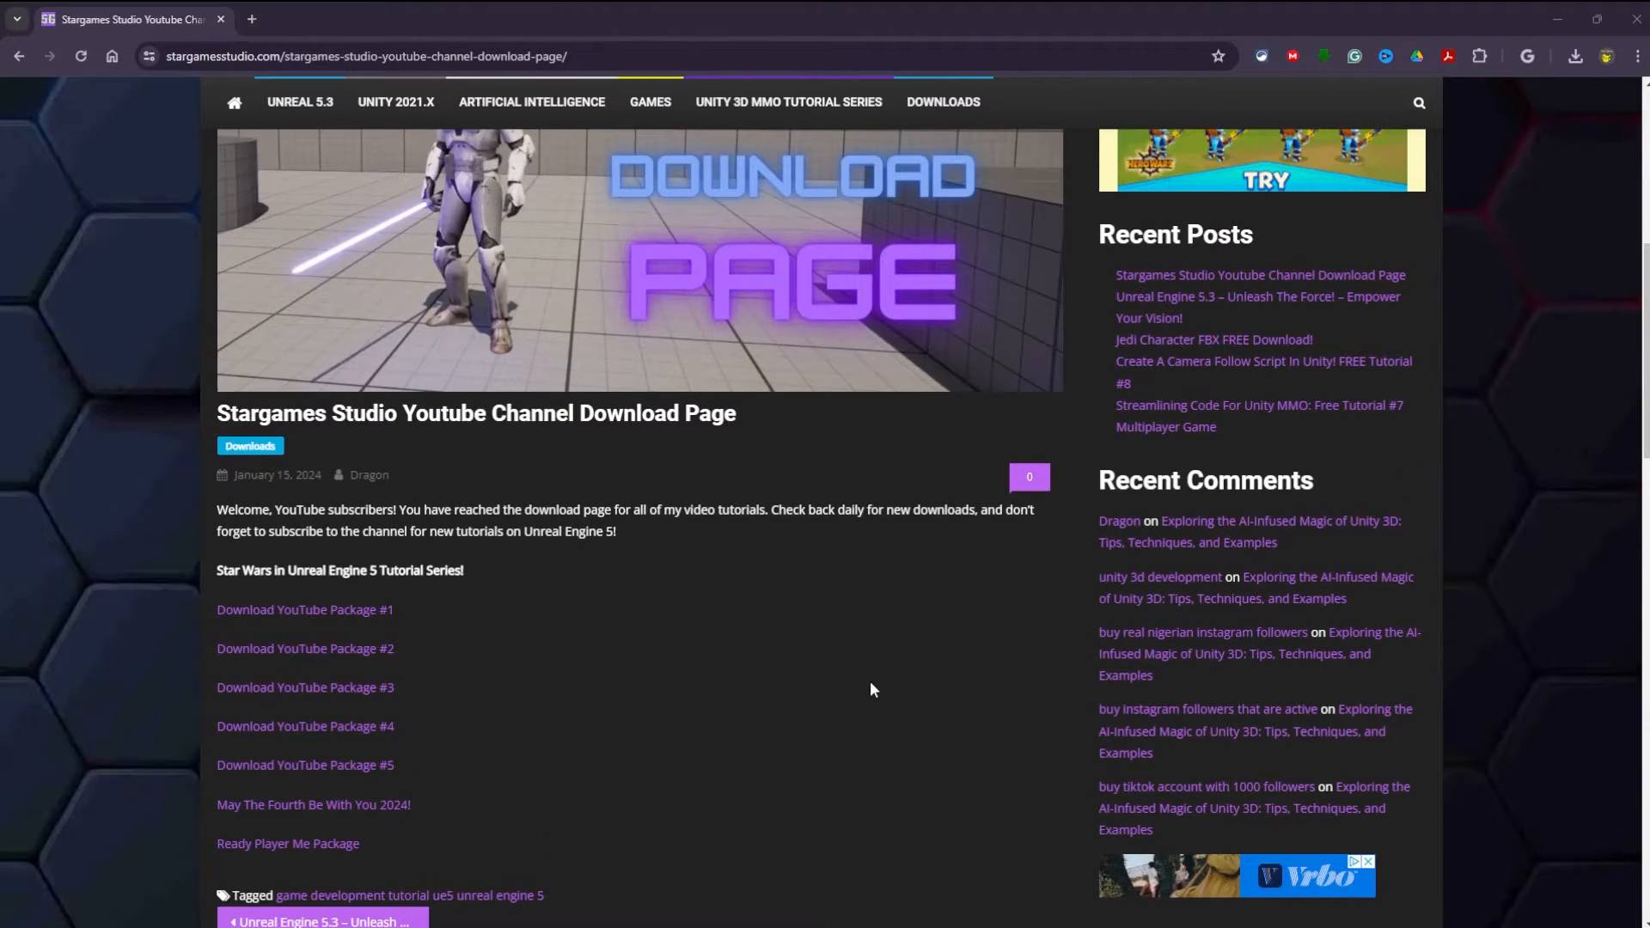
scroll(up, 3)
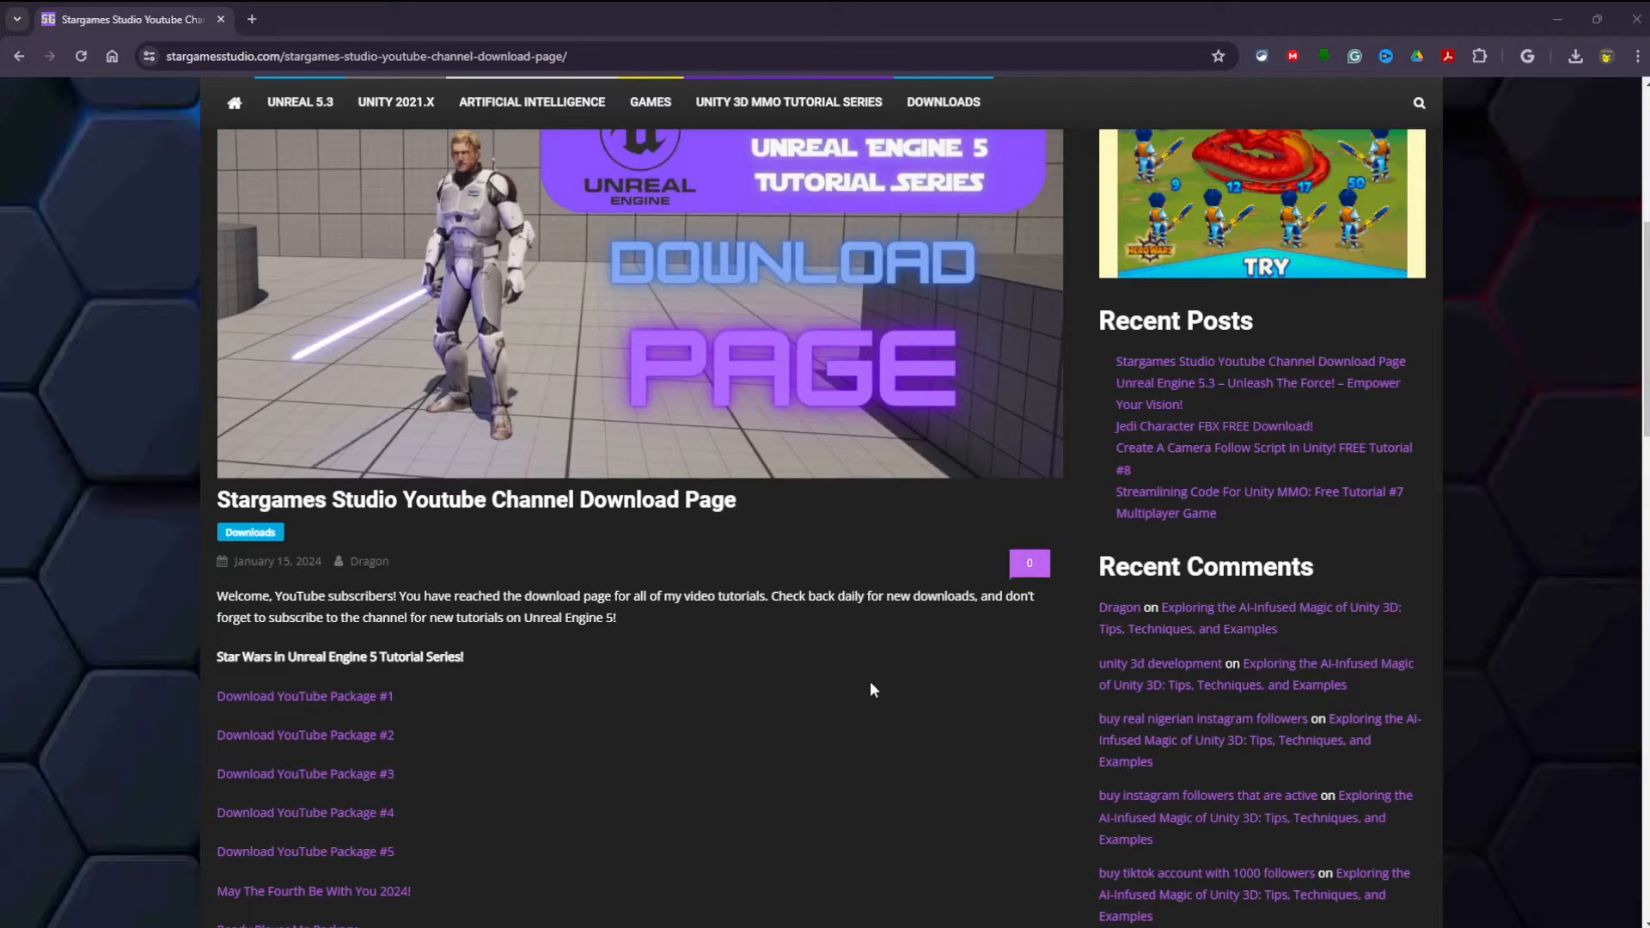
scroll(up, 3)
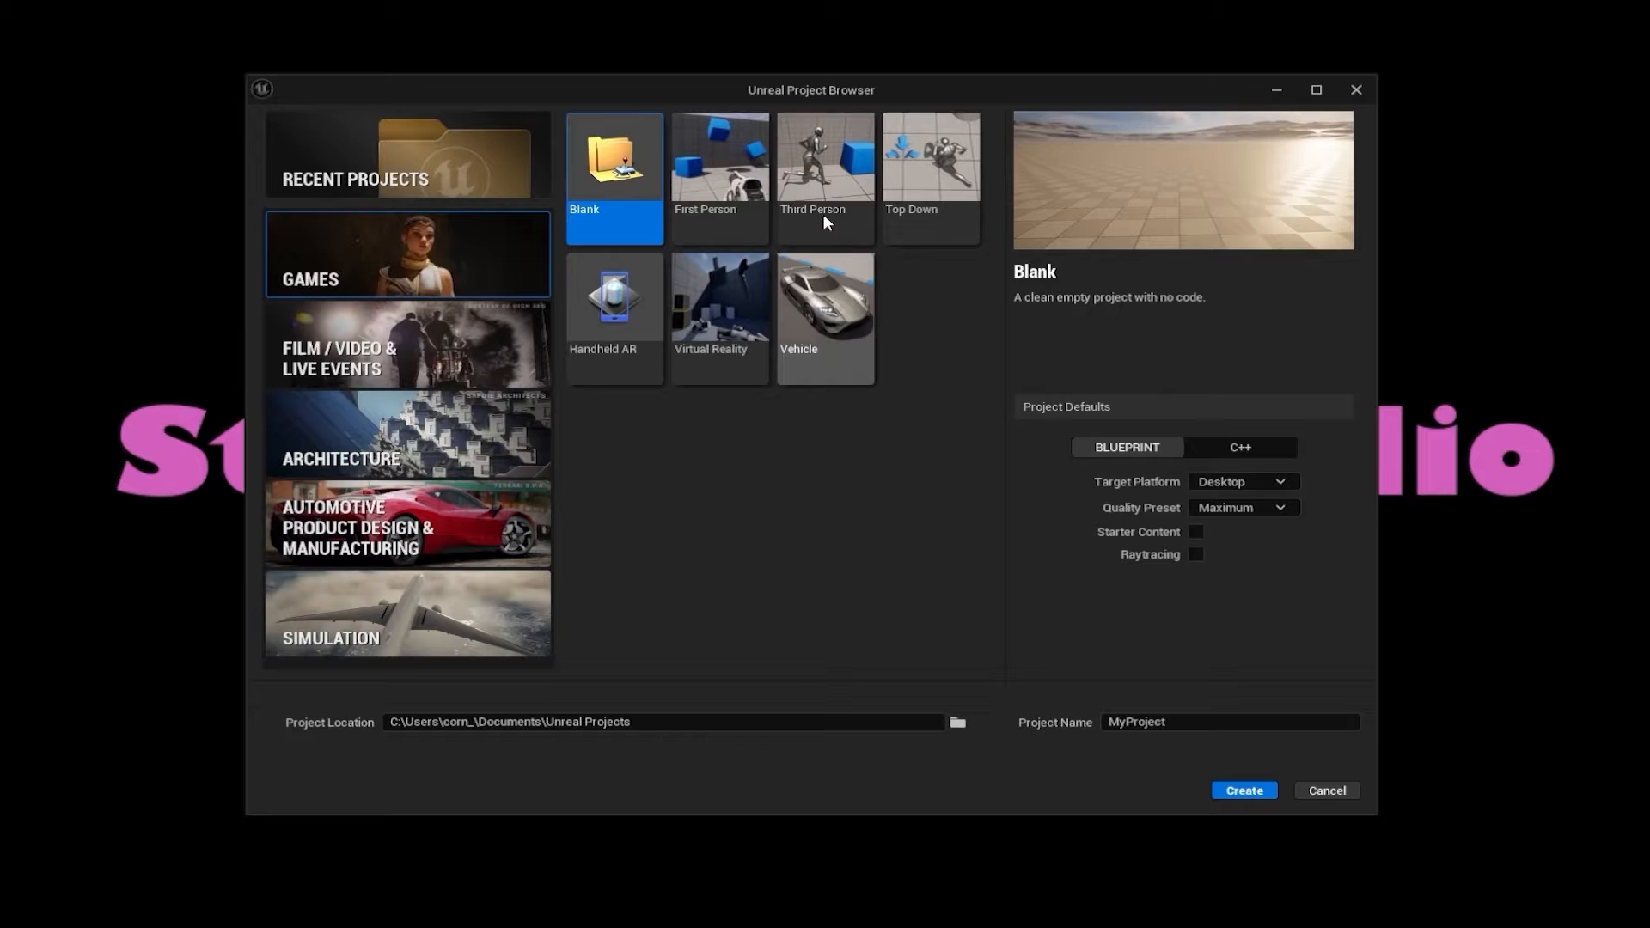
Create a Third Person project named EpicStarWars from the Games templates
click(825, 157)
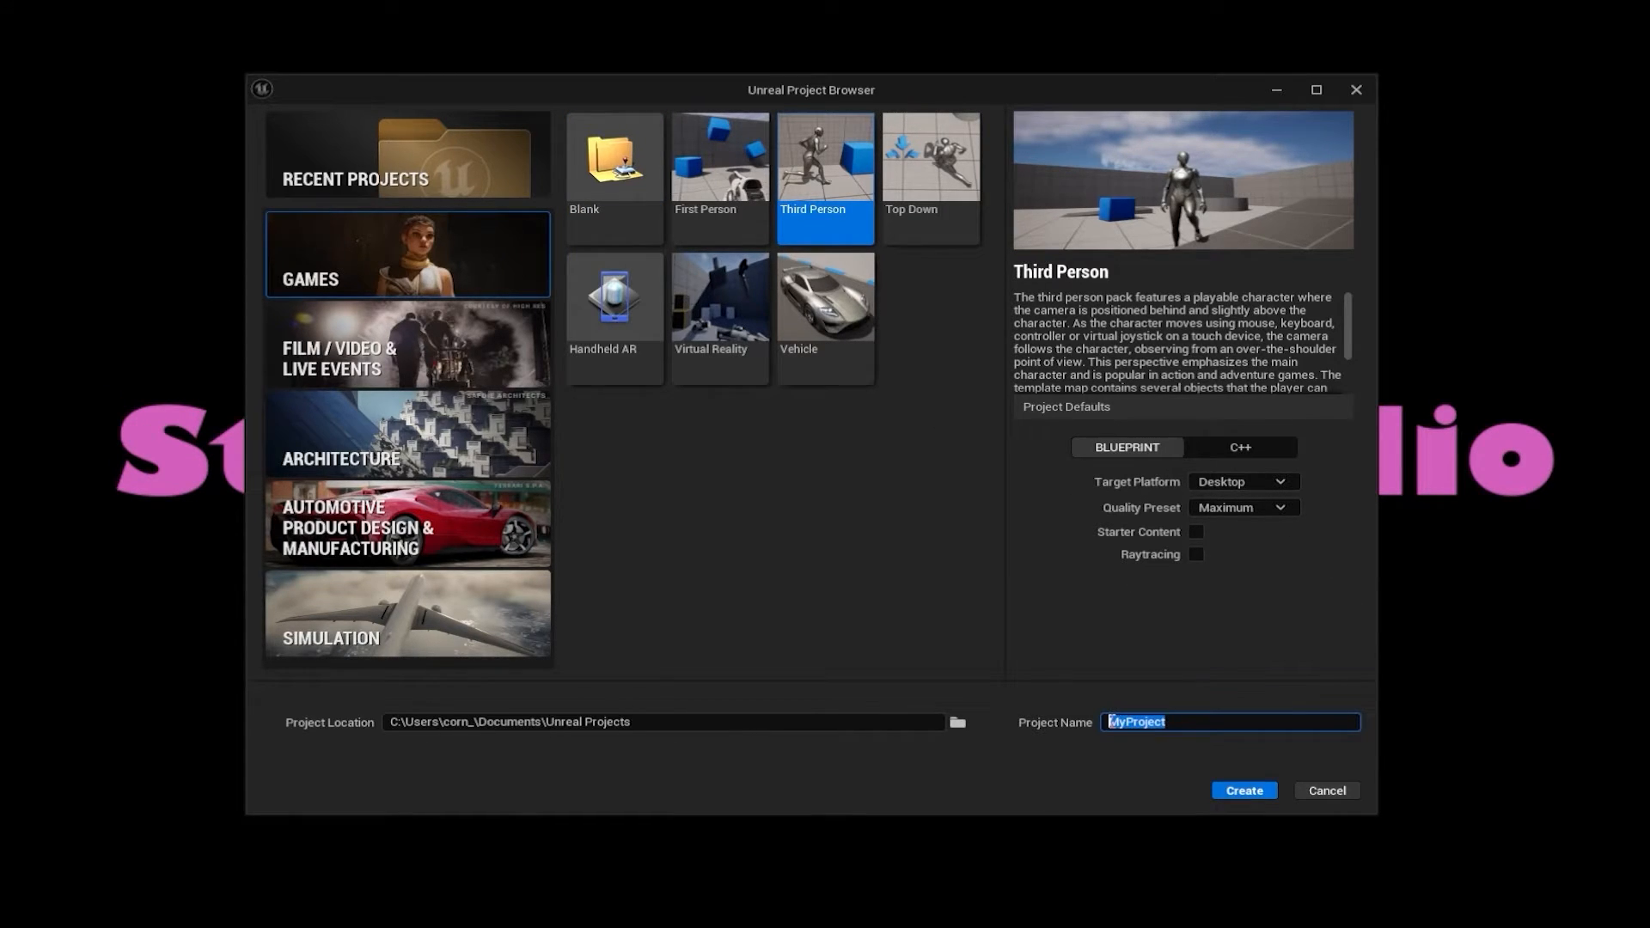
text(TPi)
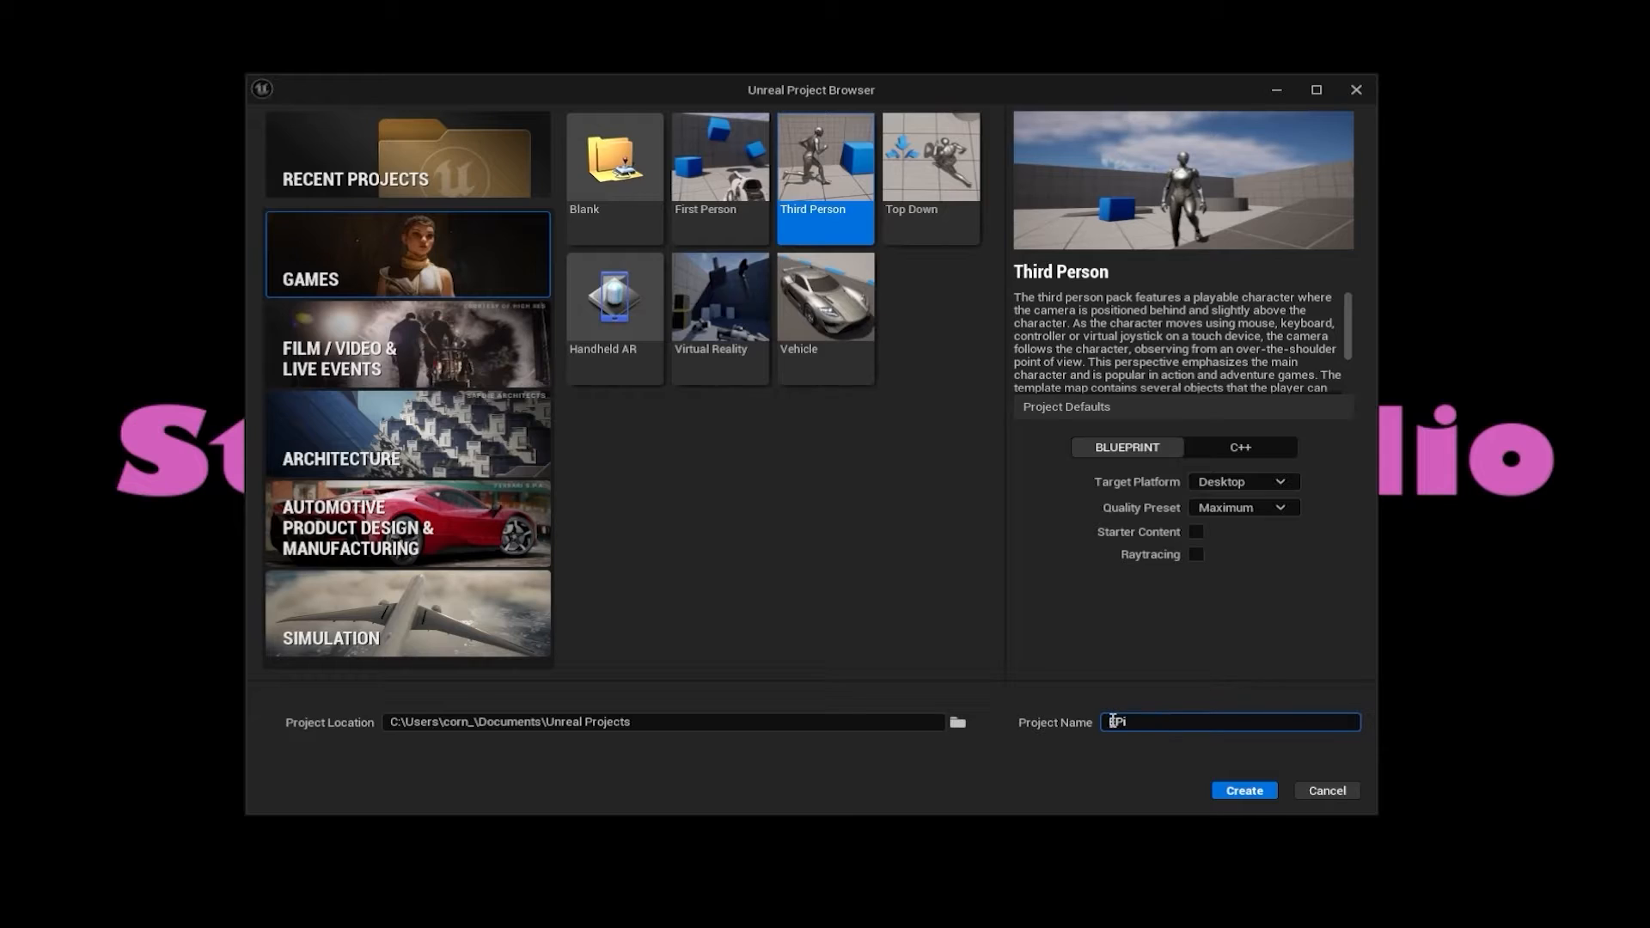
text(Epic)
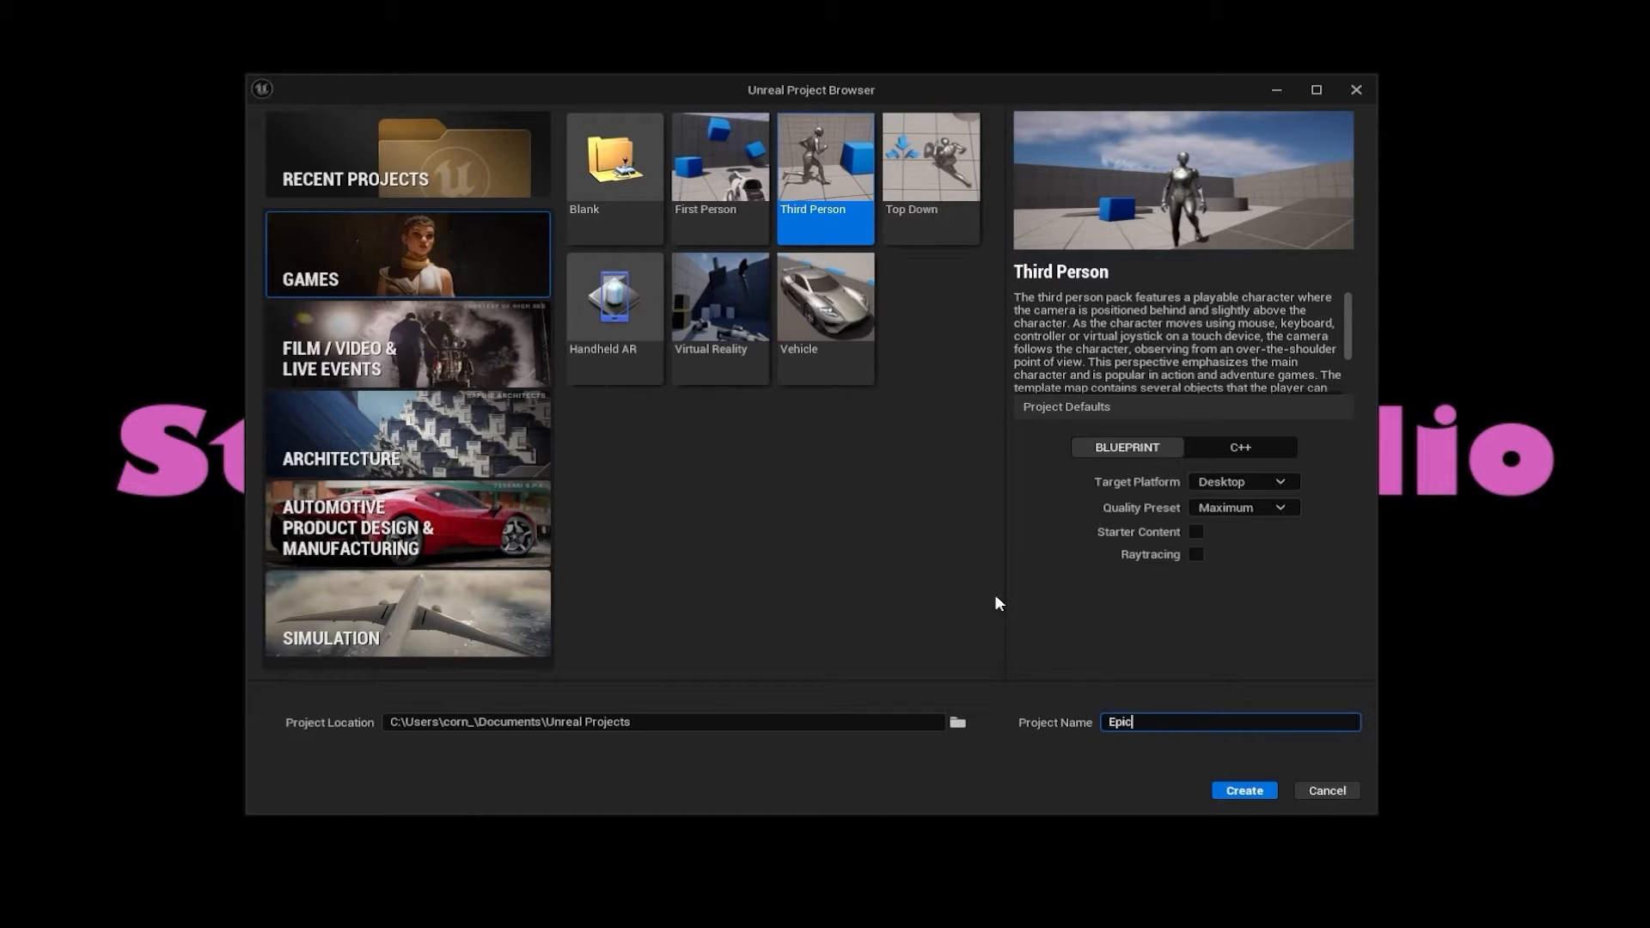
text(StarWa)
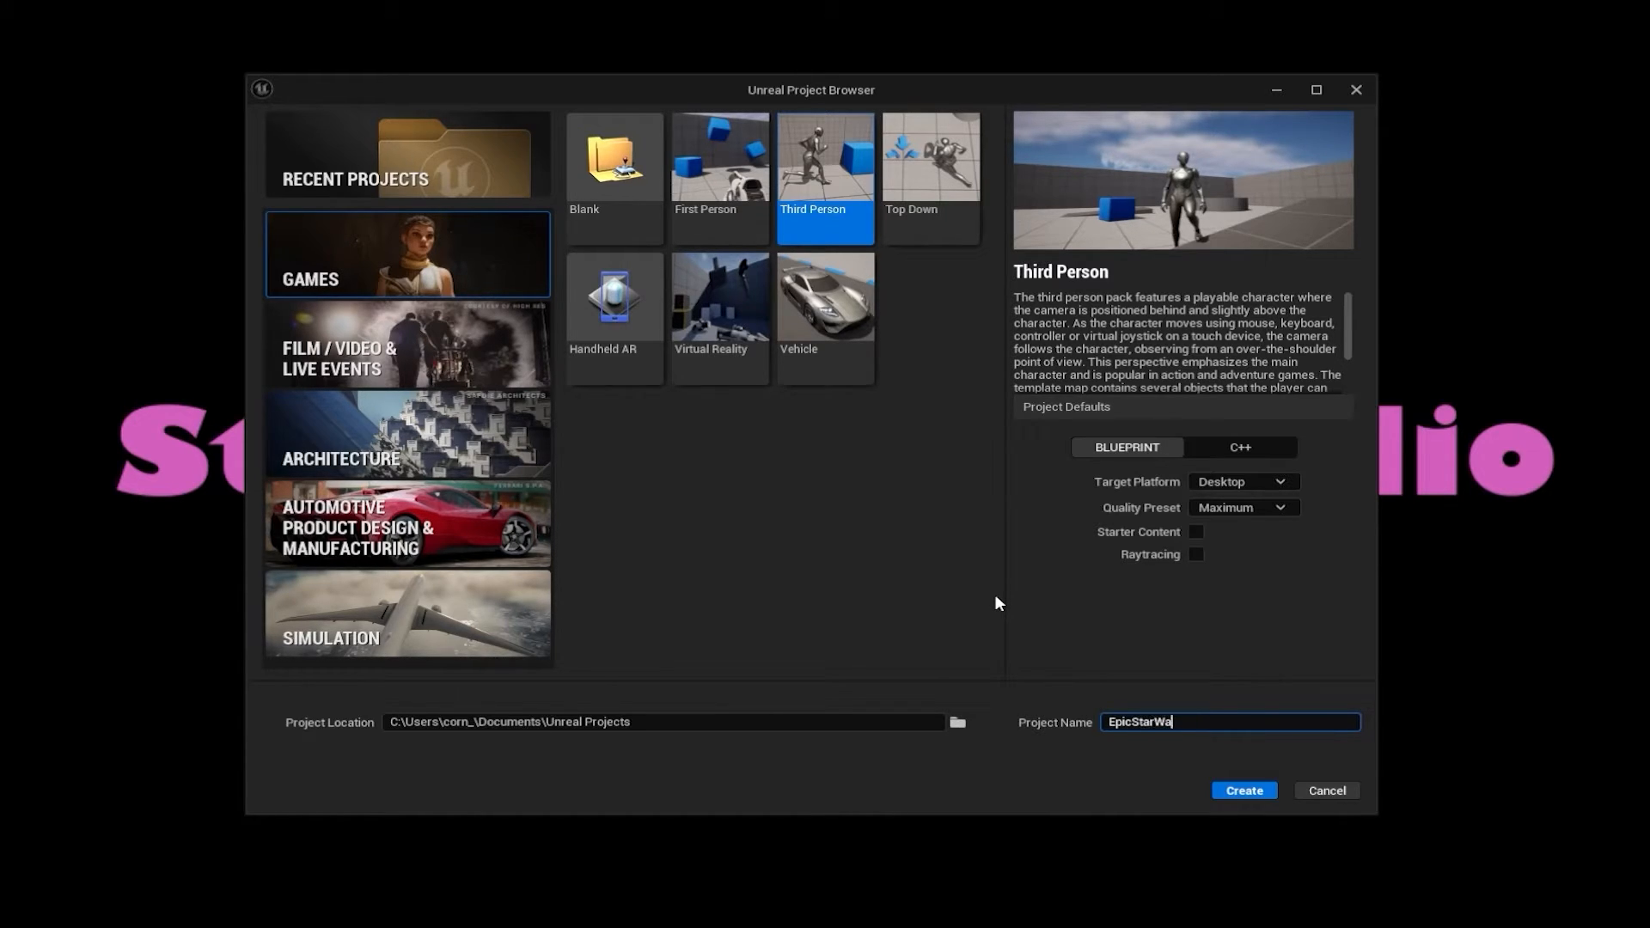
click(1242, 790)
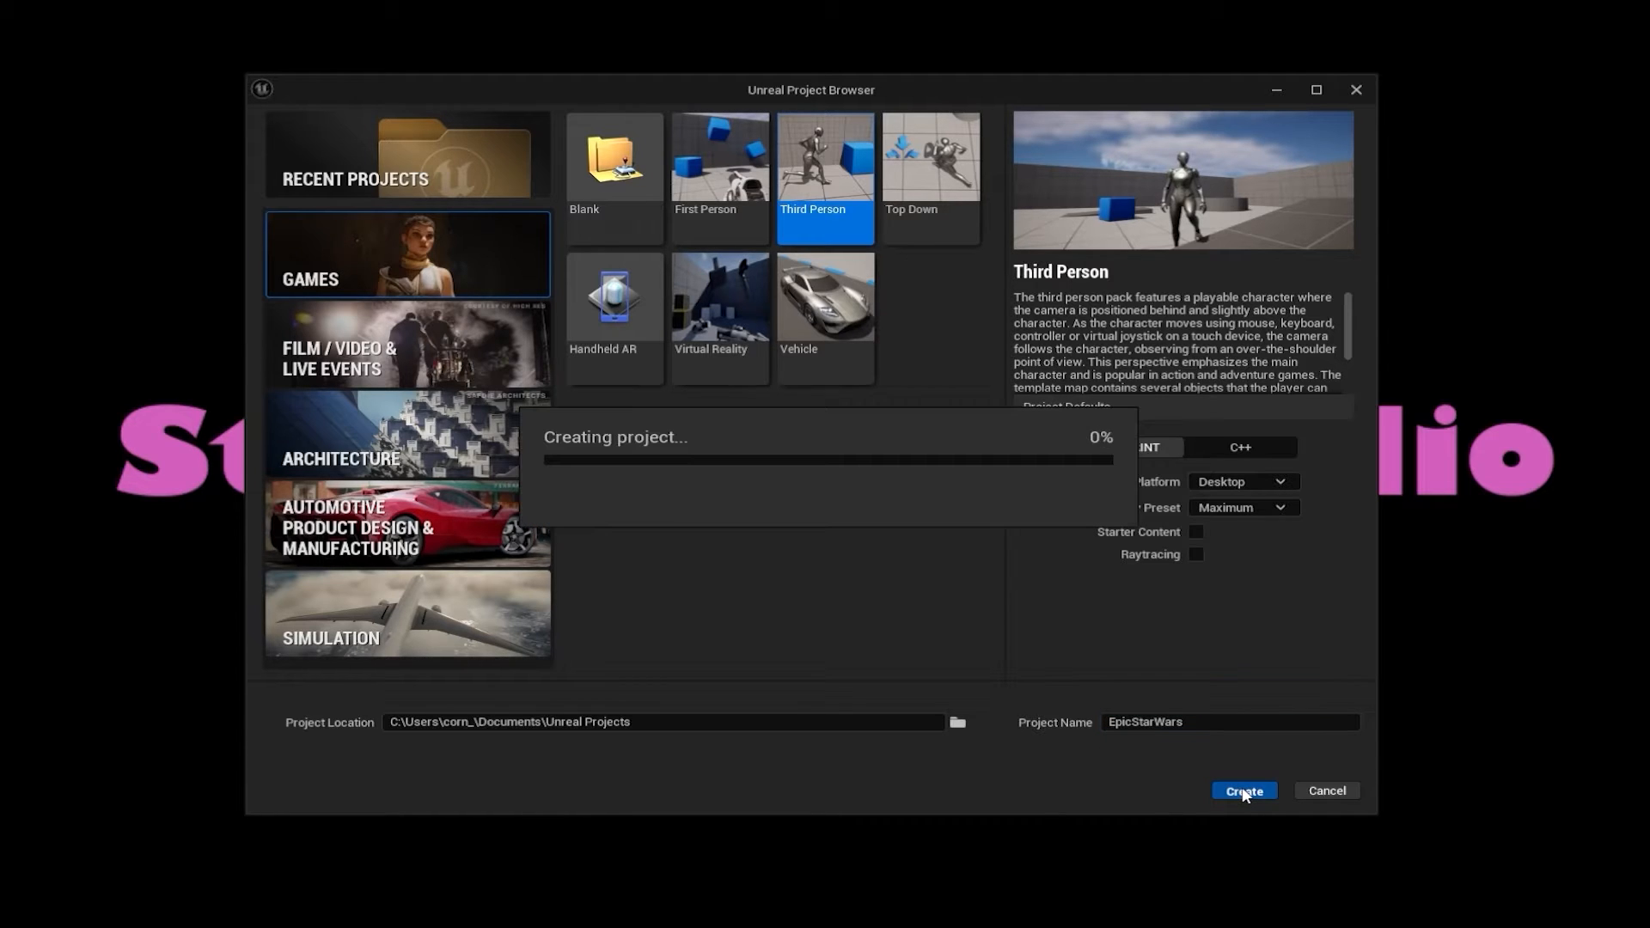
click(1243, 790)
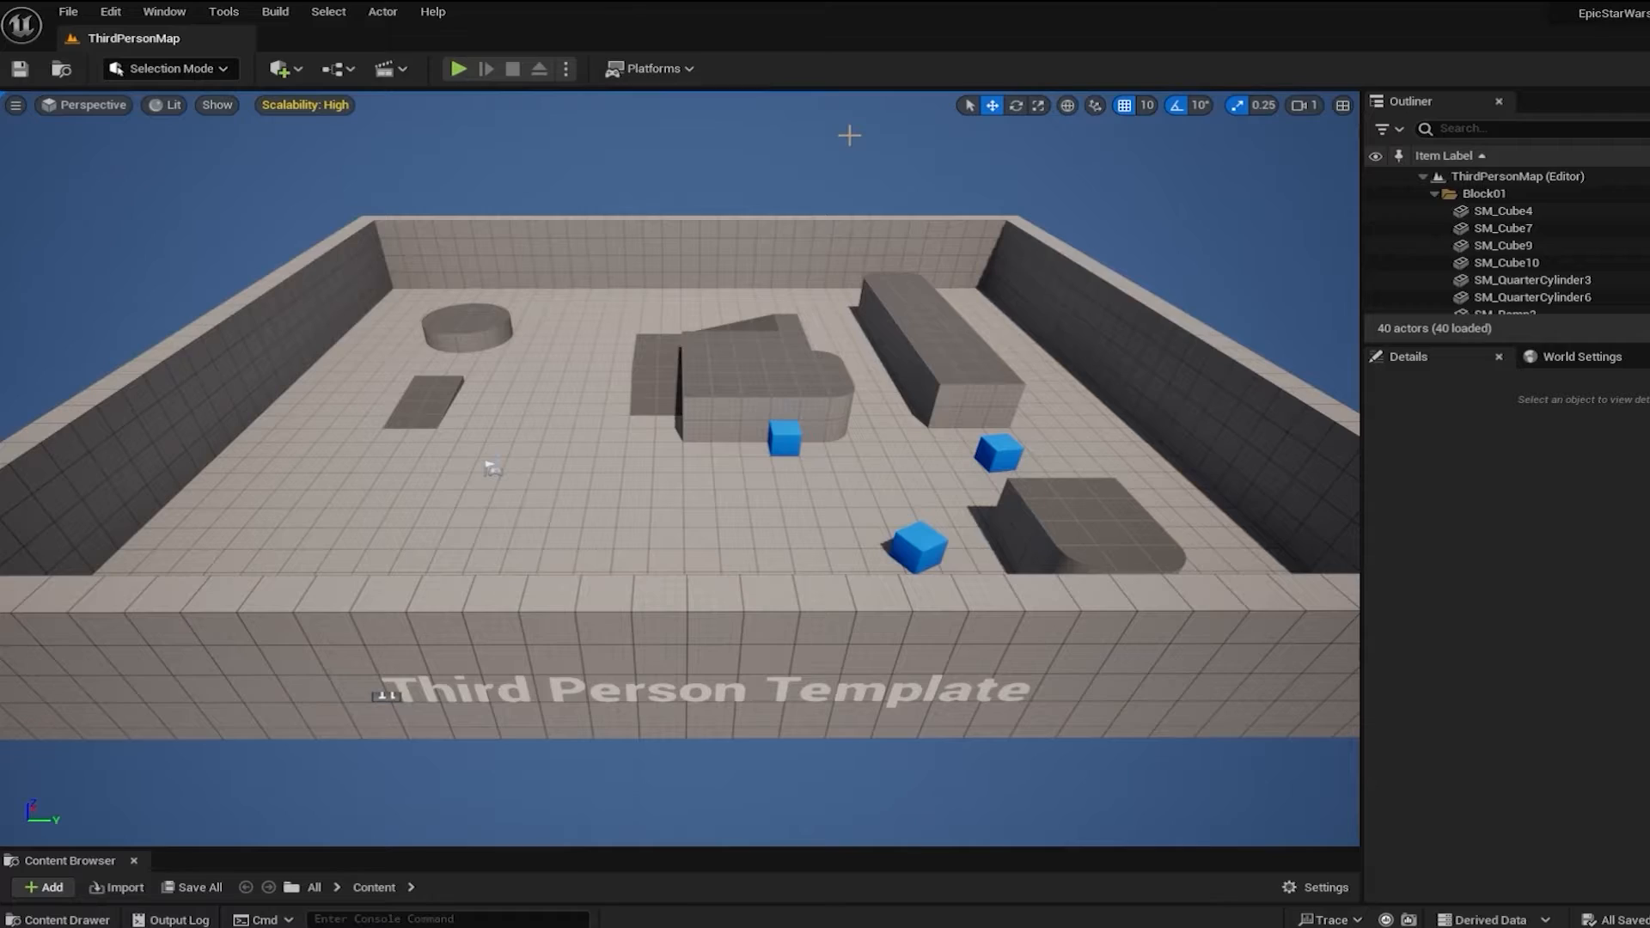
click(458, 69)
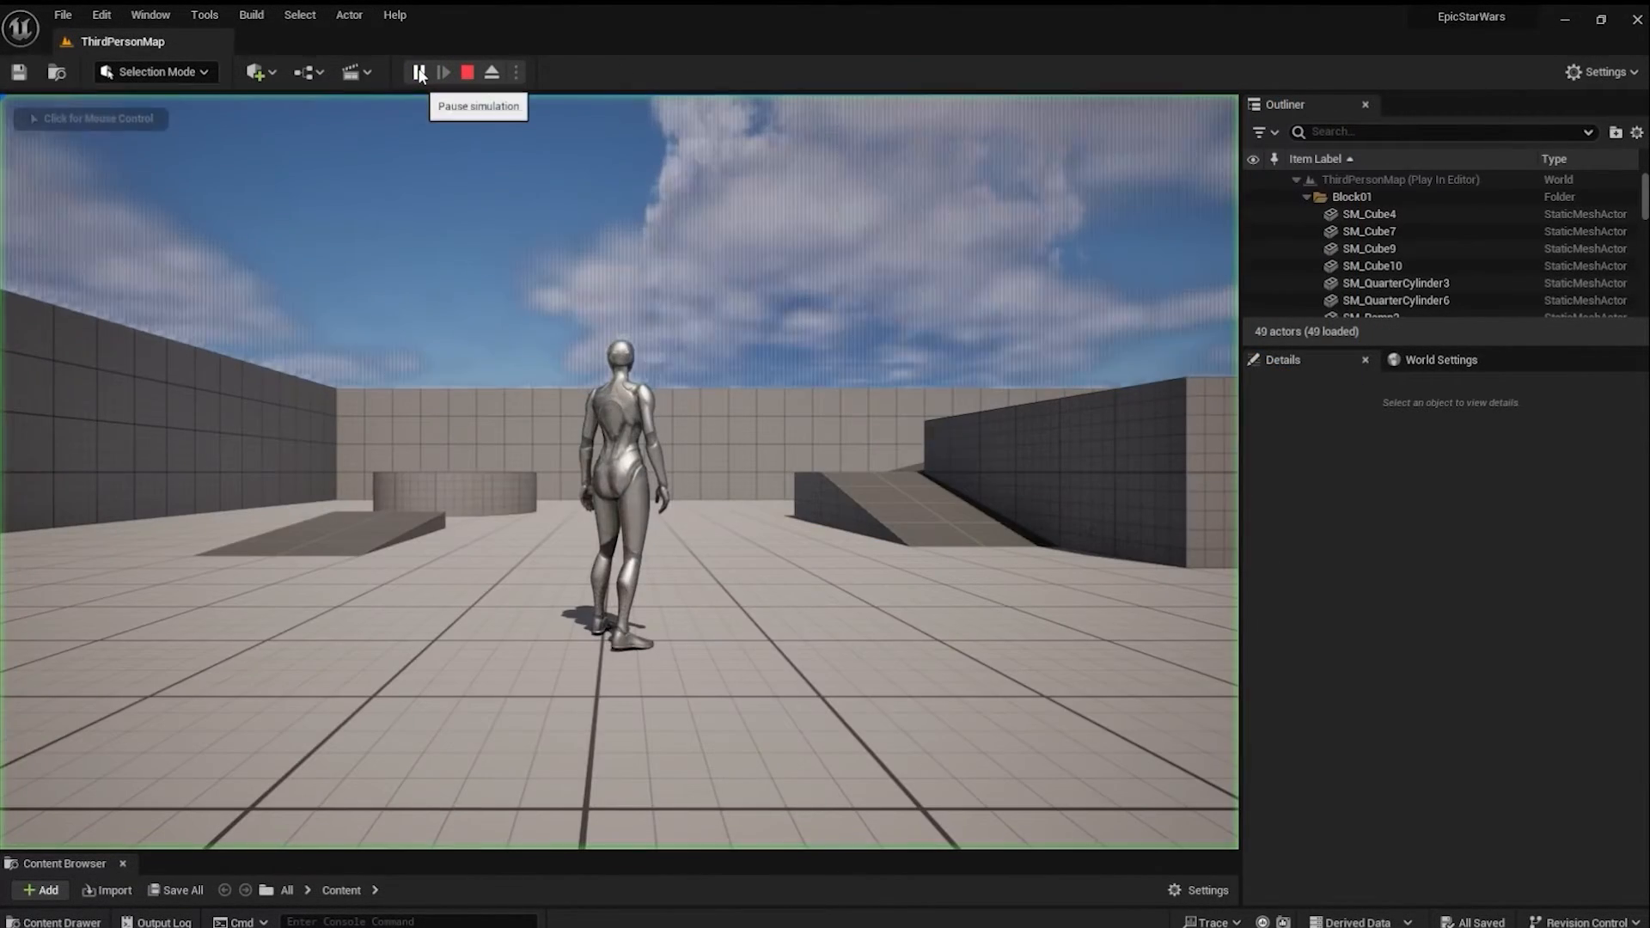
click(417, 73)
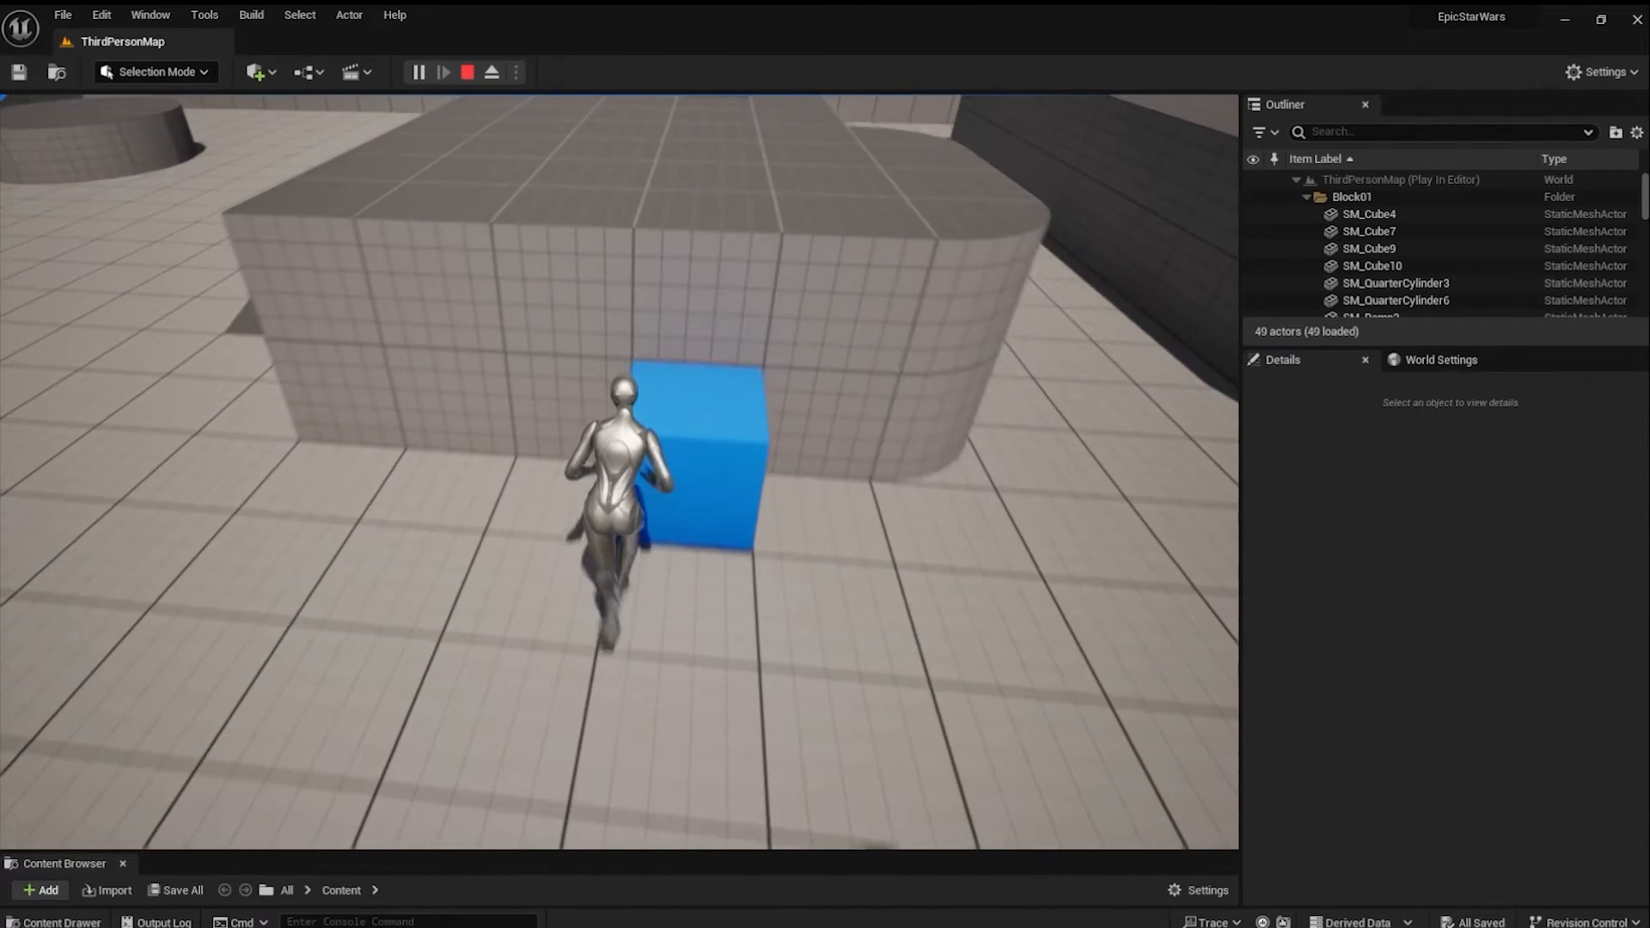
click(465, 72)
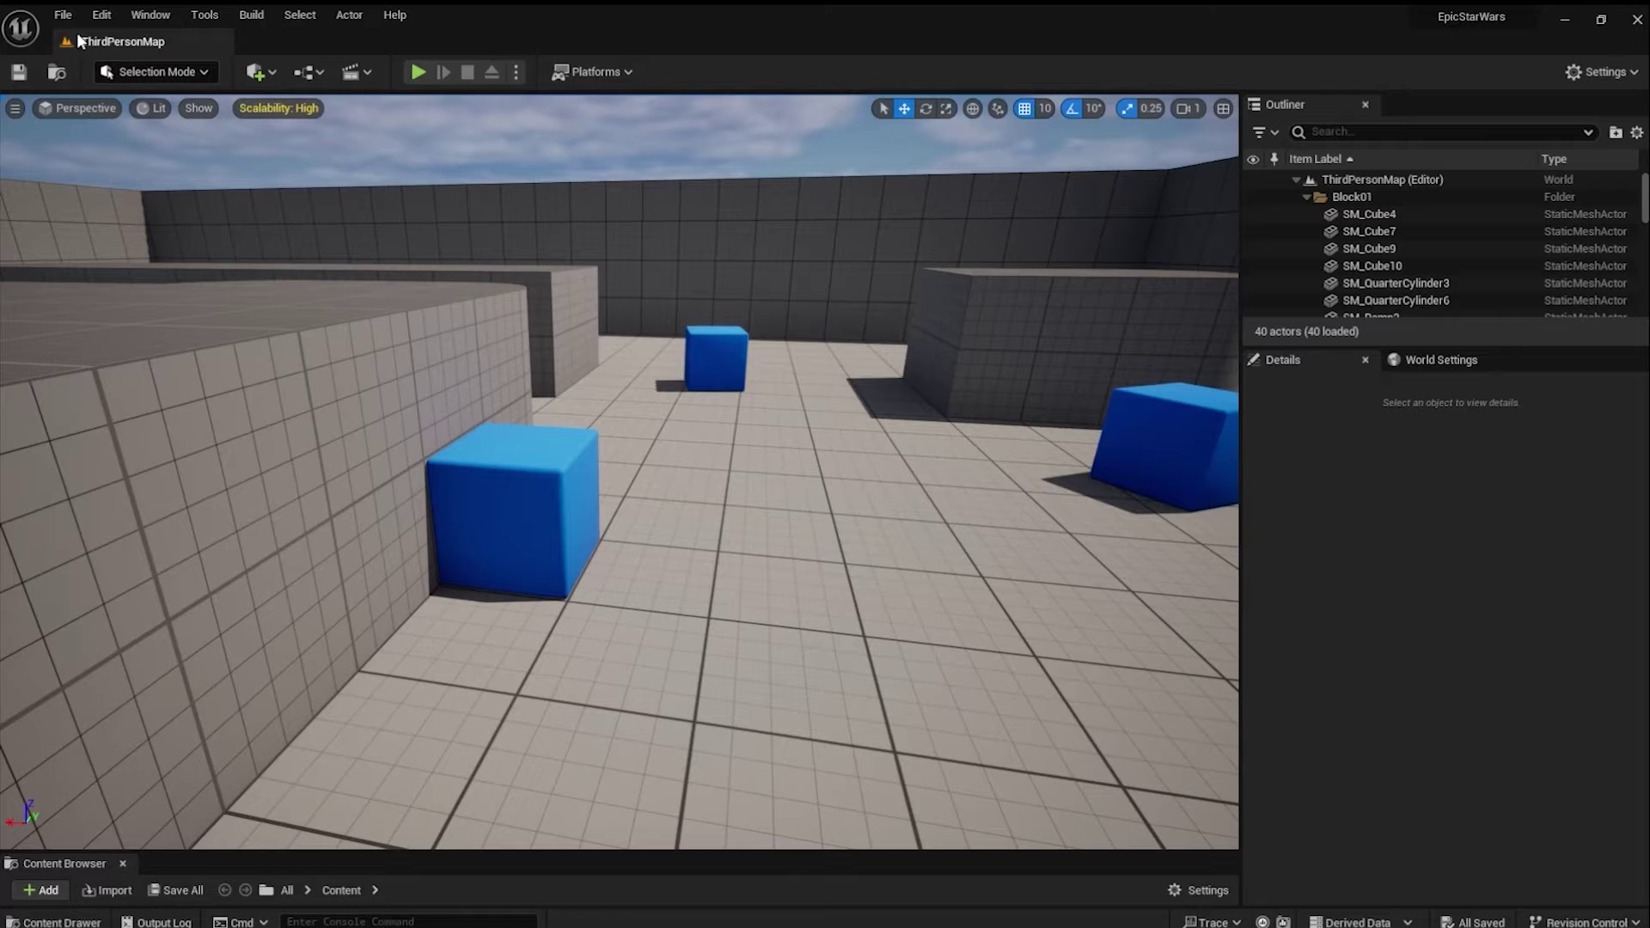
Create a new level from the Empty Level template
click(62, 15)
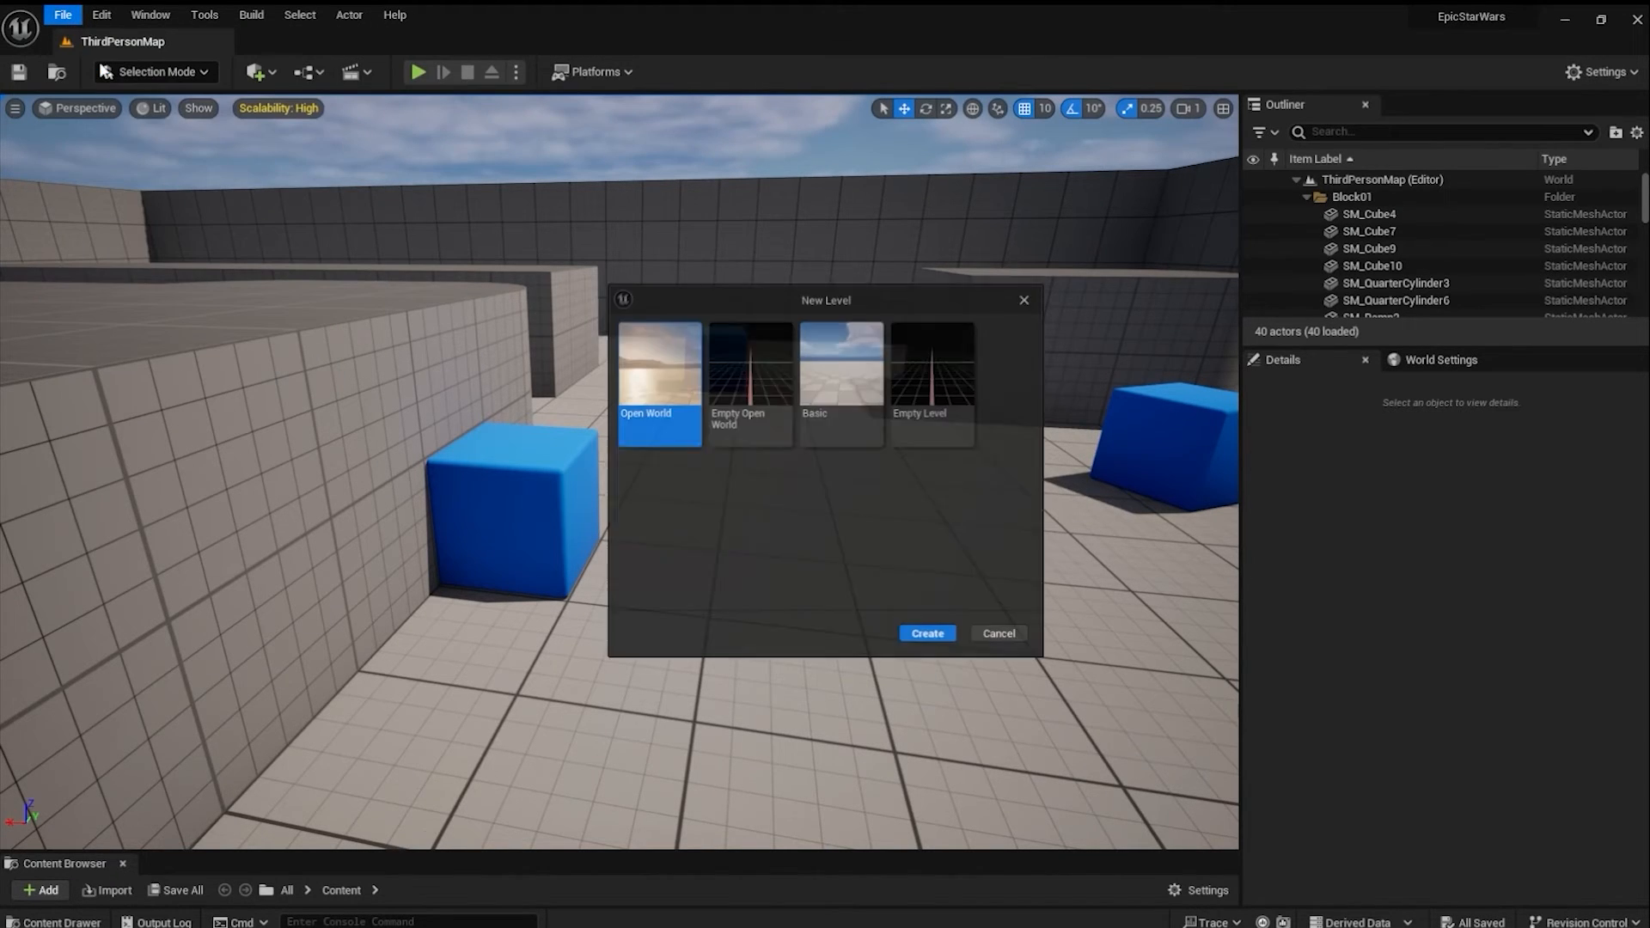
click(934, 378)
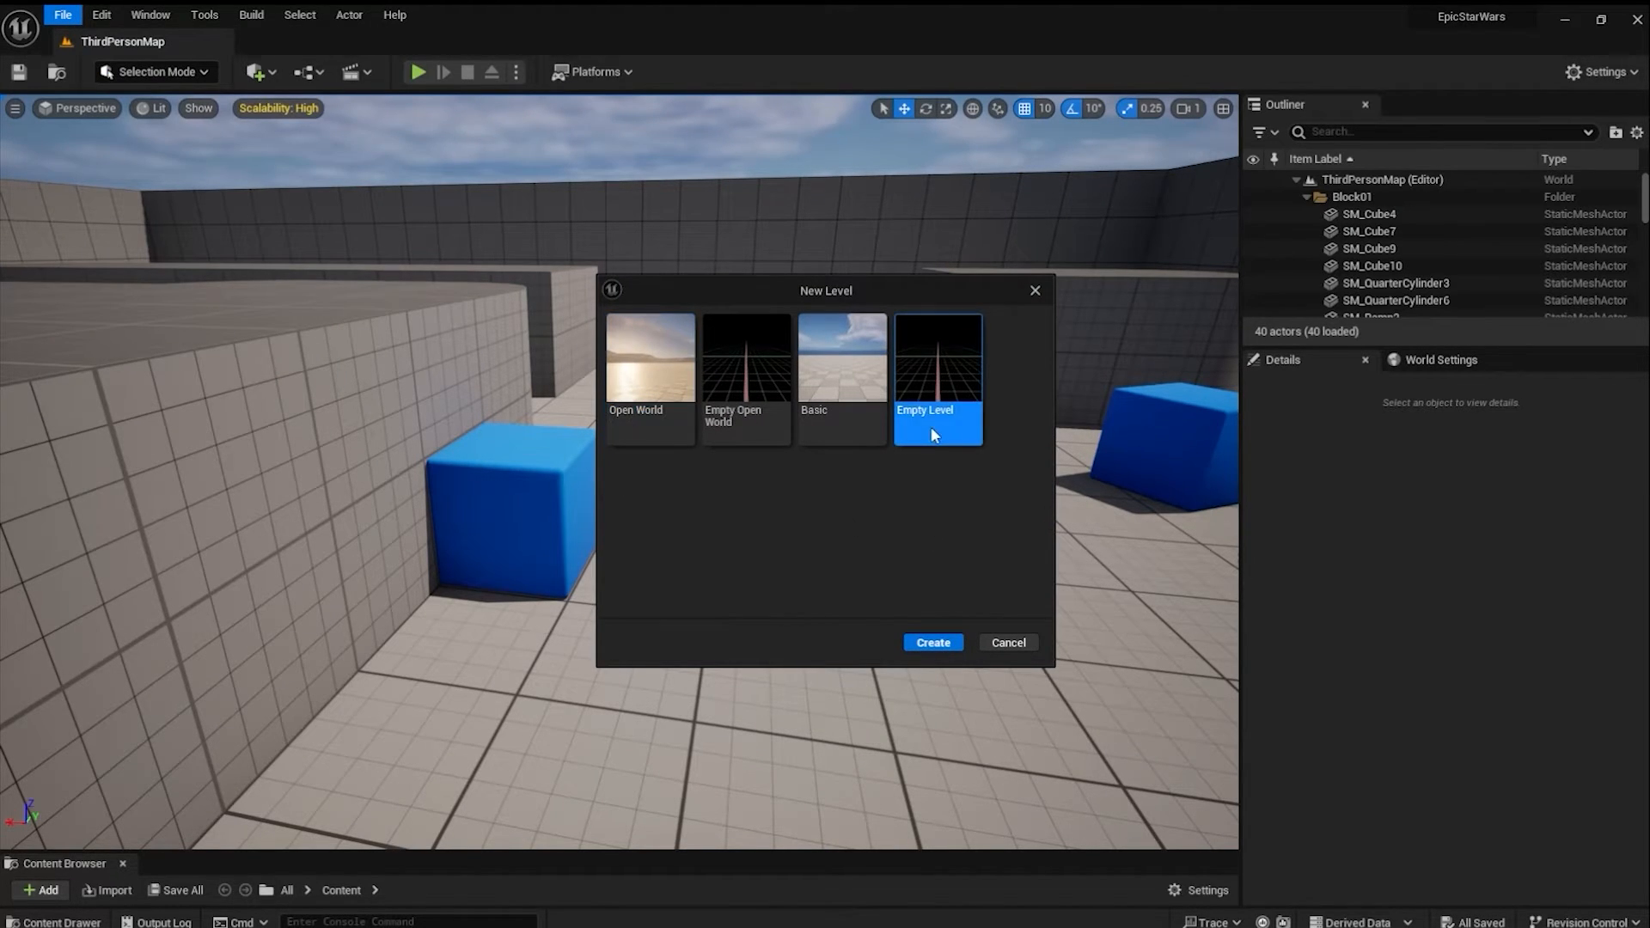
click(929, 641)
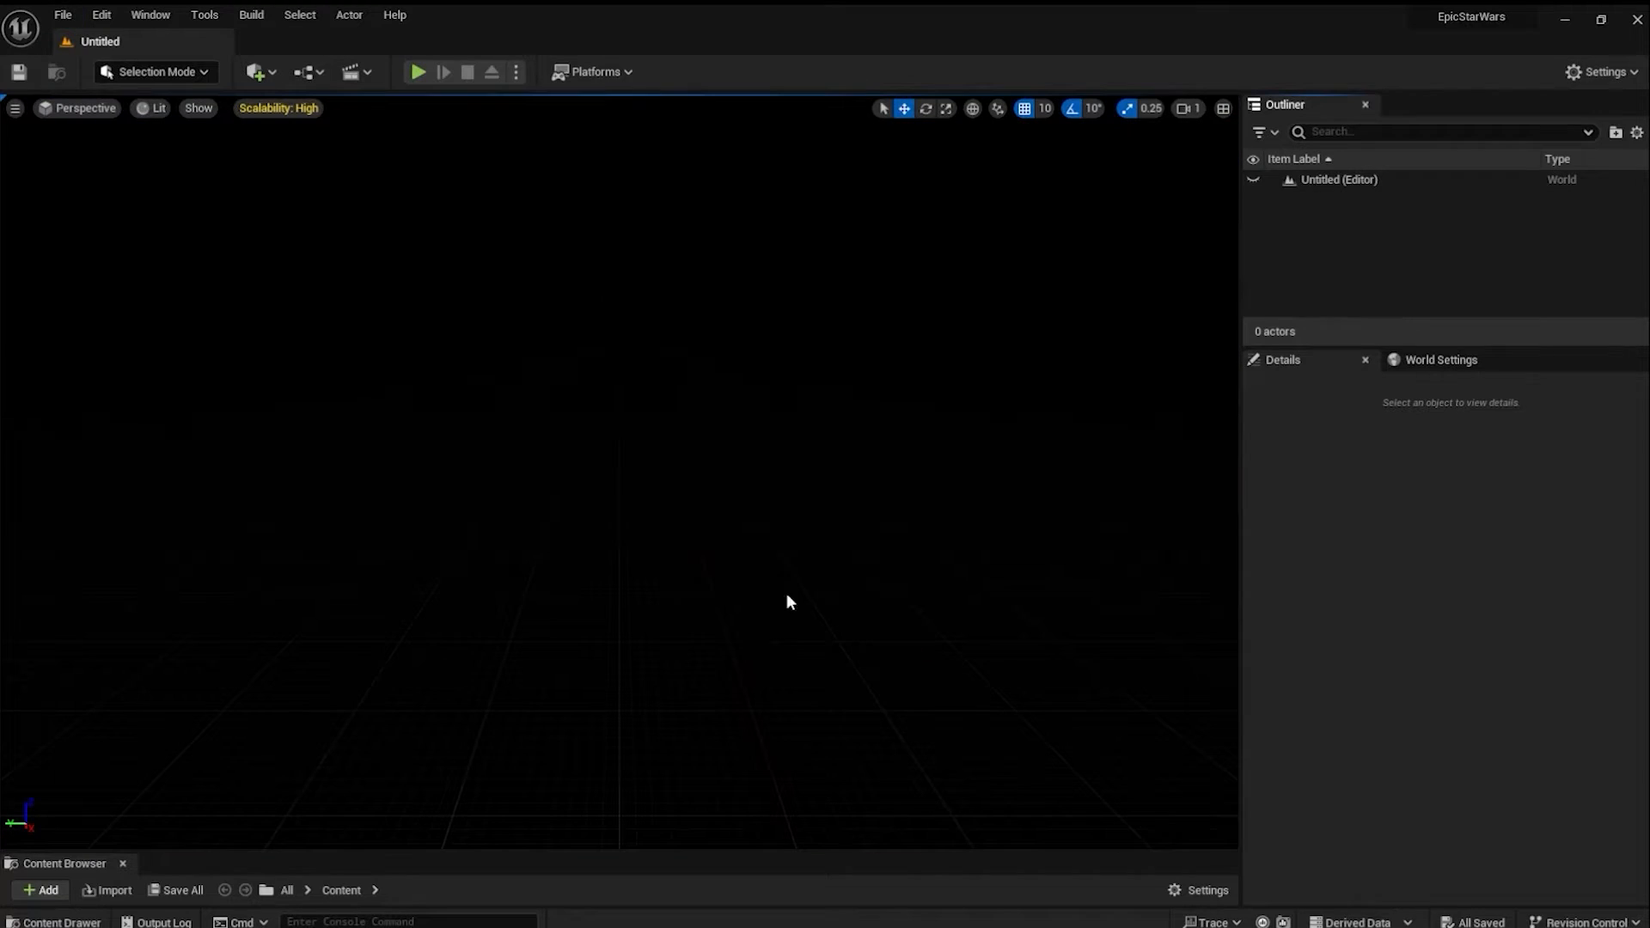
mouse_move(269, 97)
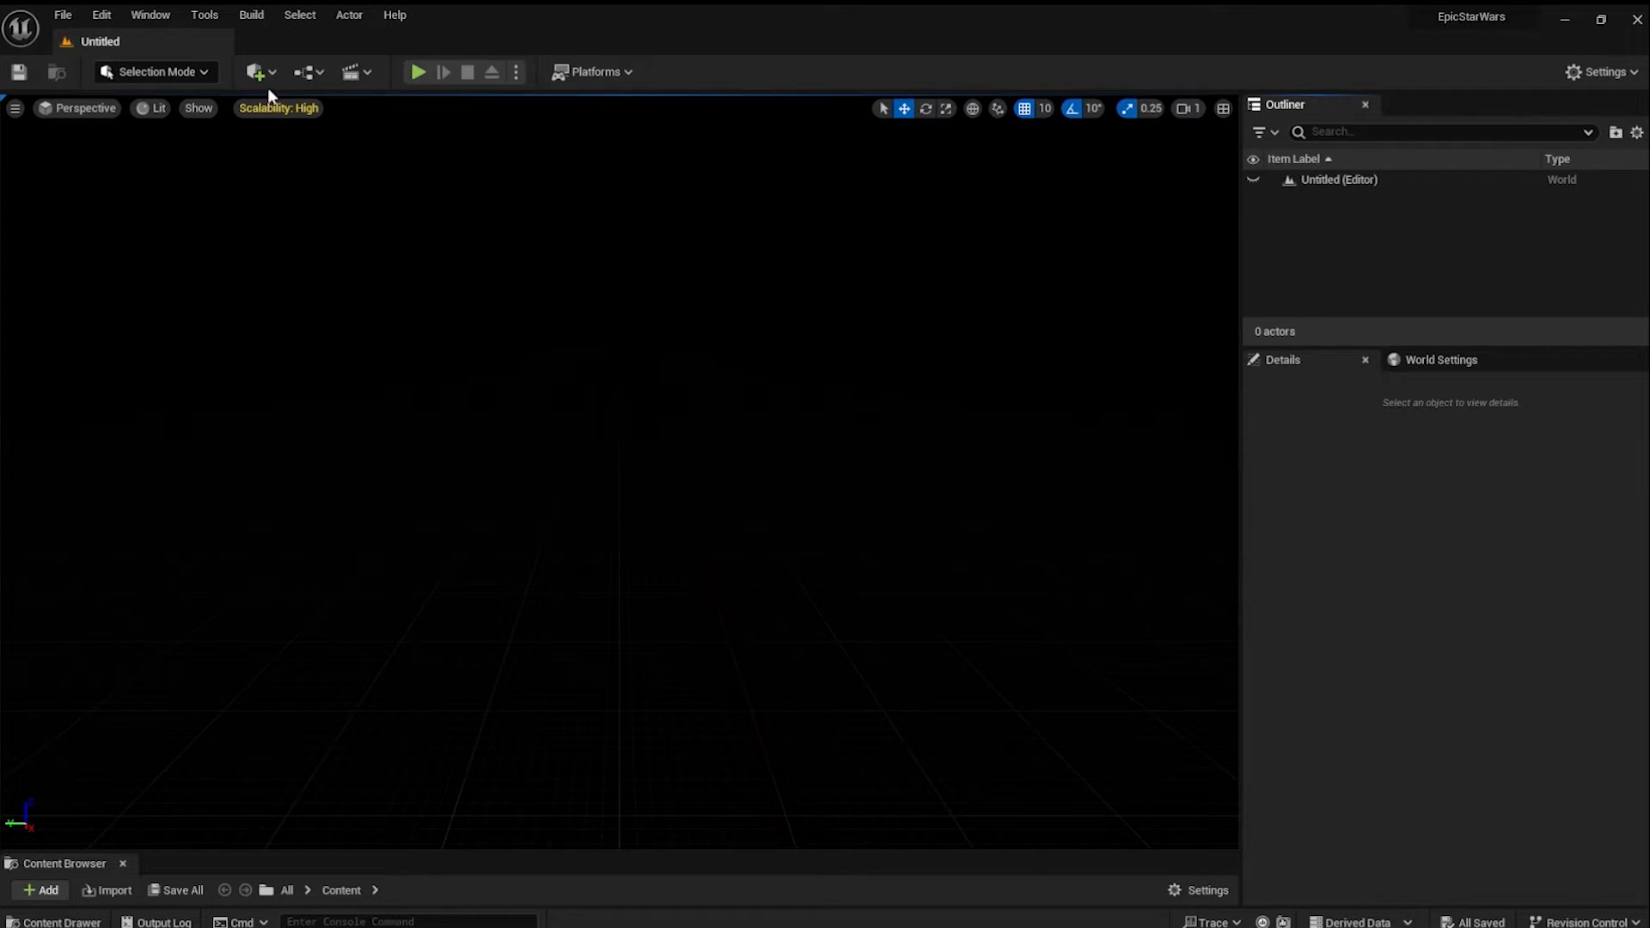
Add a directional light, sky atmosphere and exponential height fog to the empty level
click(255, 72)
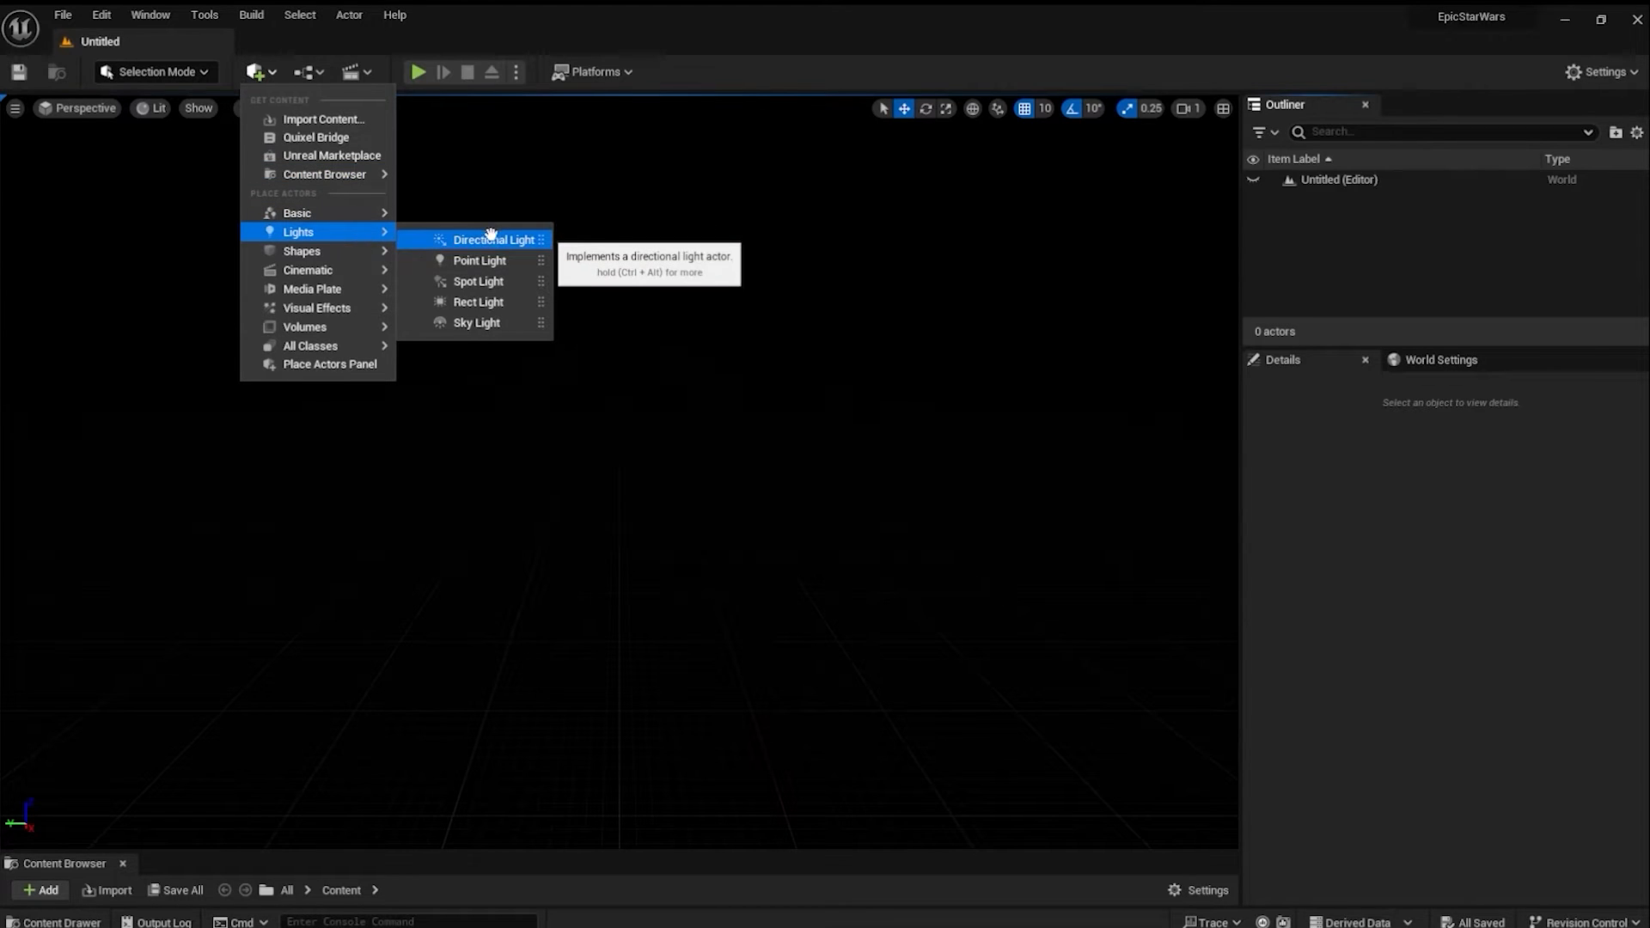
click(493, 239)
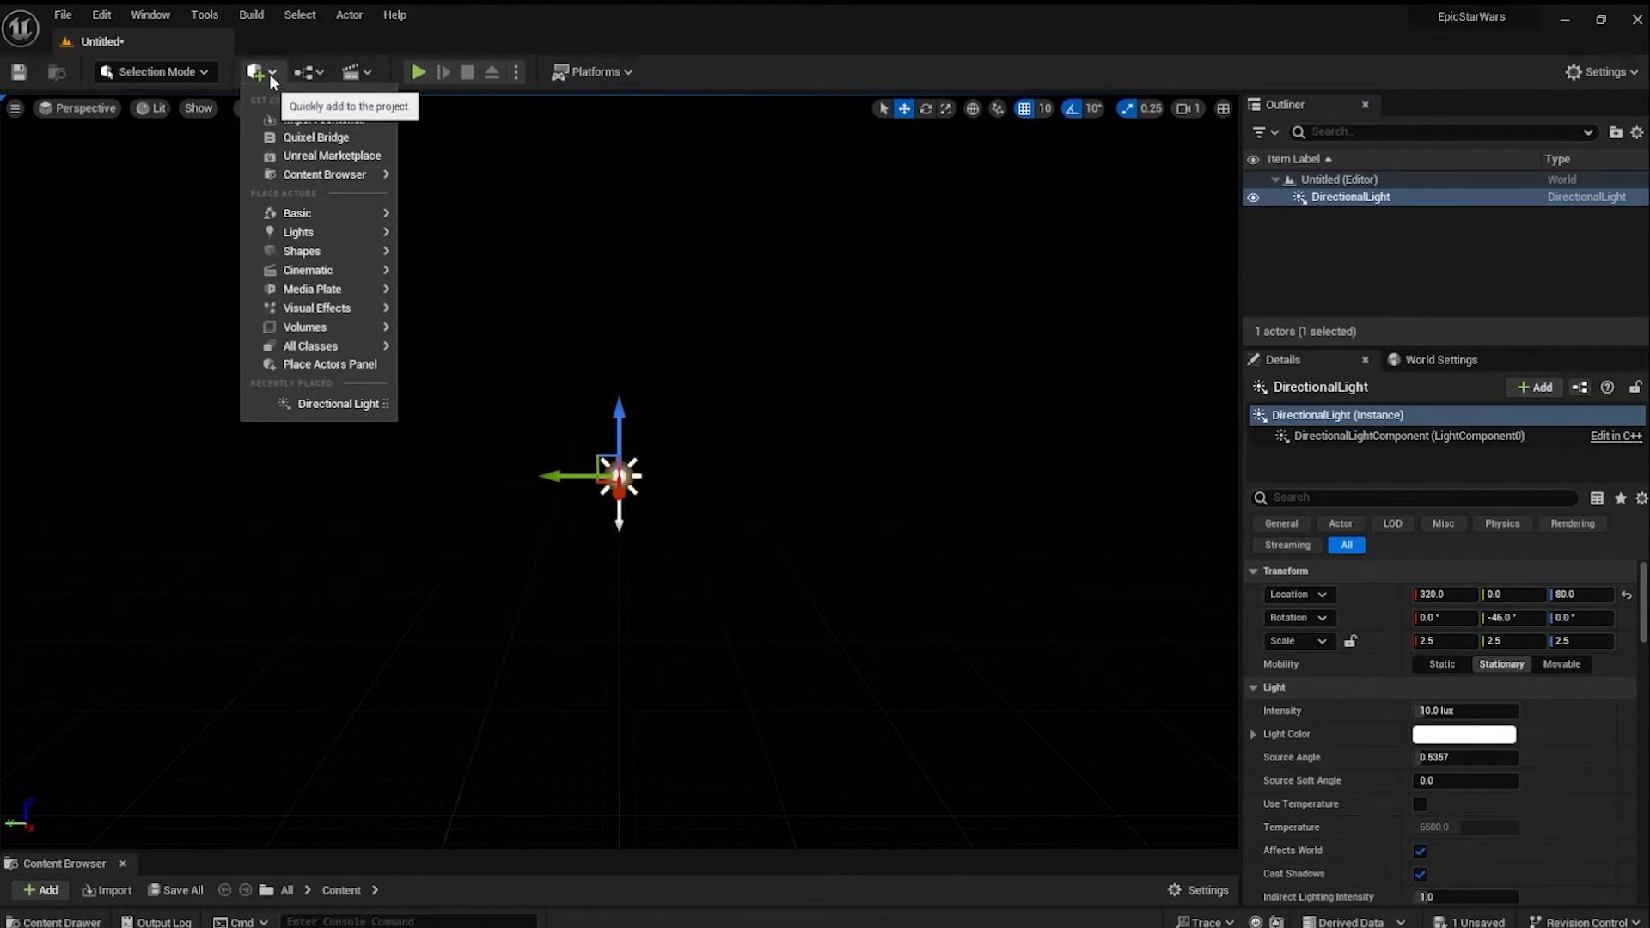
click(316, 307)
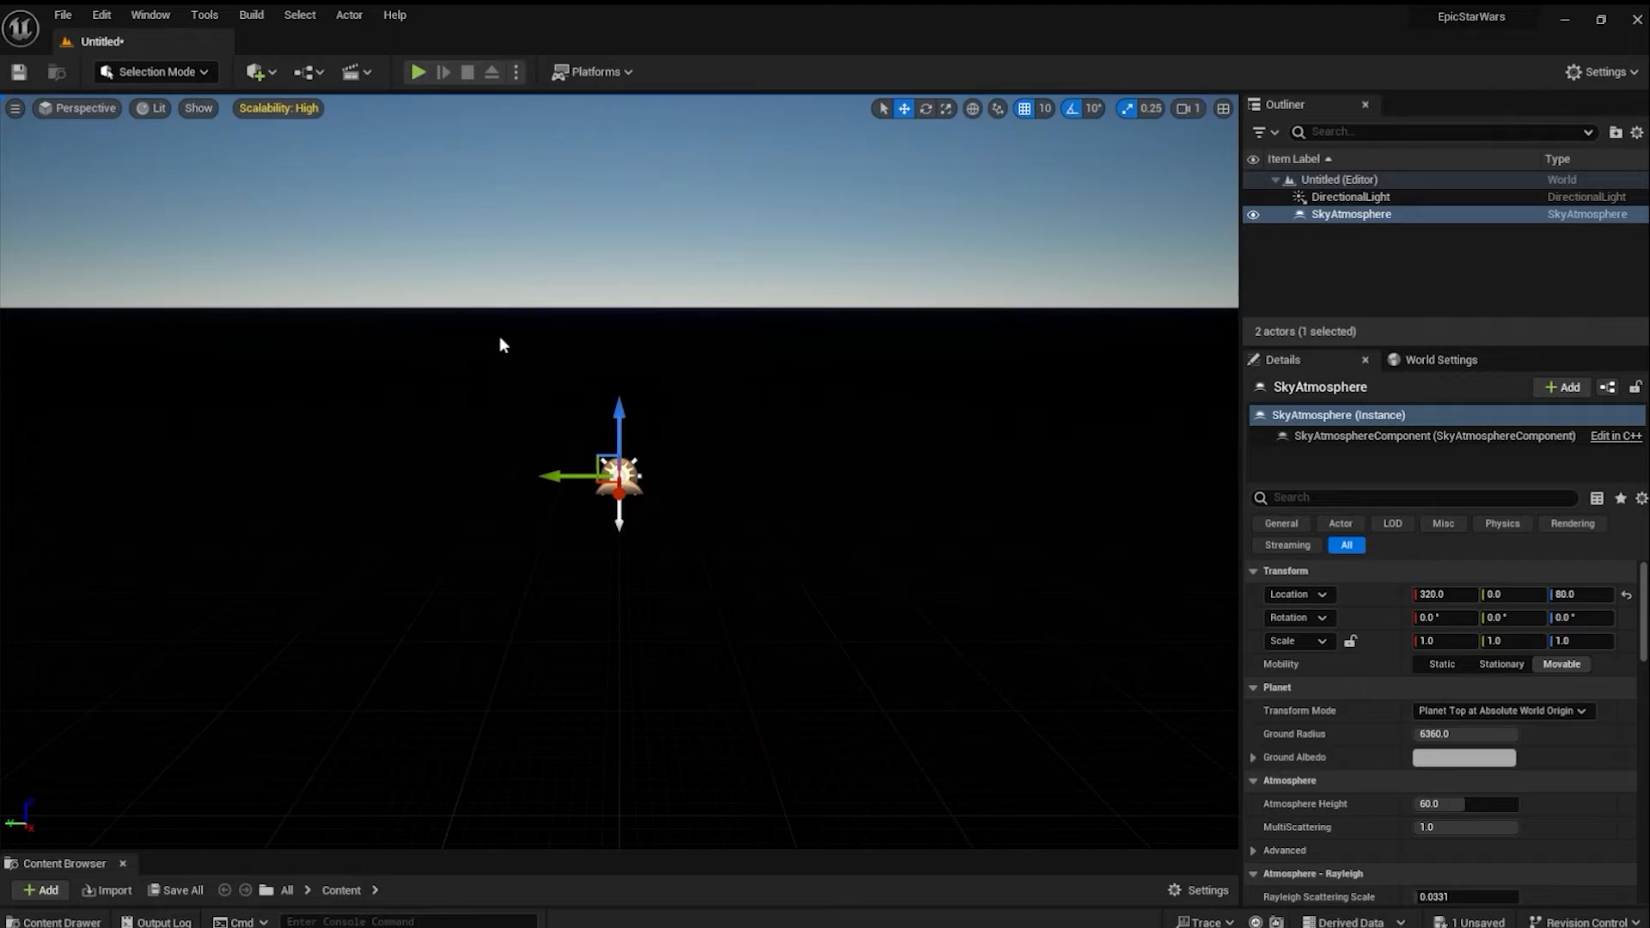
click(254, 73)
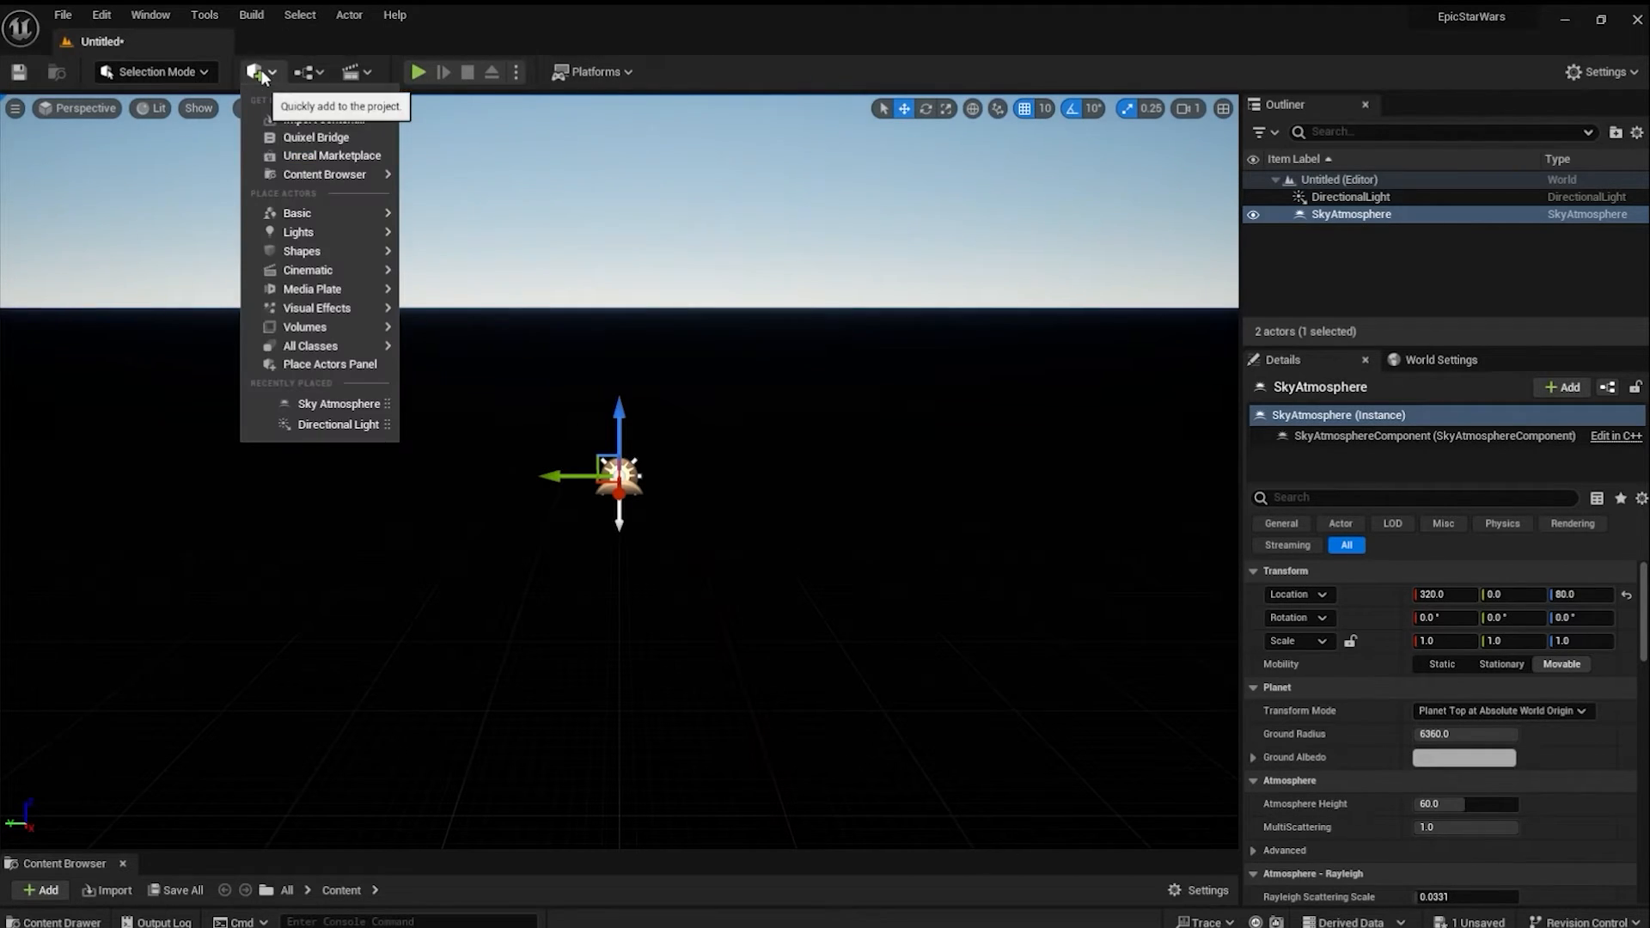
mouse_move(316, 307)
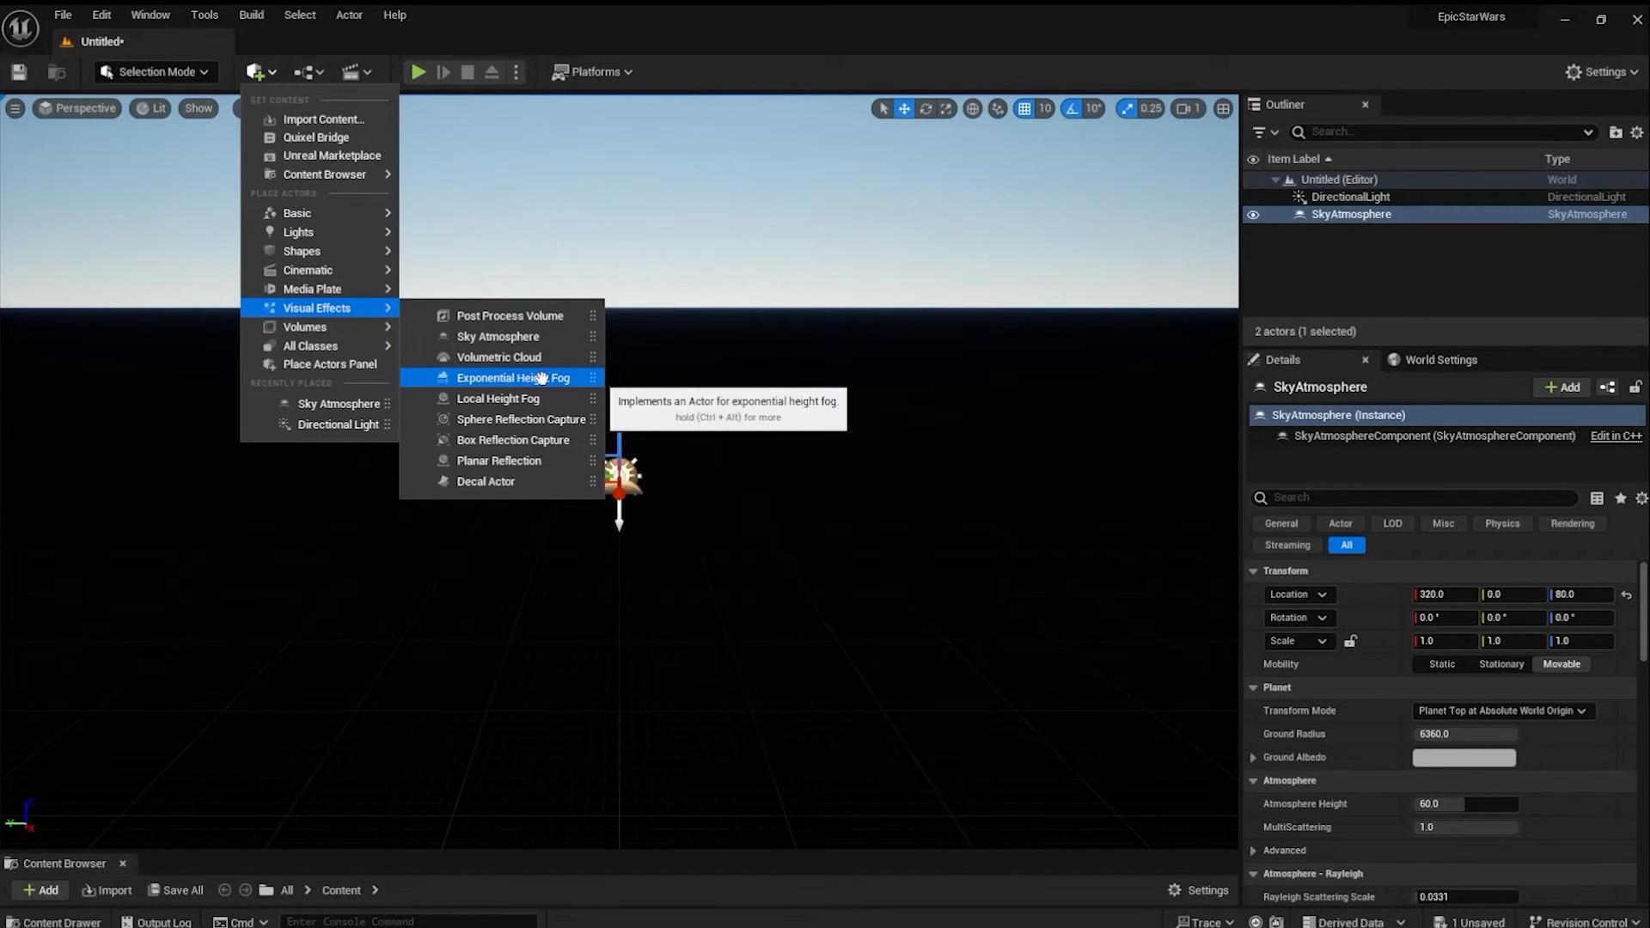
click(513, 378)
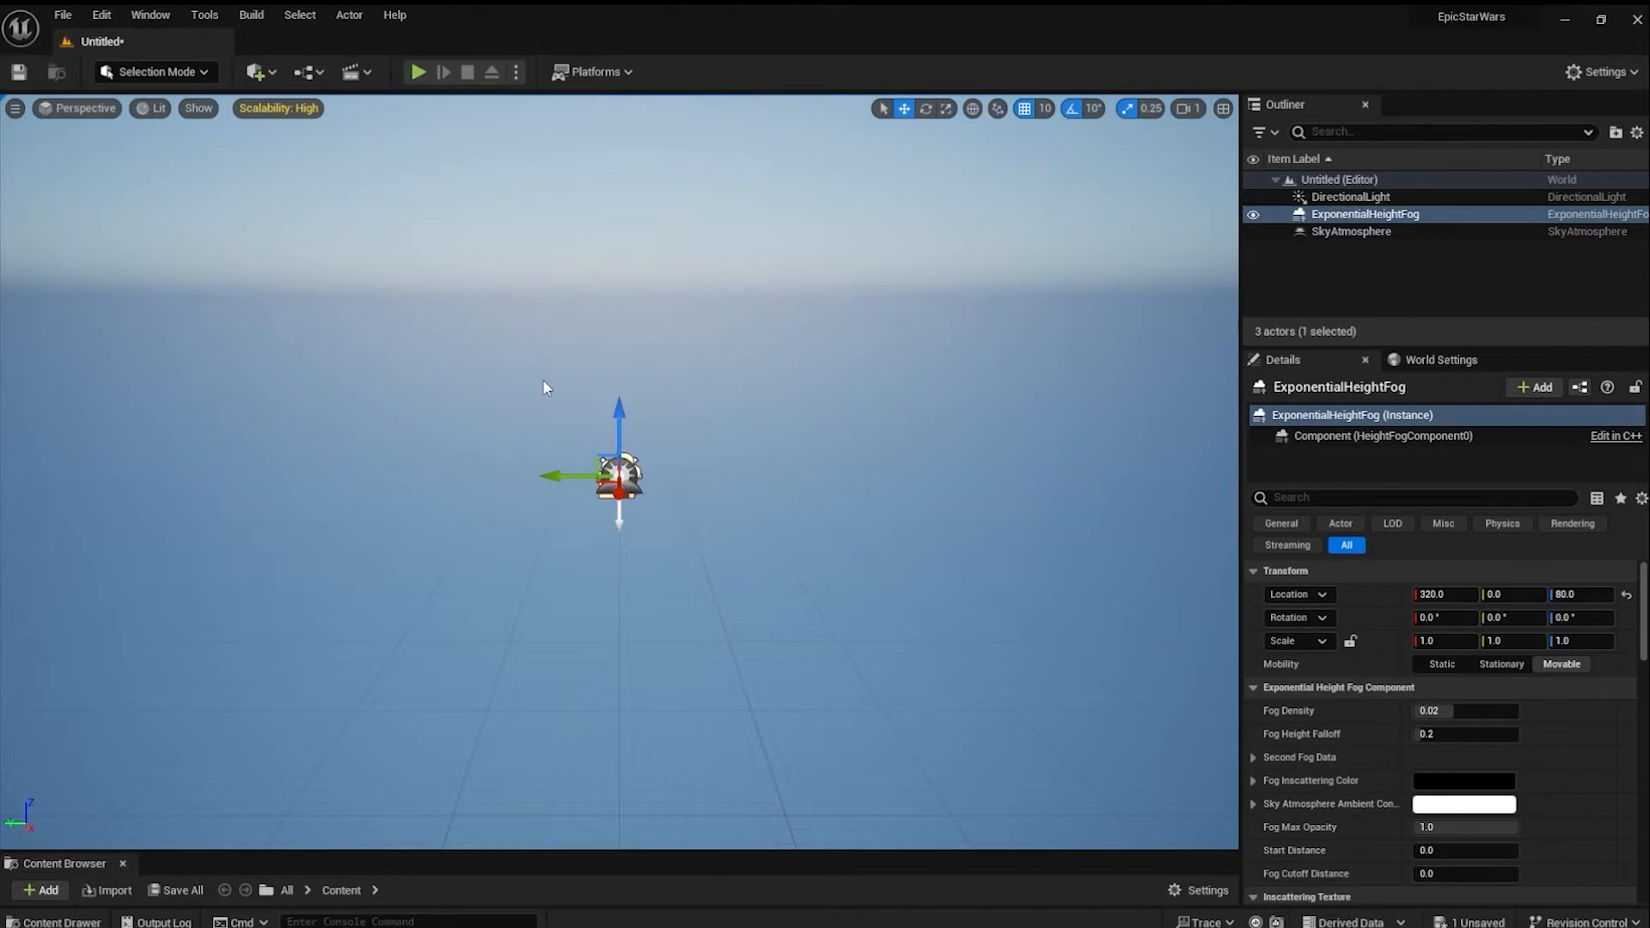
click(401, 308)
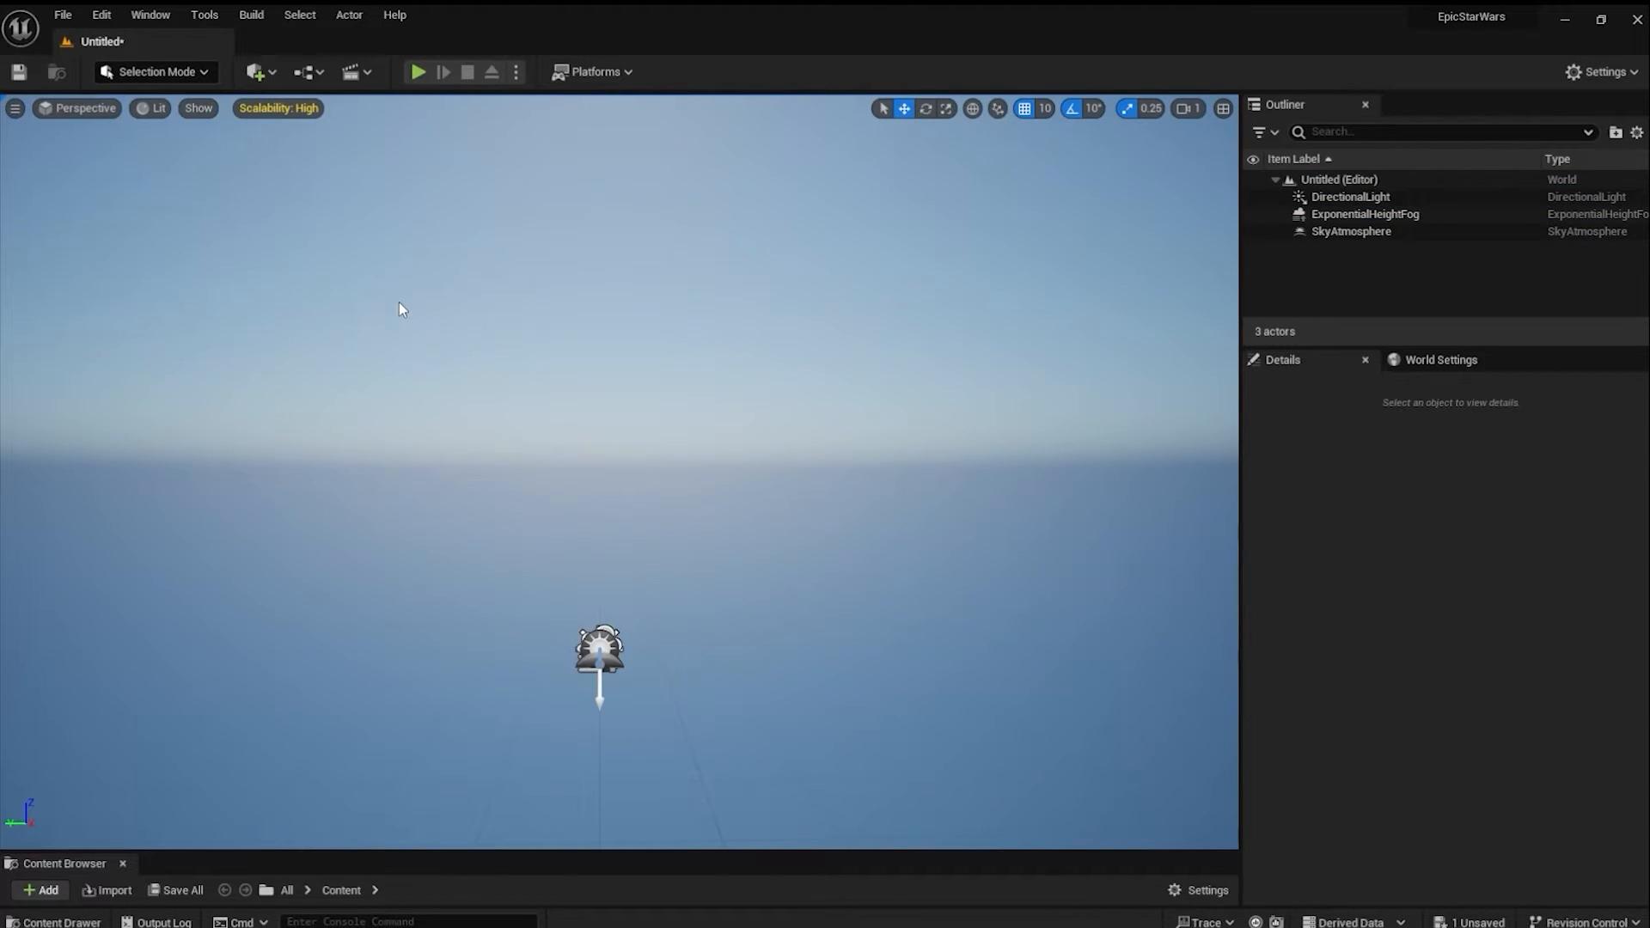
Save the level as Tatooine in the ThirdPerson Maps folder
click(62, 15)
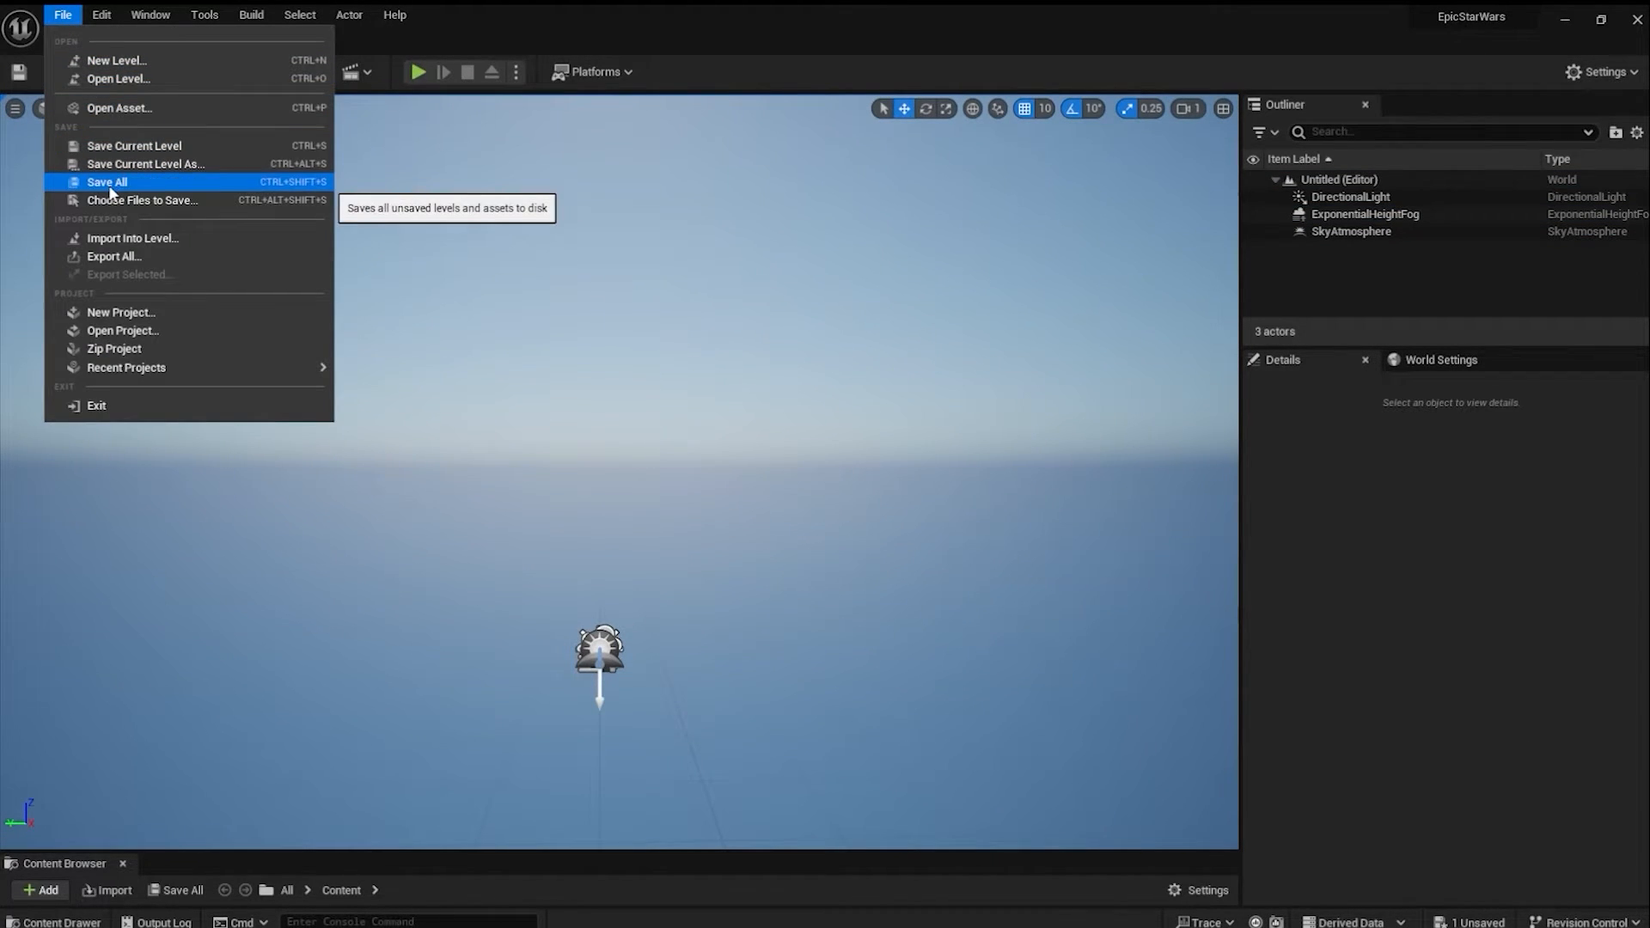
click(145, 164)
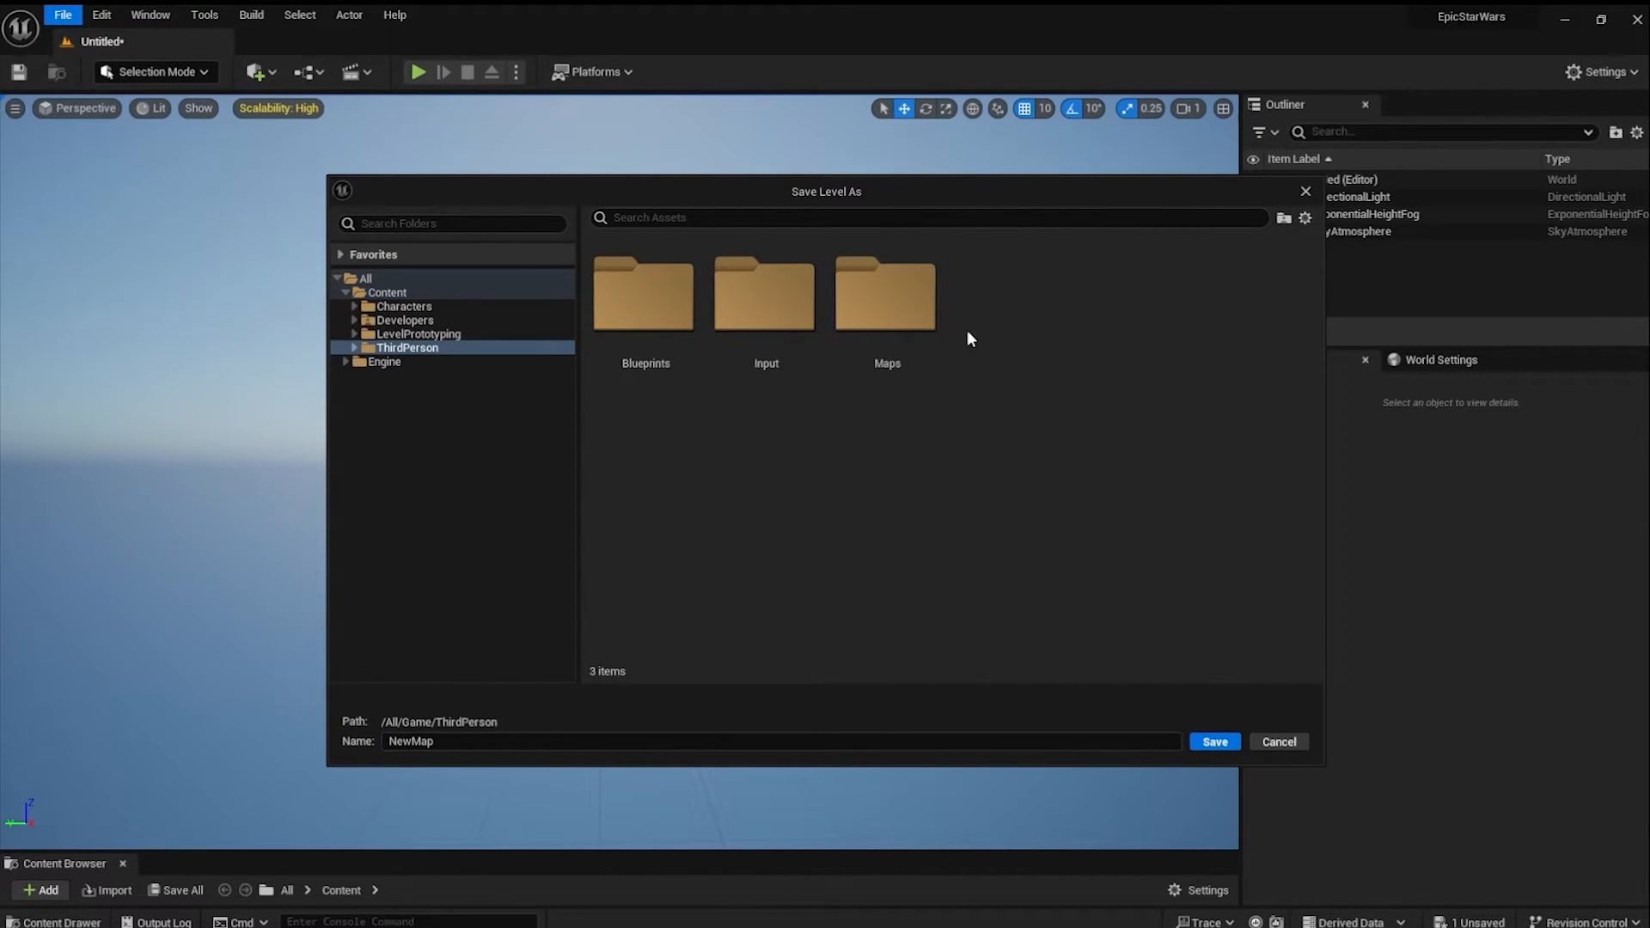
double_click(887, 294)
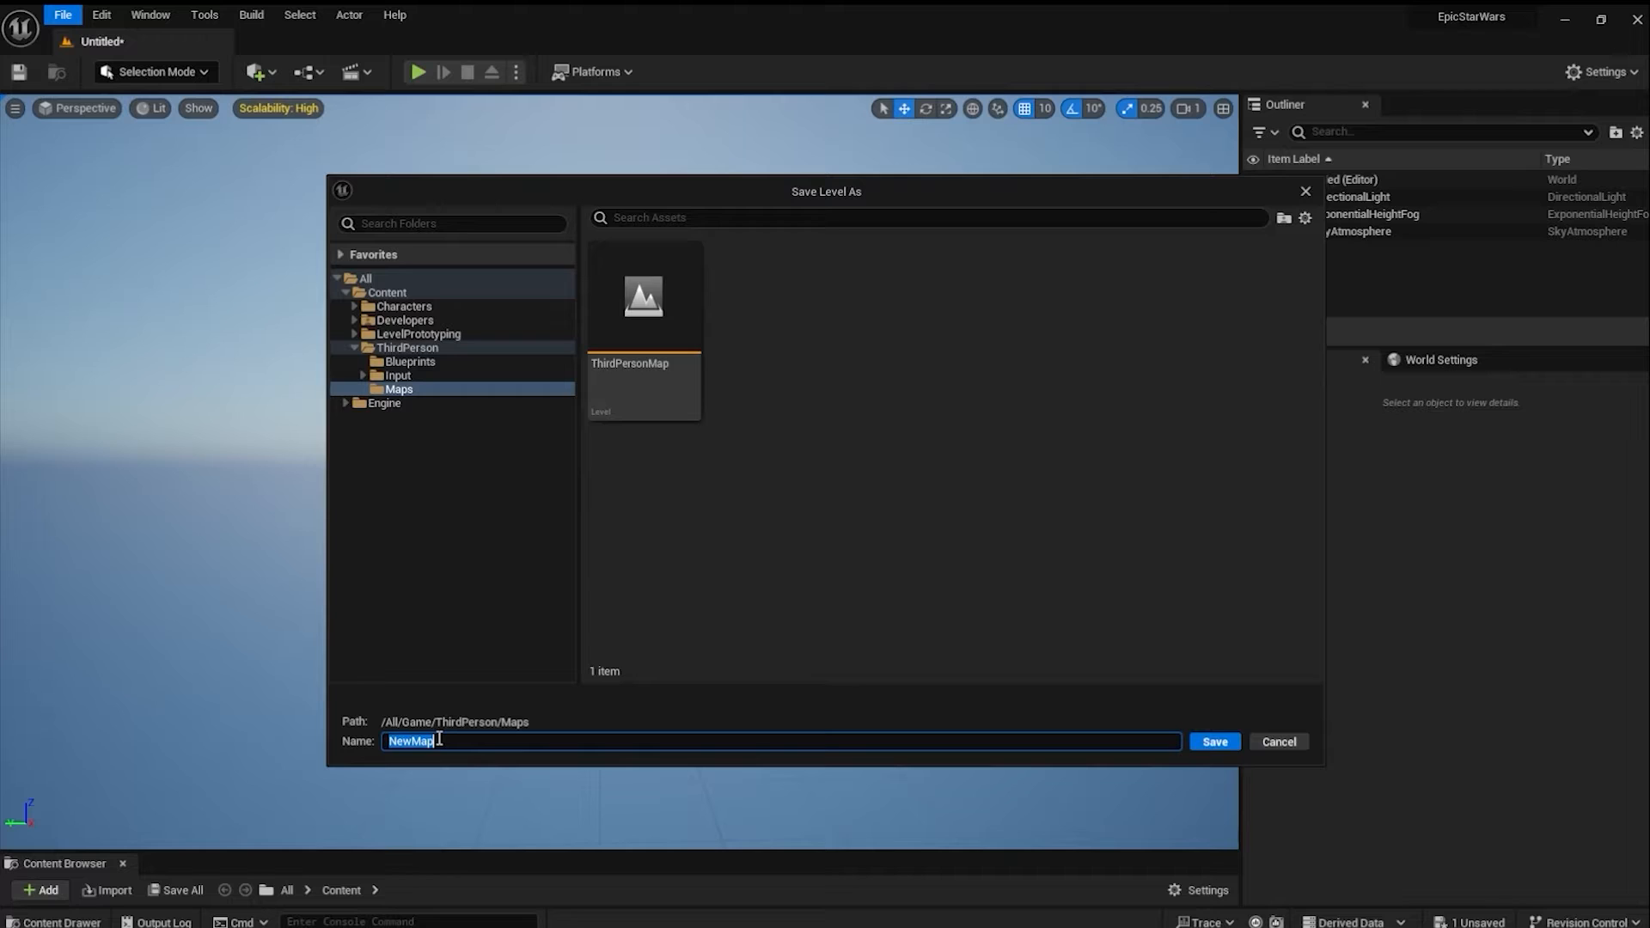
text(Tatooine)
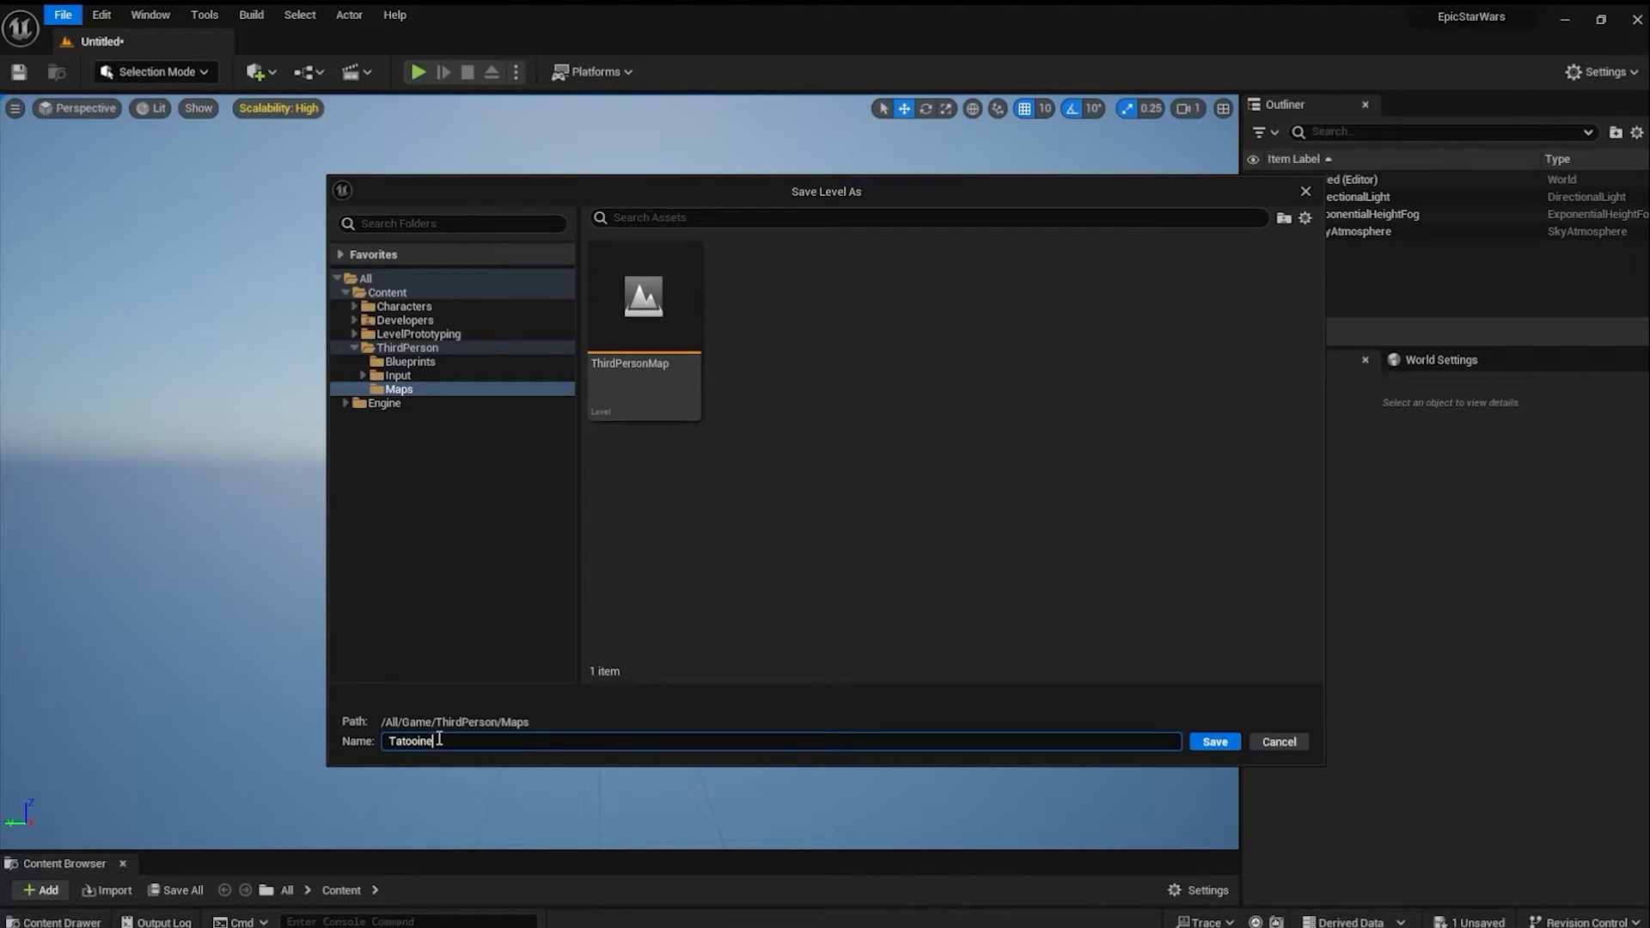
click(1211, 741)
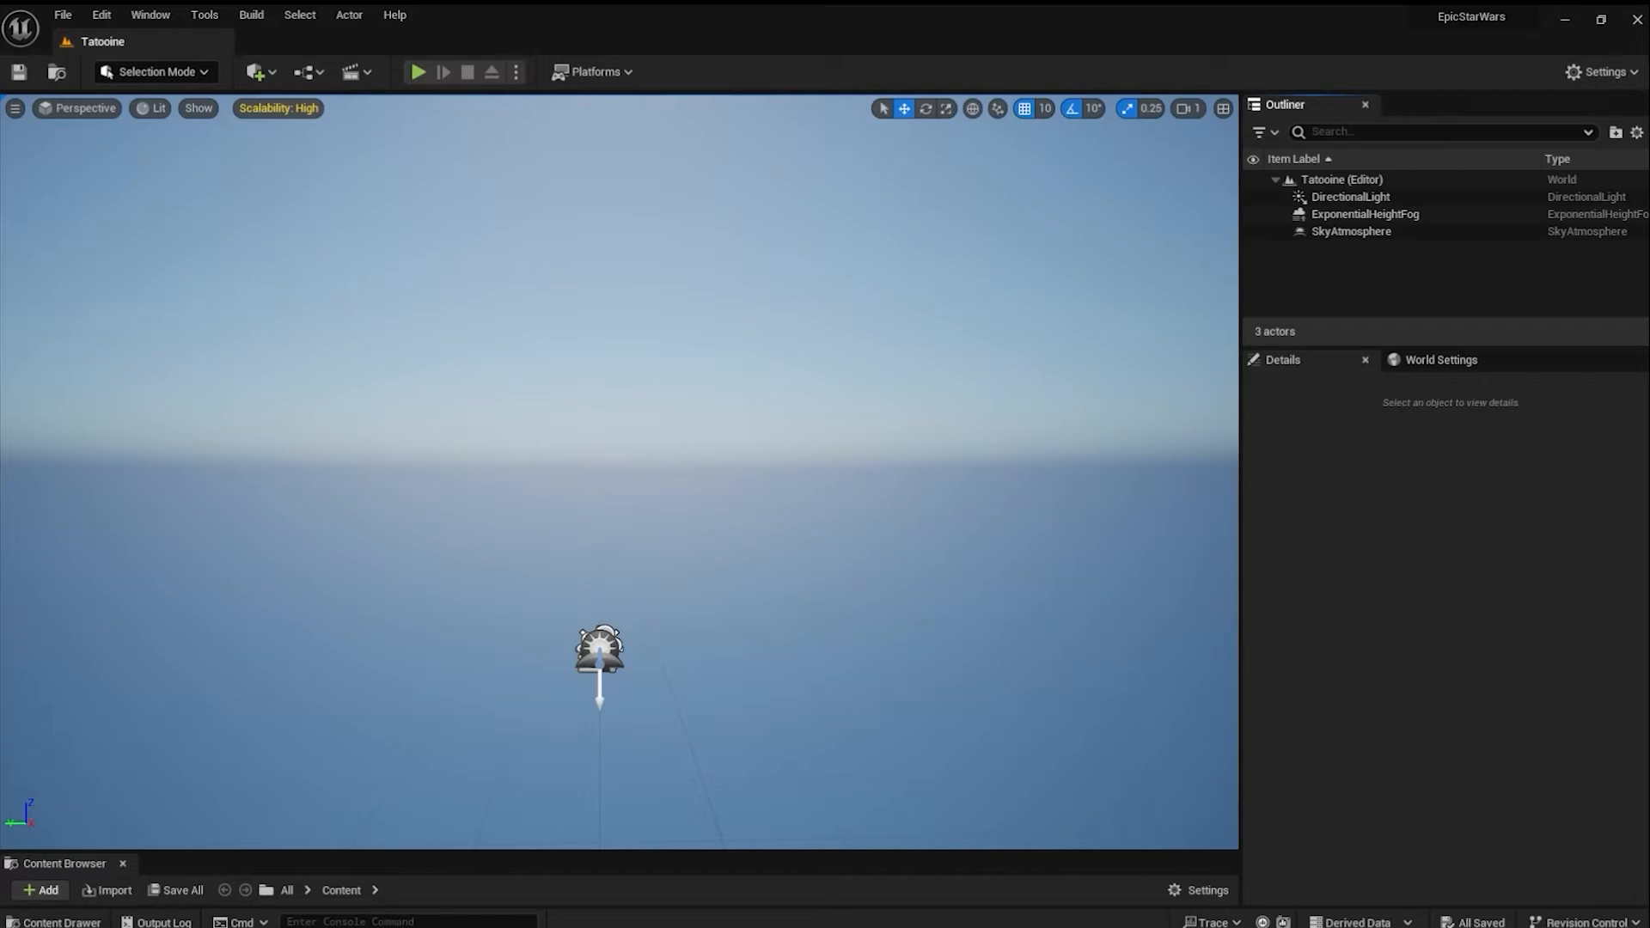
click(102, 12)
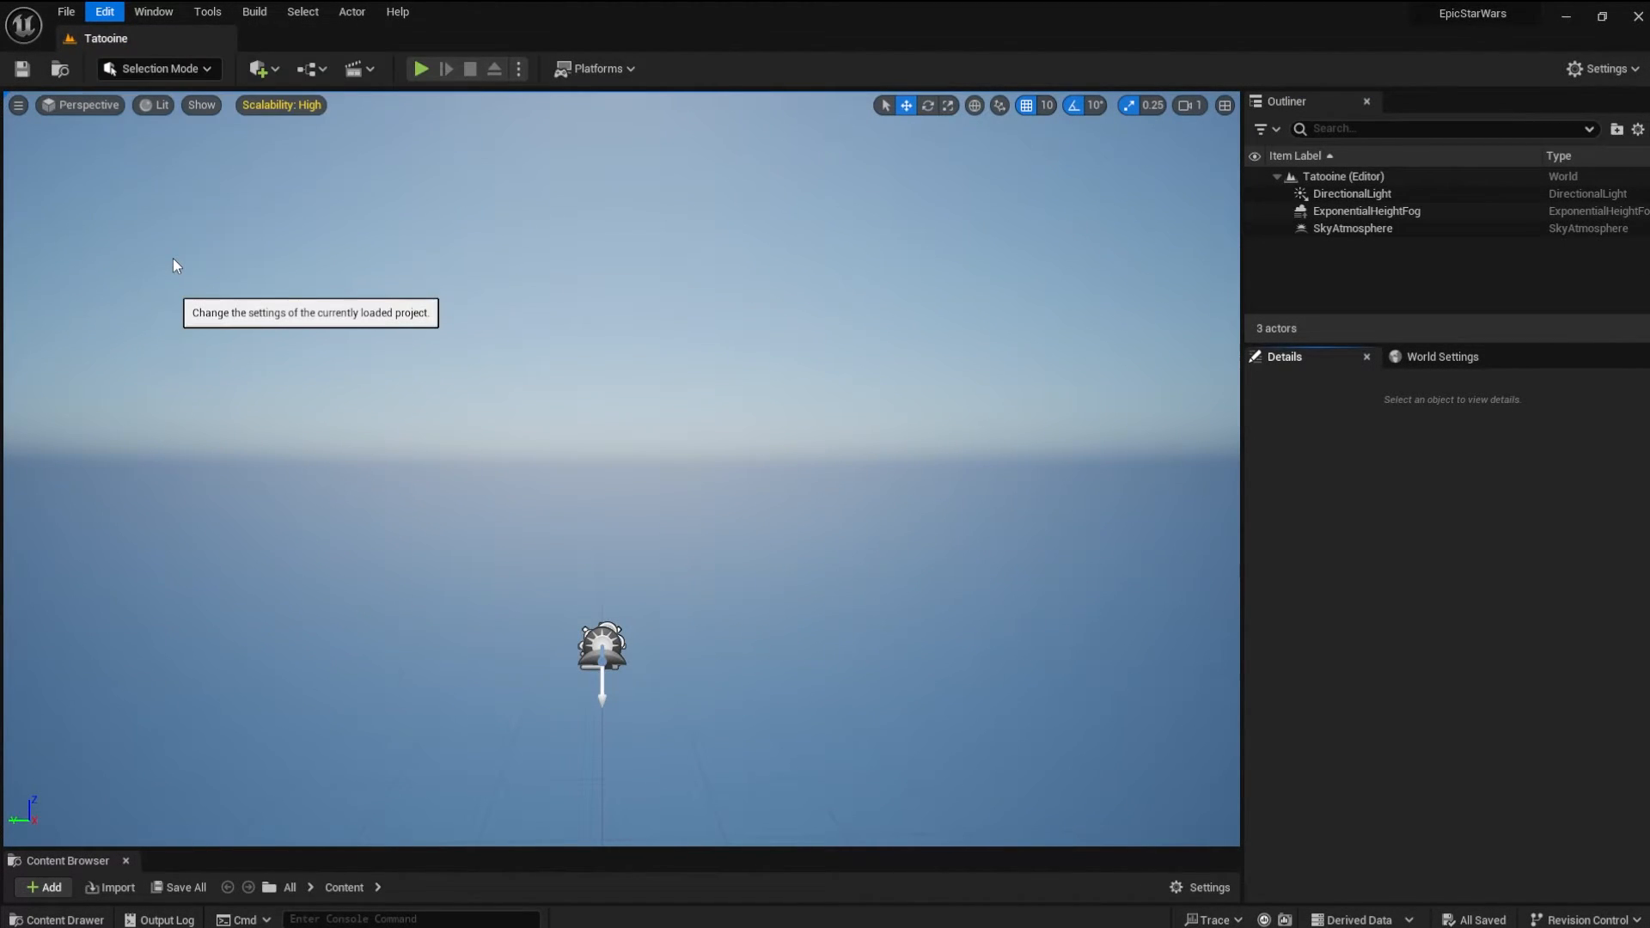
In Maps & Modes, set the Editor Startup Map to Tatooine and pick the Game Default Map
click(101, 12)
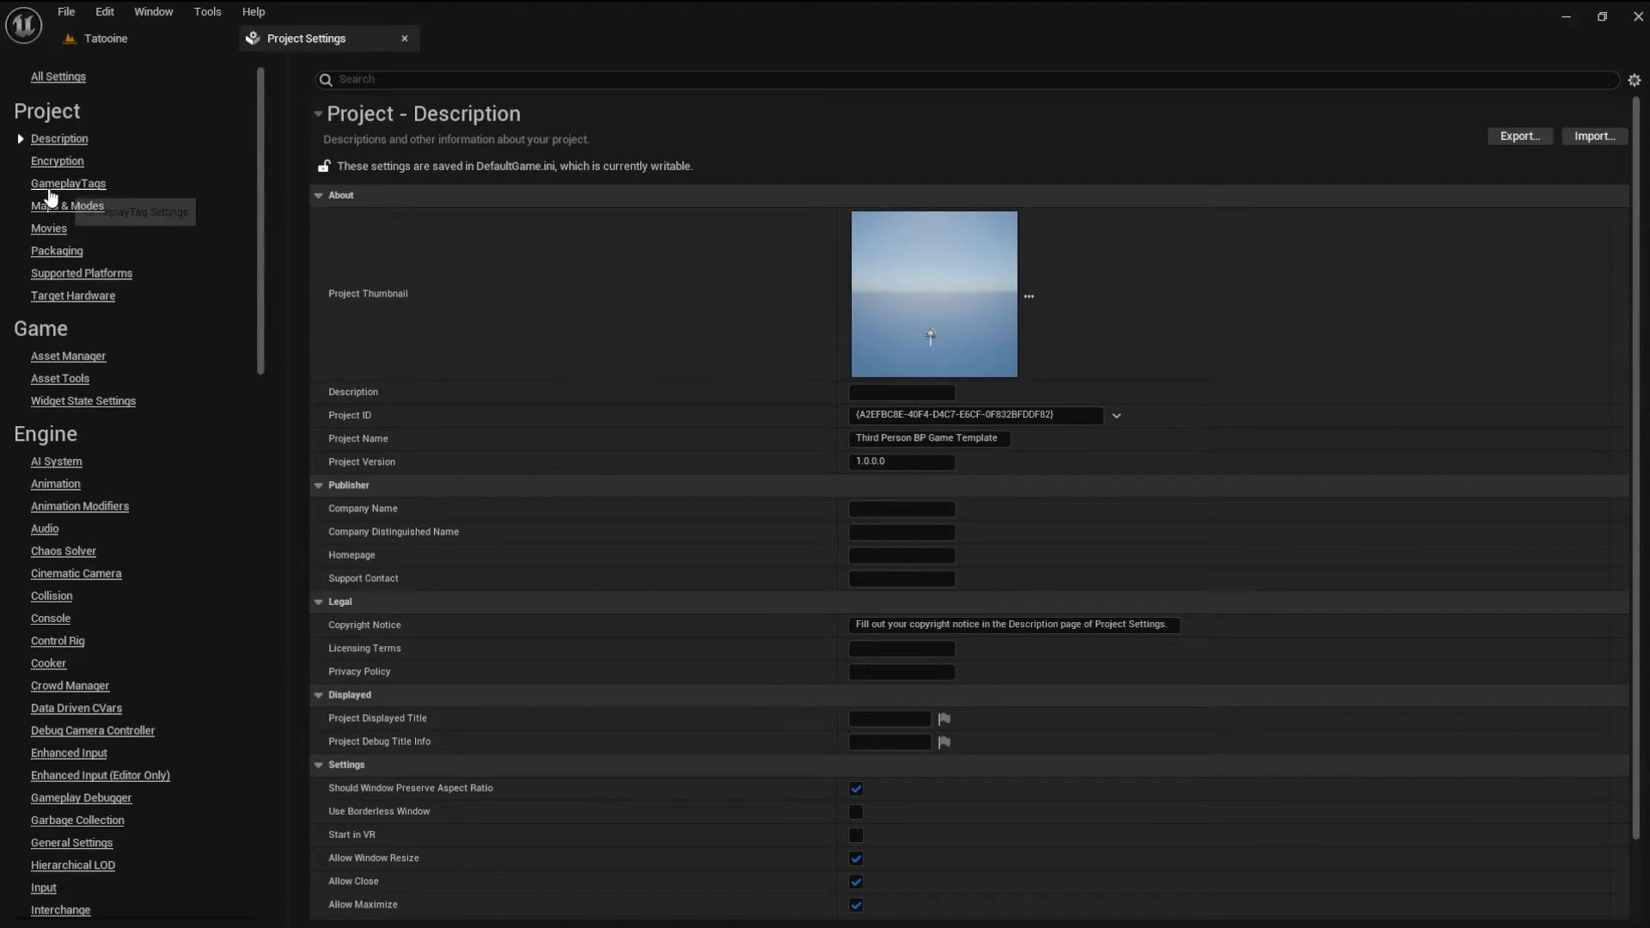
click(67, 207)
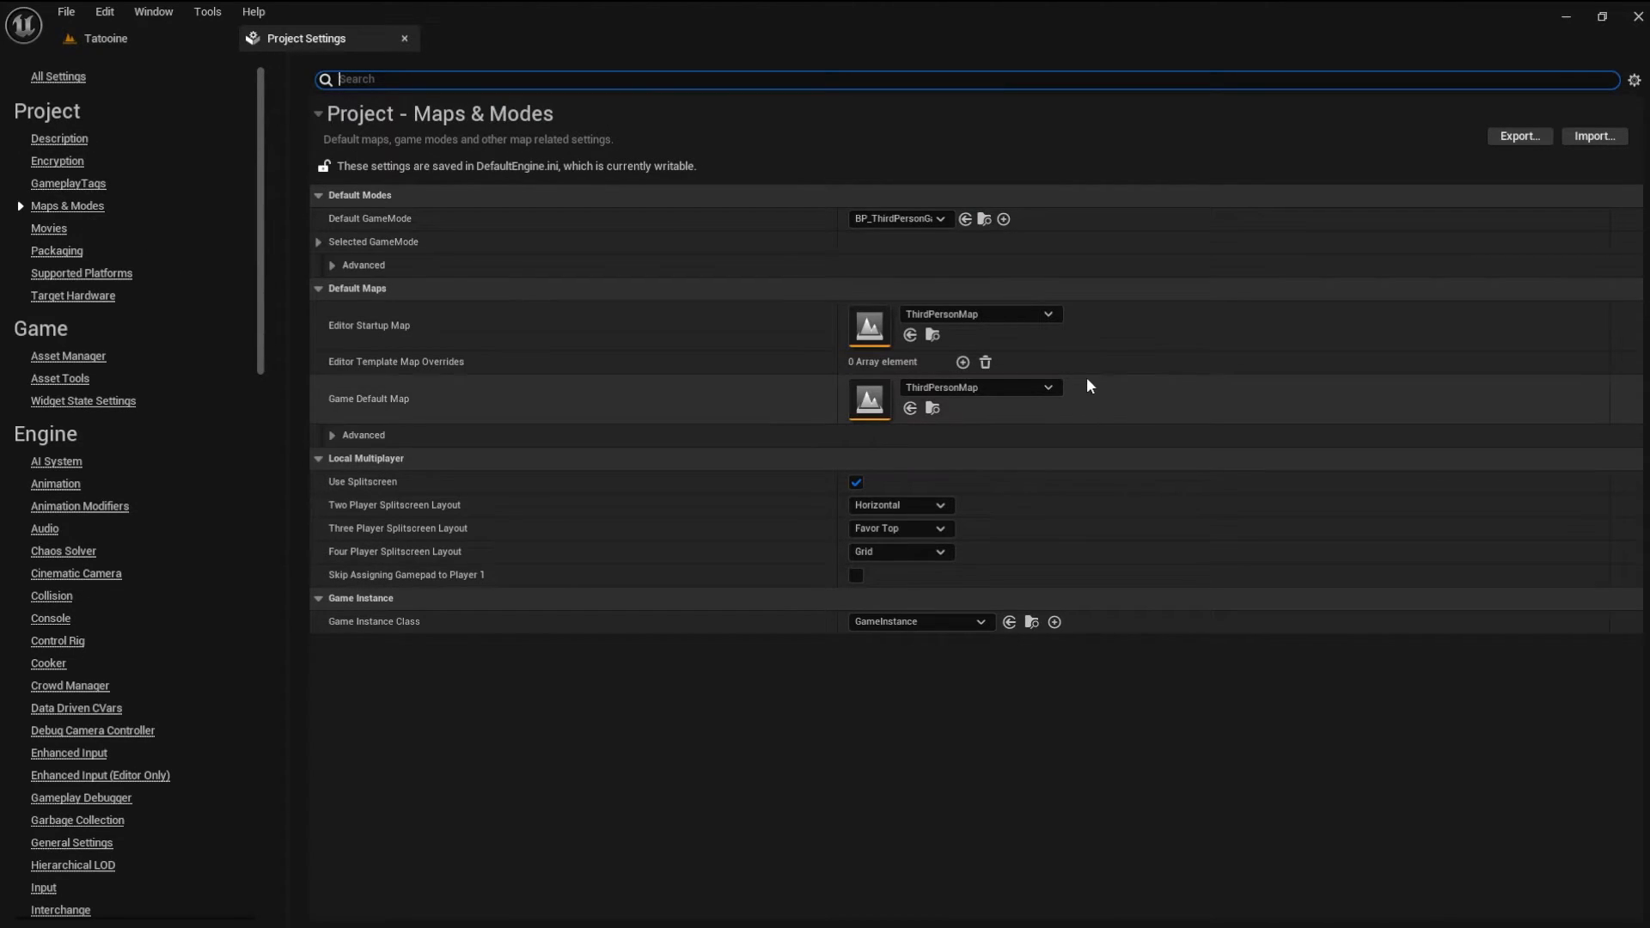
mouse_move(1066, 325)
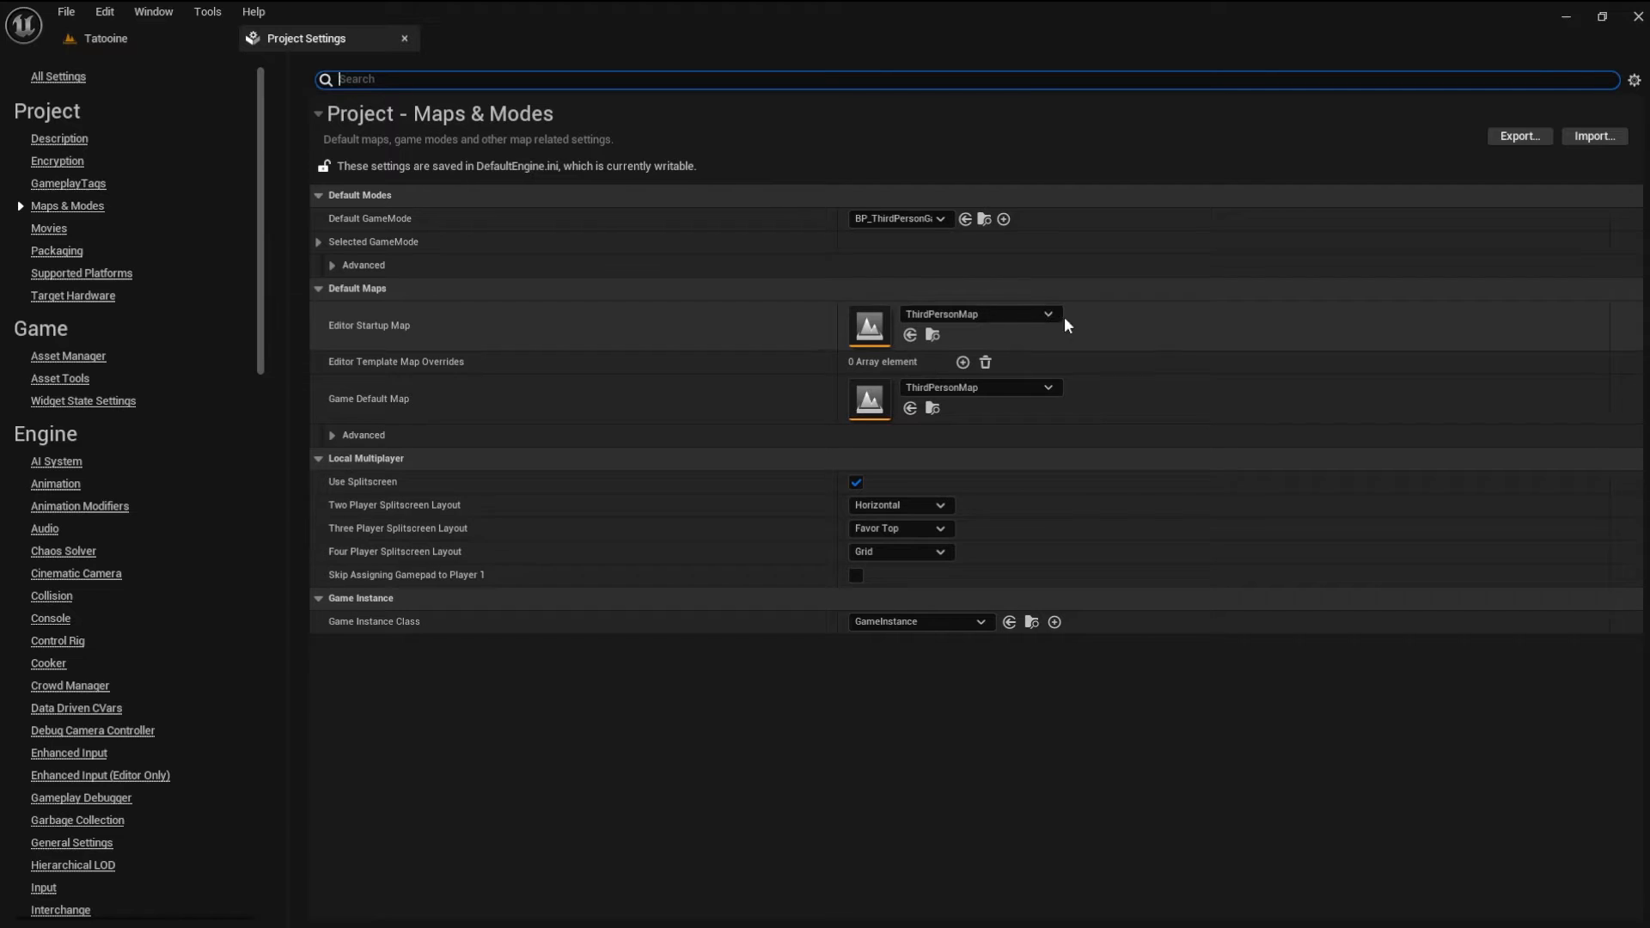
click(1047, 313)
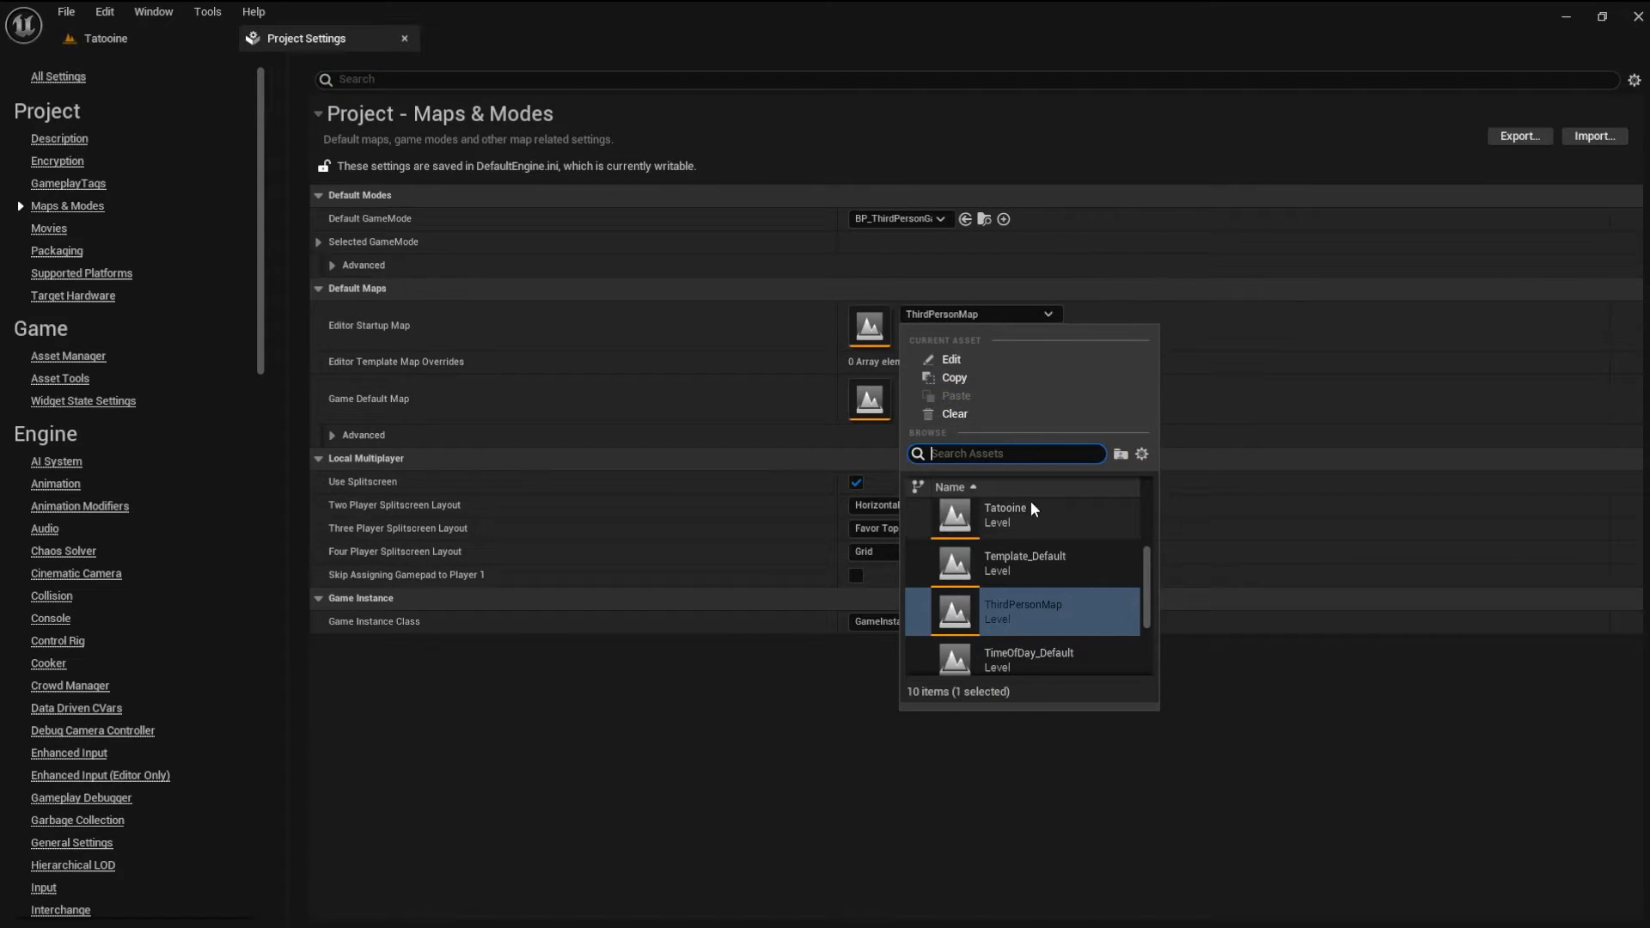
click(1004, 514)
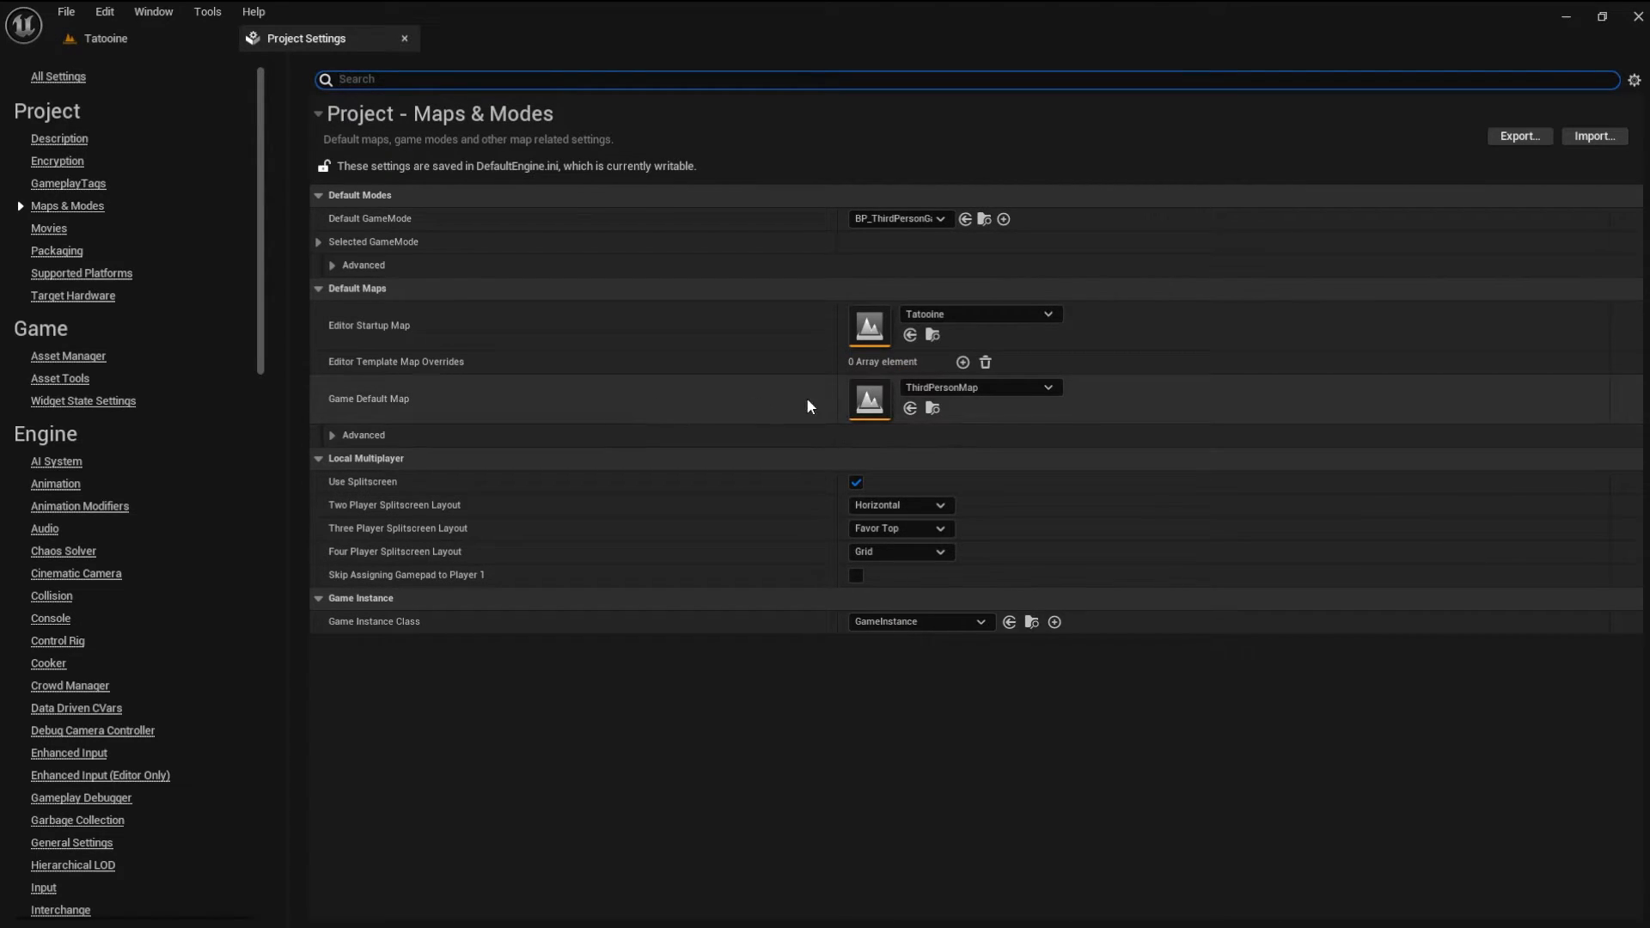
click(1046, 386)
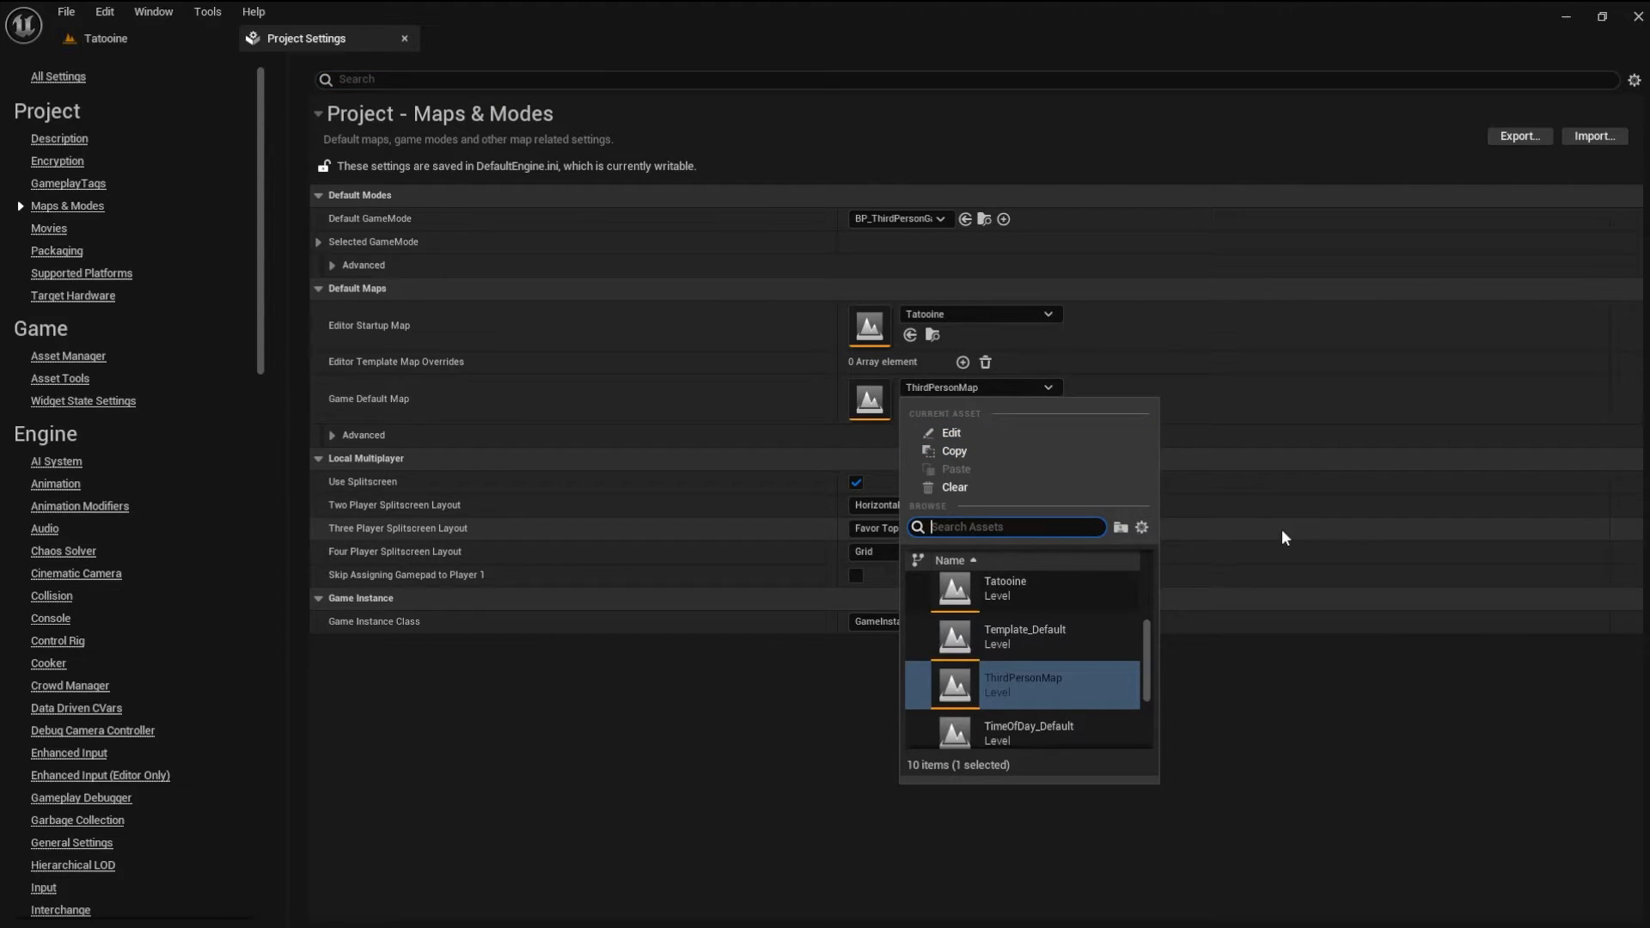
click(1001, 588)
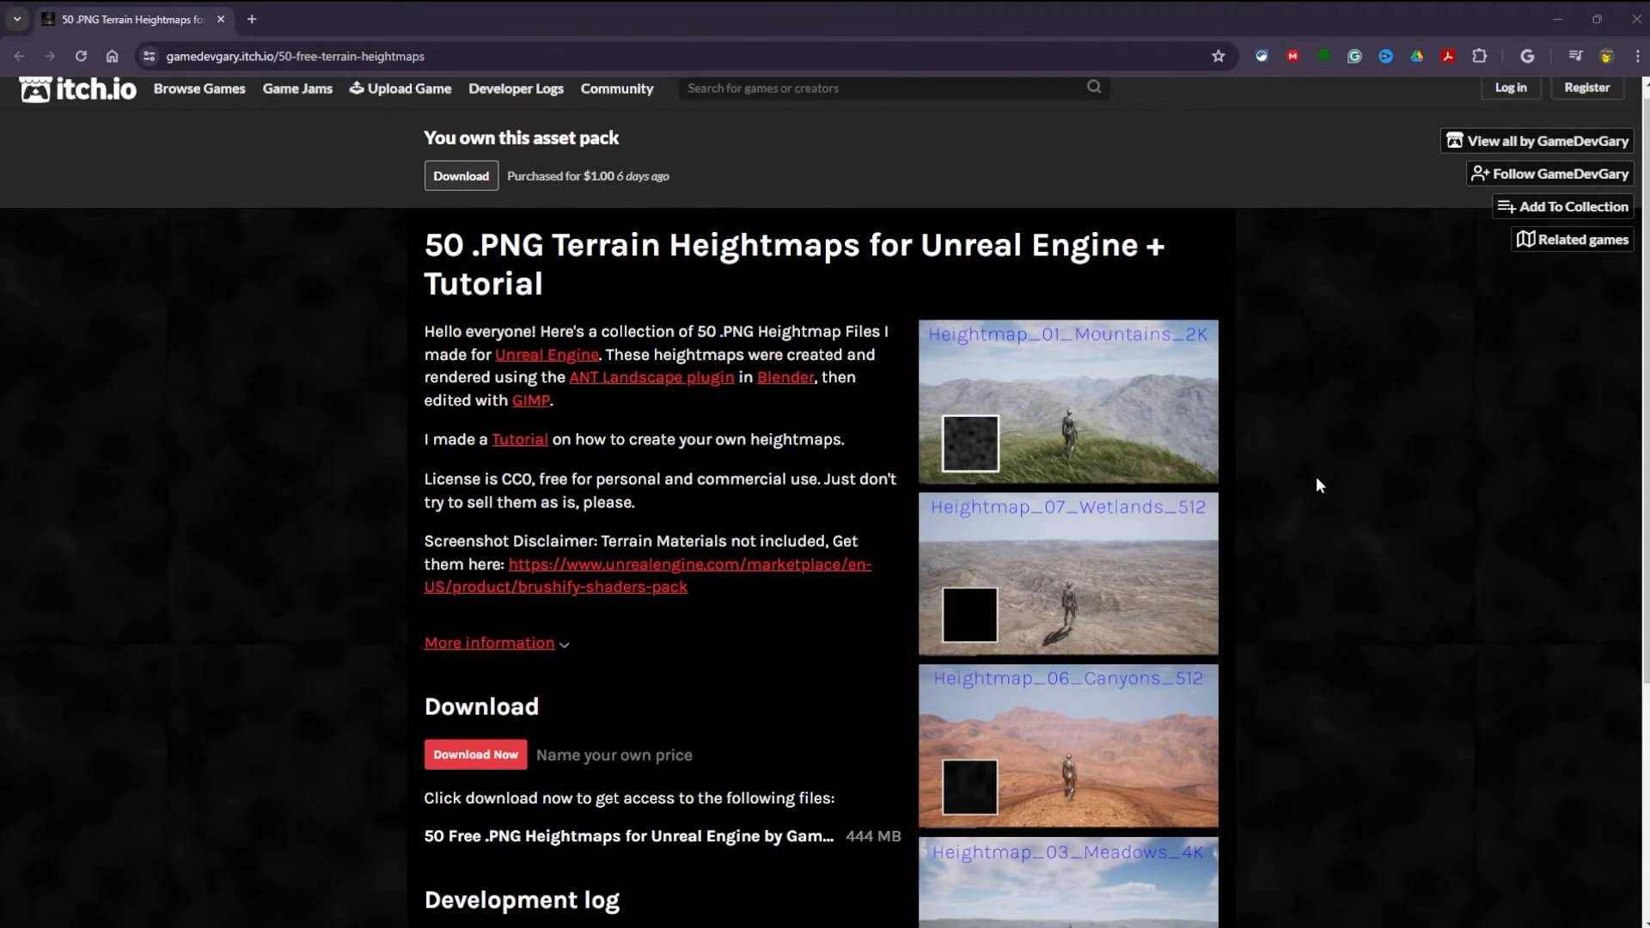
Scroll through the itch.io '50 .PNG Terrain Heightmaps' pack page
scroll(down, 3)
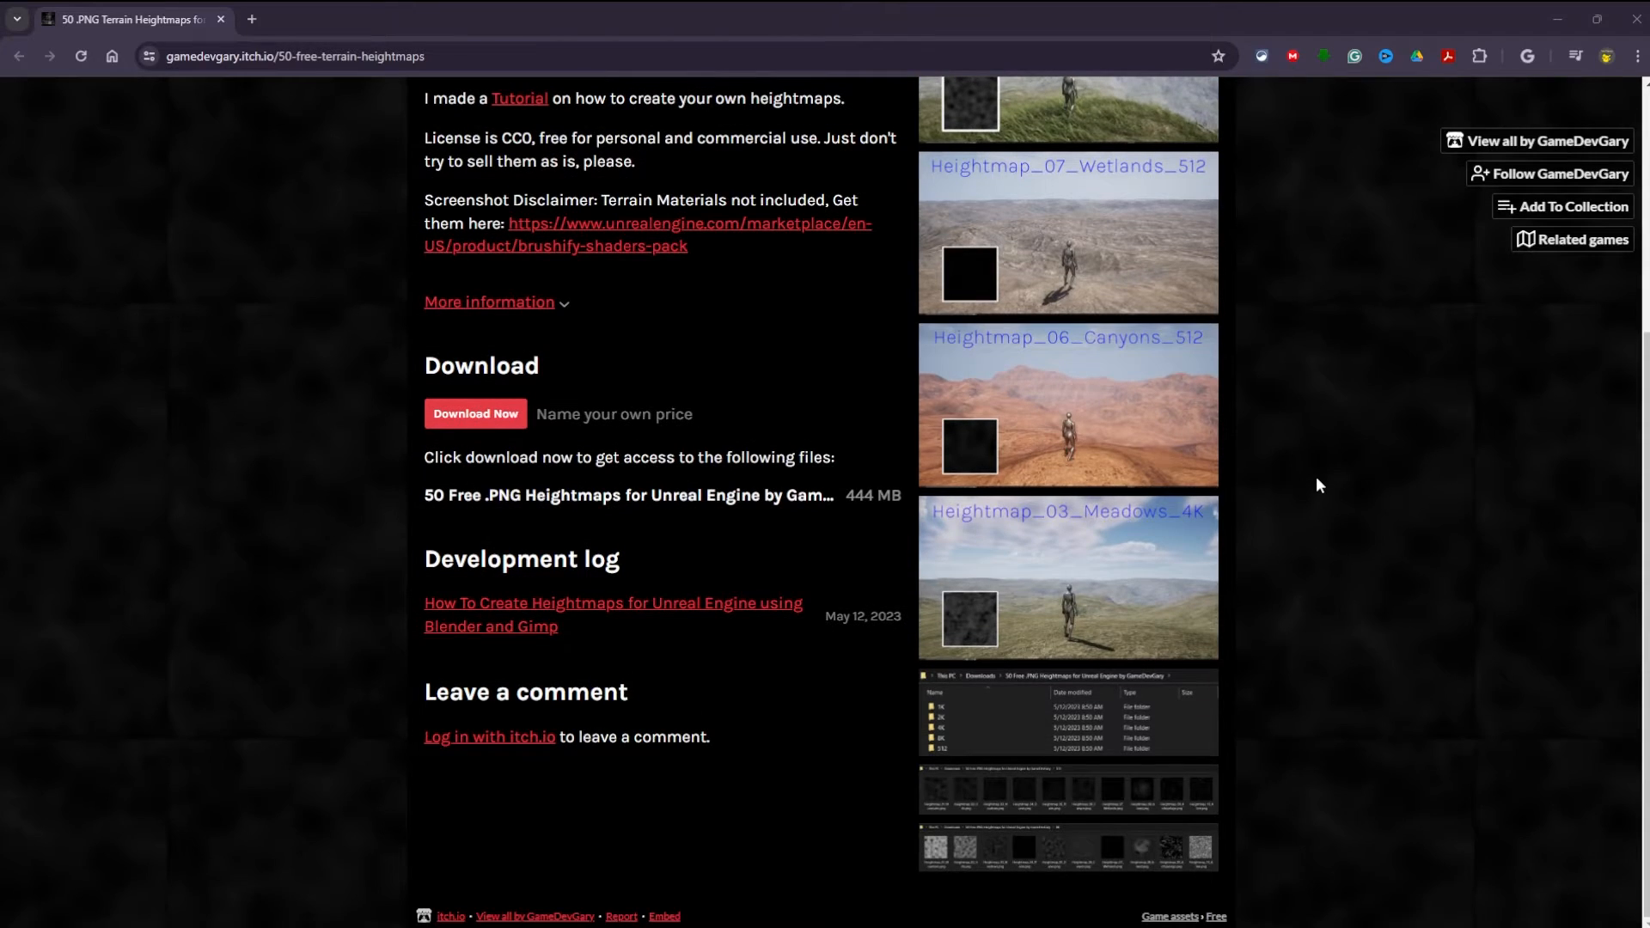
scroll(up, 3)
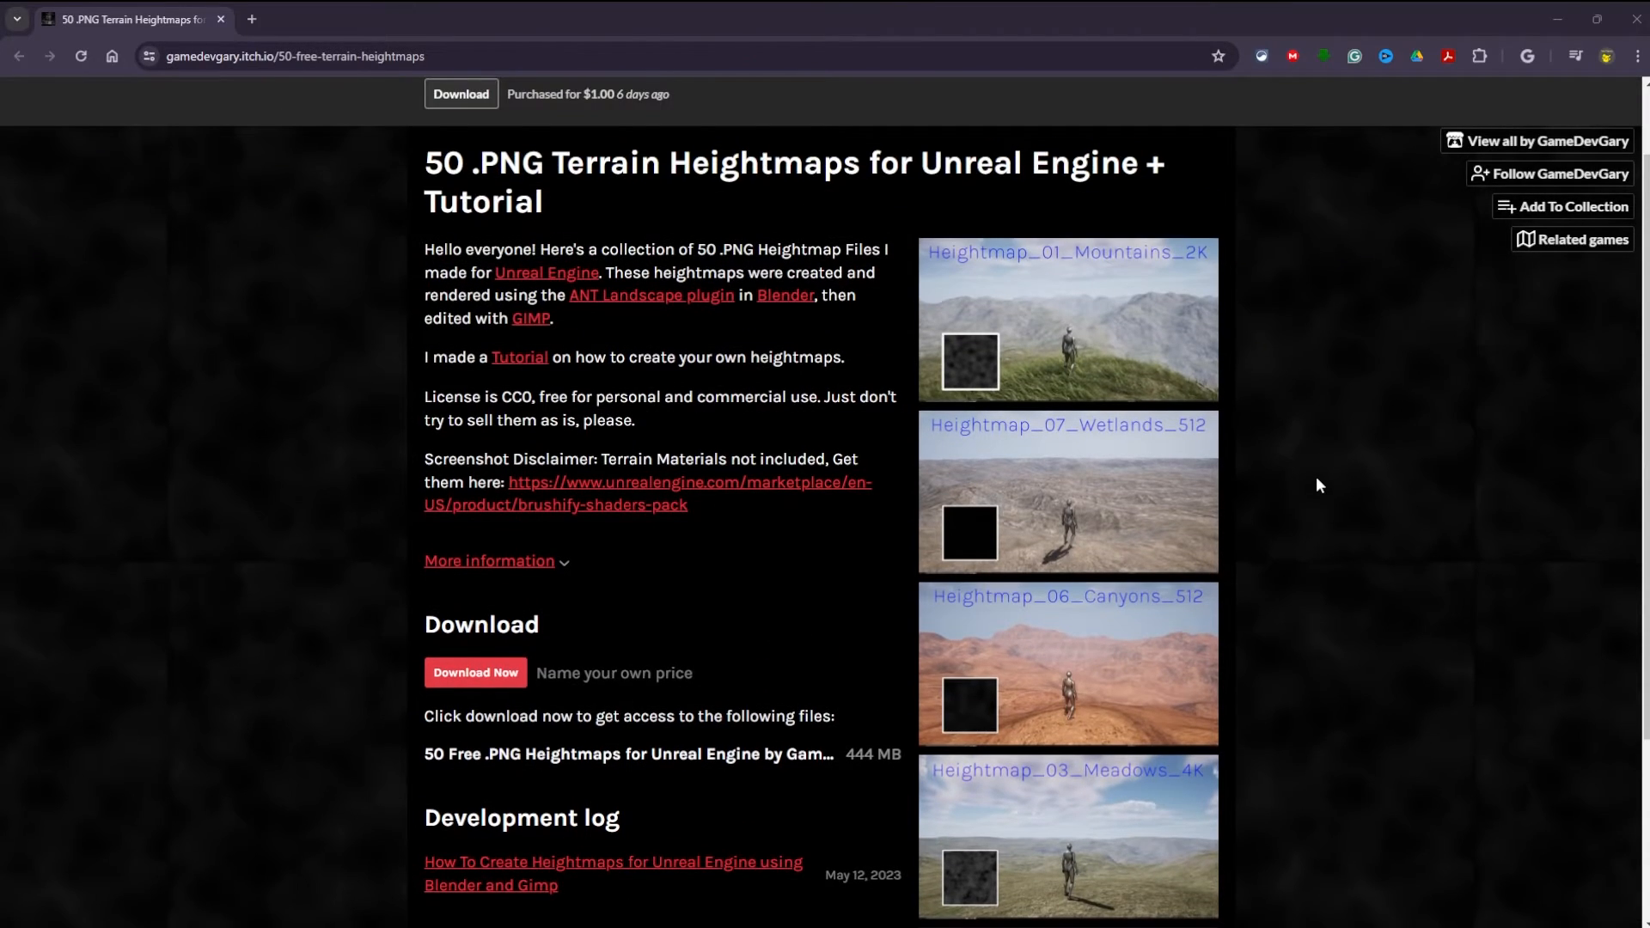
mouse_move(505, 684)
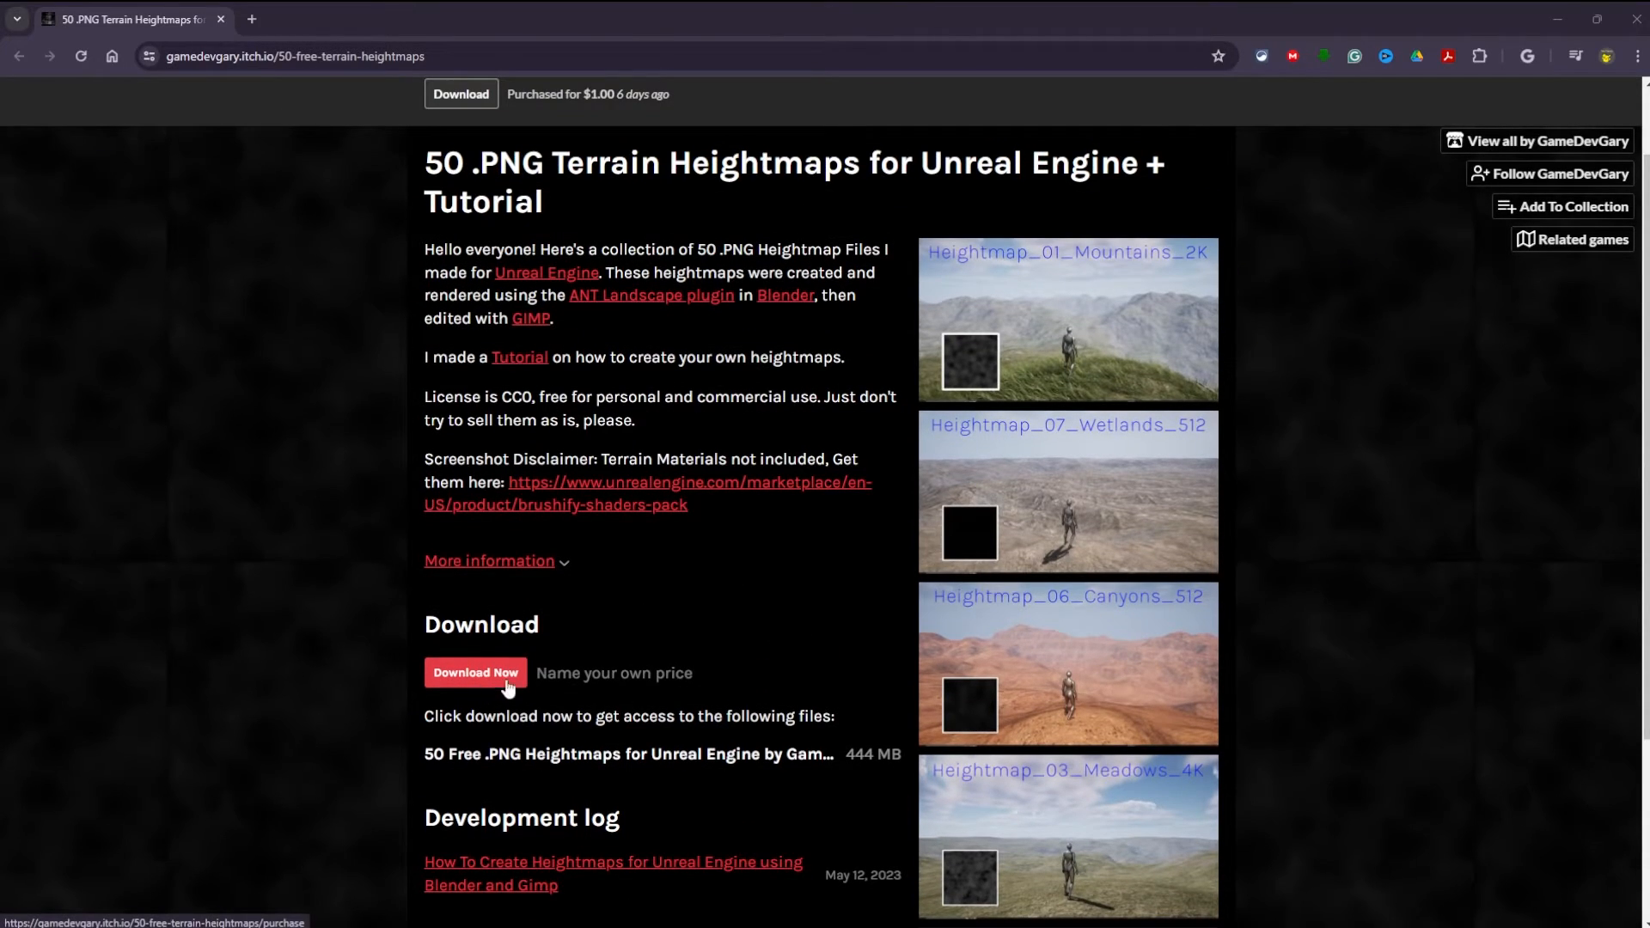
mouse_move(1260, 653)
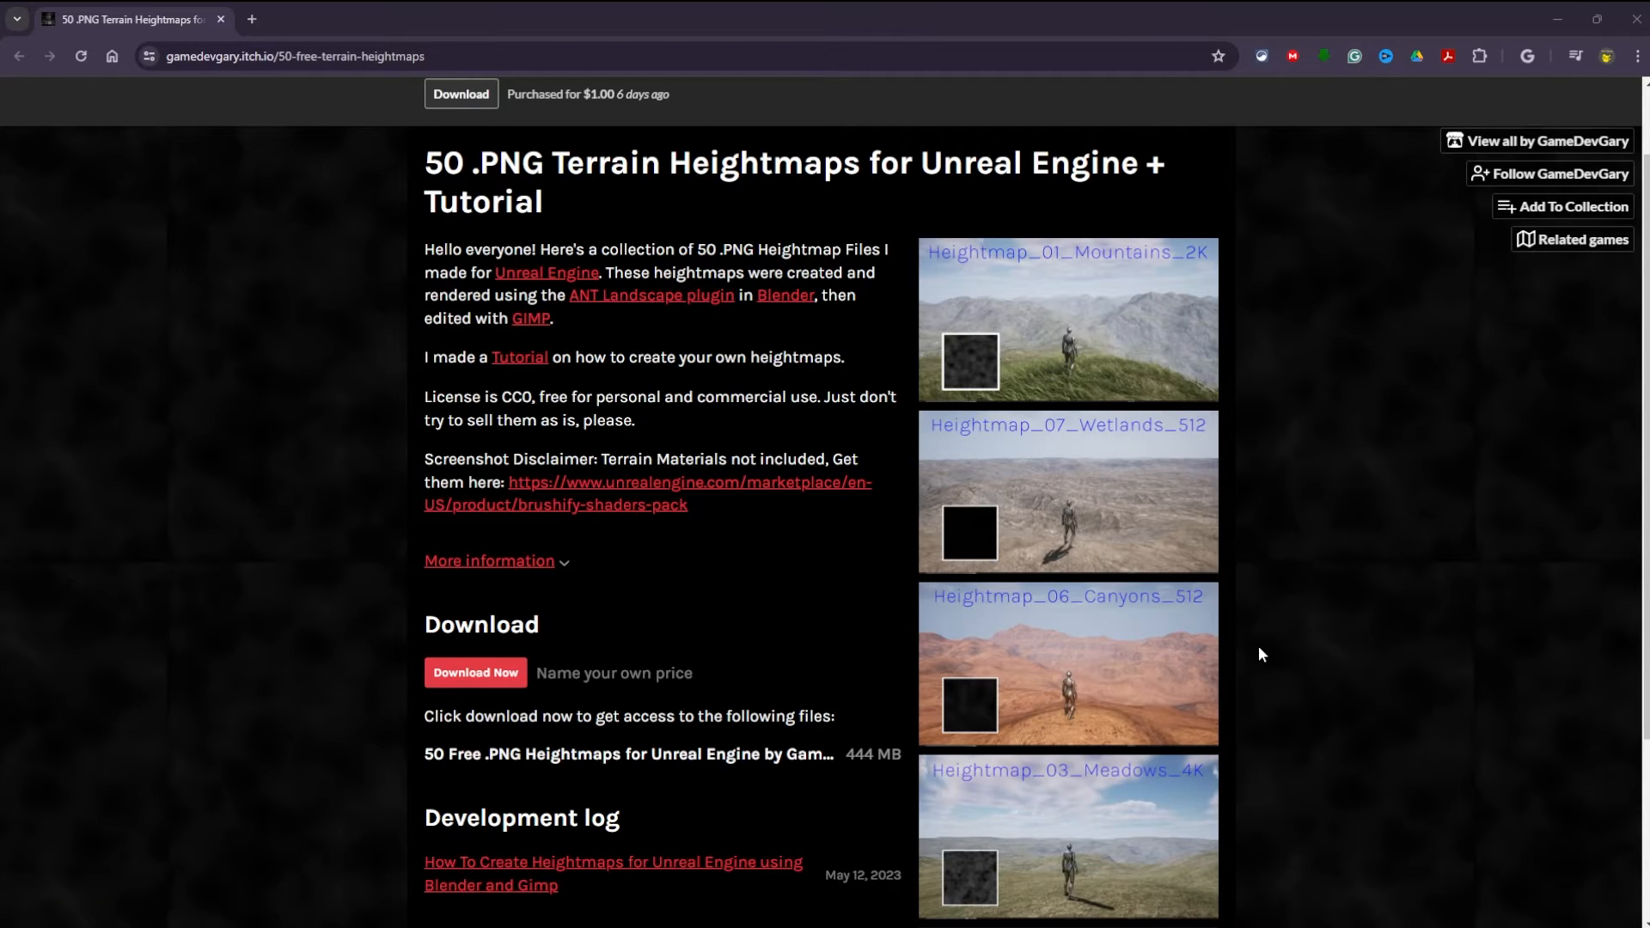
scroll(down, 3)
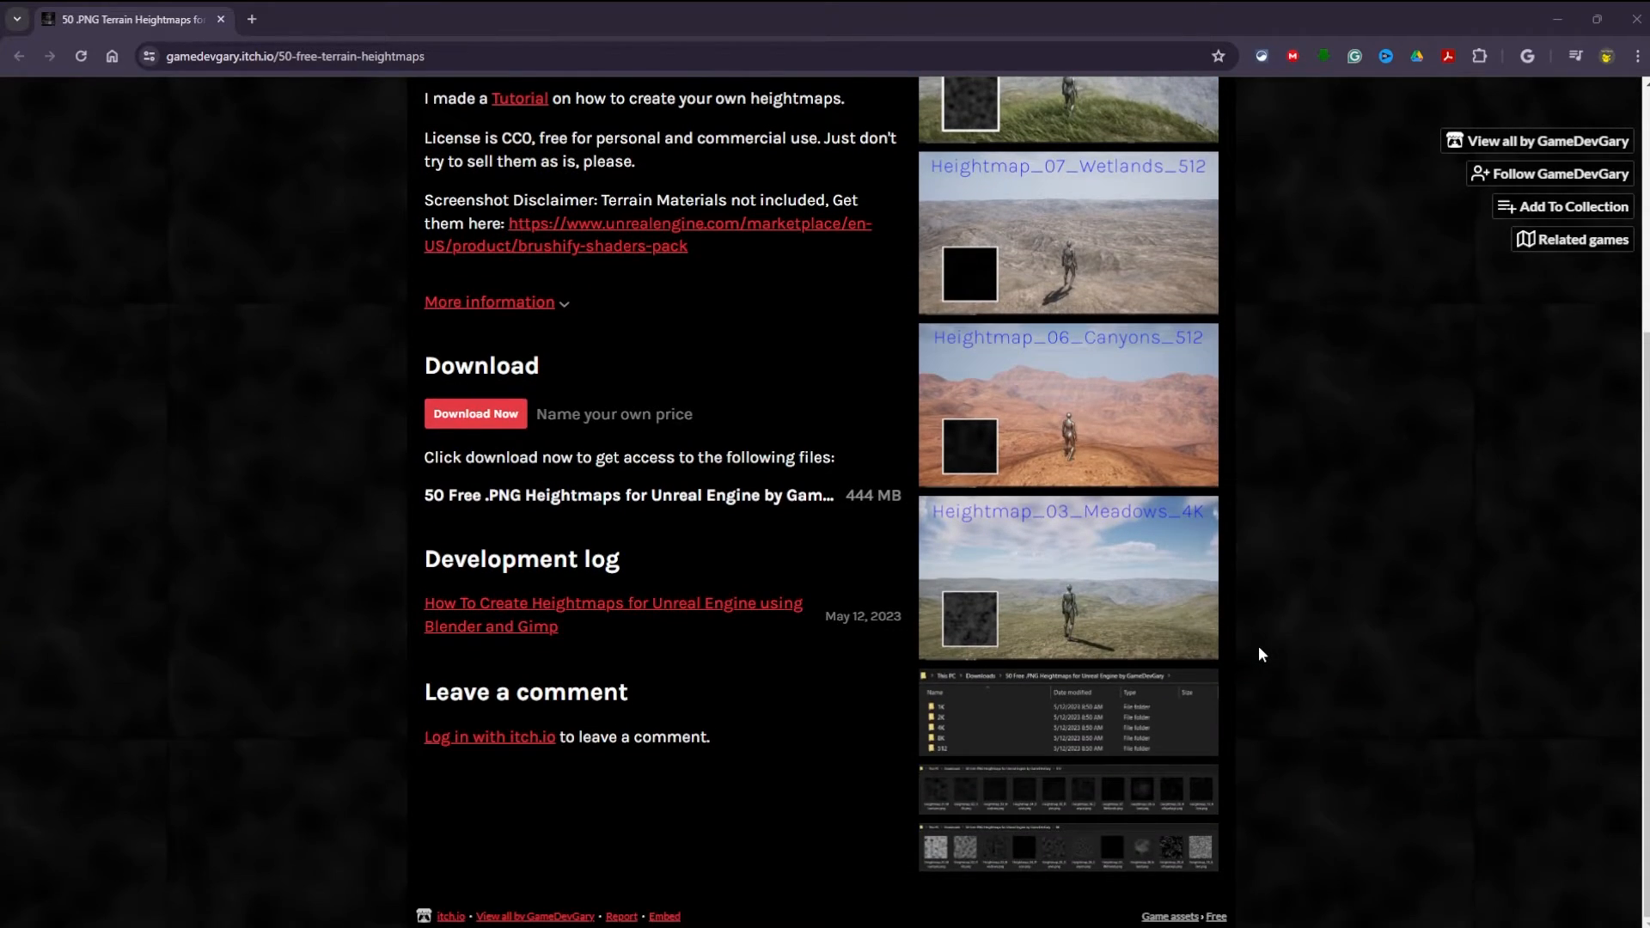
scroll(up, 3)
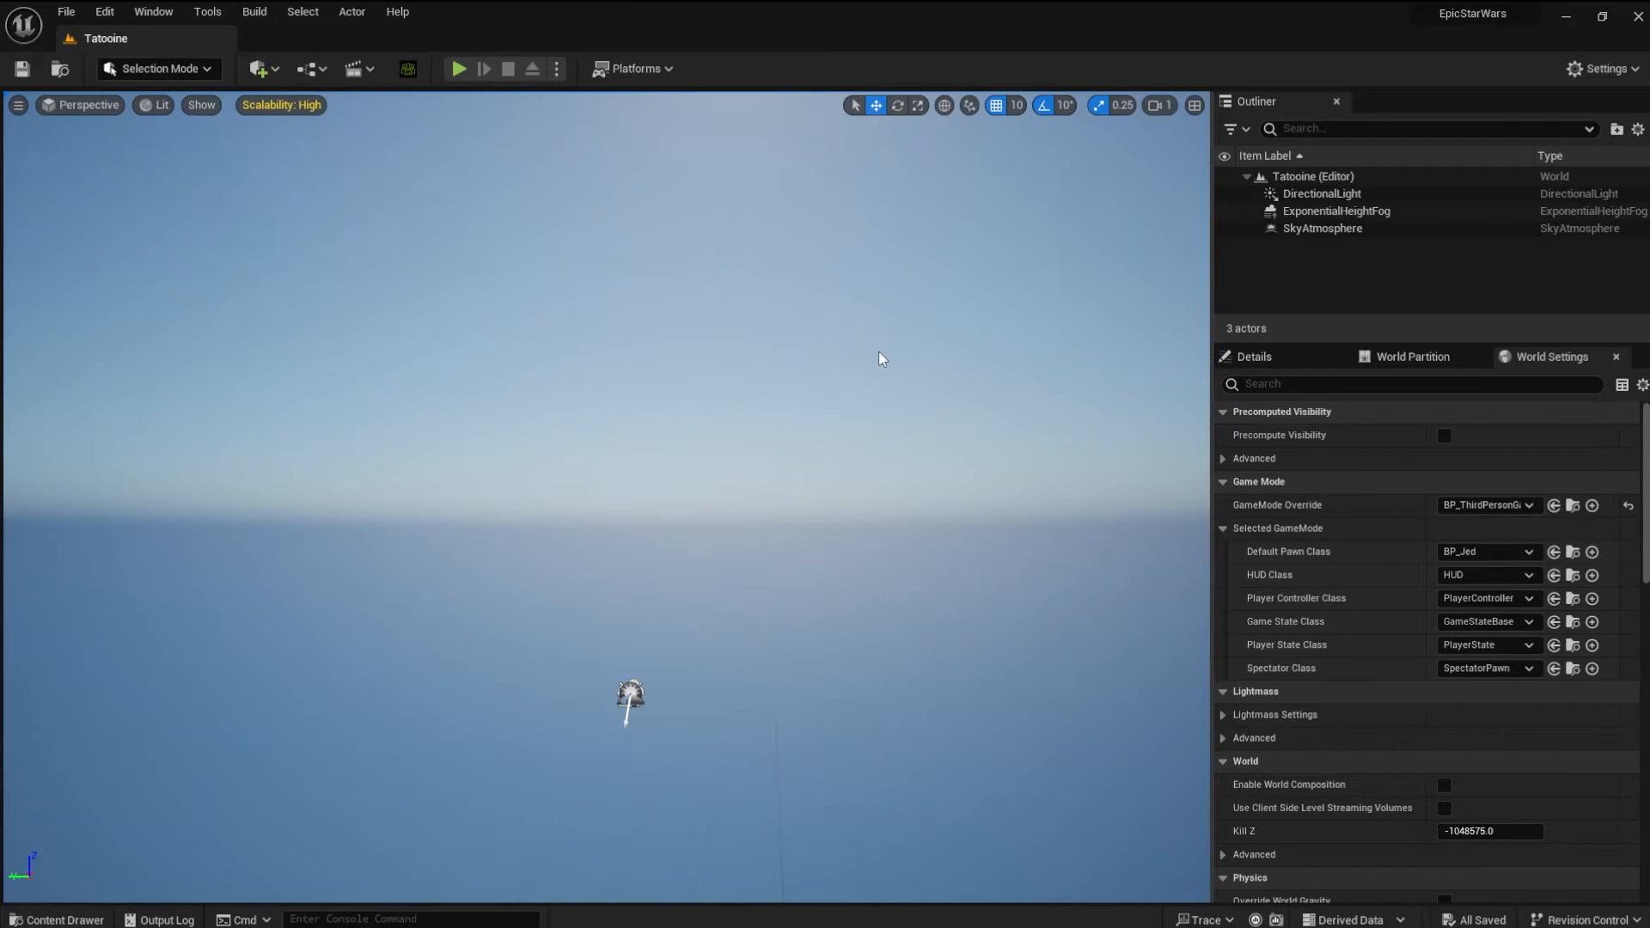
mouse_move(880, 335)
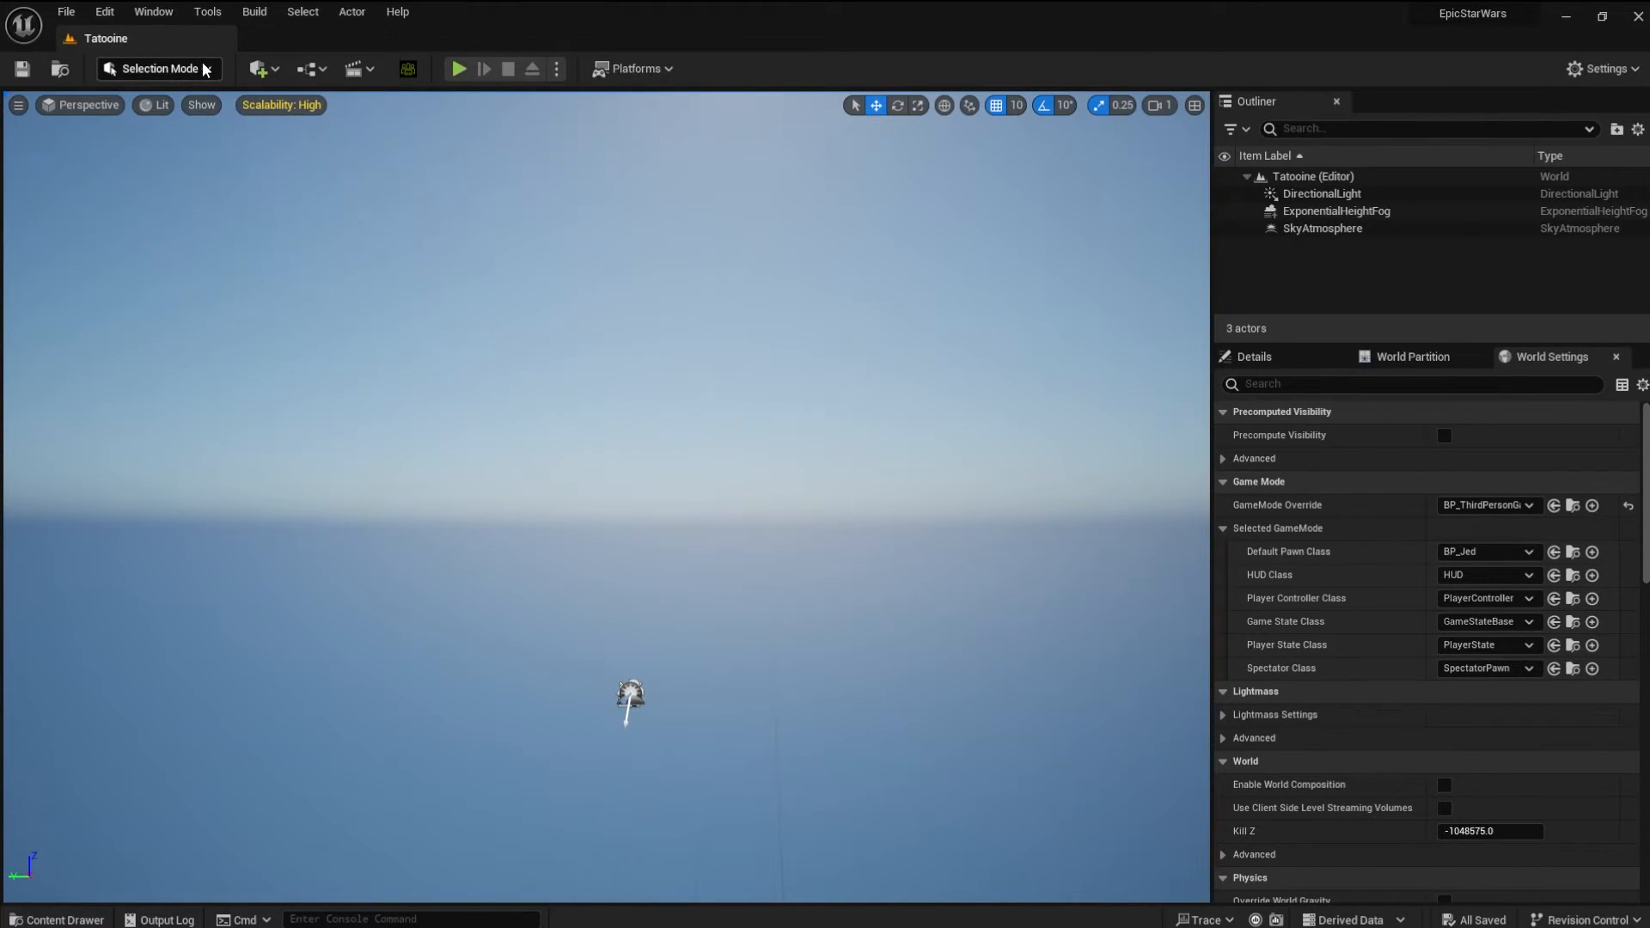
Switch the editor to Landscape Mode to start a heightmap-imported landscape
click(158, 68)
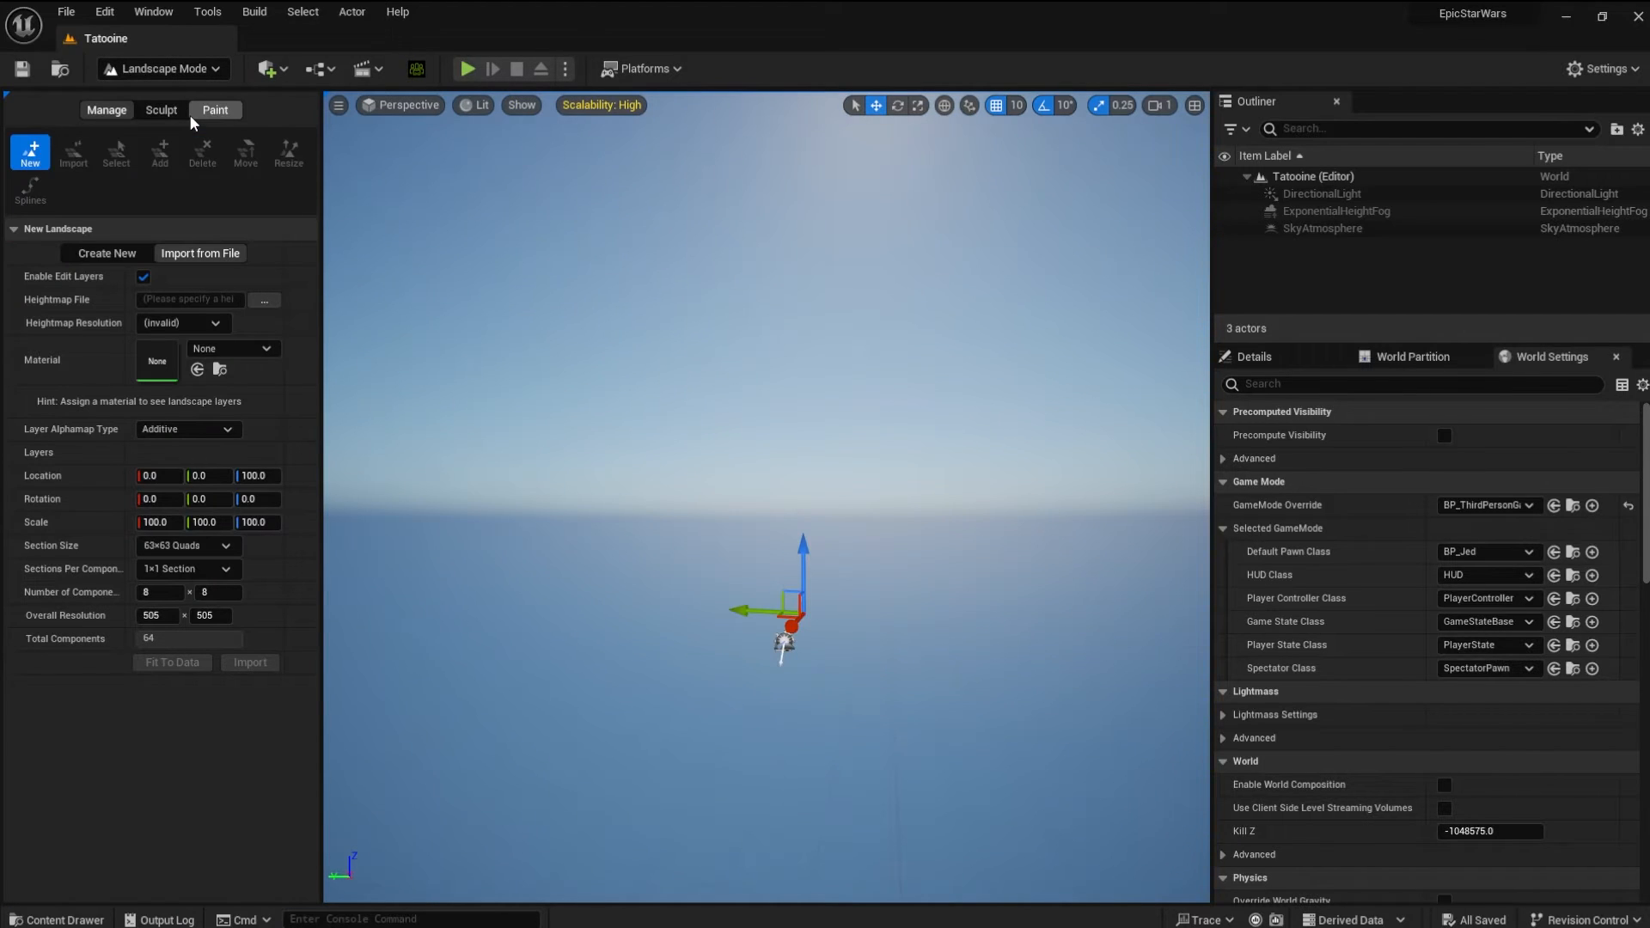
mouse_move(105, 110)
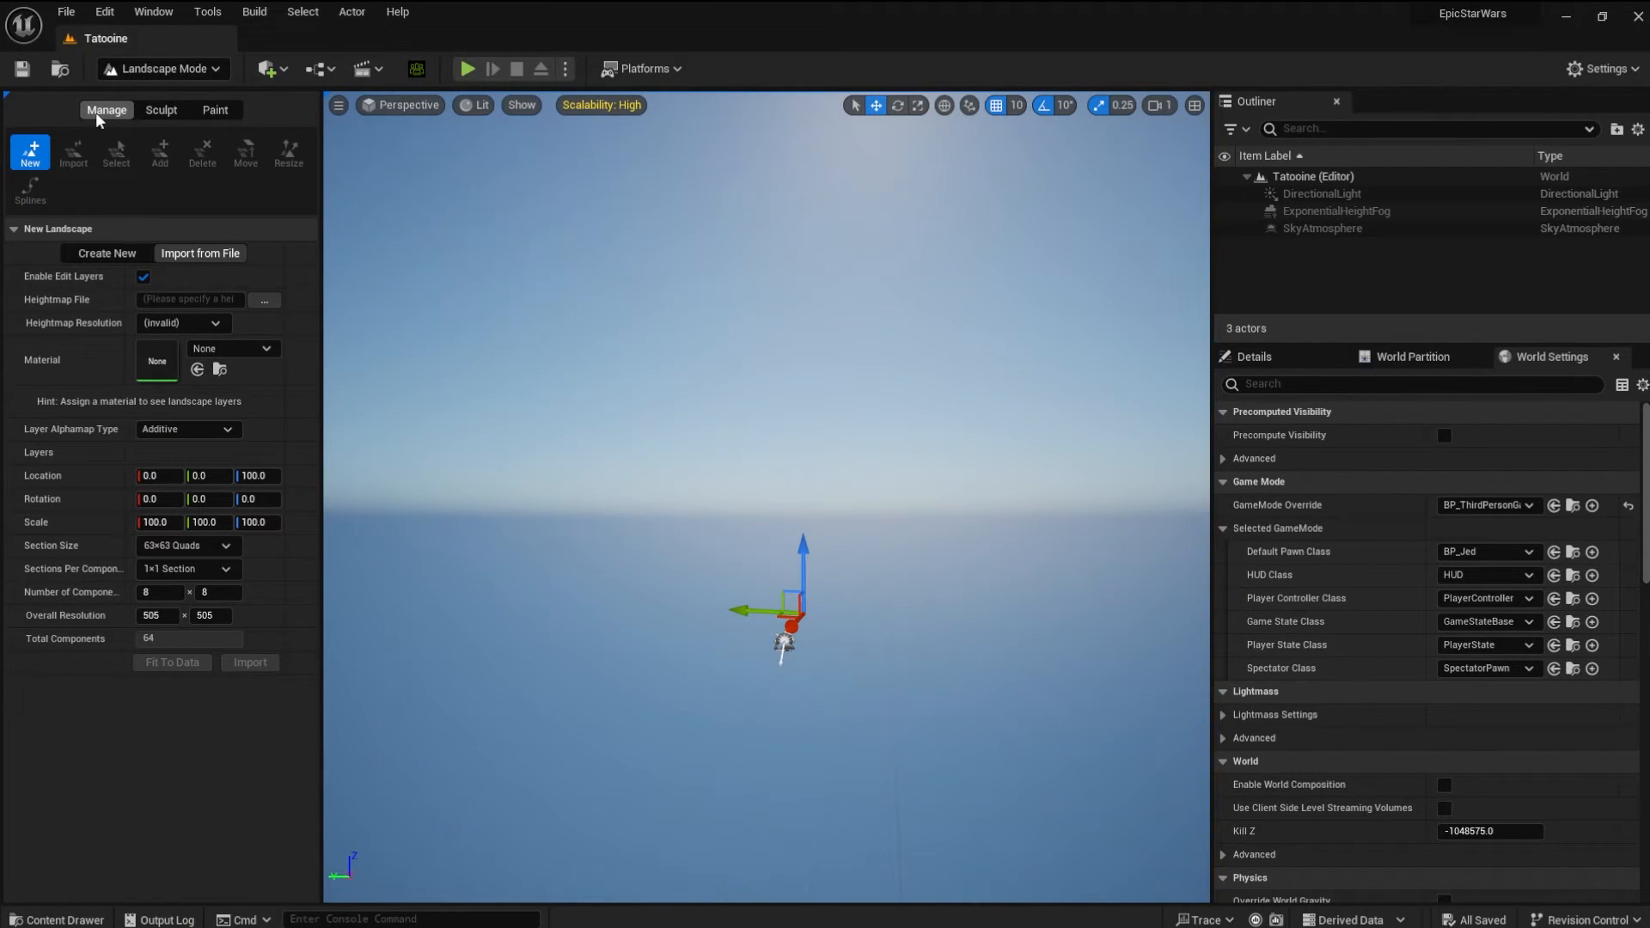
mouse_move(243, 278)
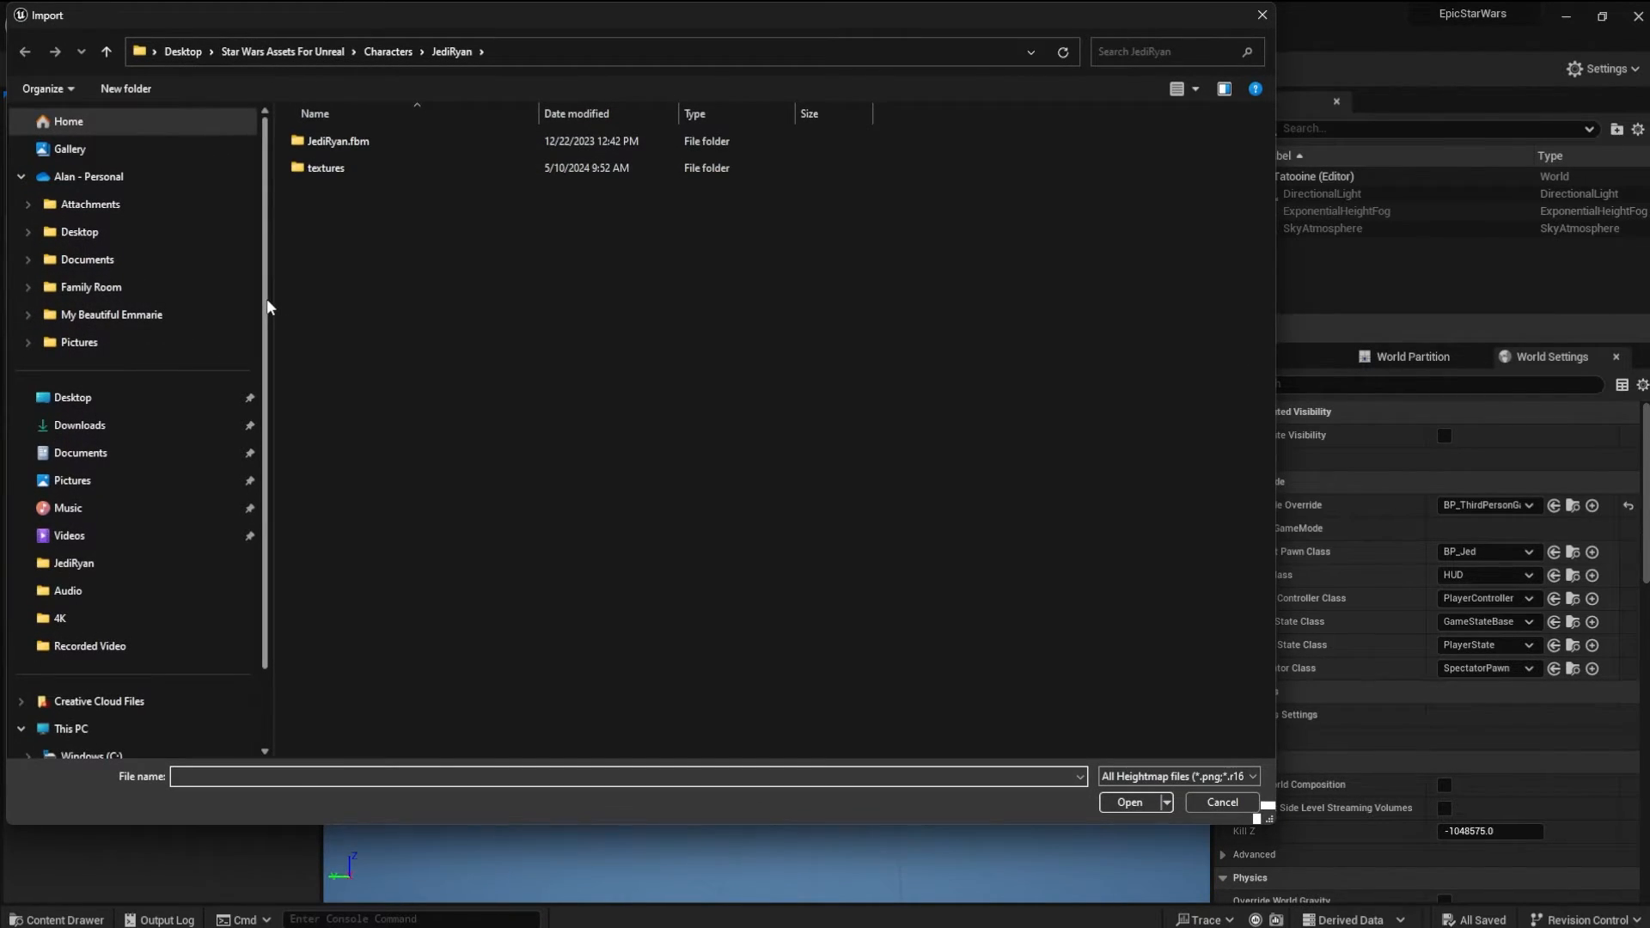
Load Heightmap_05_Dunes.png from Desktop > Star Wars Assets For Unreal > Height Maps as the landscape heightmap
click(73, 397)
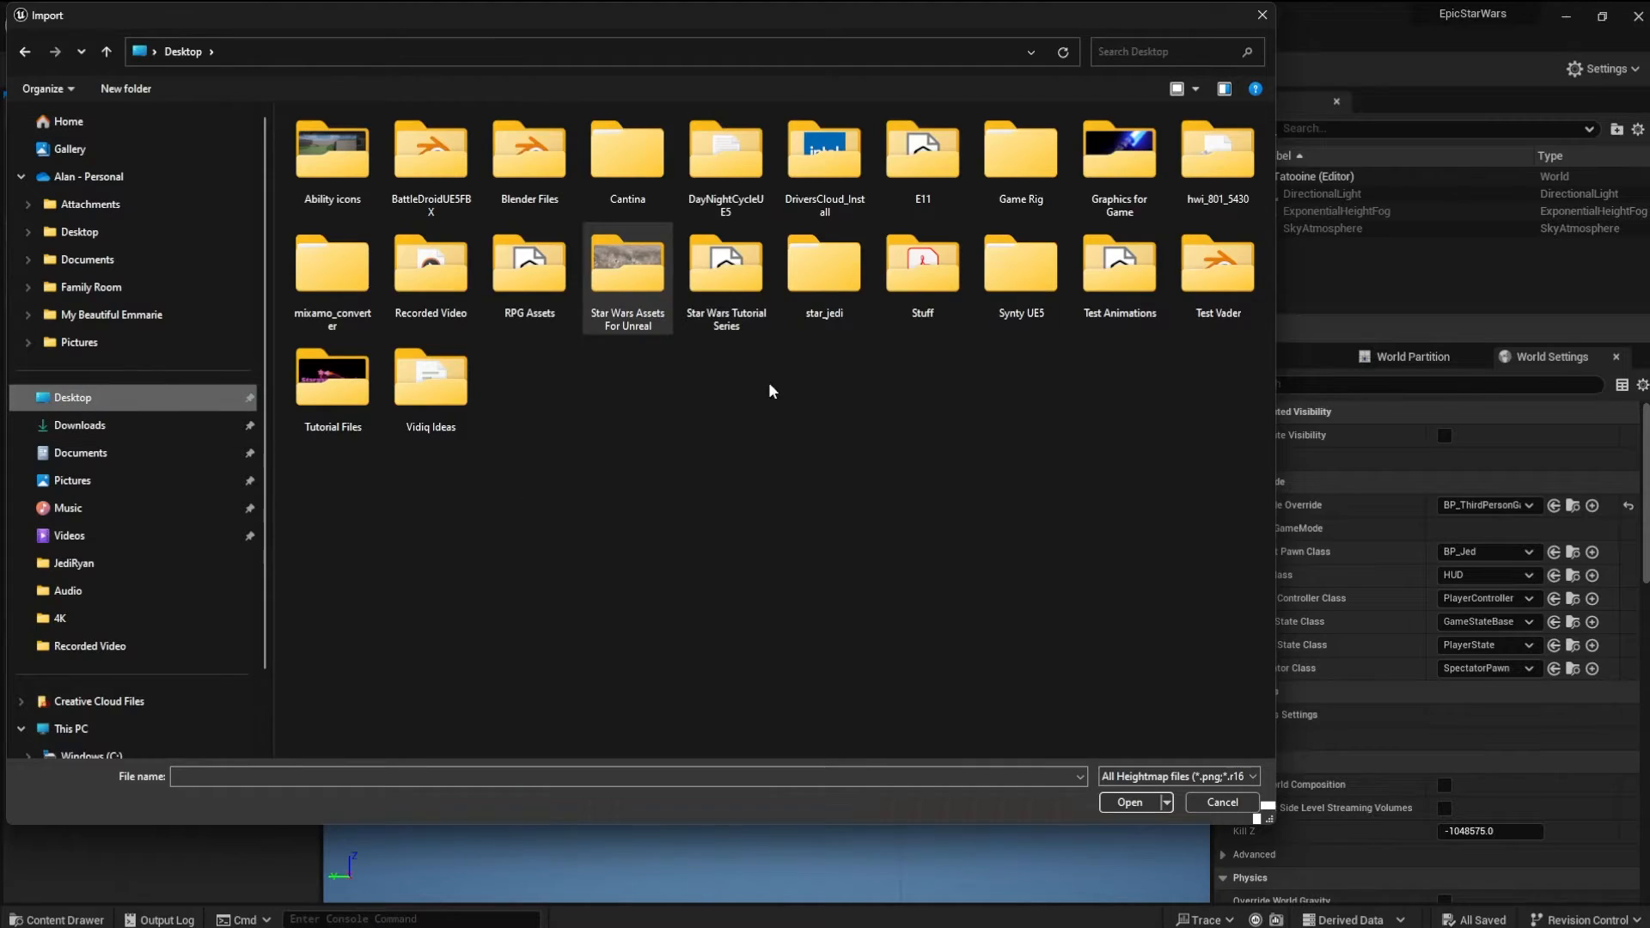
double_click(626, 263)
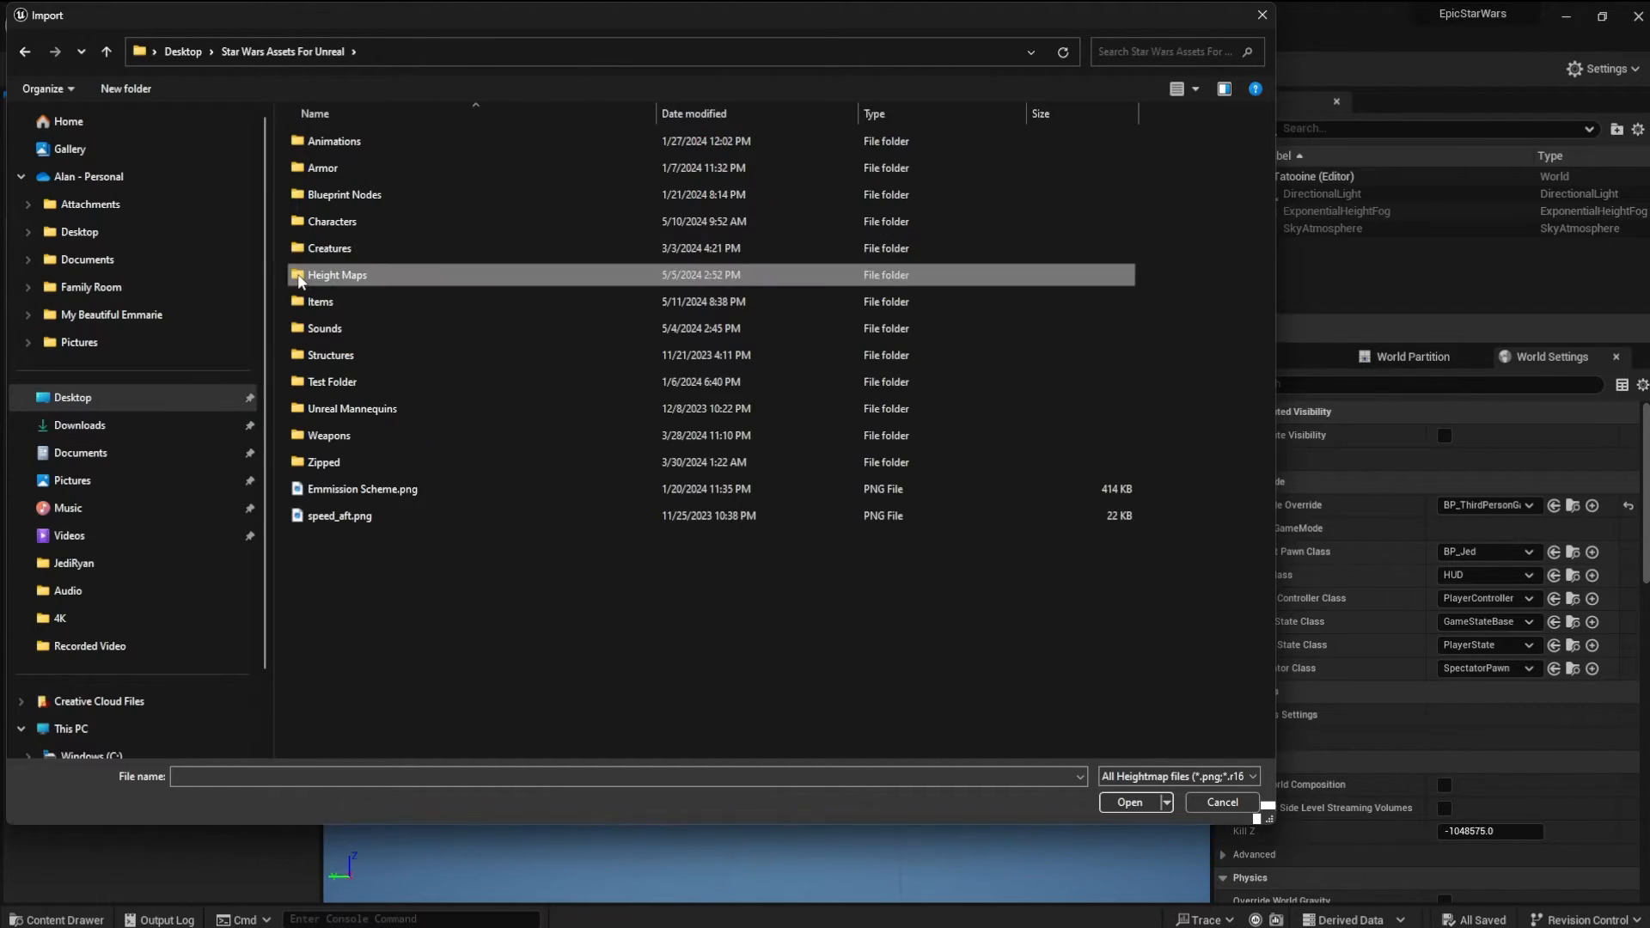
double_click(336, 275)
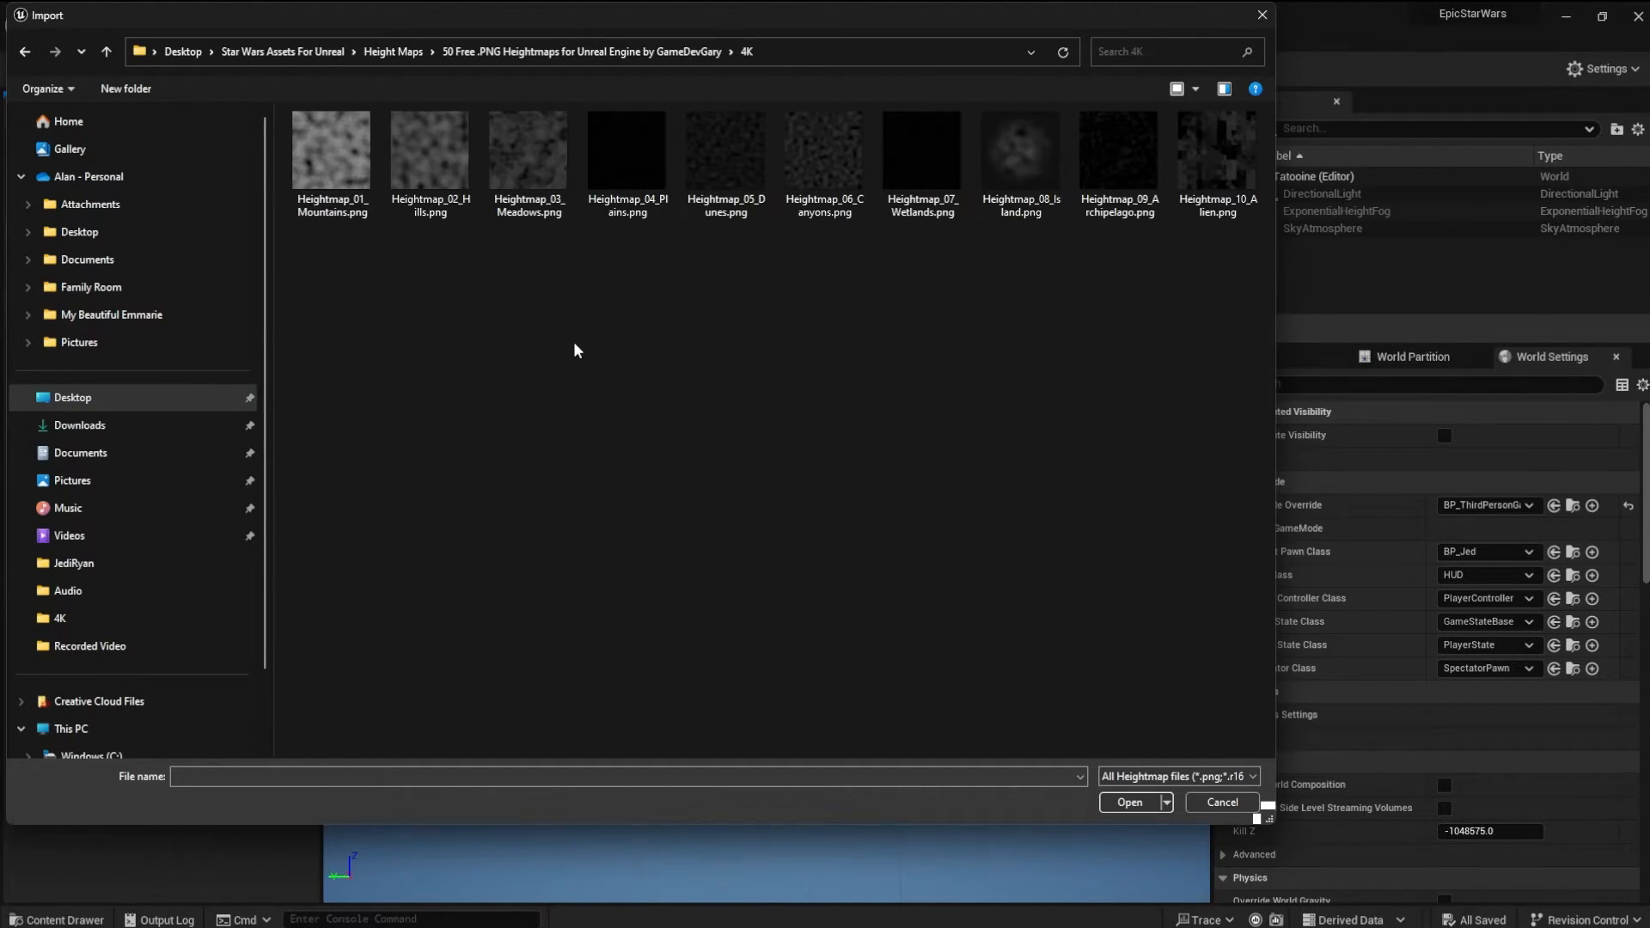
click(725, 148)
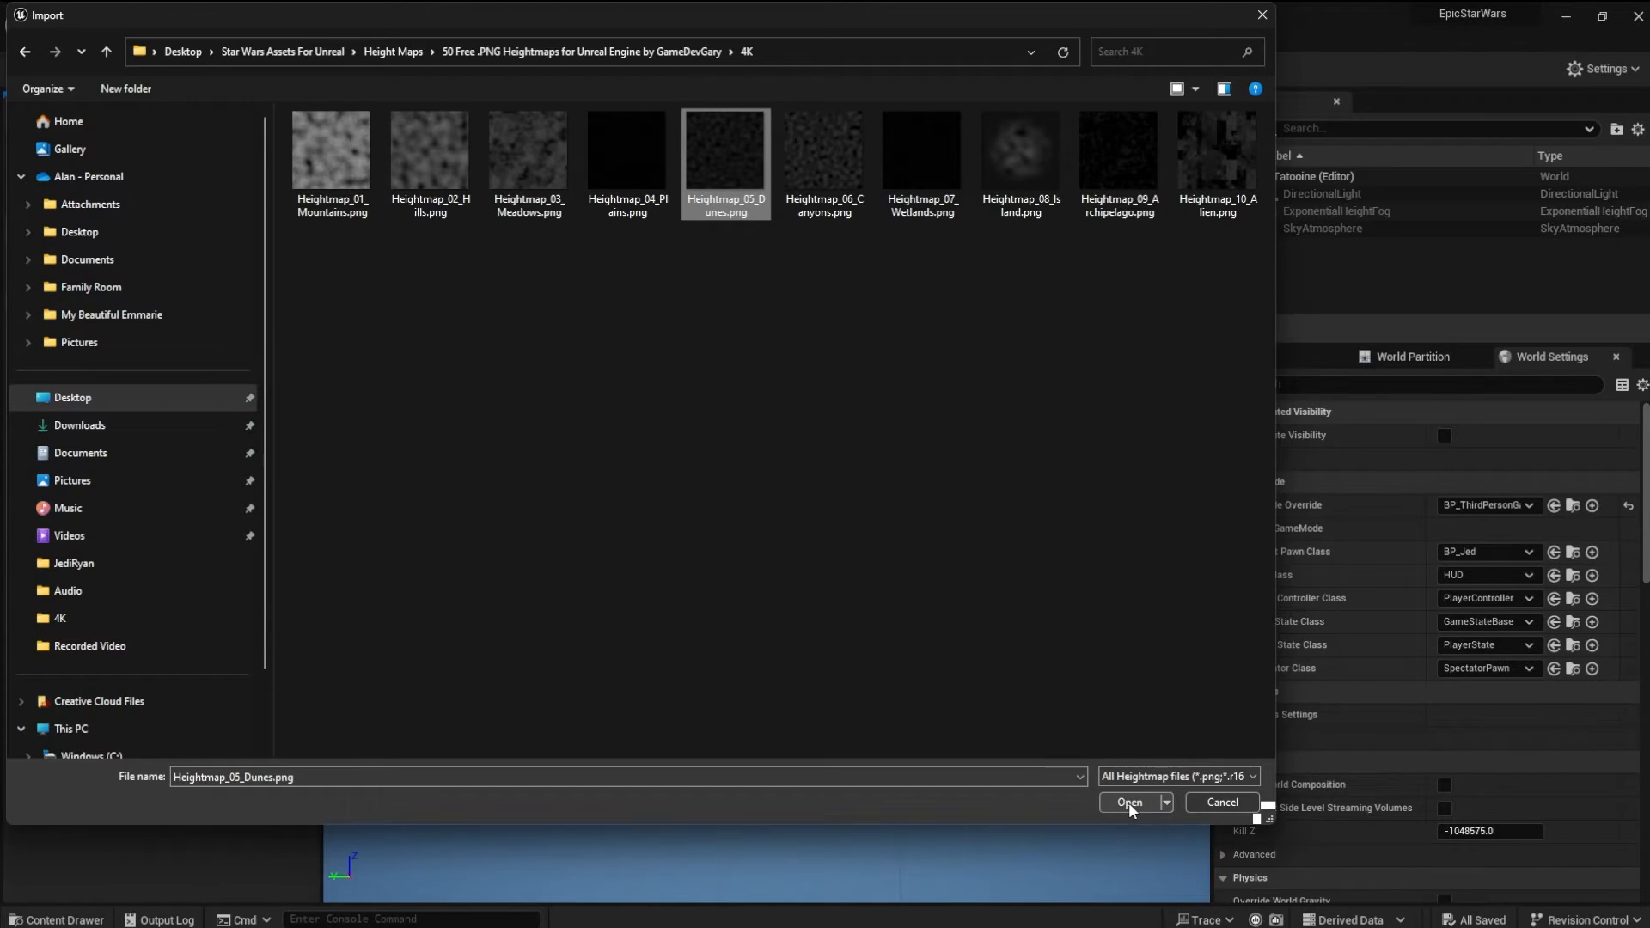
click(1127, 802)
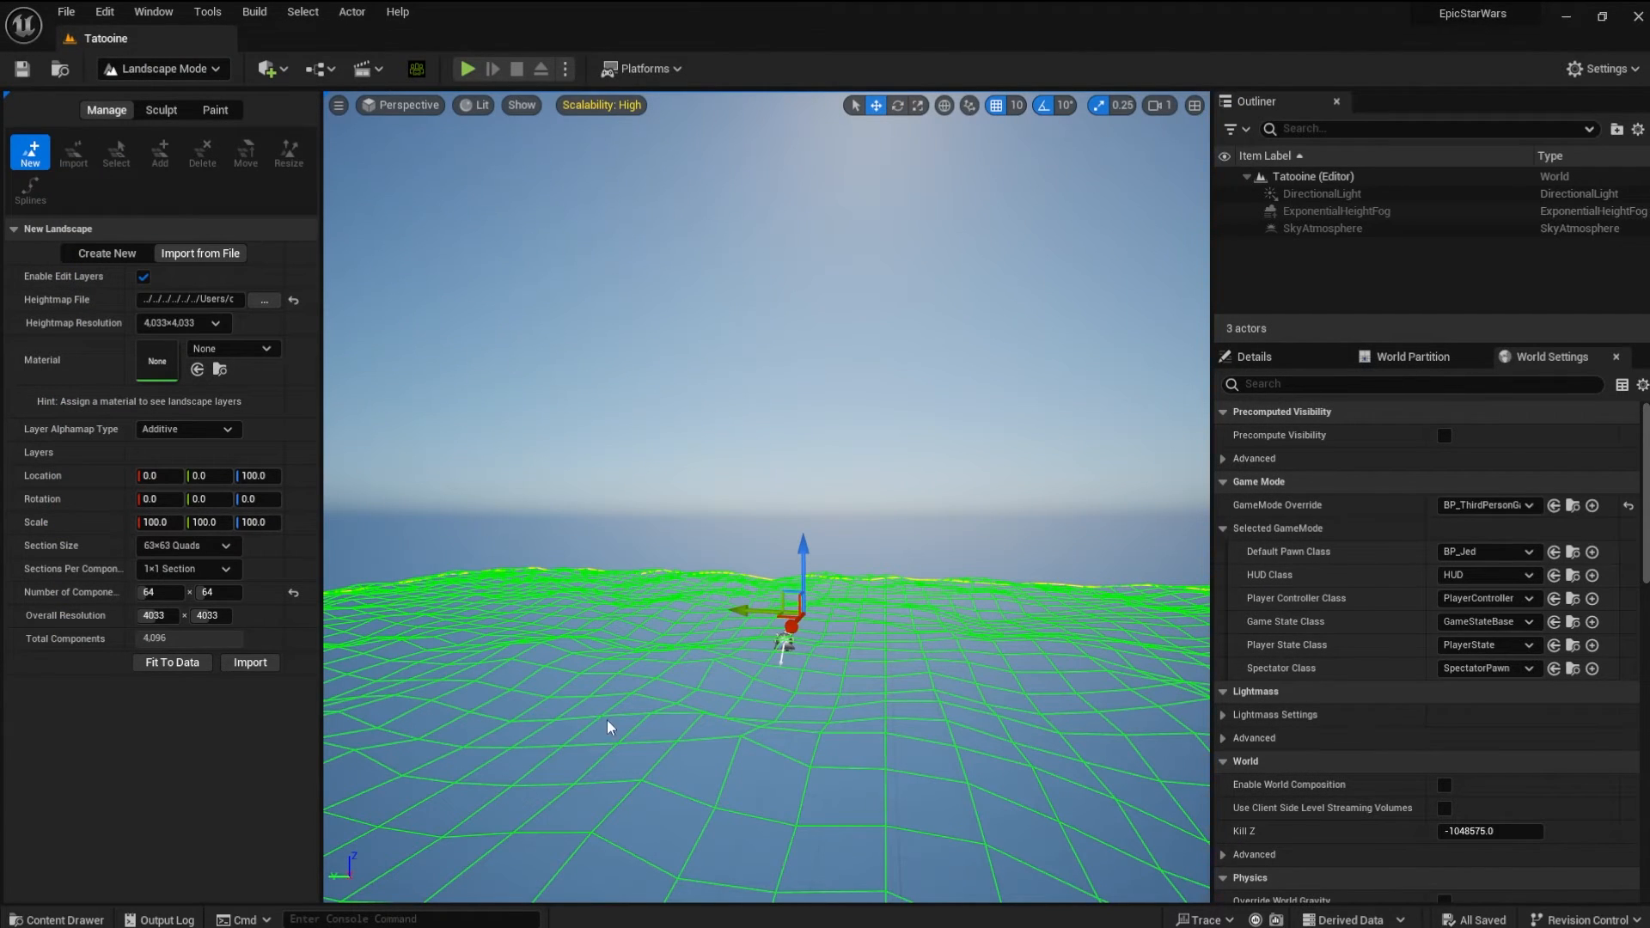
Import the landscape from the Dunes heightmap, creating the dune-covered Landscape actor
click(249, 662)
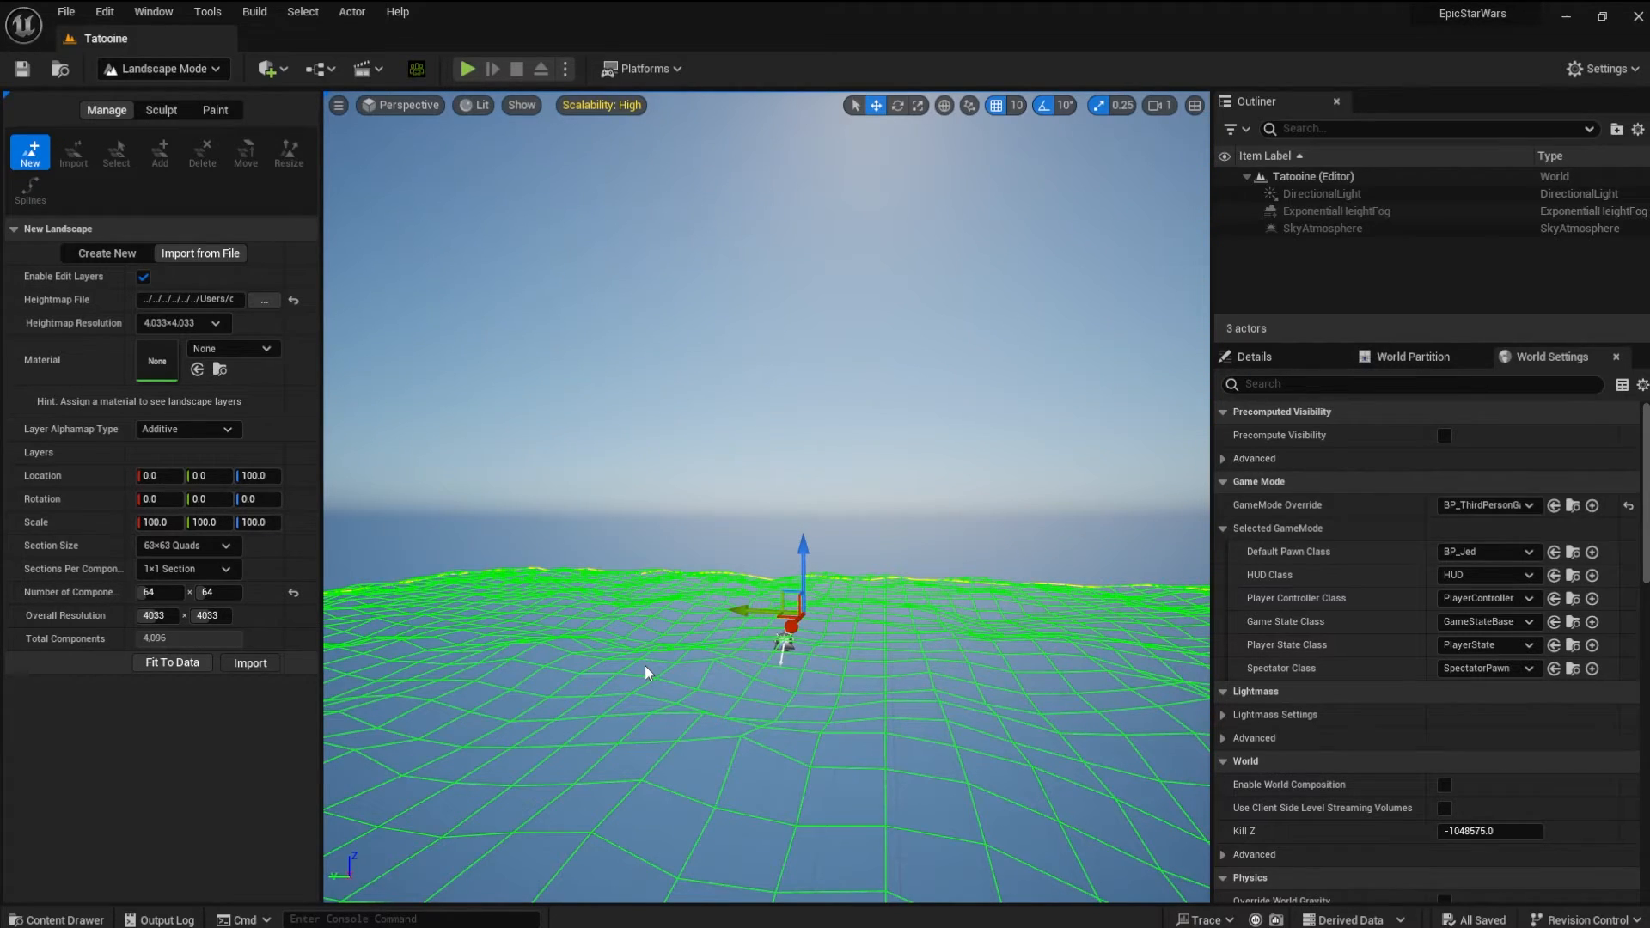
click(249, 663)
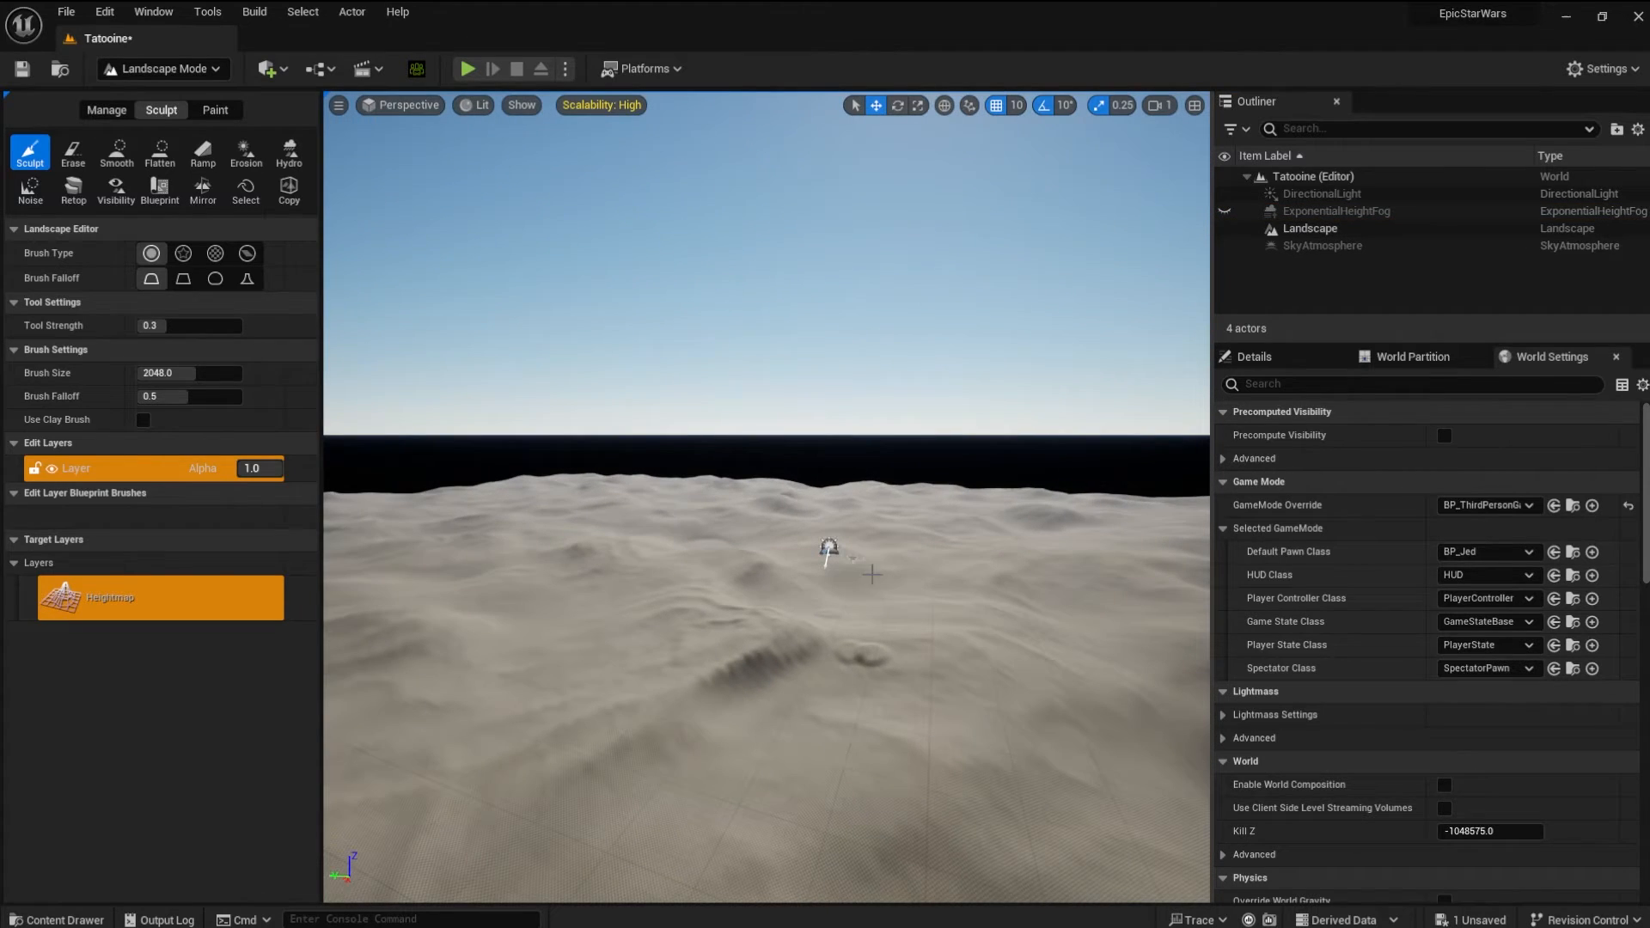
click(105, 110)
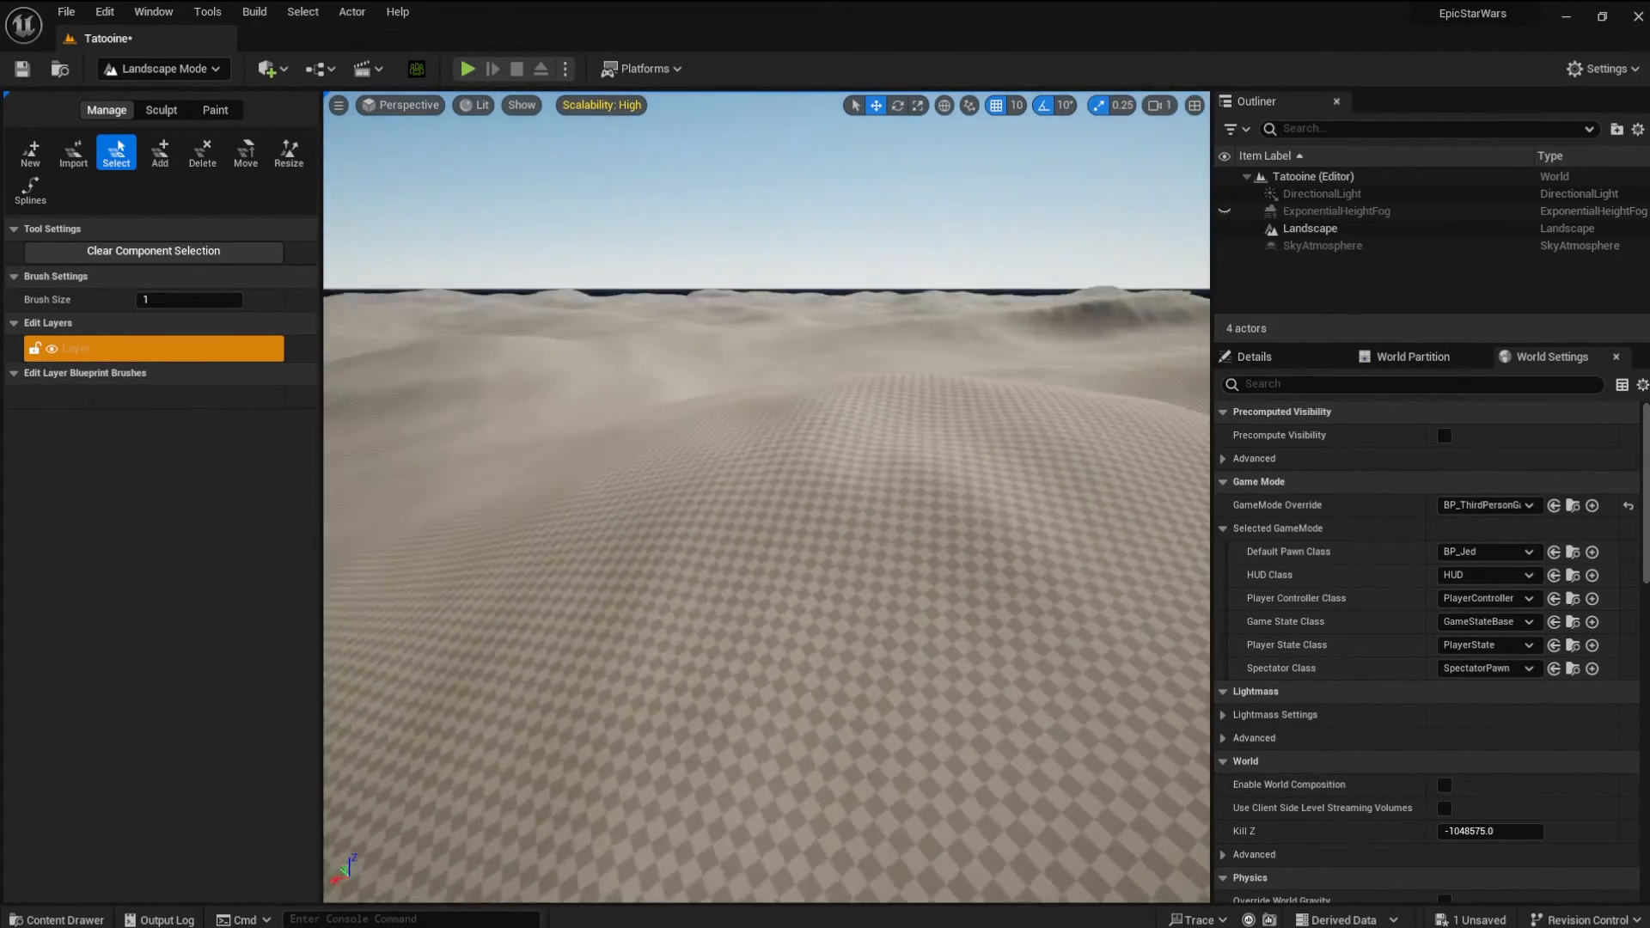
Show the height fog, set its Fog Density to 0.0008, and save the Tatooine level
click(1223, 211)
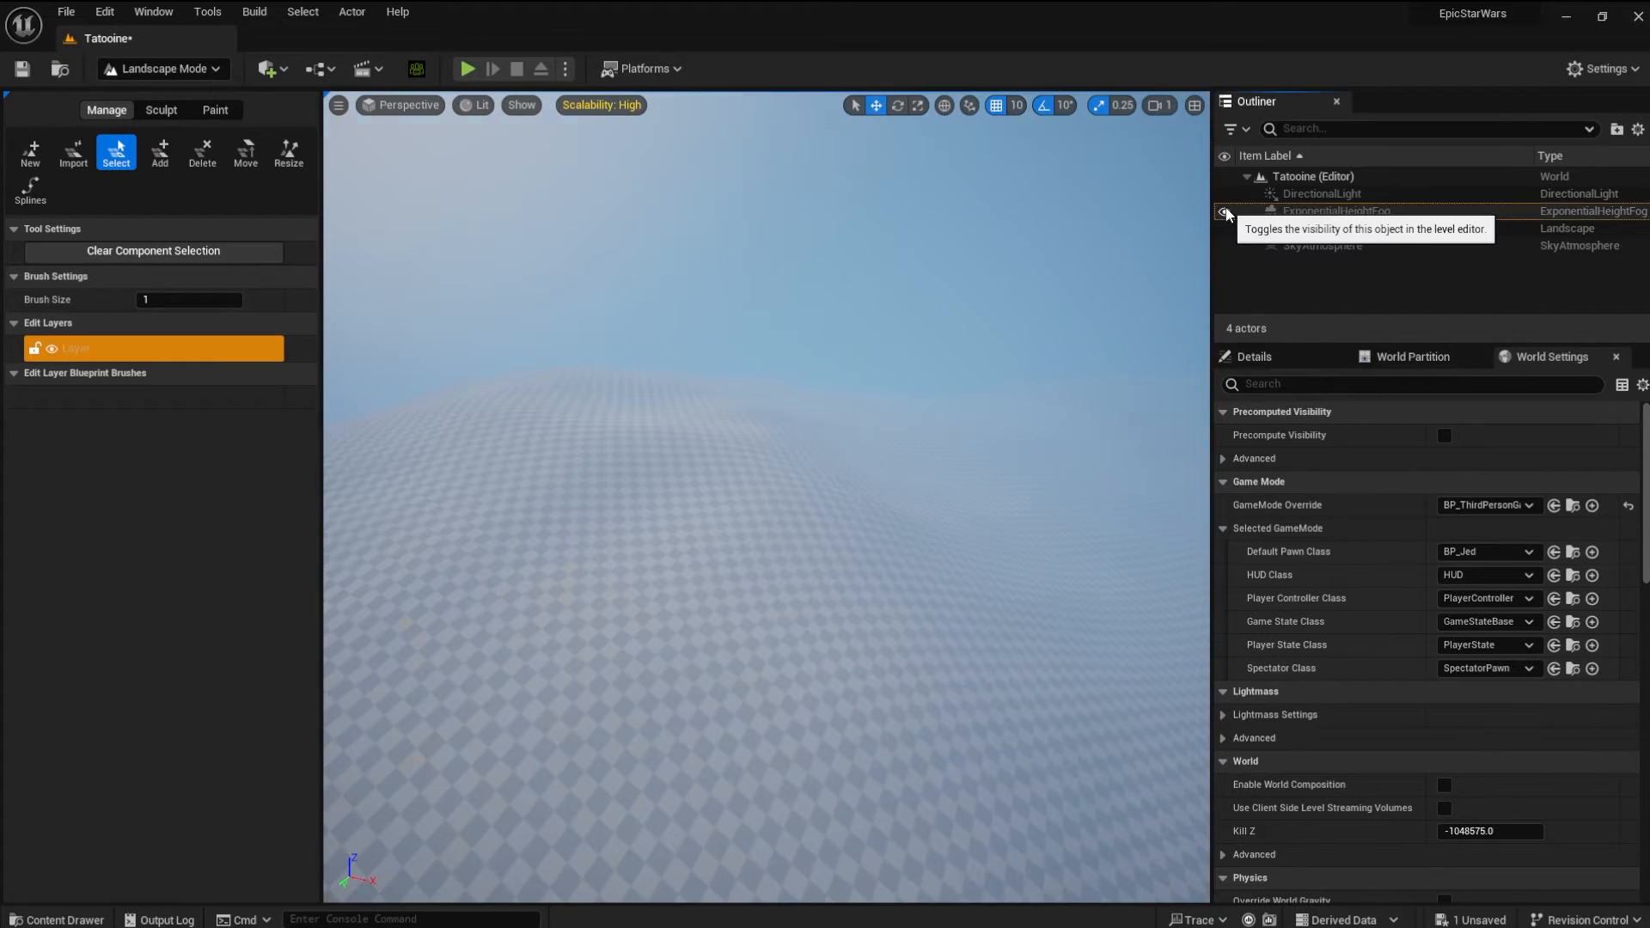
click(1222, 212)
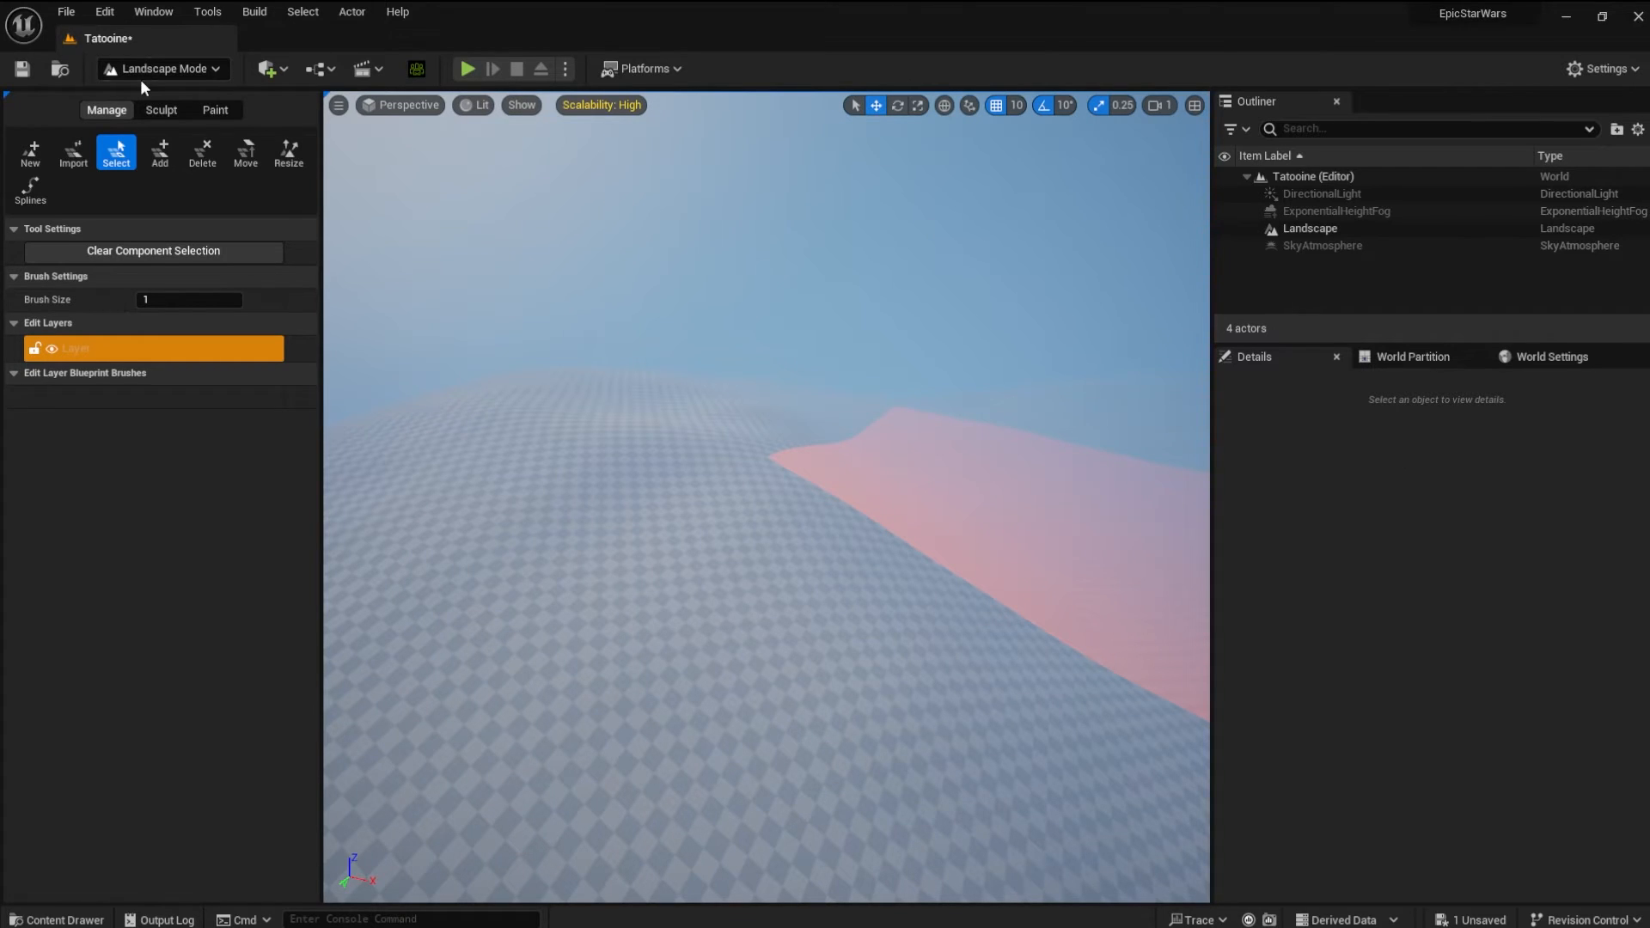
click(1335, 209)
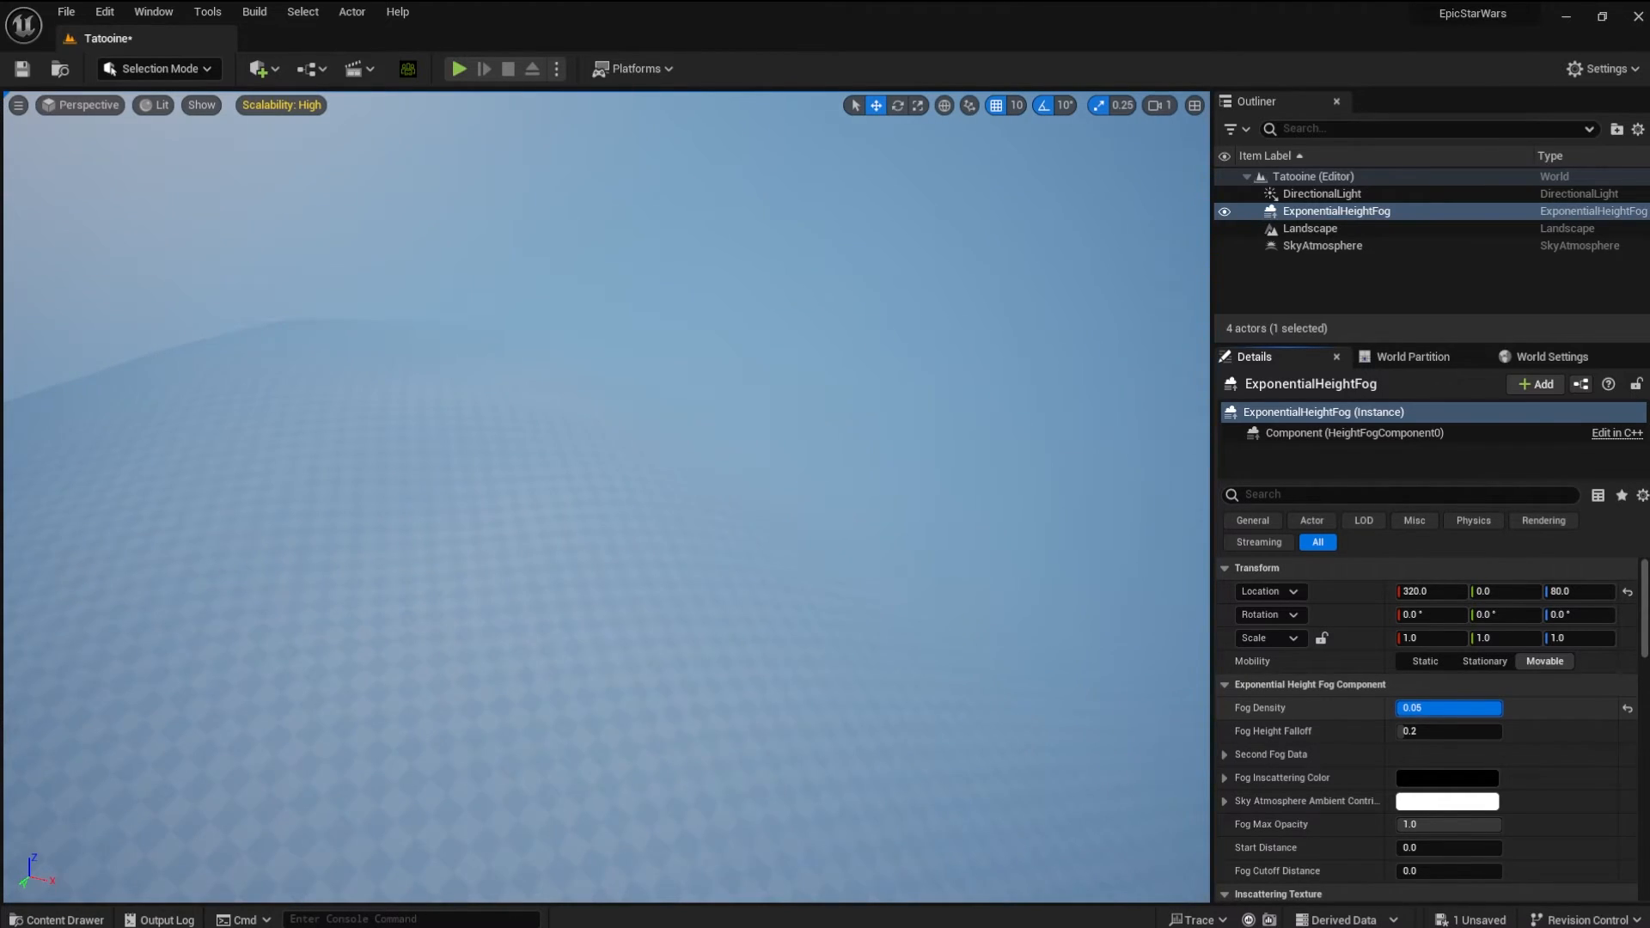
text(0.0008)
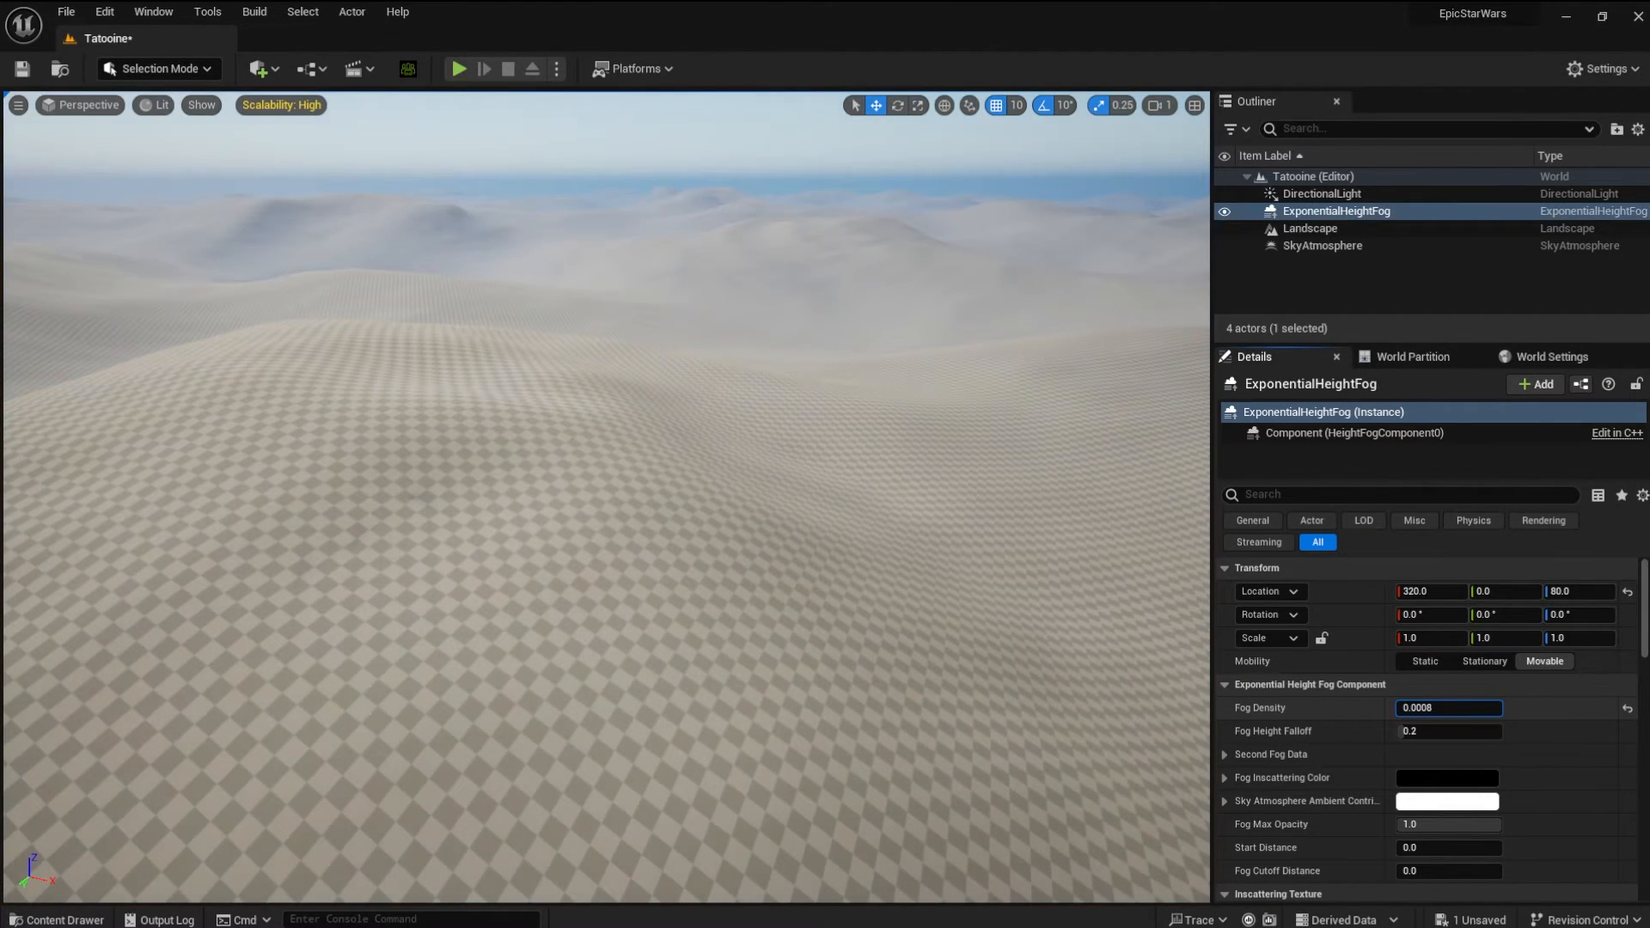
click(65, 12)
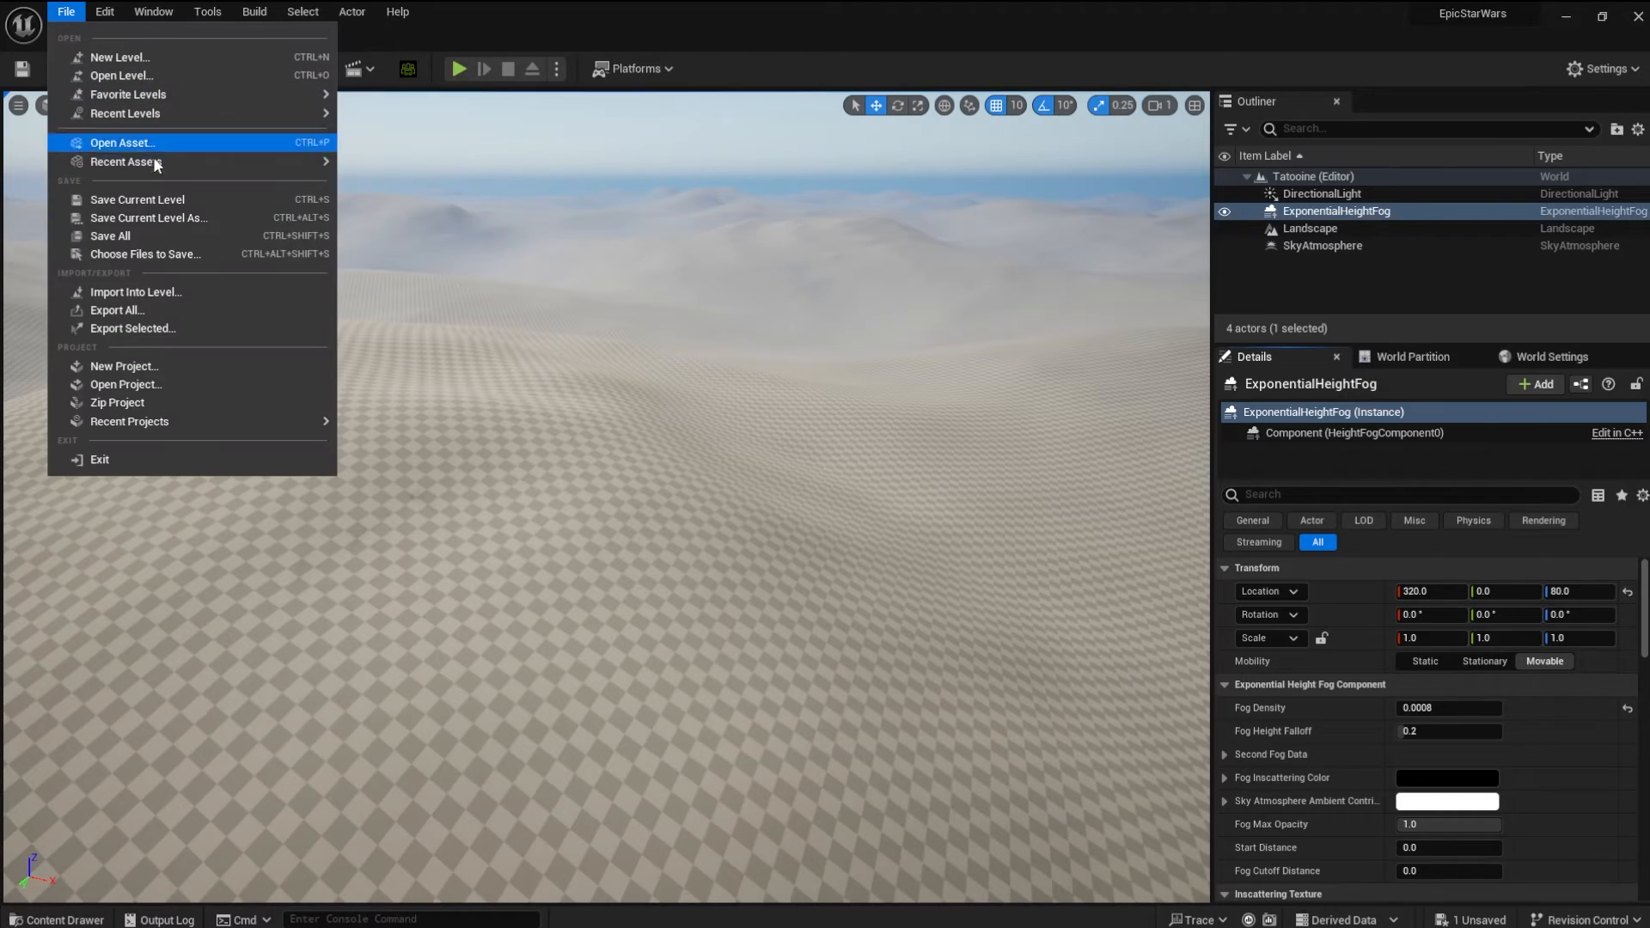
click(136, 200)
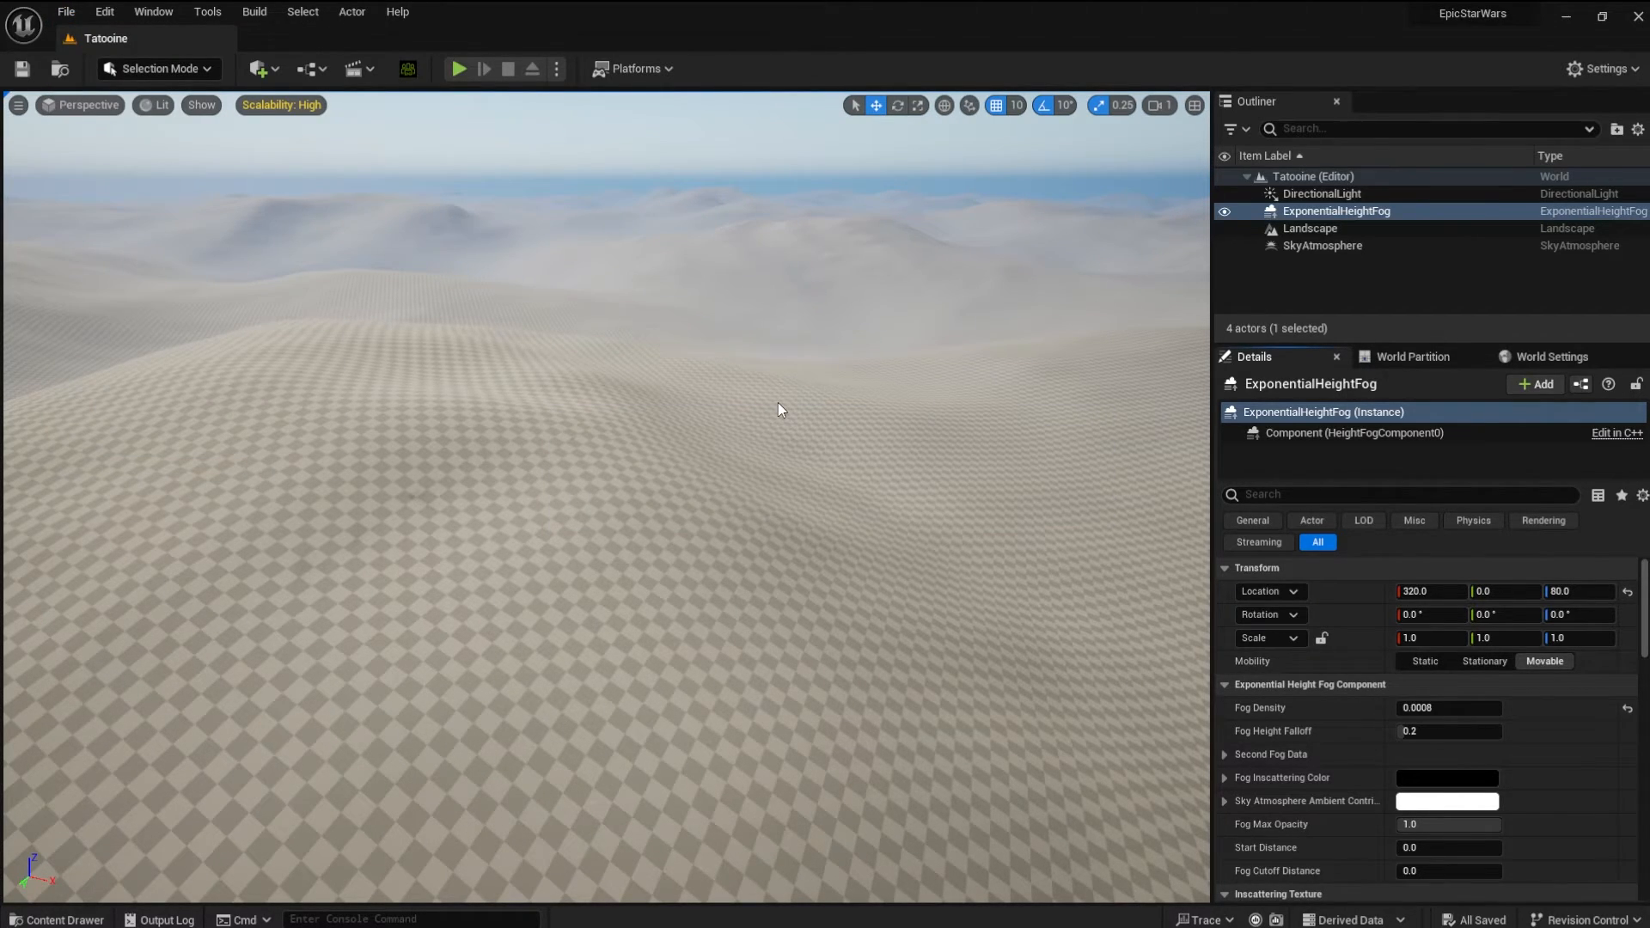
mouse_move(571, 331)
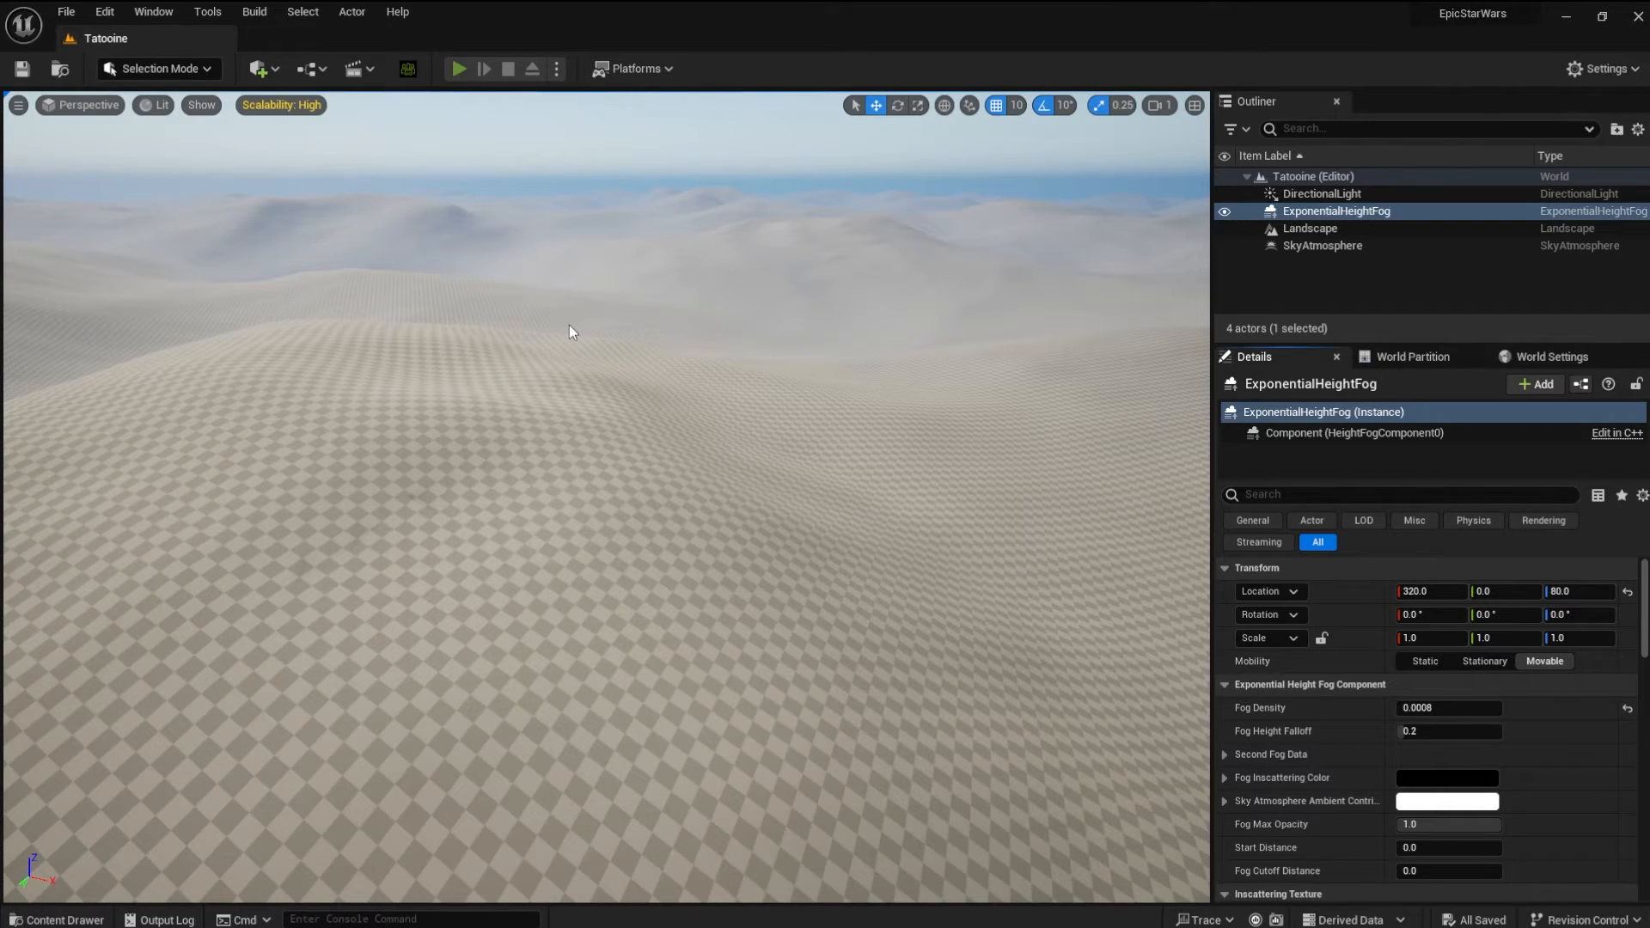
click(457, 69)
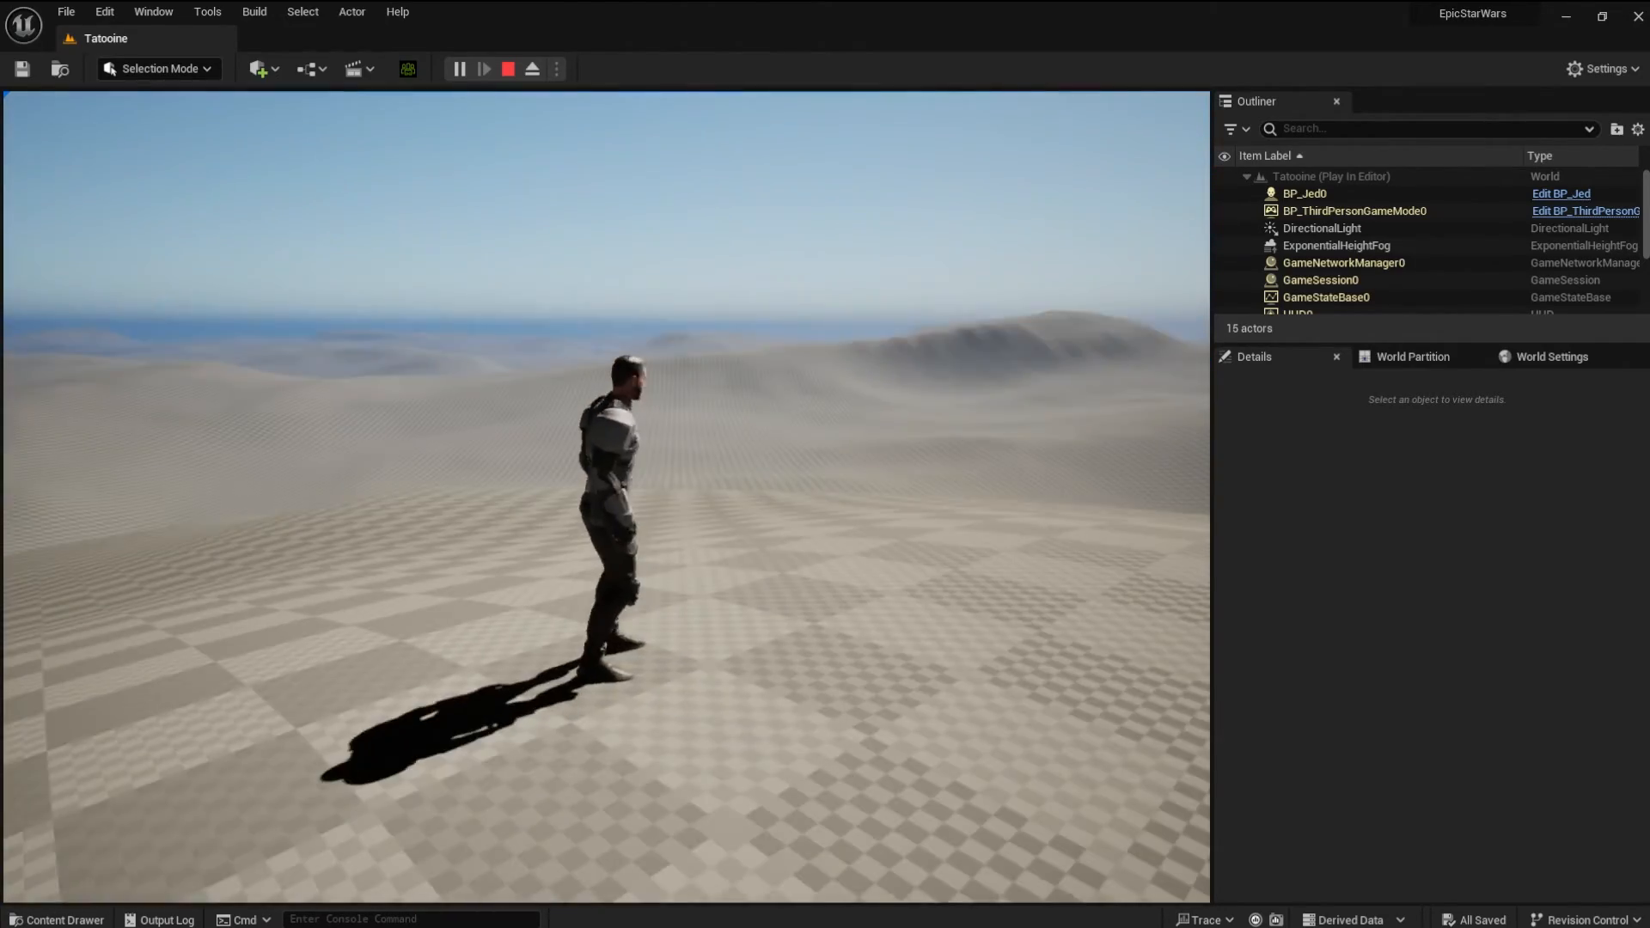
click(507, 68)
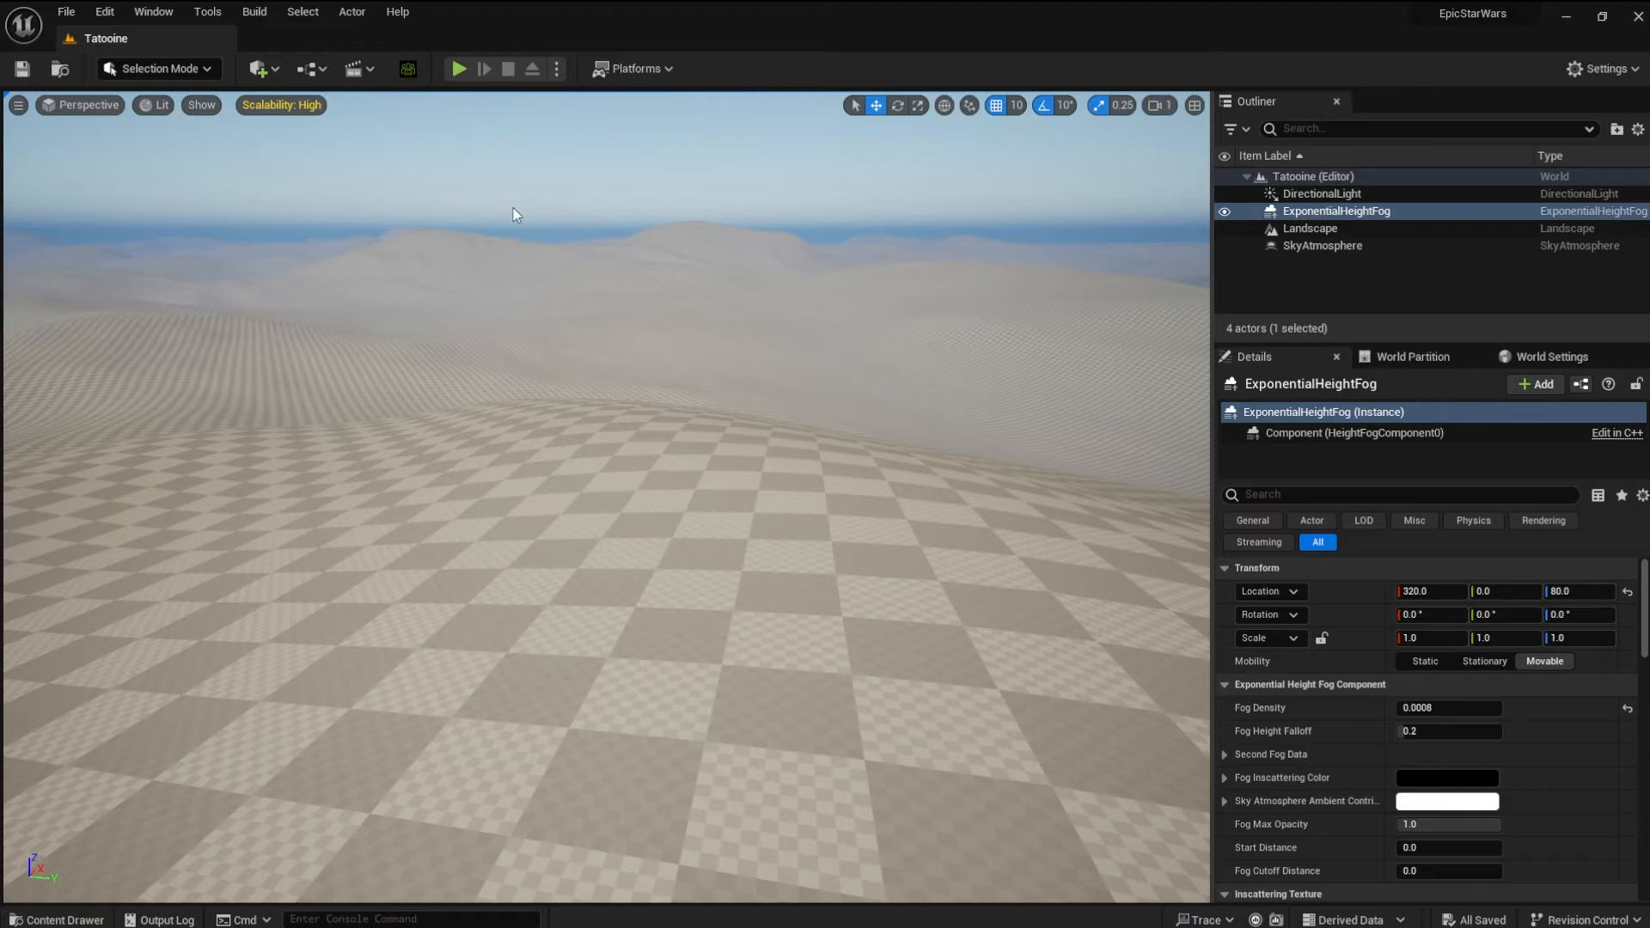
Add the Rippled Sand surface from Bridge's Surfaces > Sand > Desert category to the project
click(256, 69)
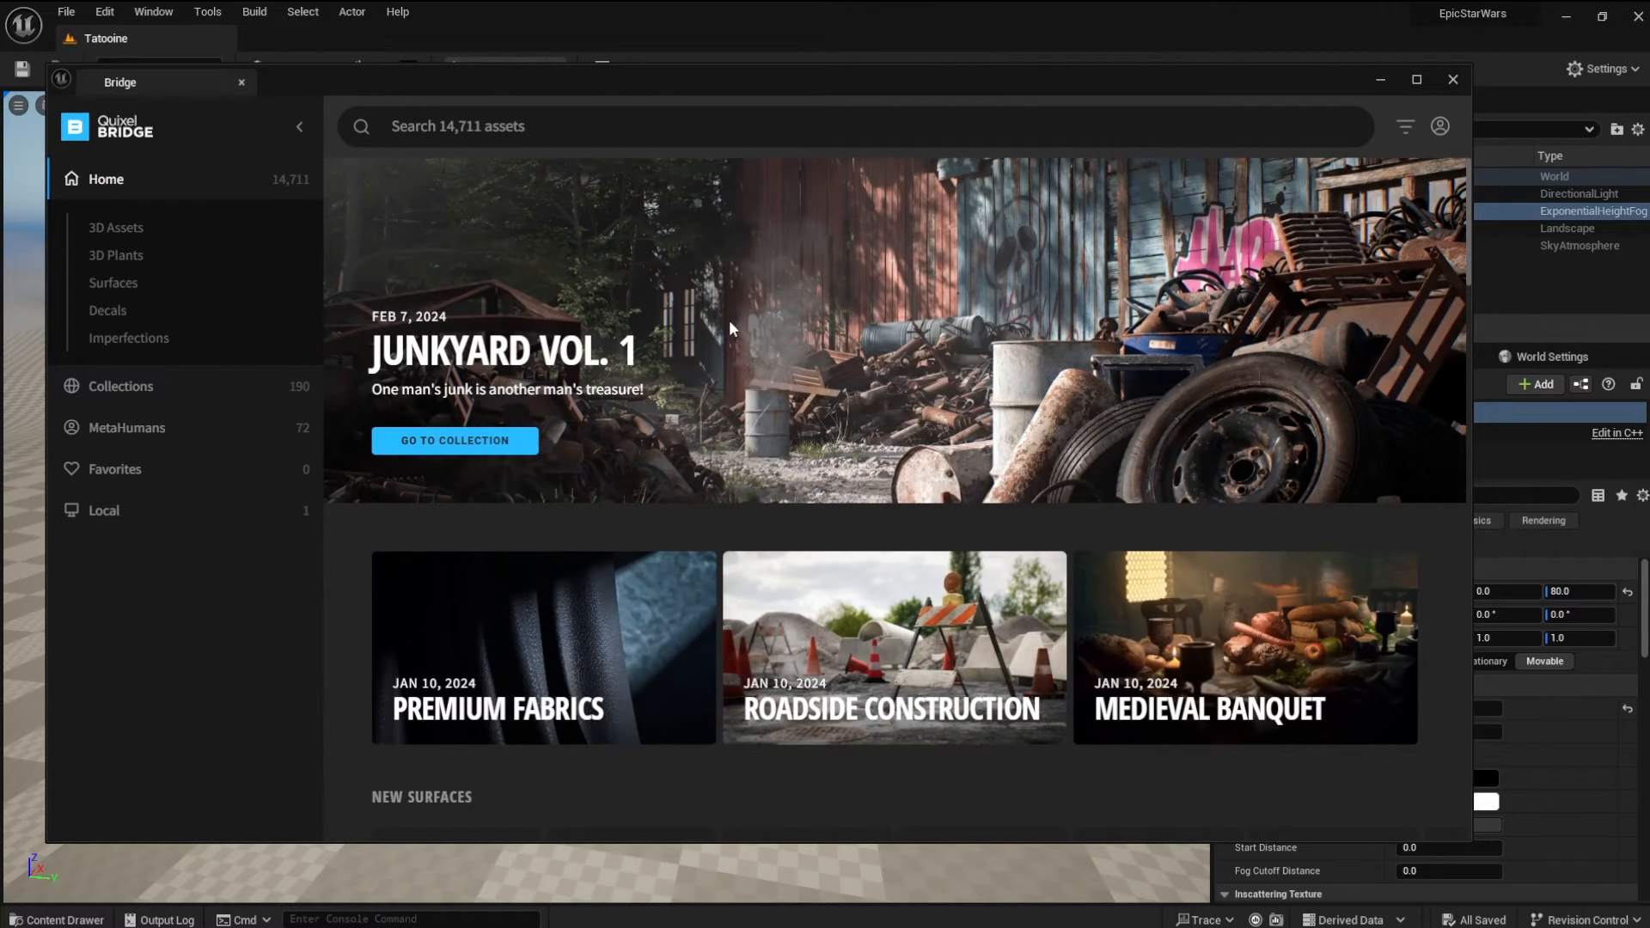
mouse_move(113, 284)
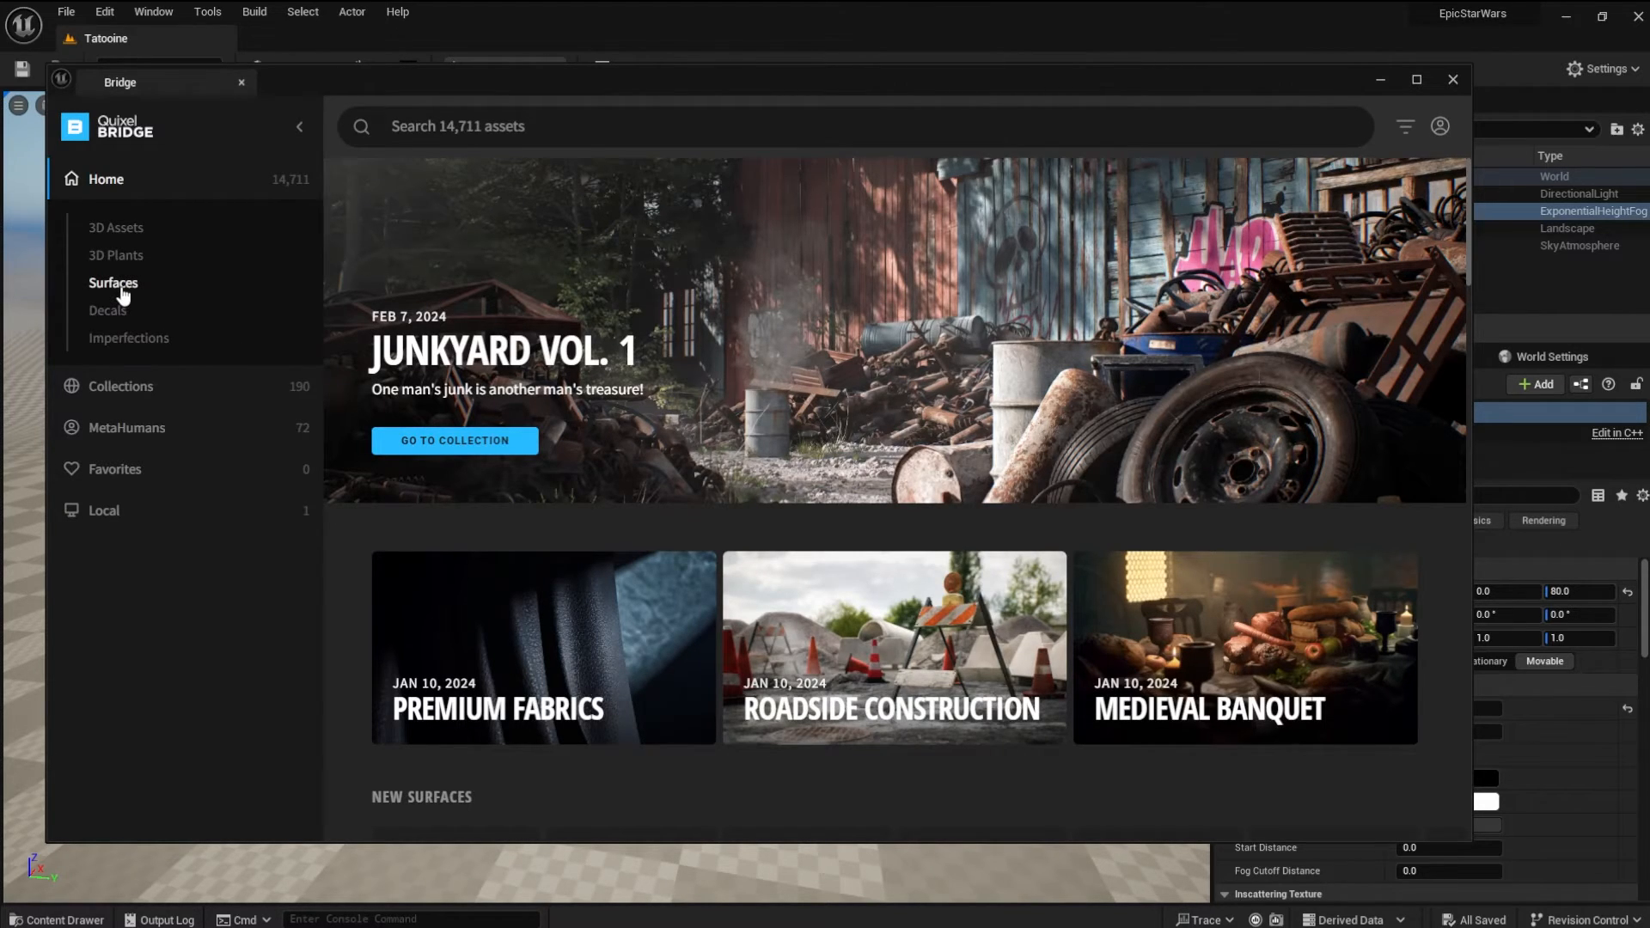
click(124, 808)
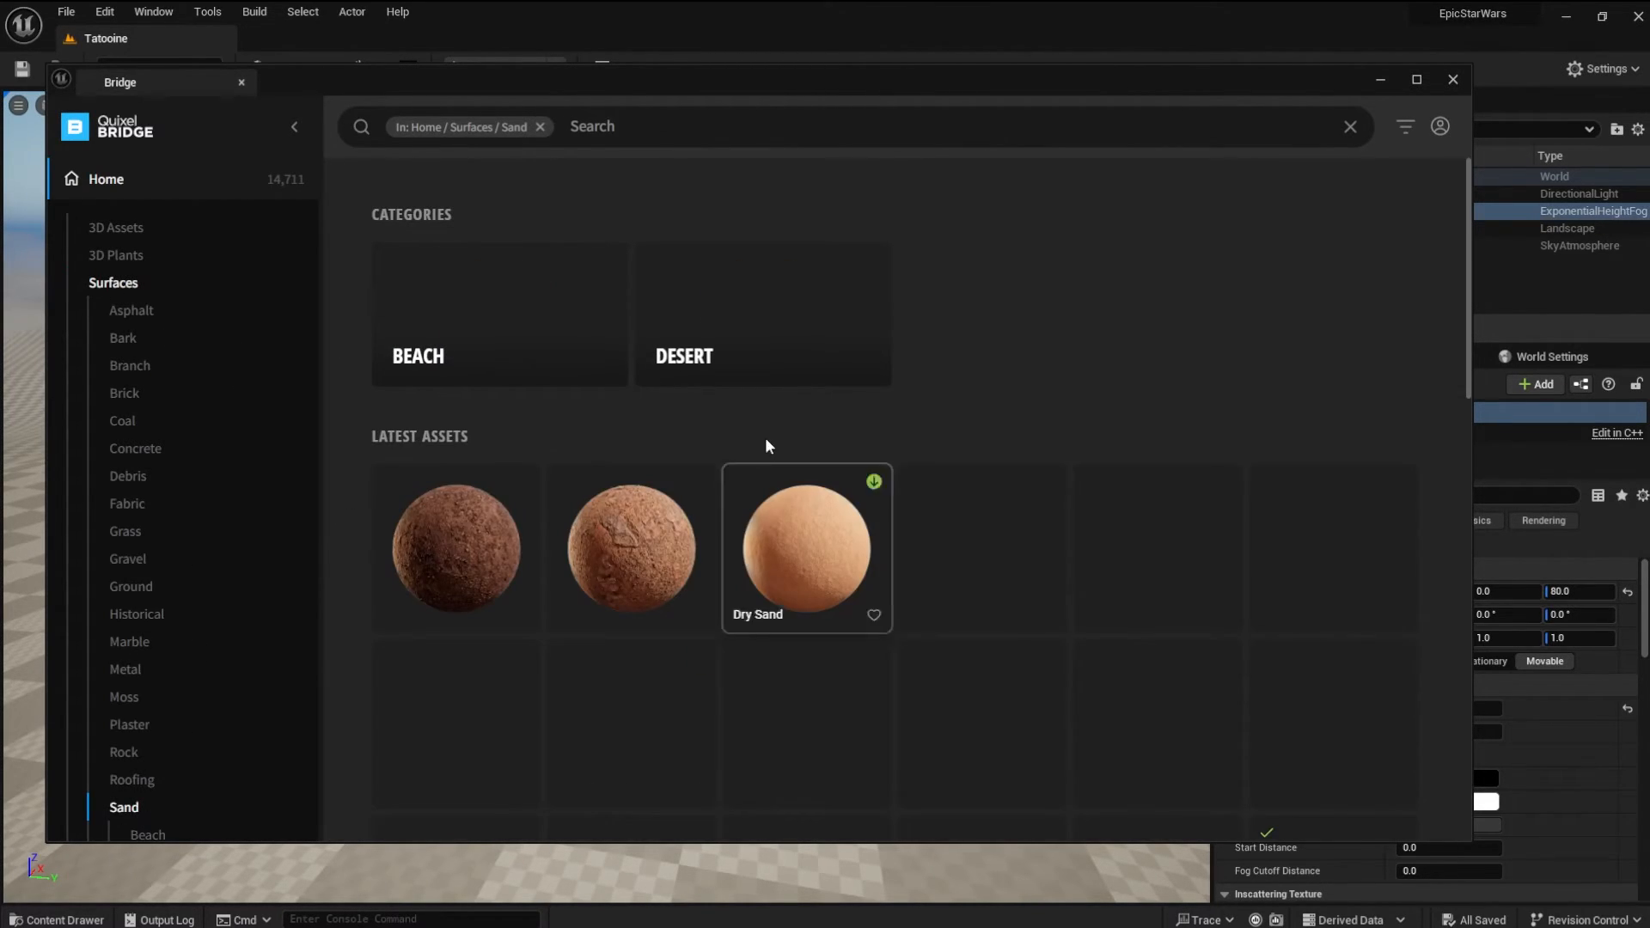
click(762, 317)
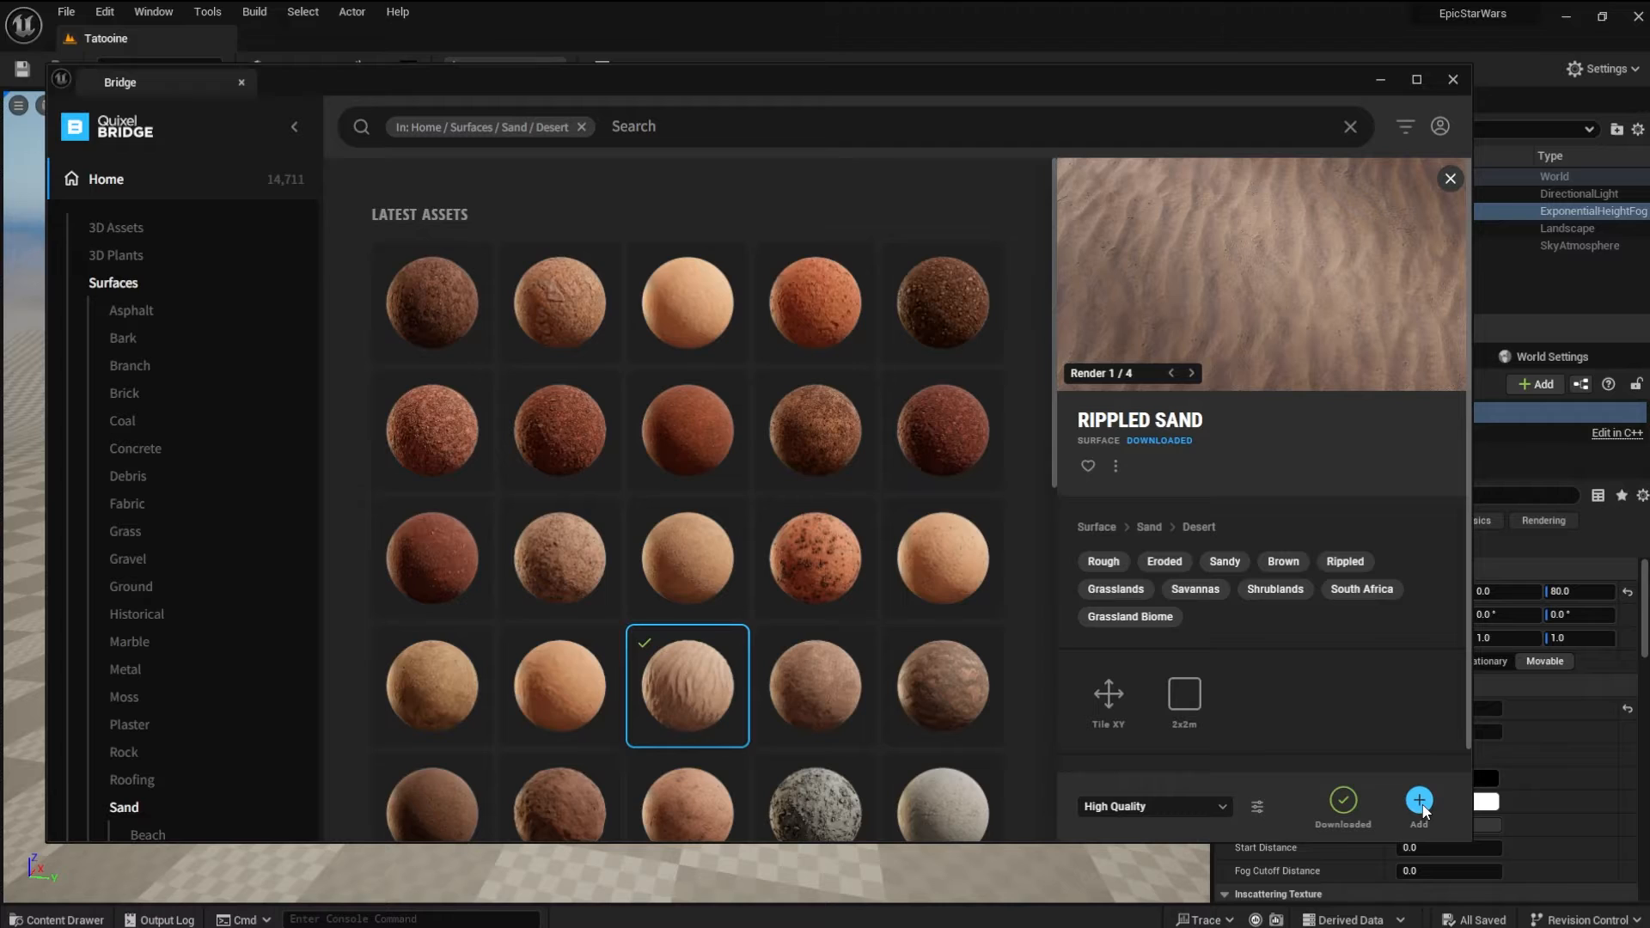
click(1418, 801)
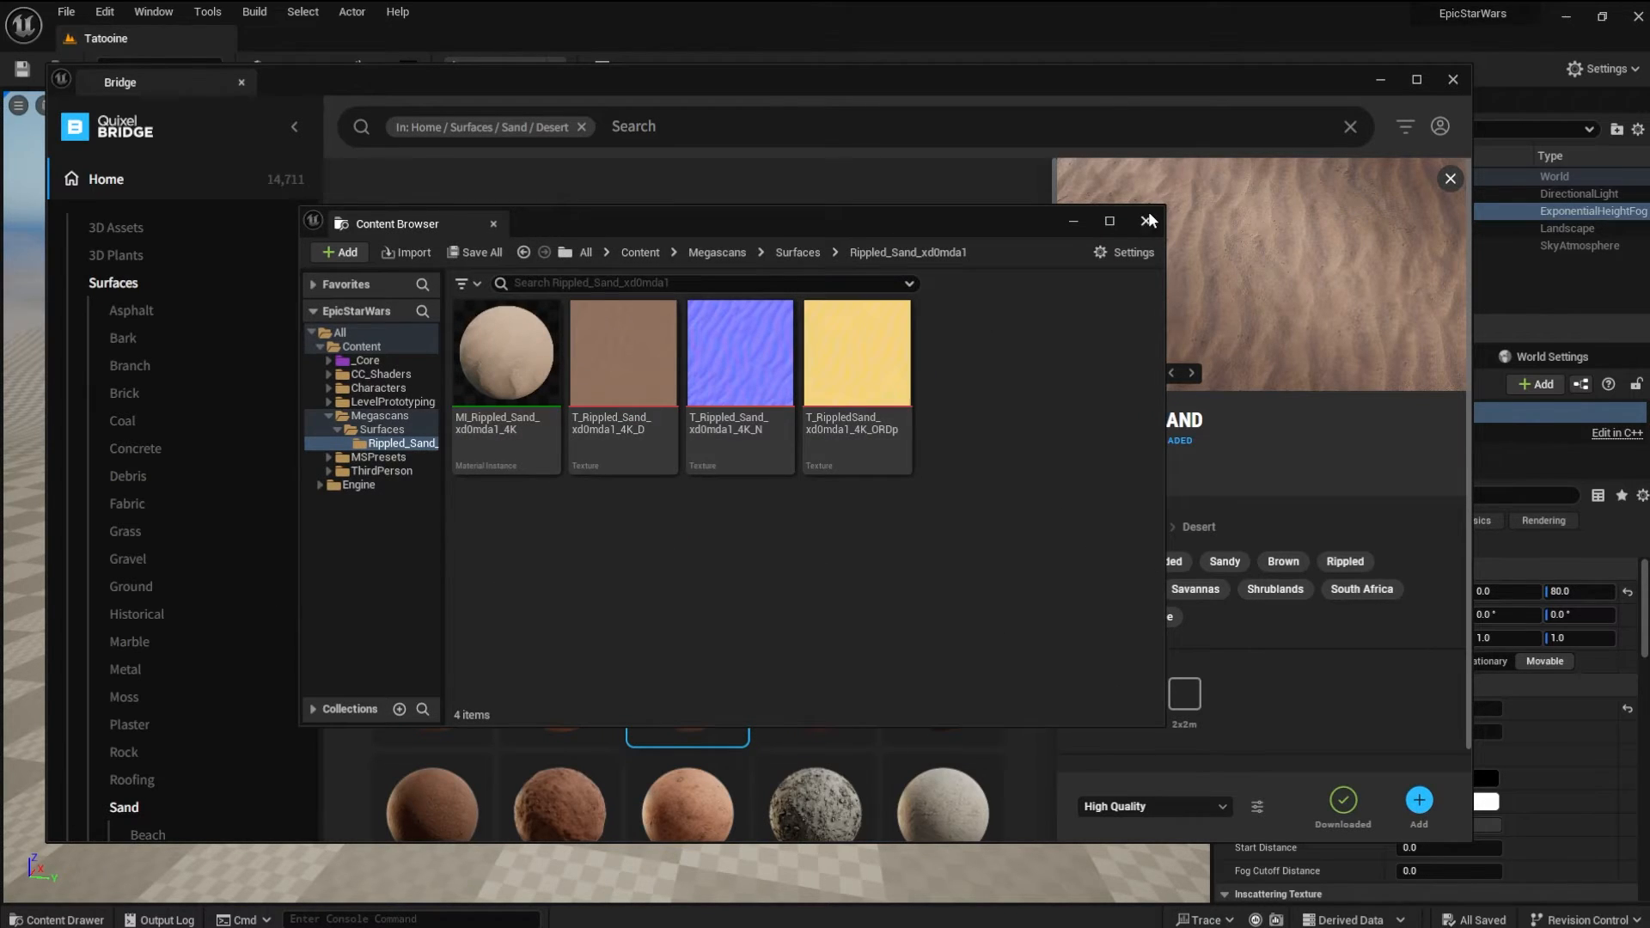
click(1148, 222)
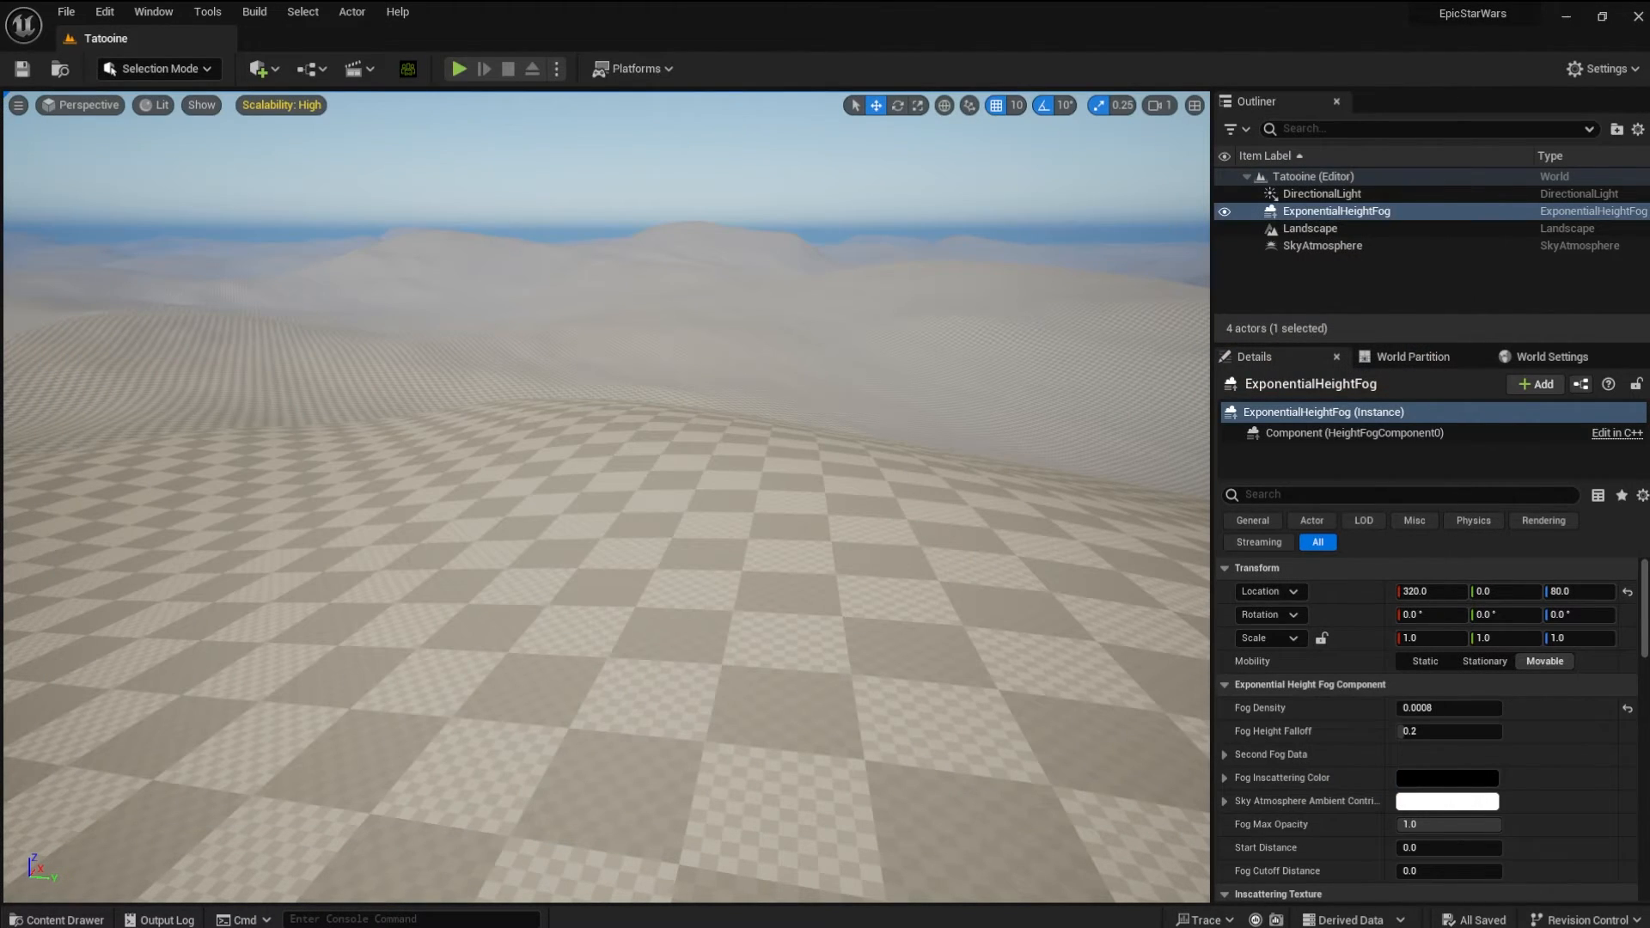
Assign MI_Rippled_Sand_xd0mda1_4K as the Landscape Material and start a play-test on the dunes
click(1309, 229)
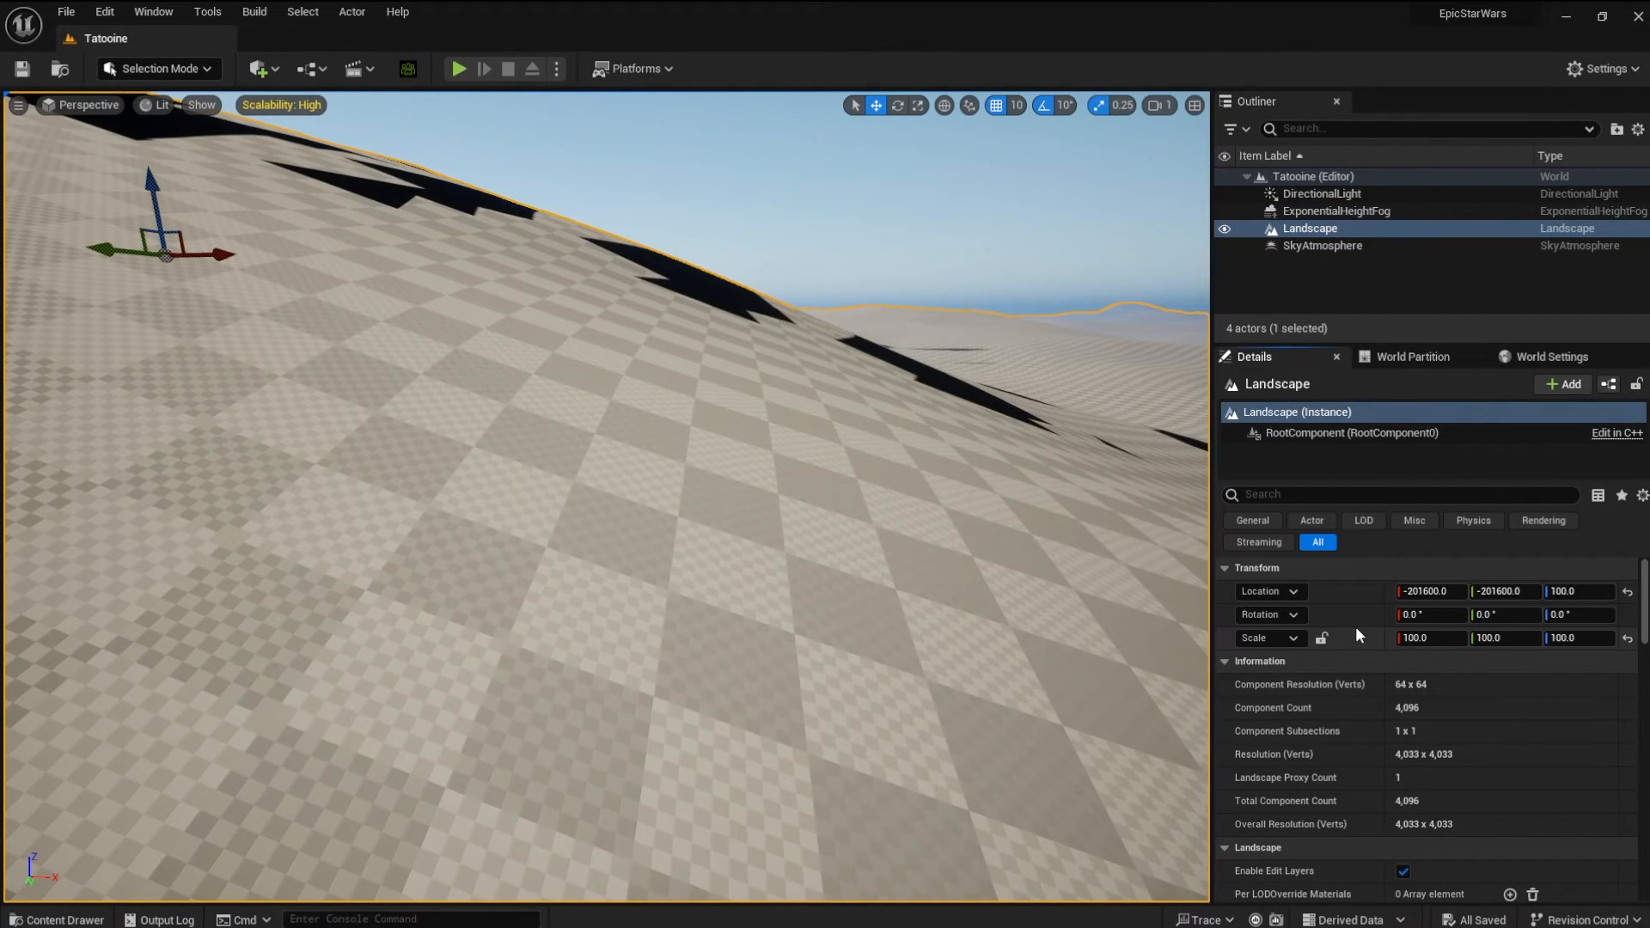
click(1595, 719)
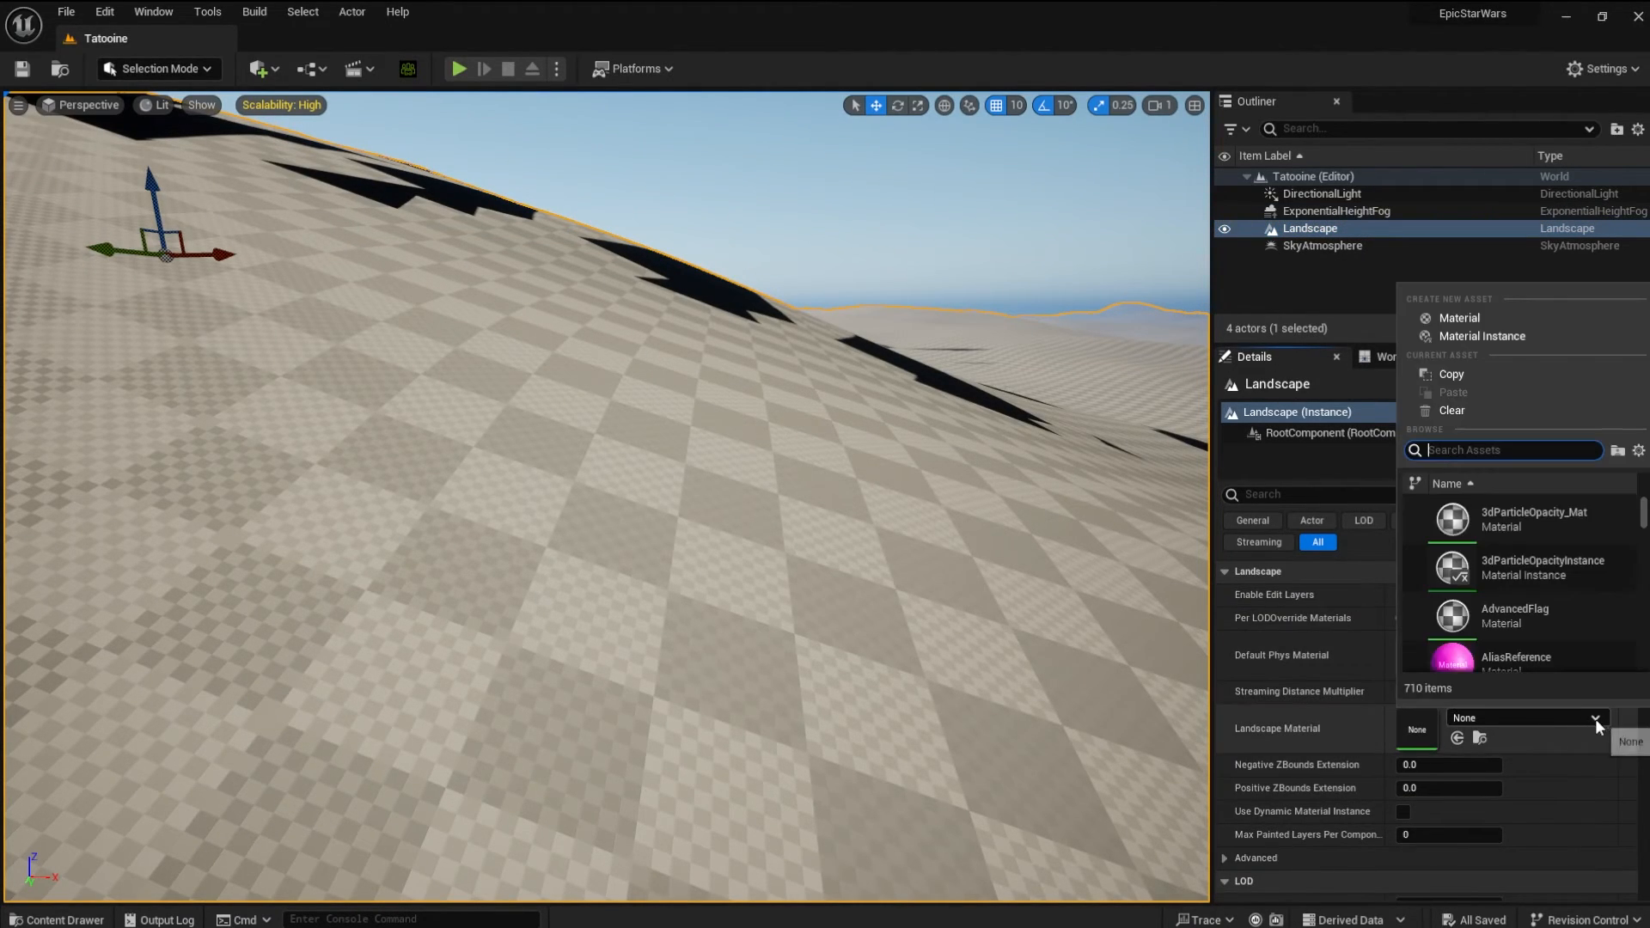
text(sand)
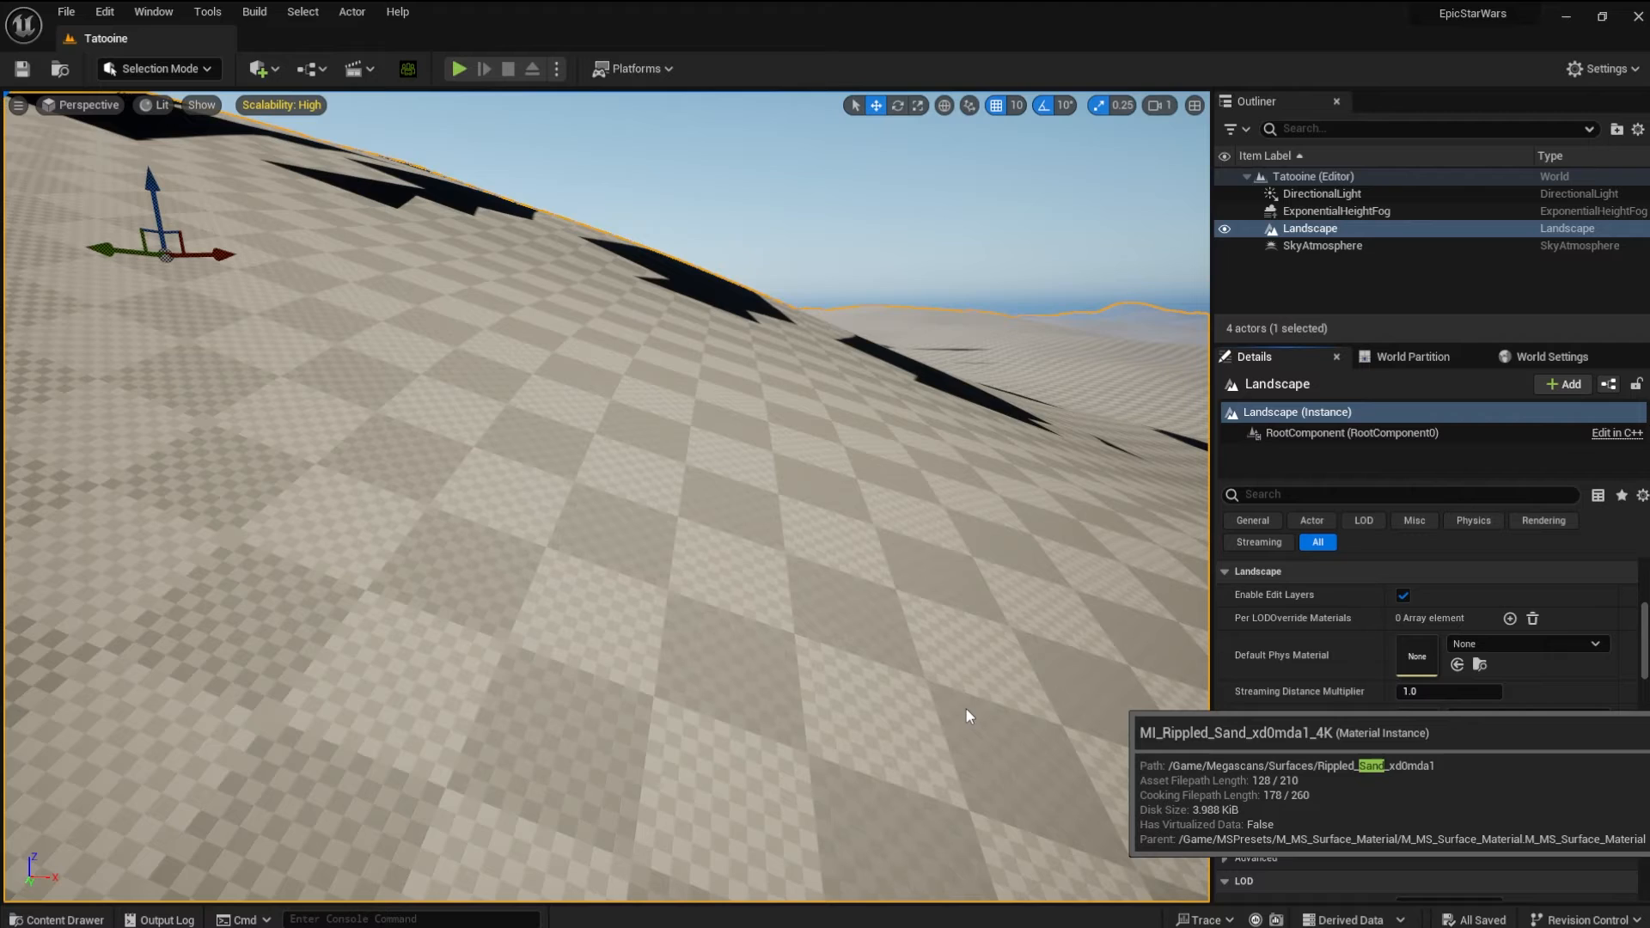
mouse_move(74, 361)
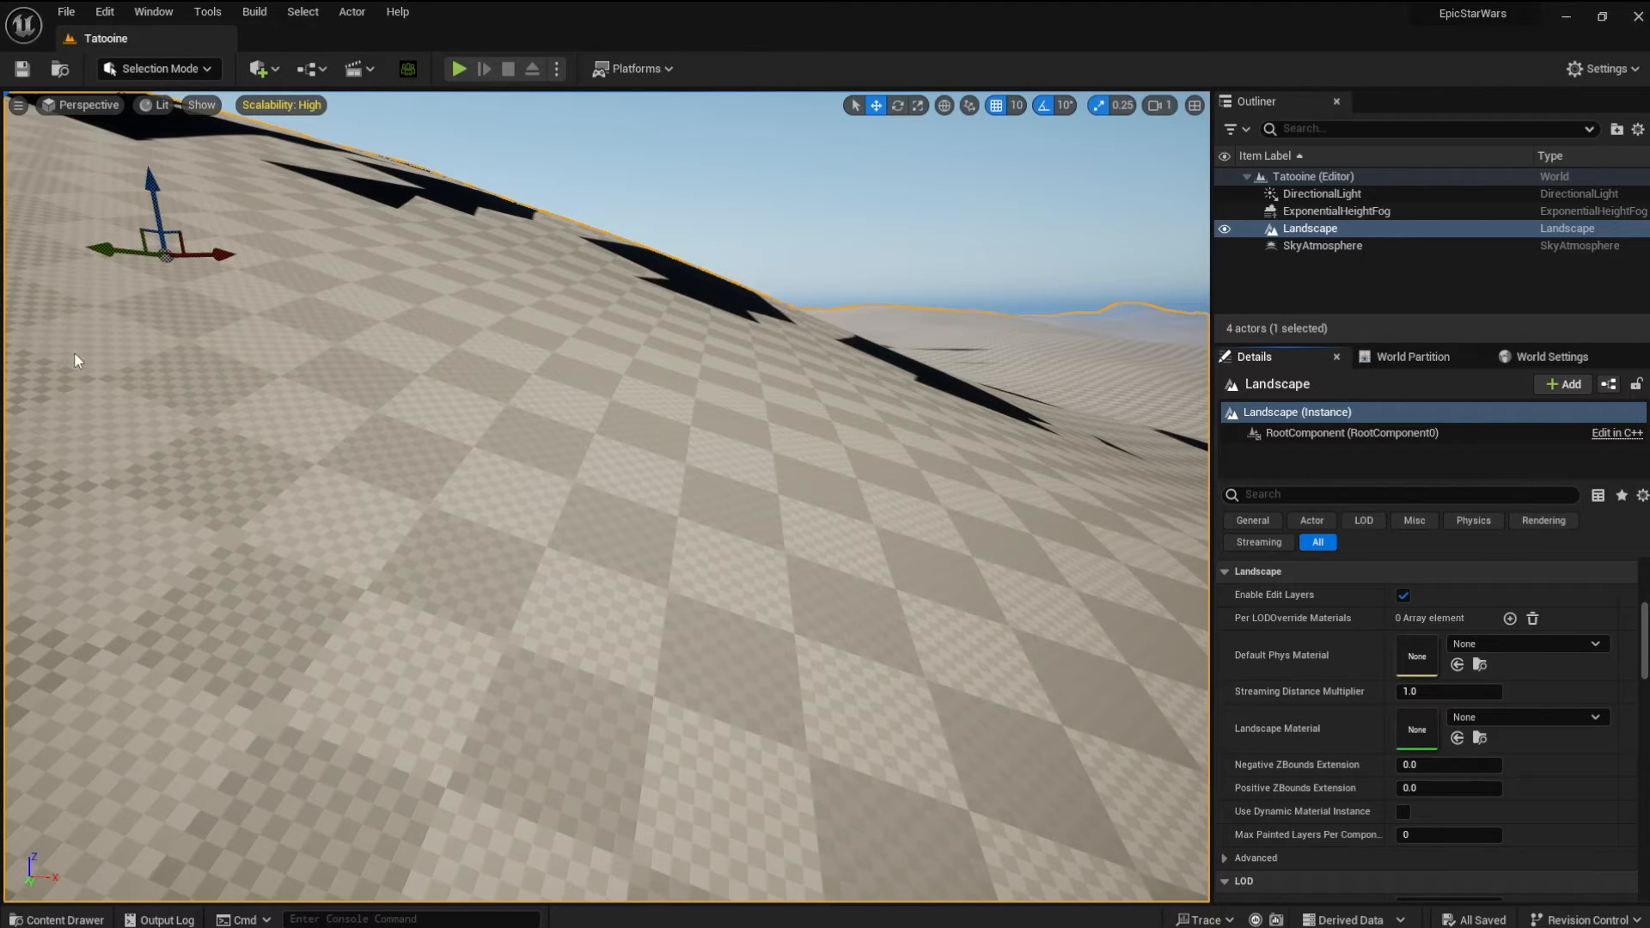
click(1526, 717)
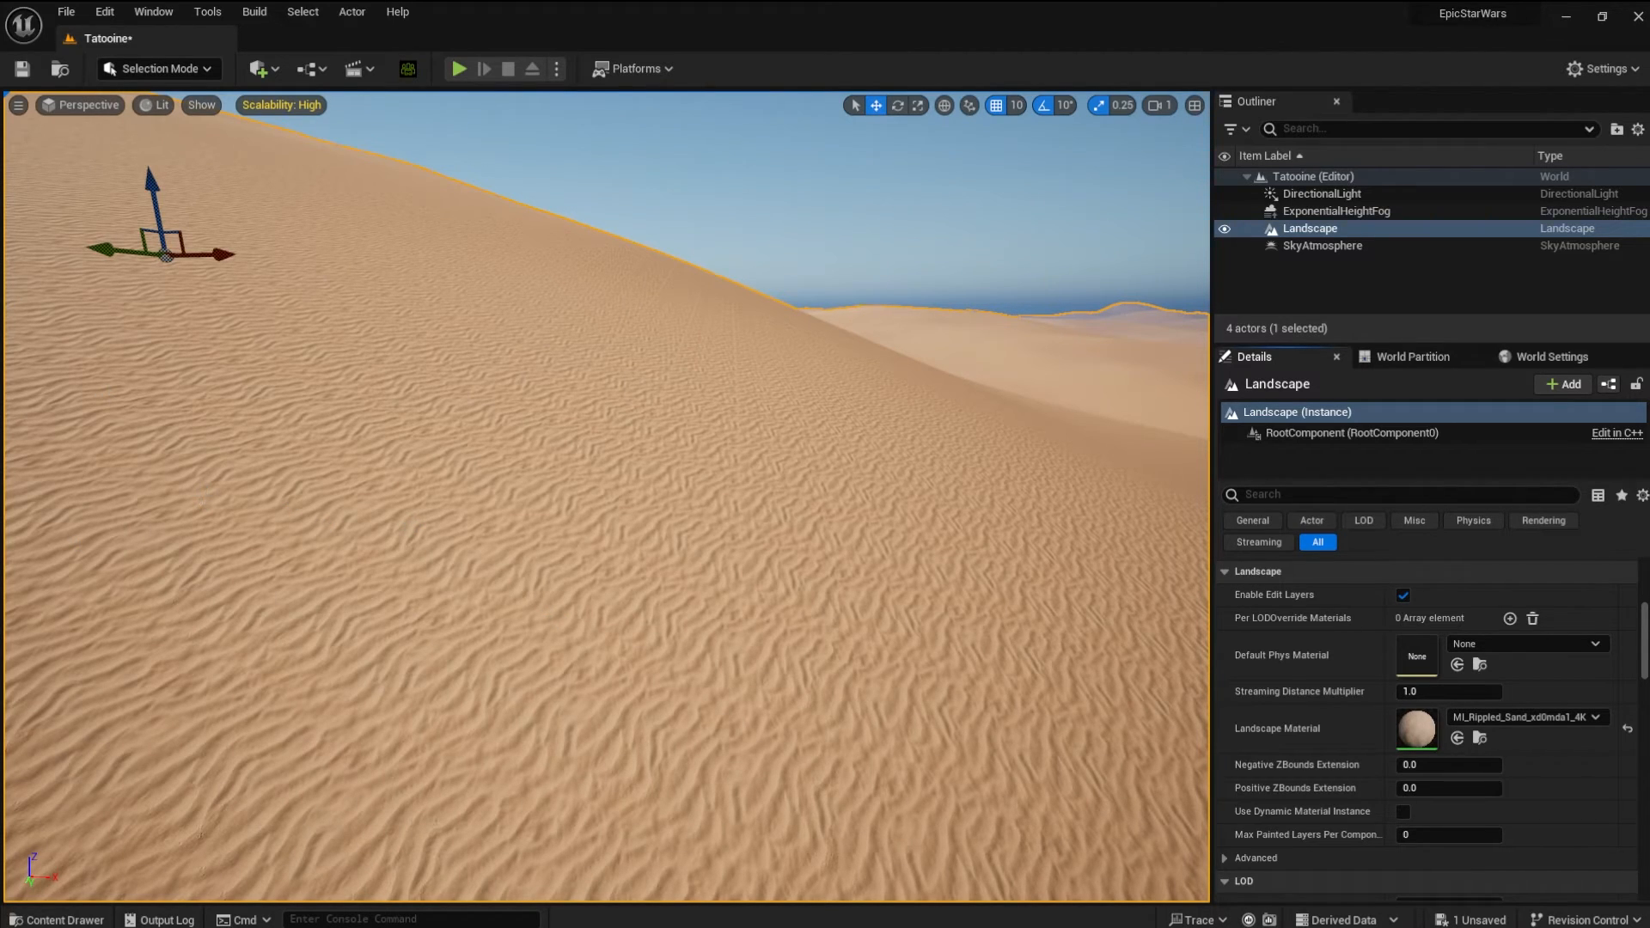
mouse_move(457, 69)
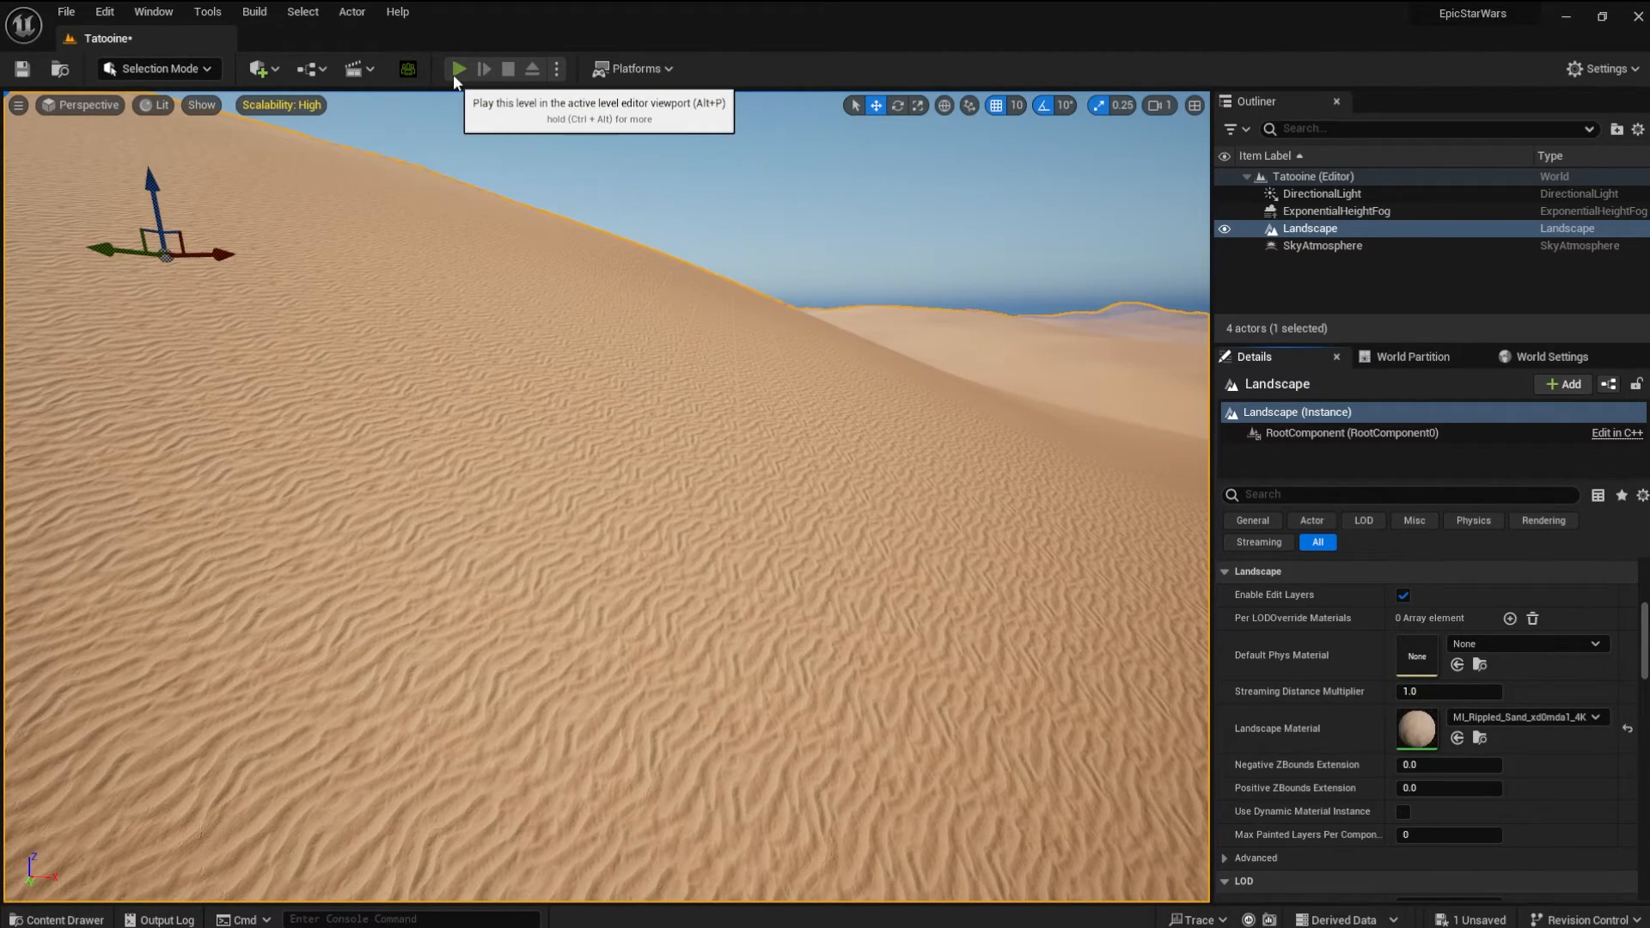
click(457, 69)
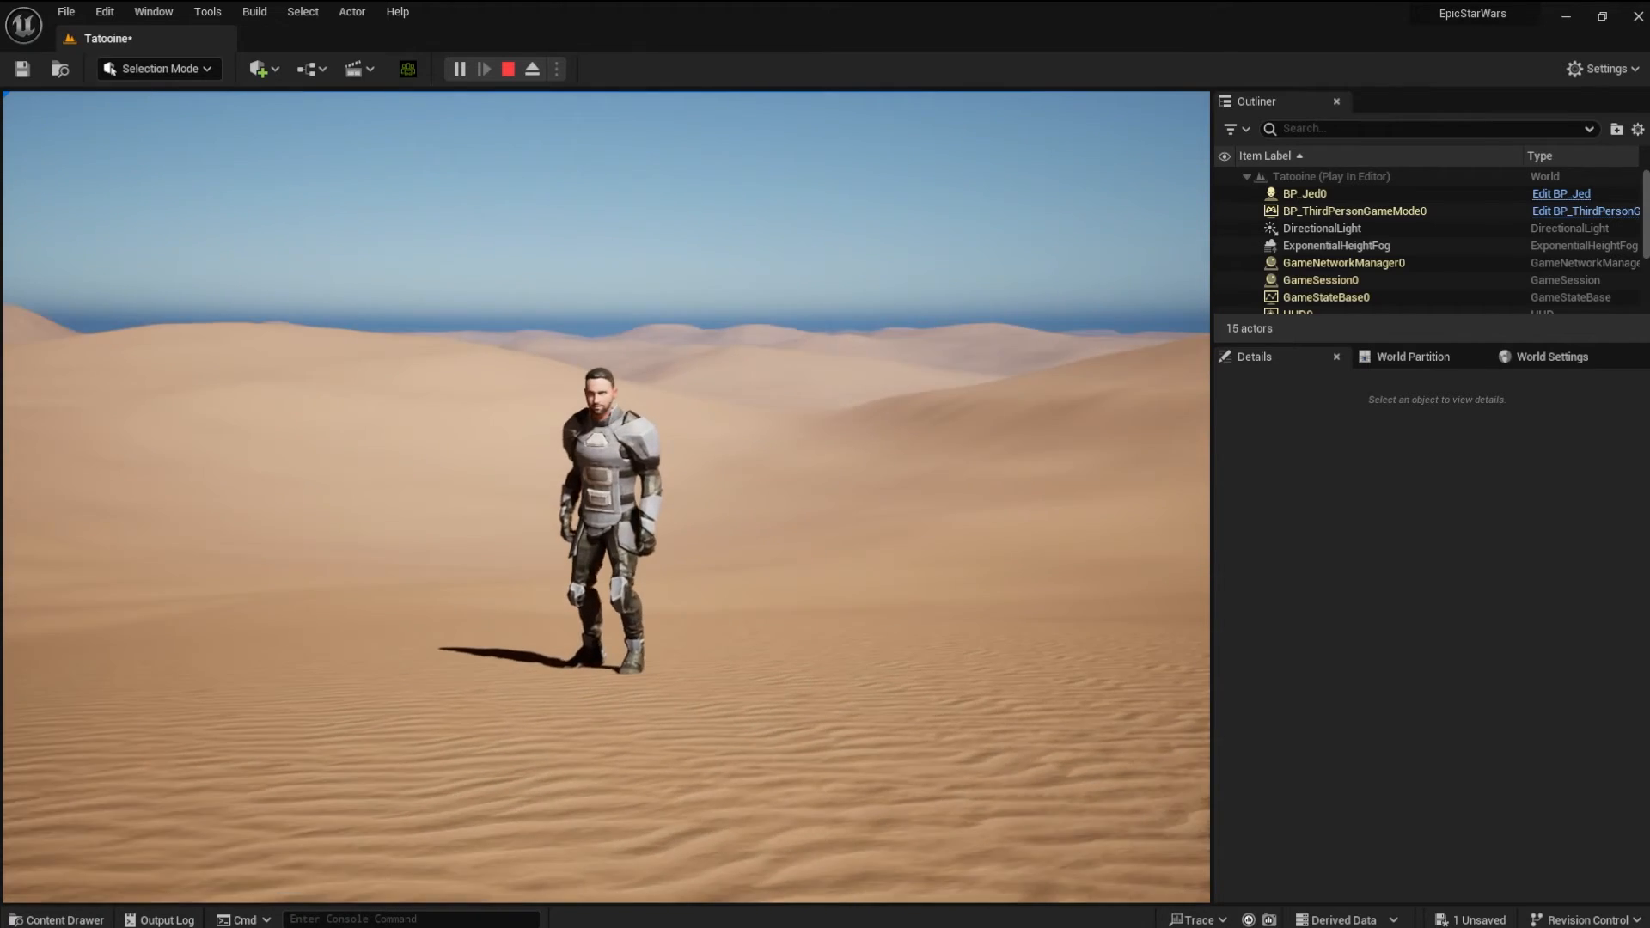
Stop the session, place a PlayerStart on the dunes, play-test the walk across the sand, then stop
click(508, 68)
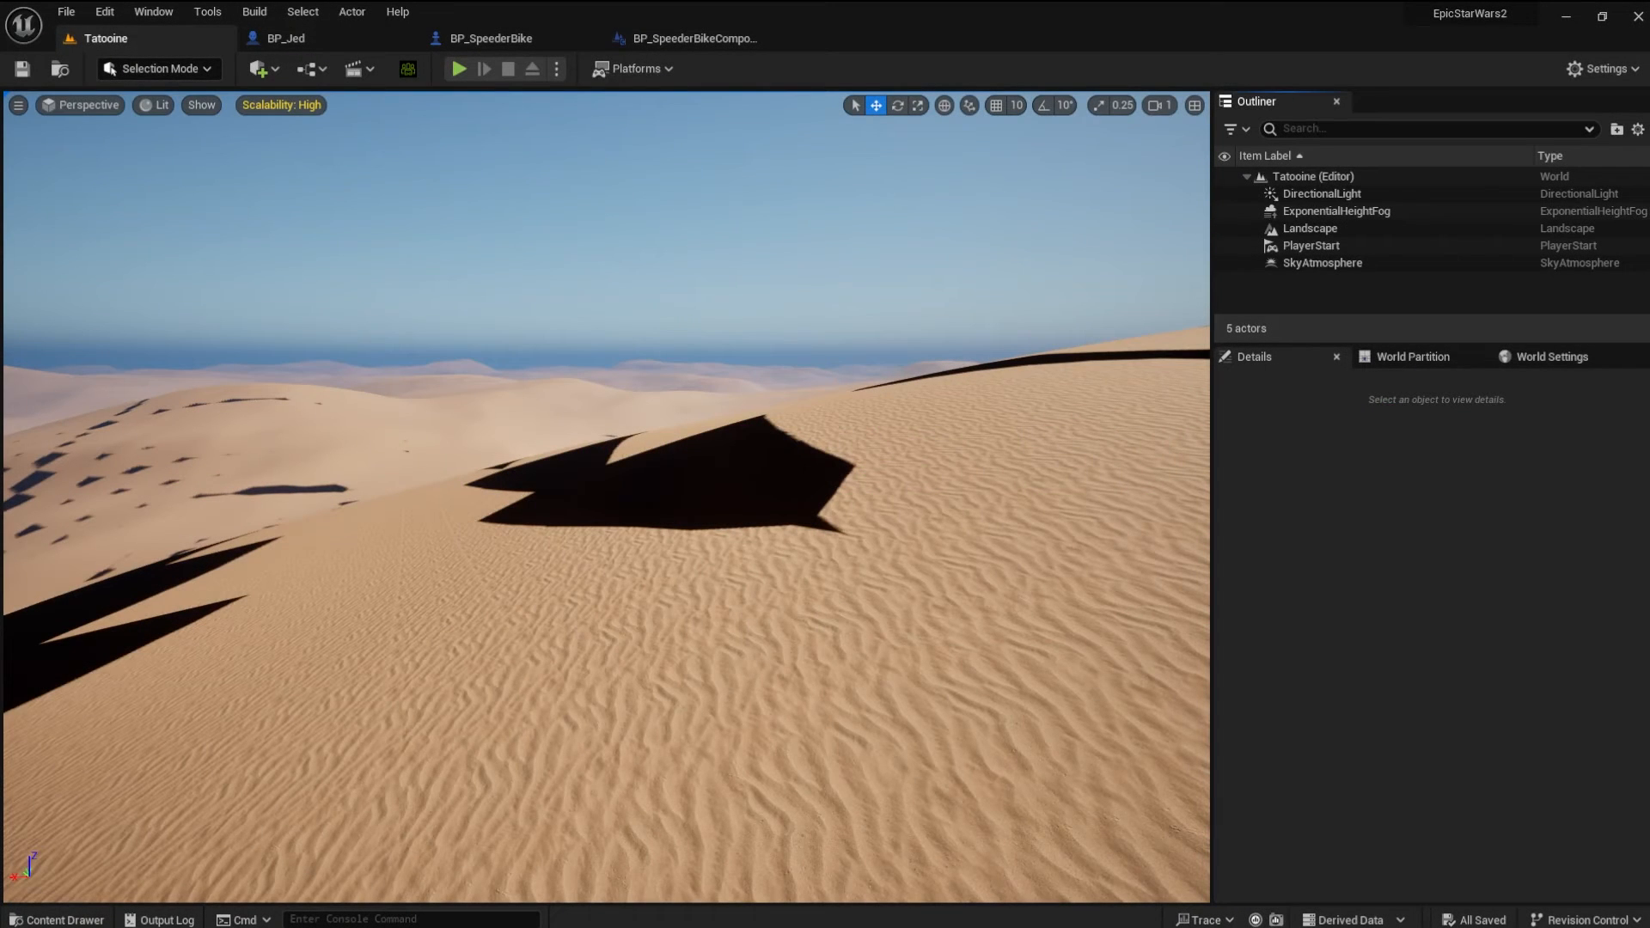
mouse_move(457, 68)
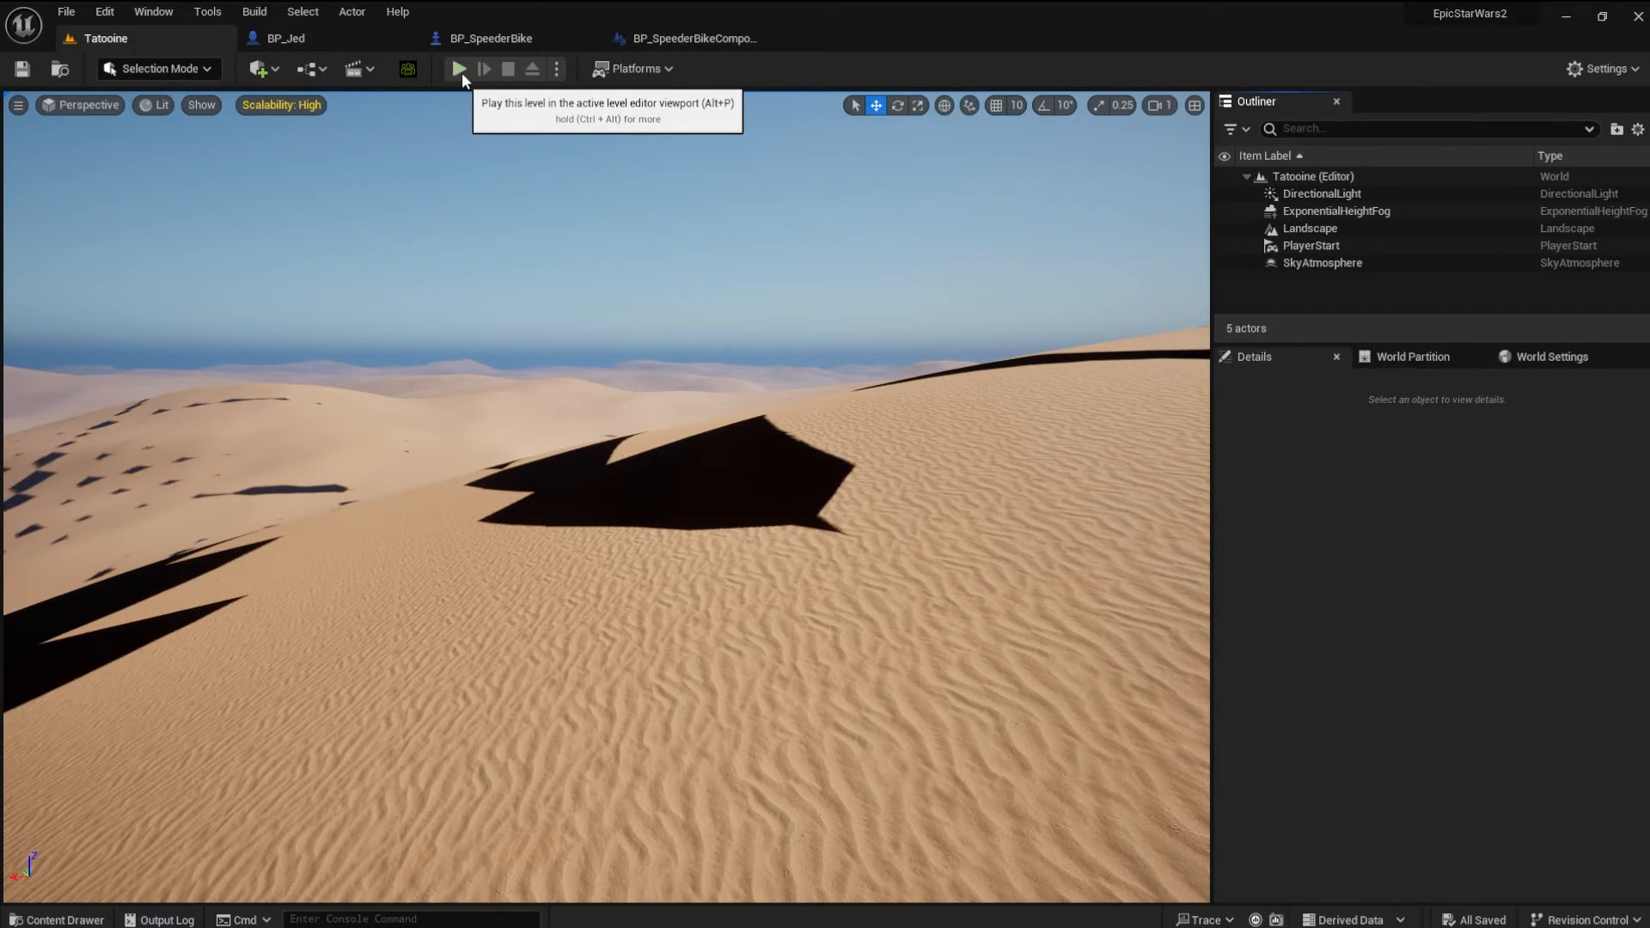
mouse_move(720, 459)
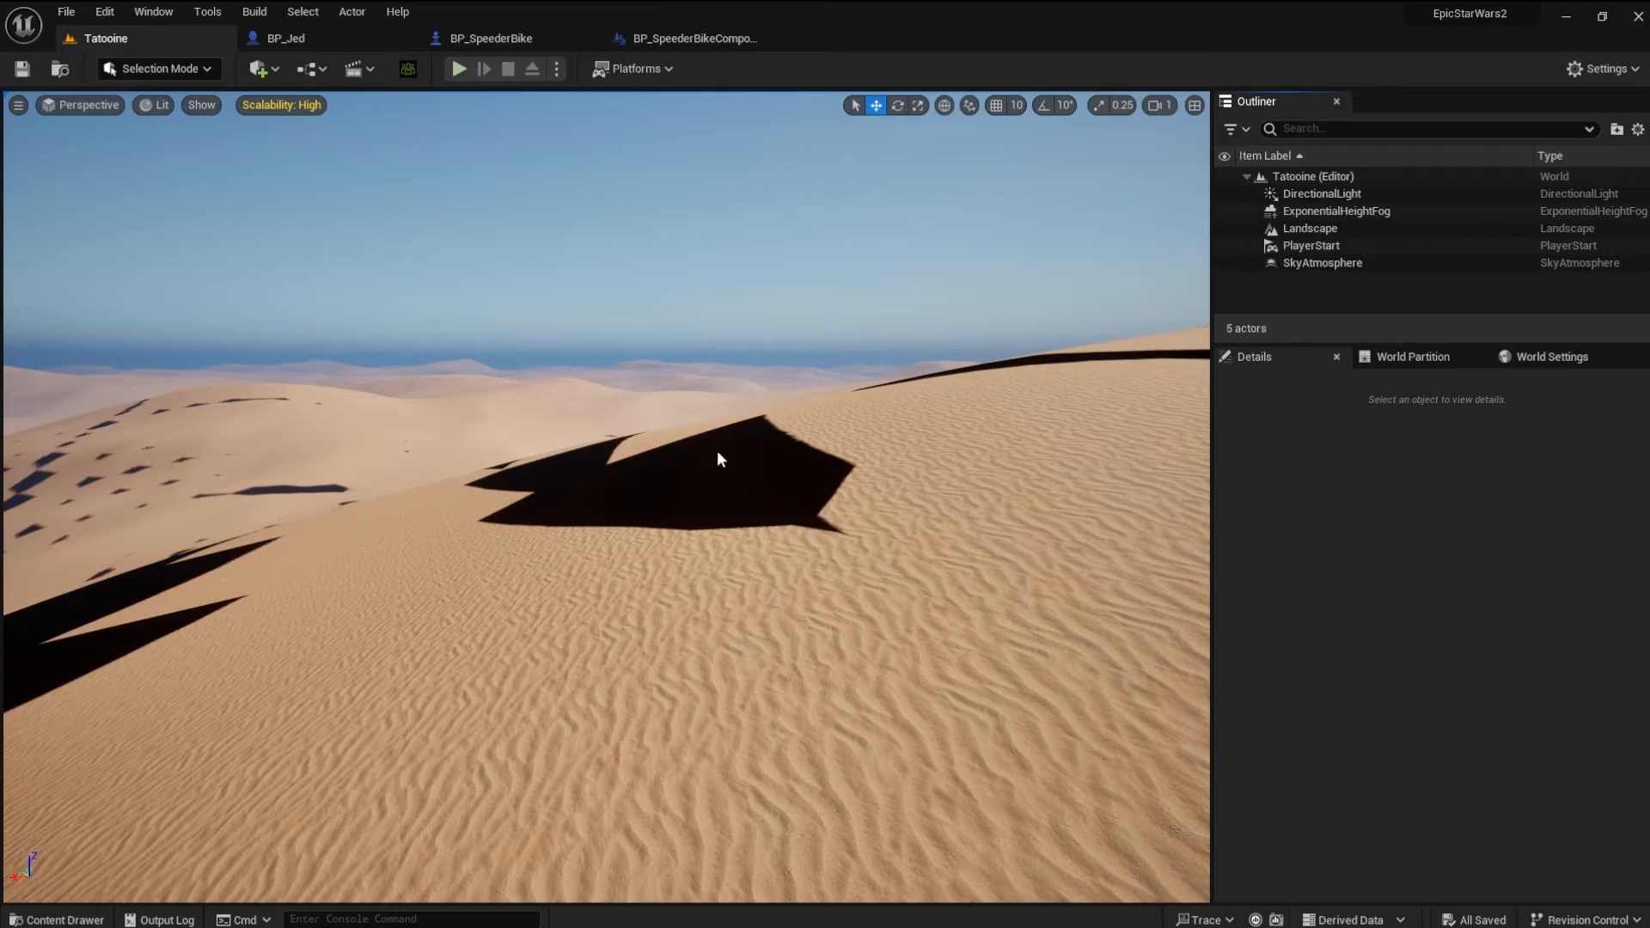
click(457, 69)
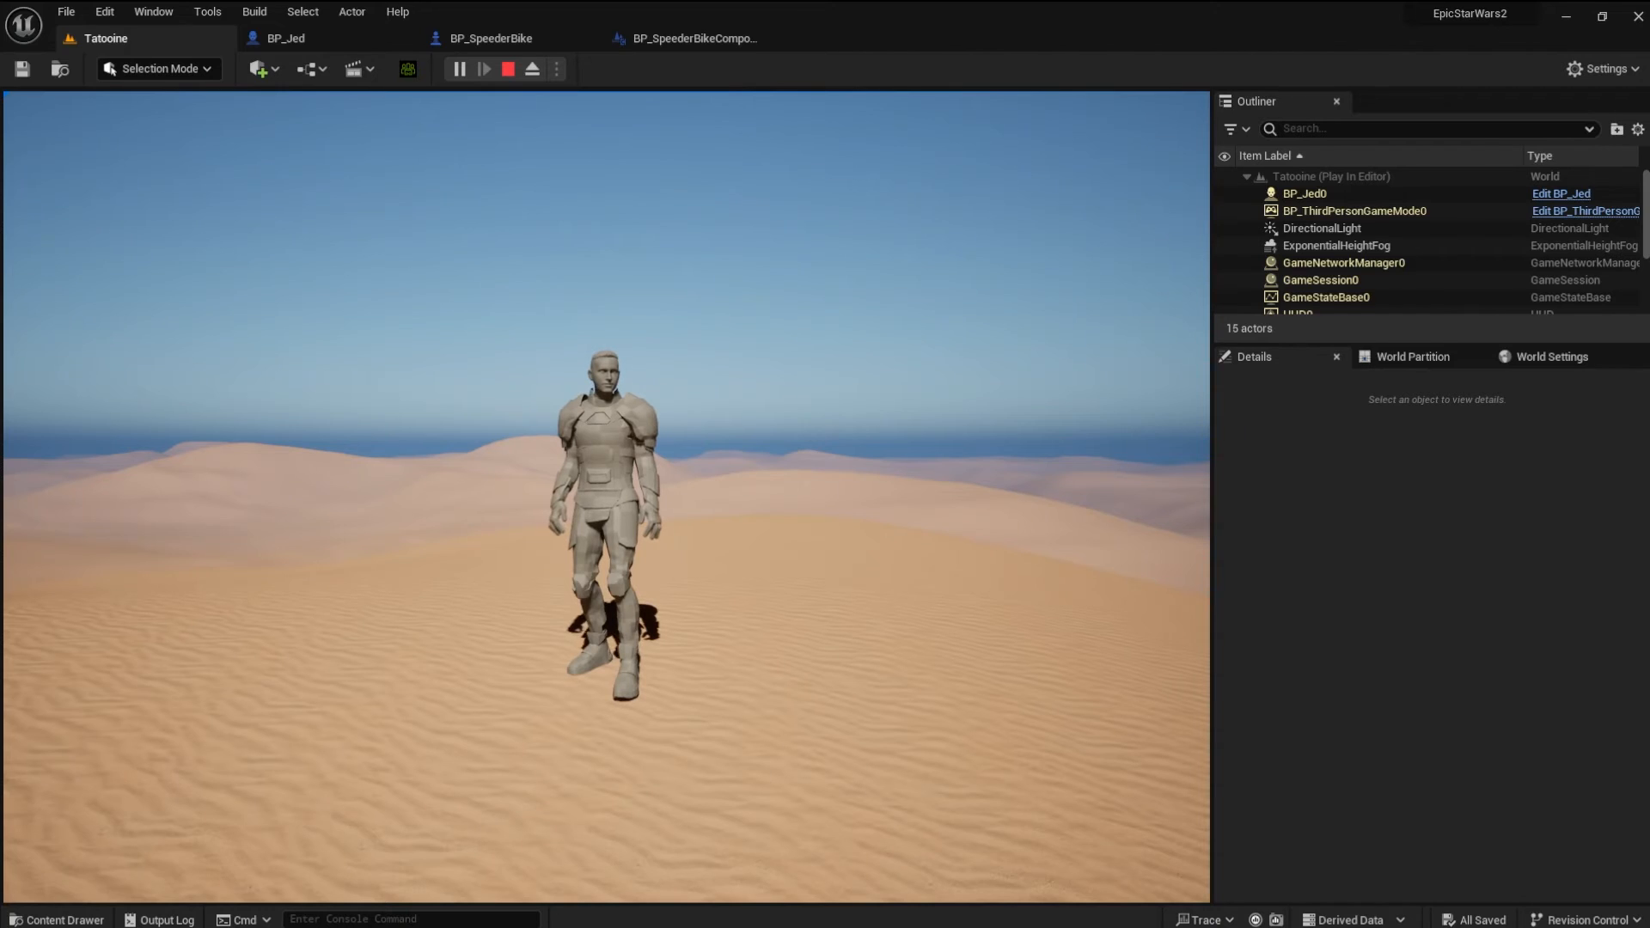
click(507, 69)
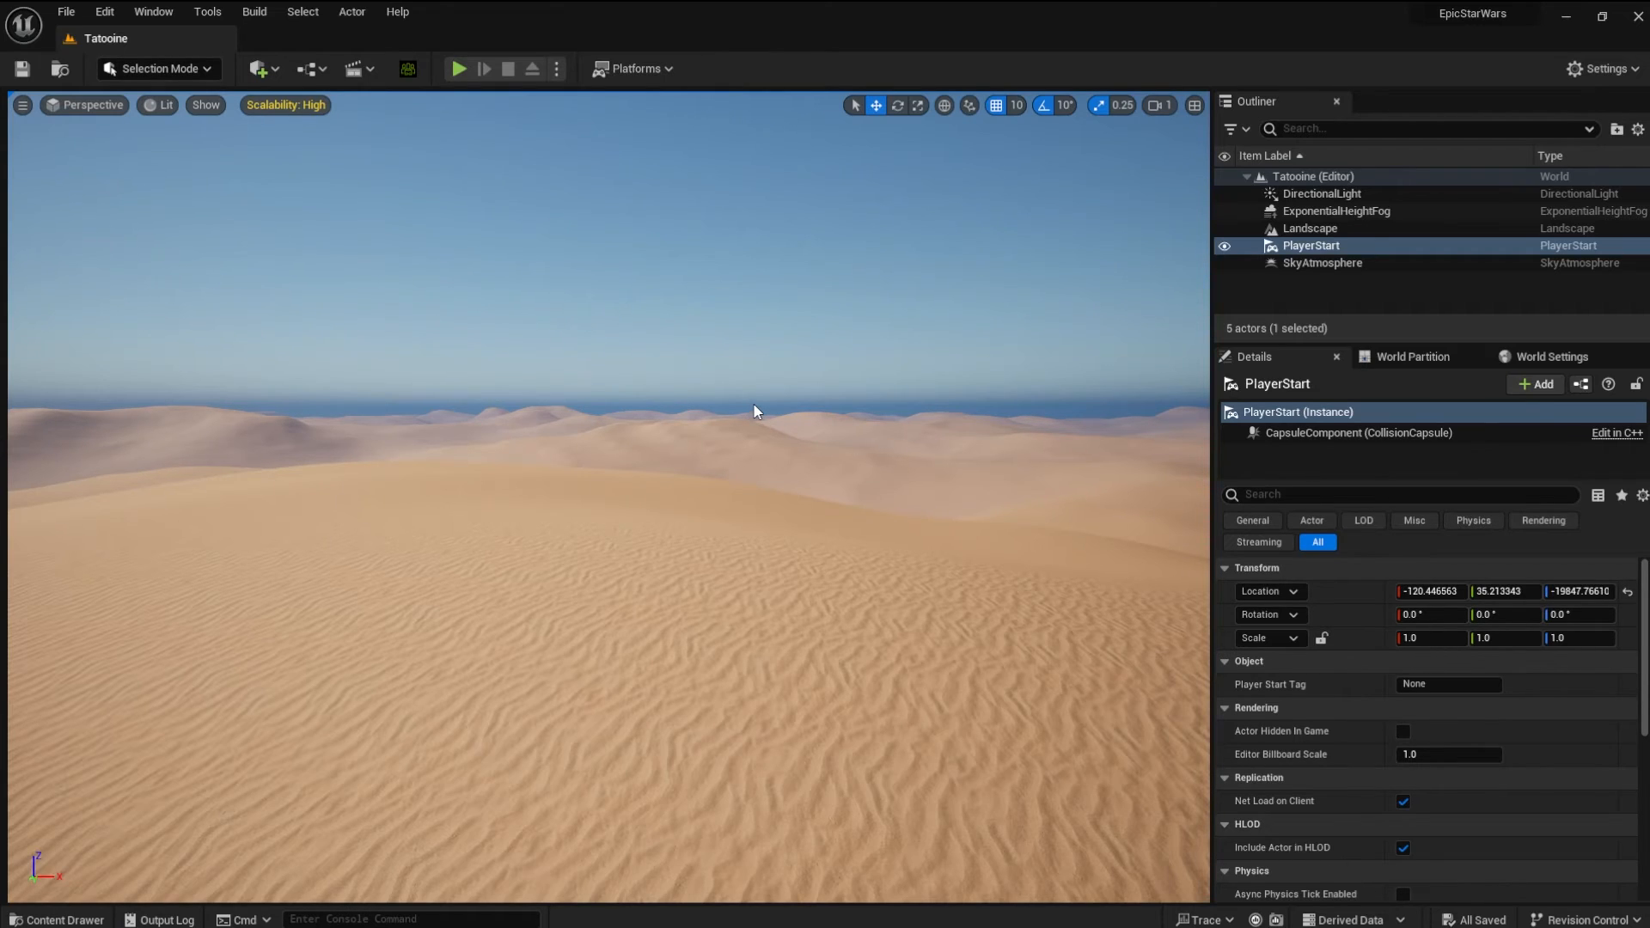
mouse_move(434, 251)
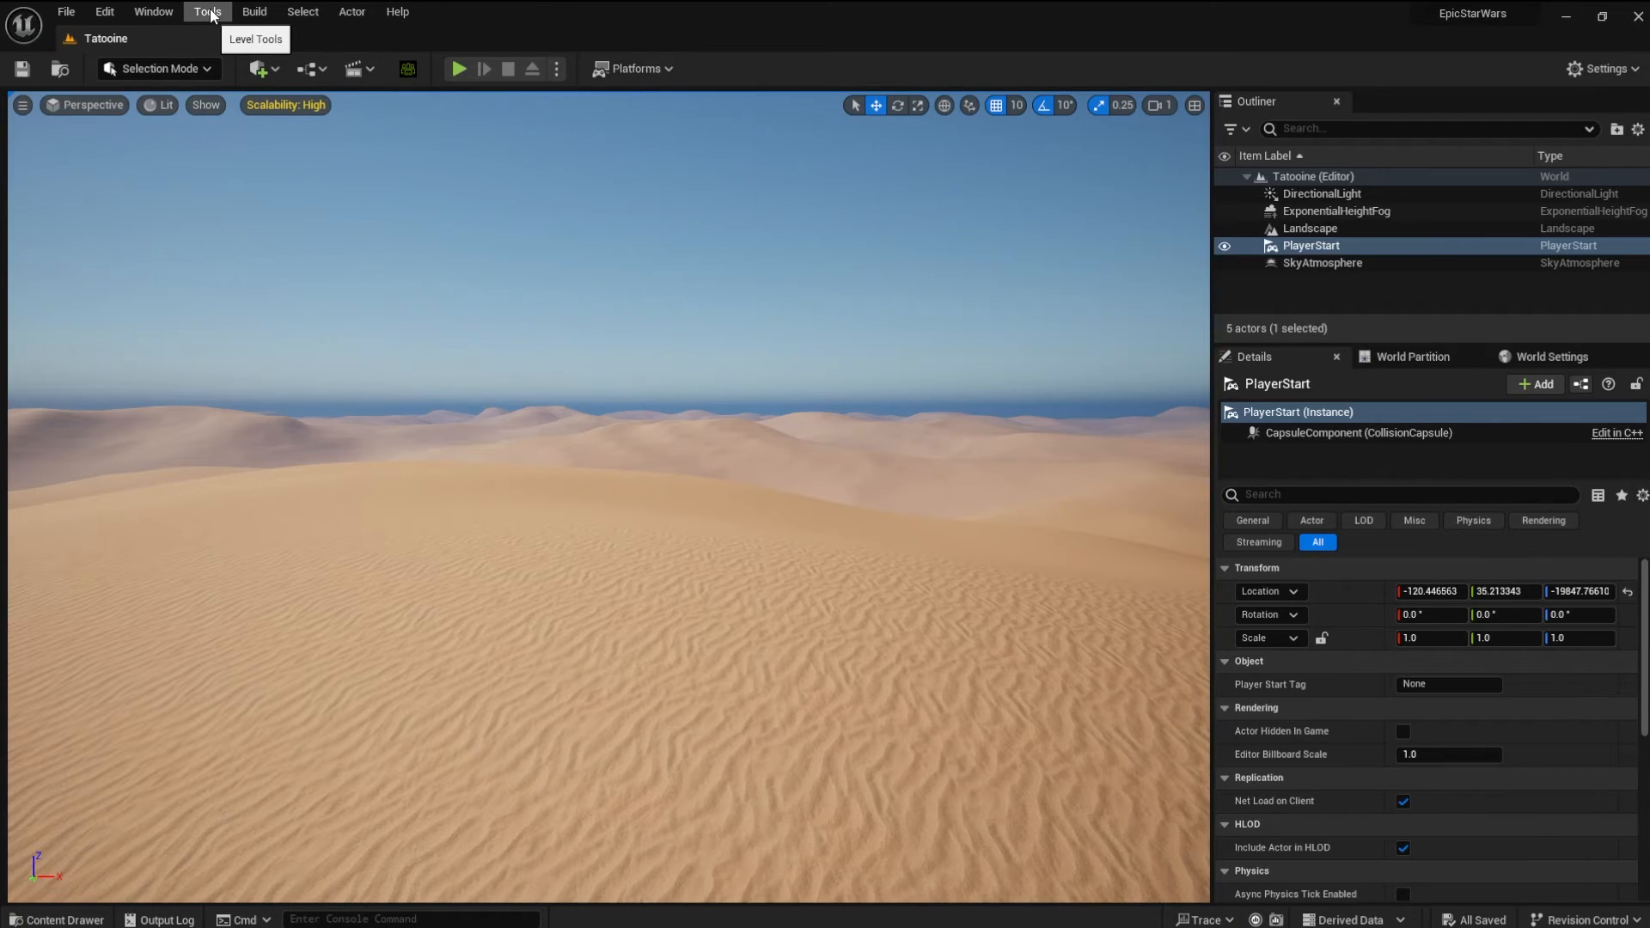
Start Convert Level to World Partition and choose the Tatoine level under ThirdPerson/Maps
click(207, 12)
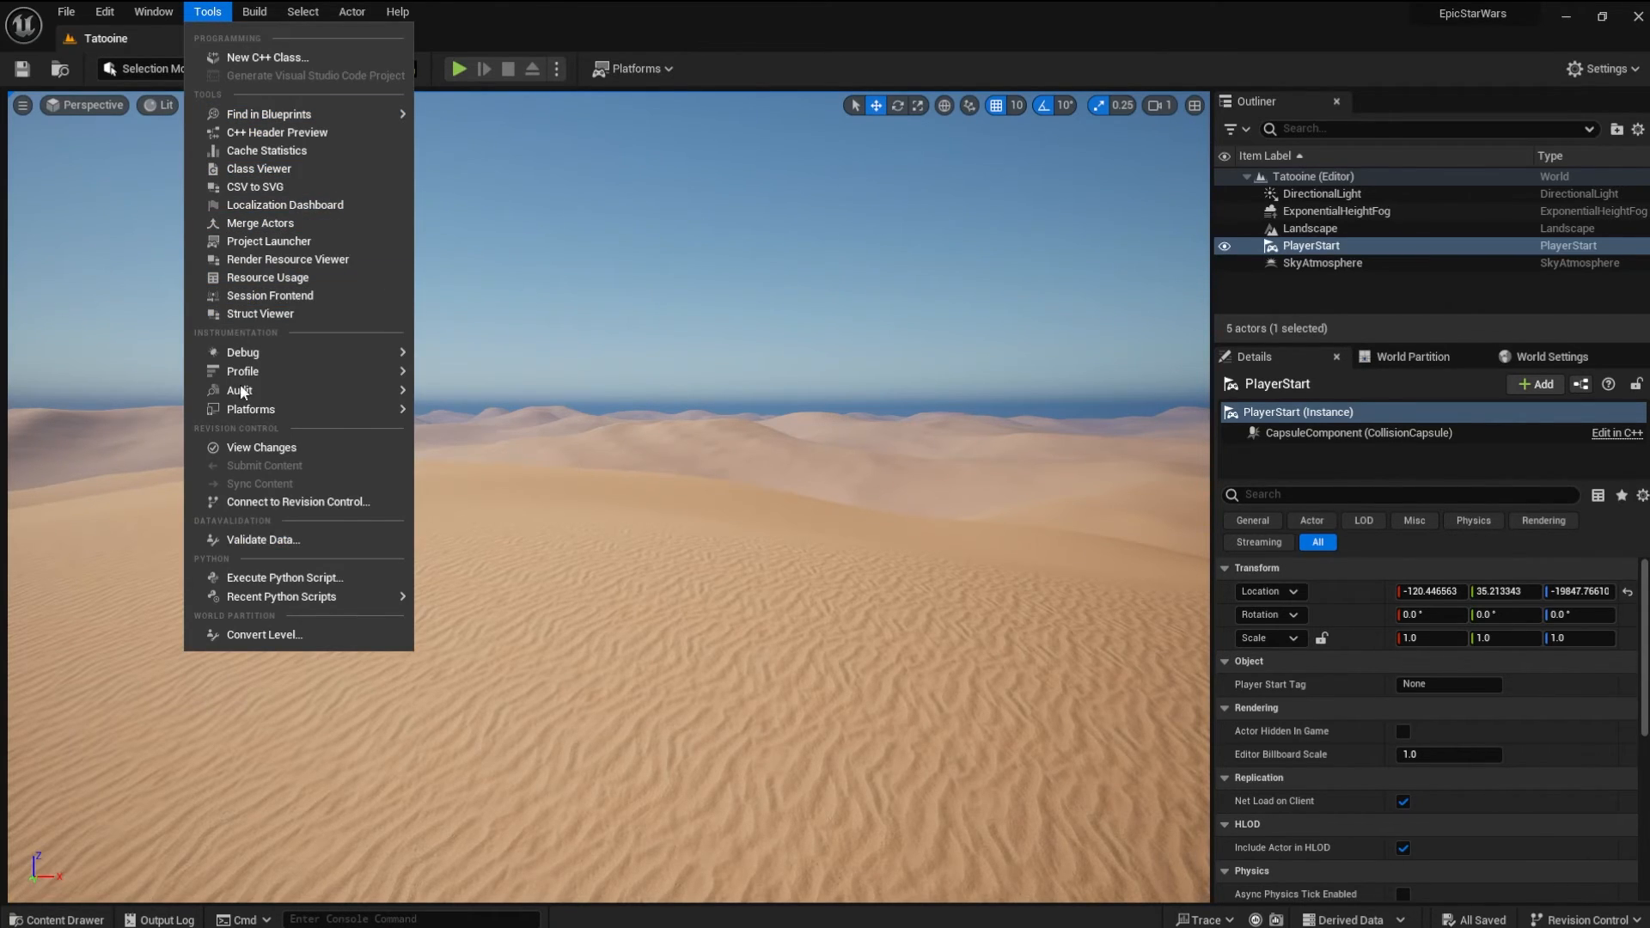
mouse_move(265, 634)
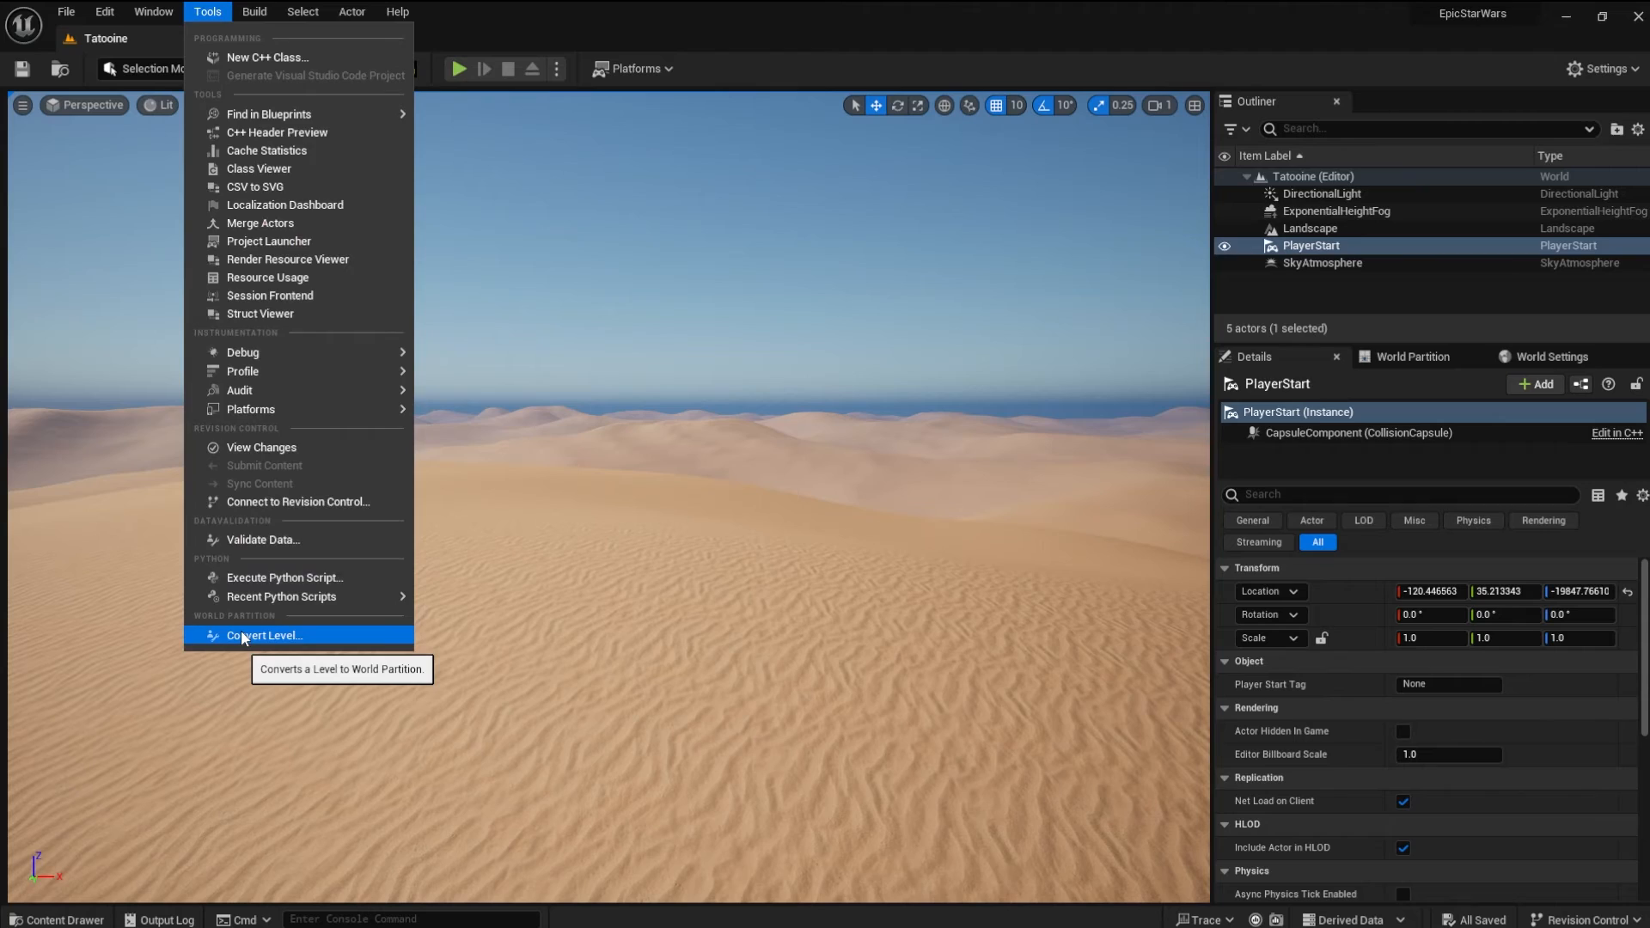
click(265, 634)
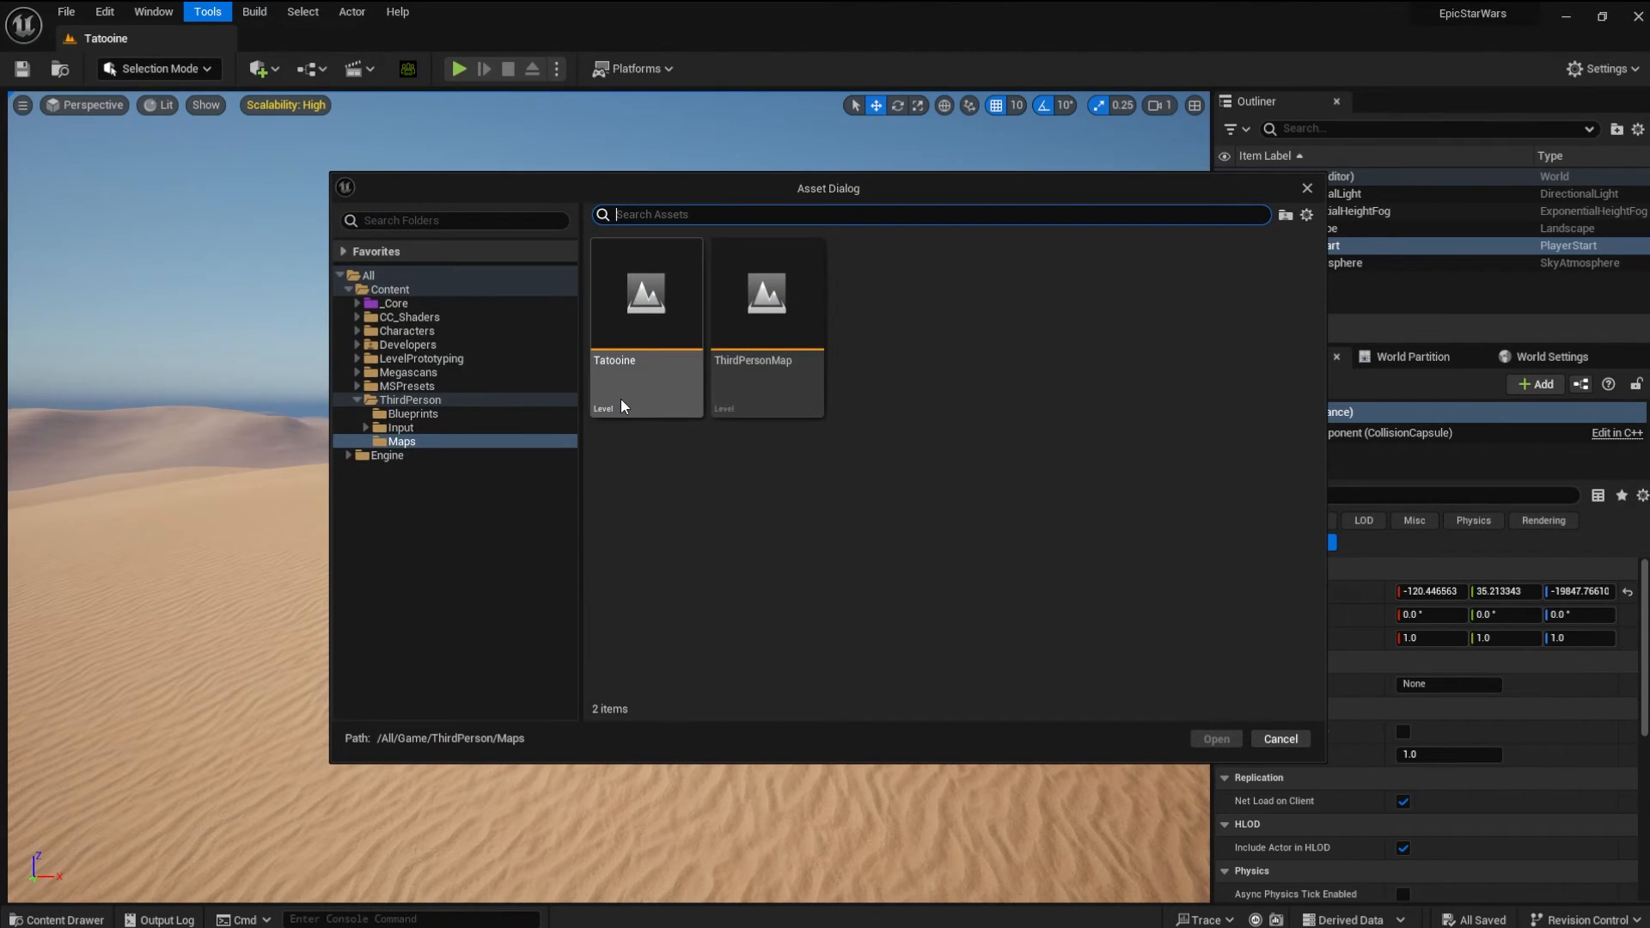
click(645, 326)
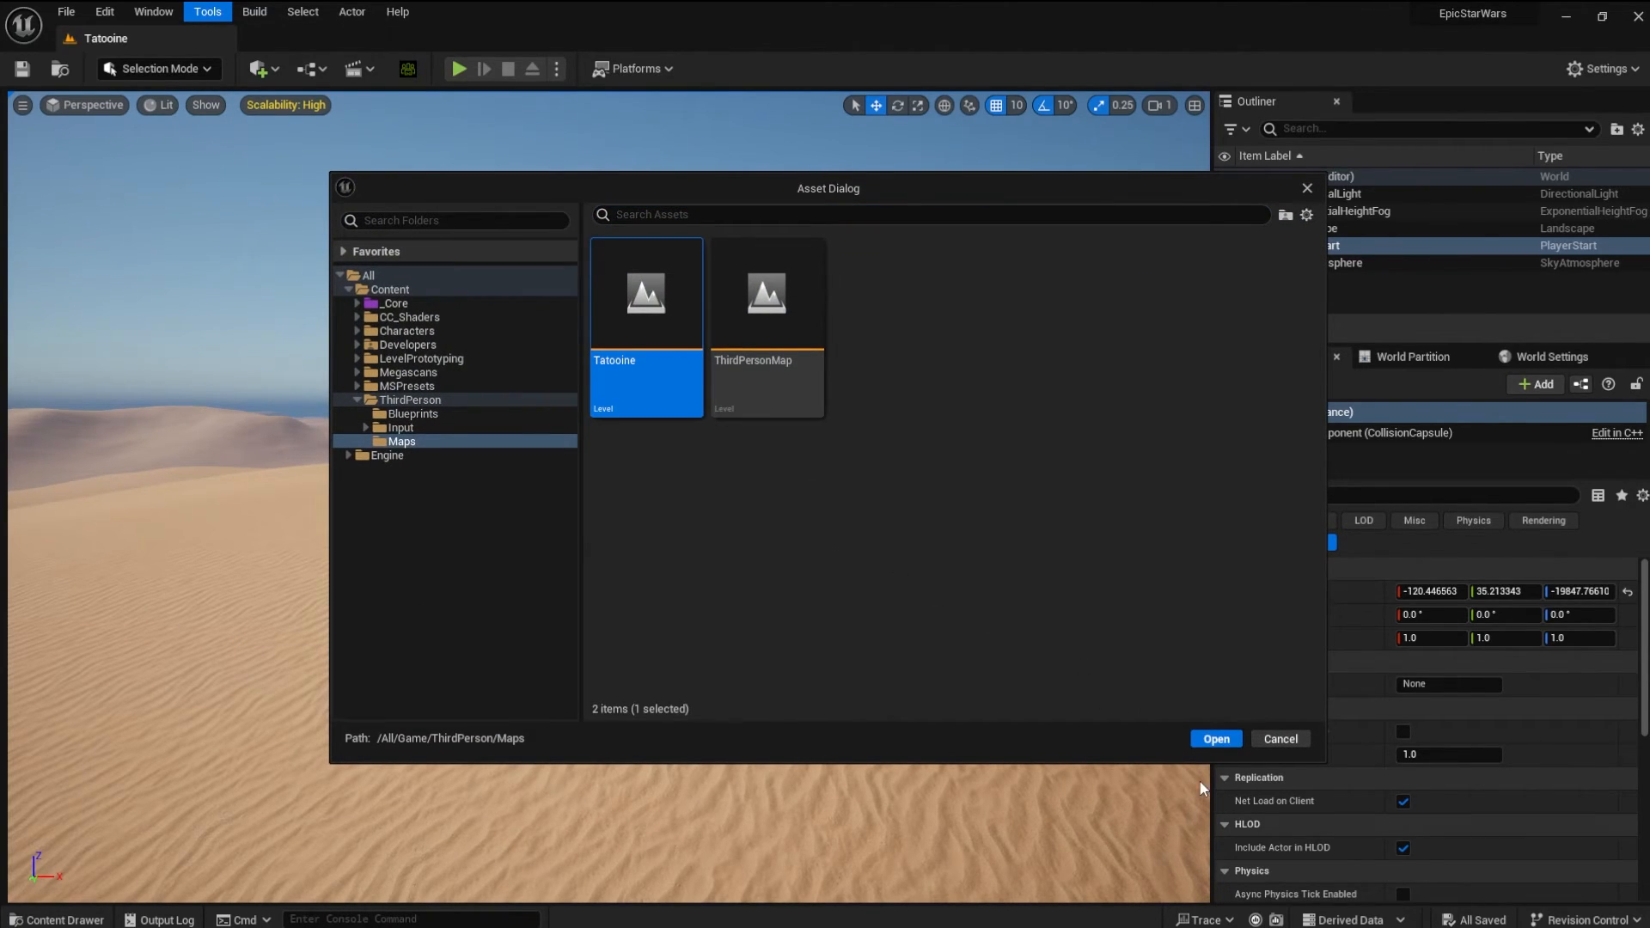
click(1215, 738)
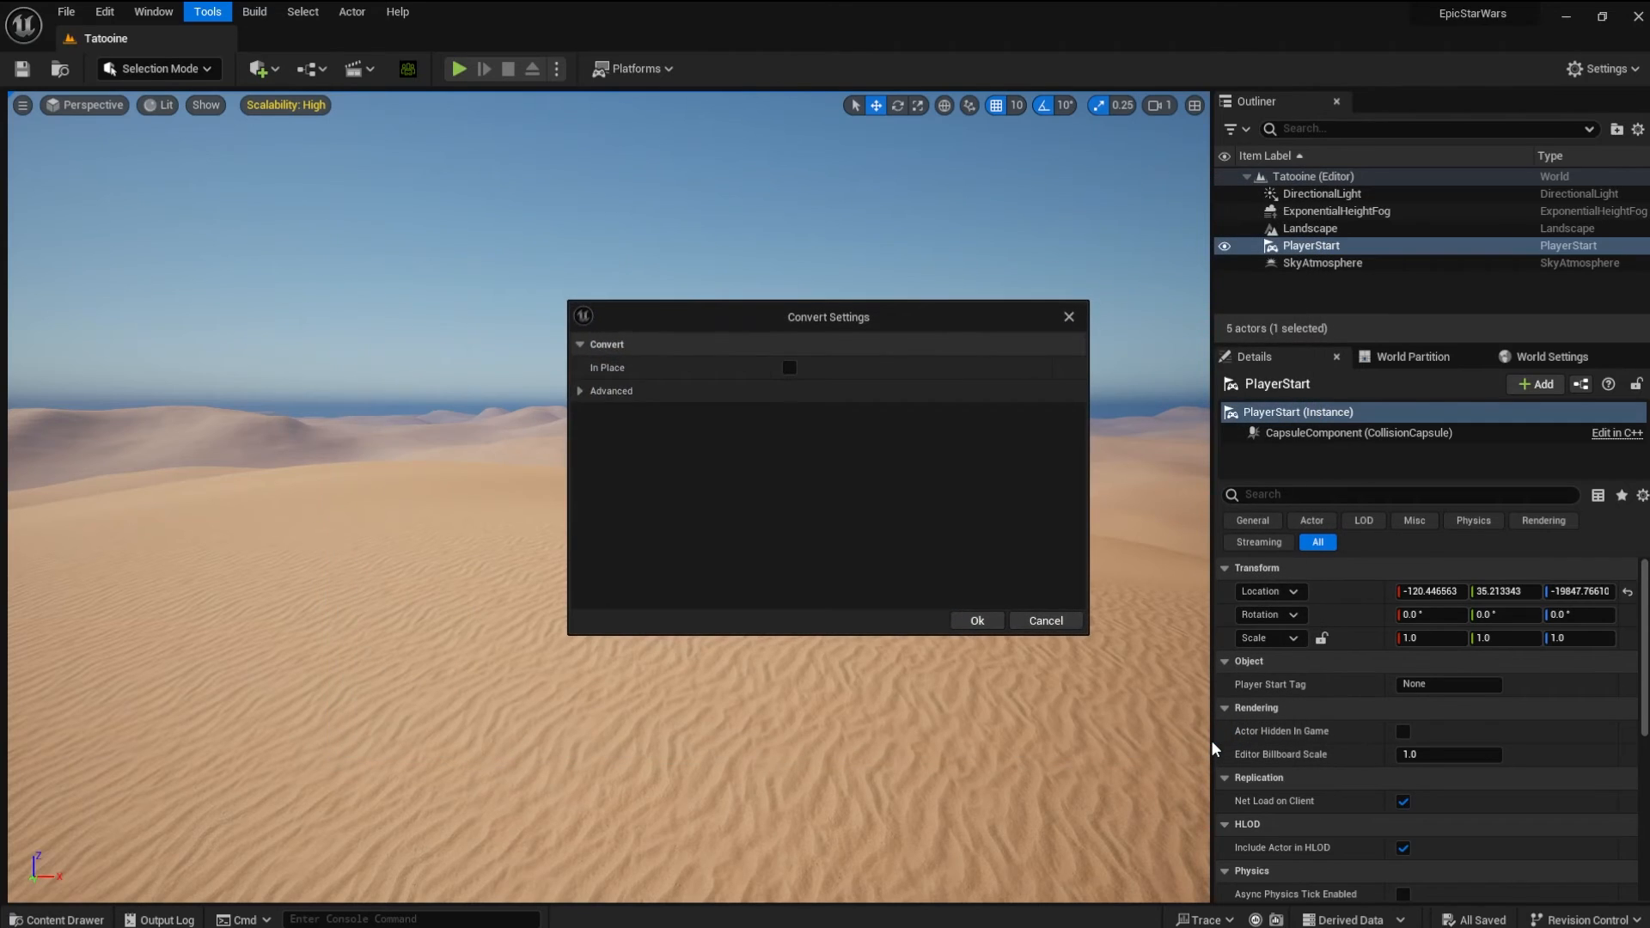
mouse_move(795, 480)
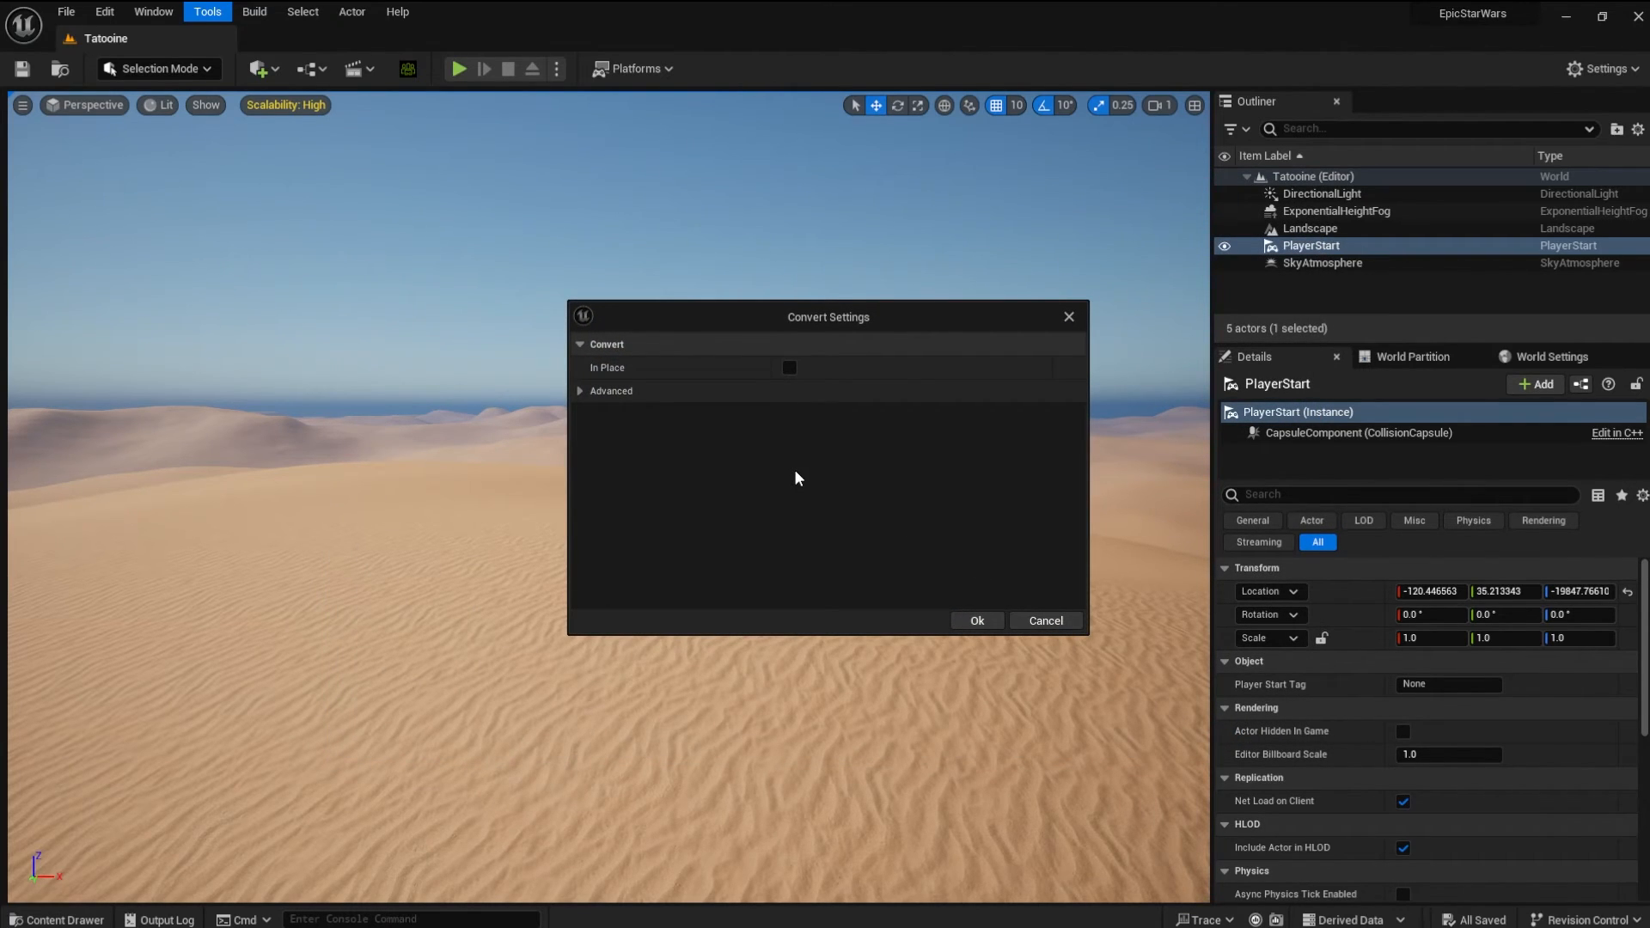
mouse_move(629, 359)
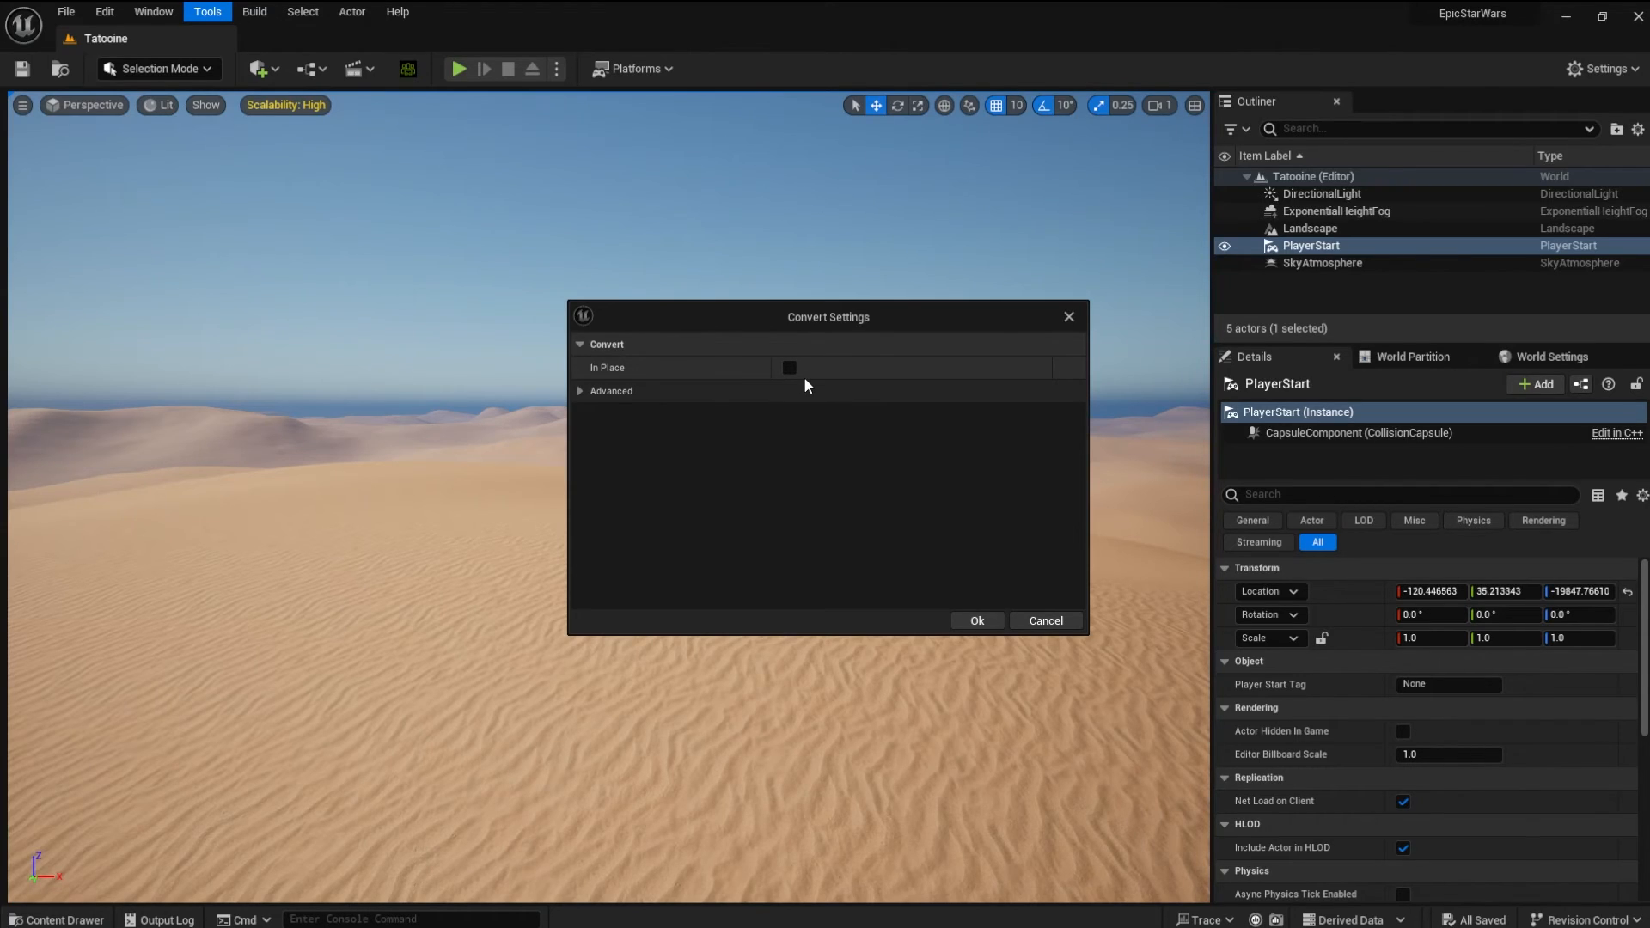
mouse_move(916, 611)
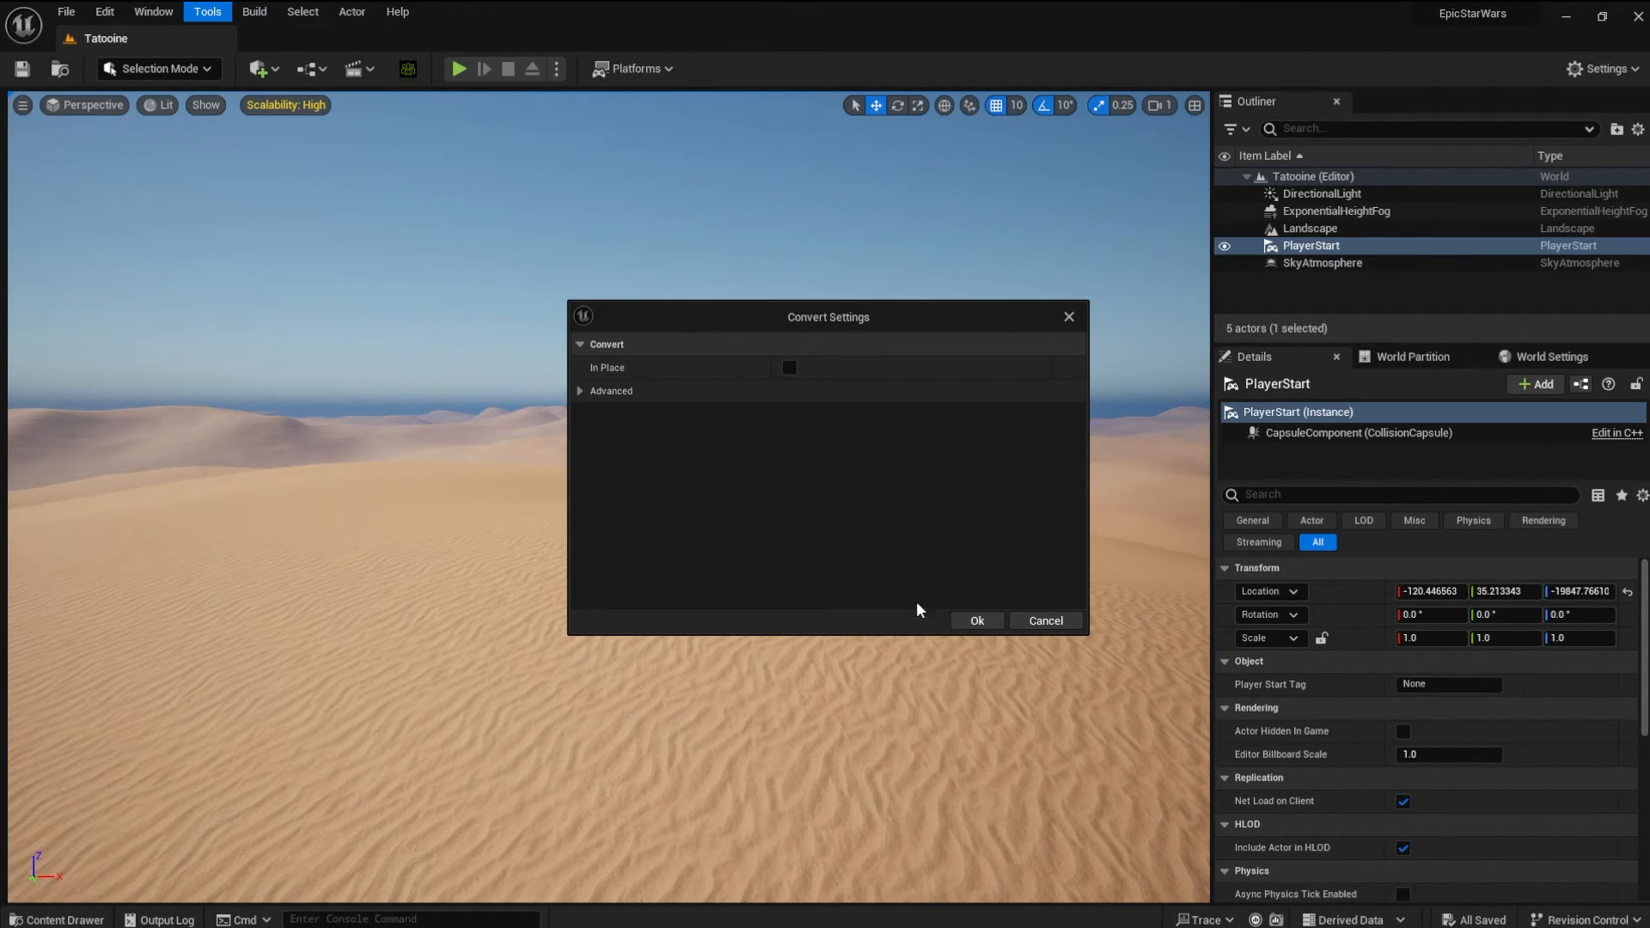
mouse_move(976, 620)
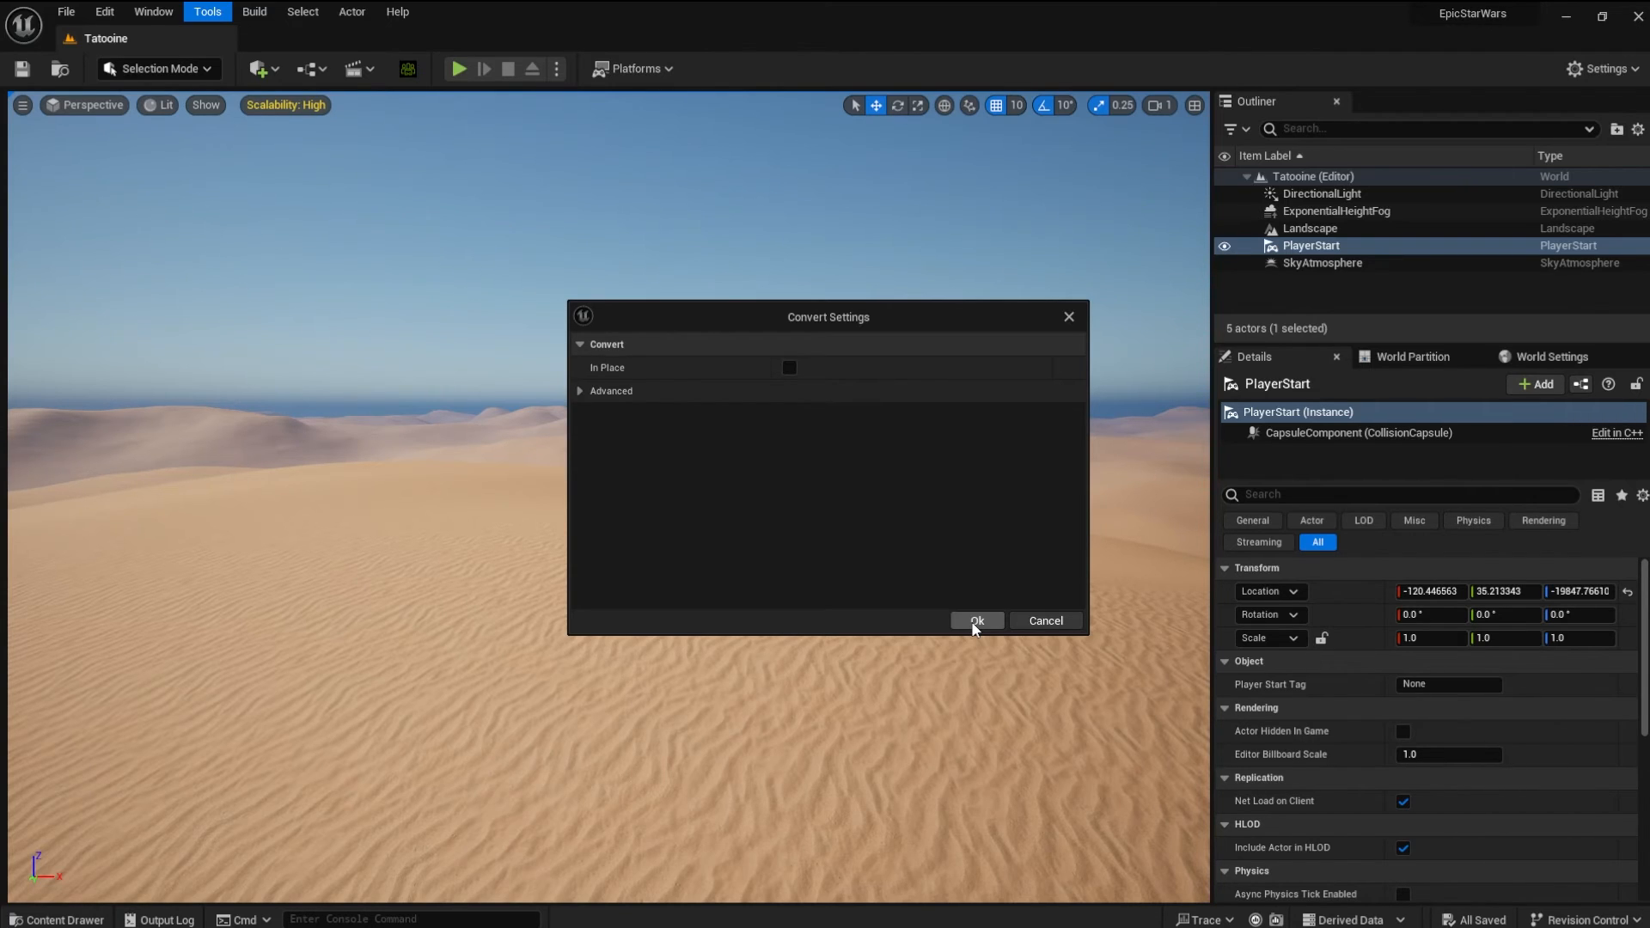
Confirm conversion with In Place unchecked, creating and opening the Tatoine_WP copy
click(974, 621)
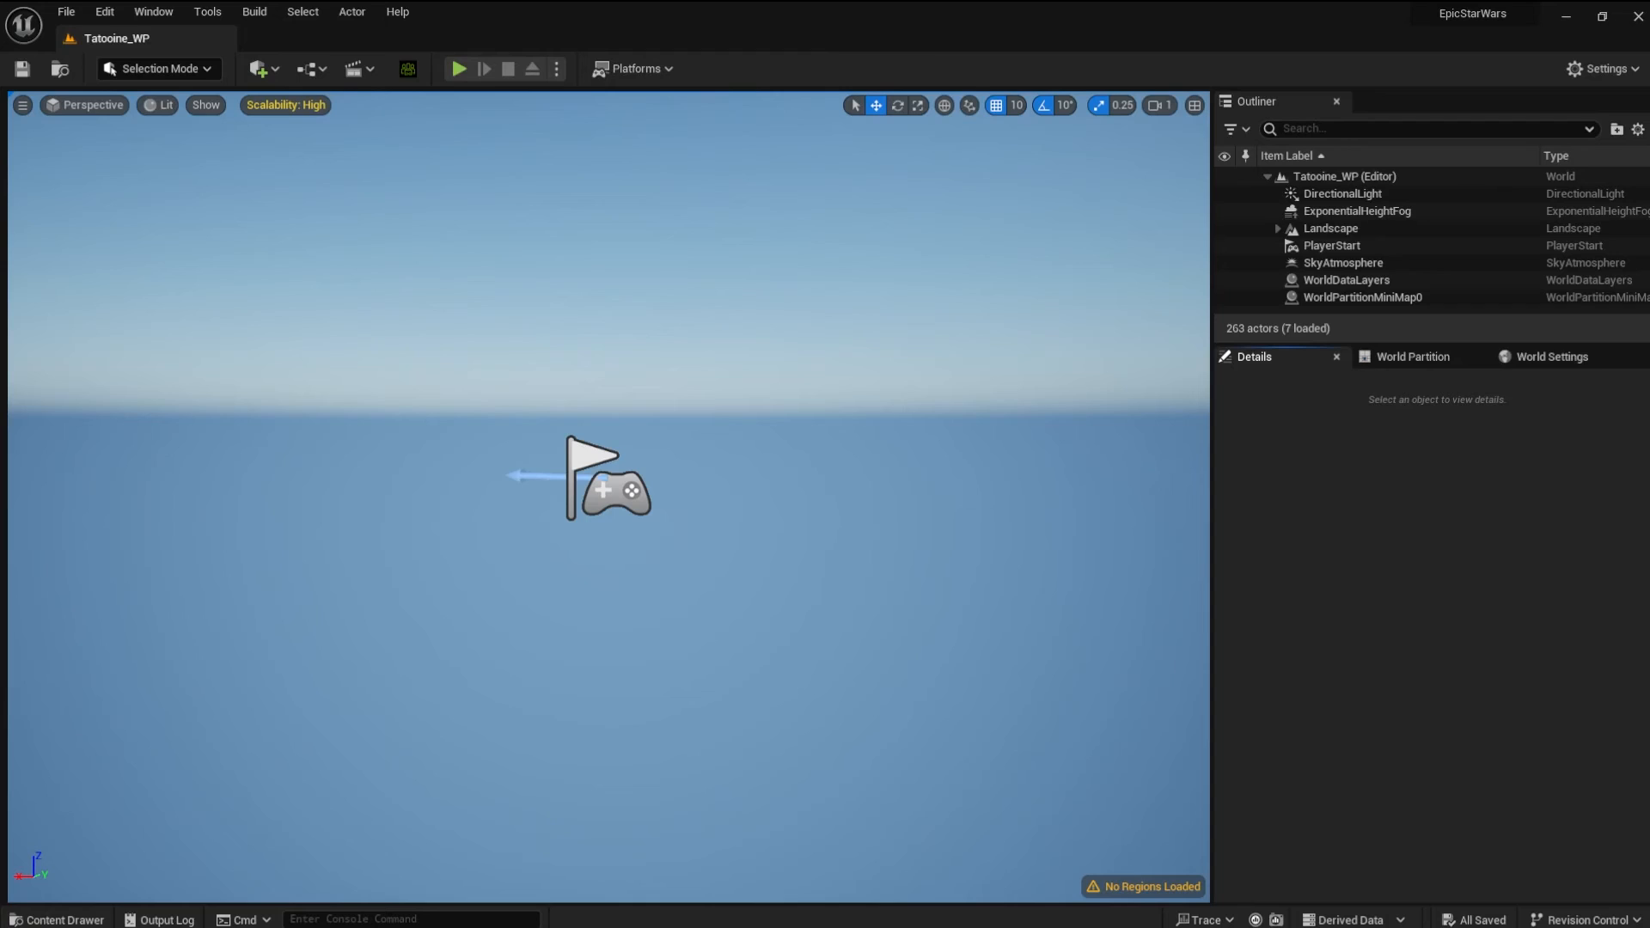
mouse_move(1351, 319)
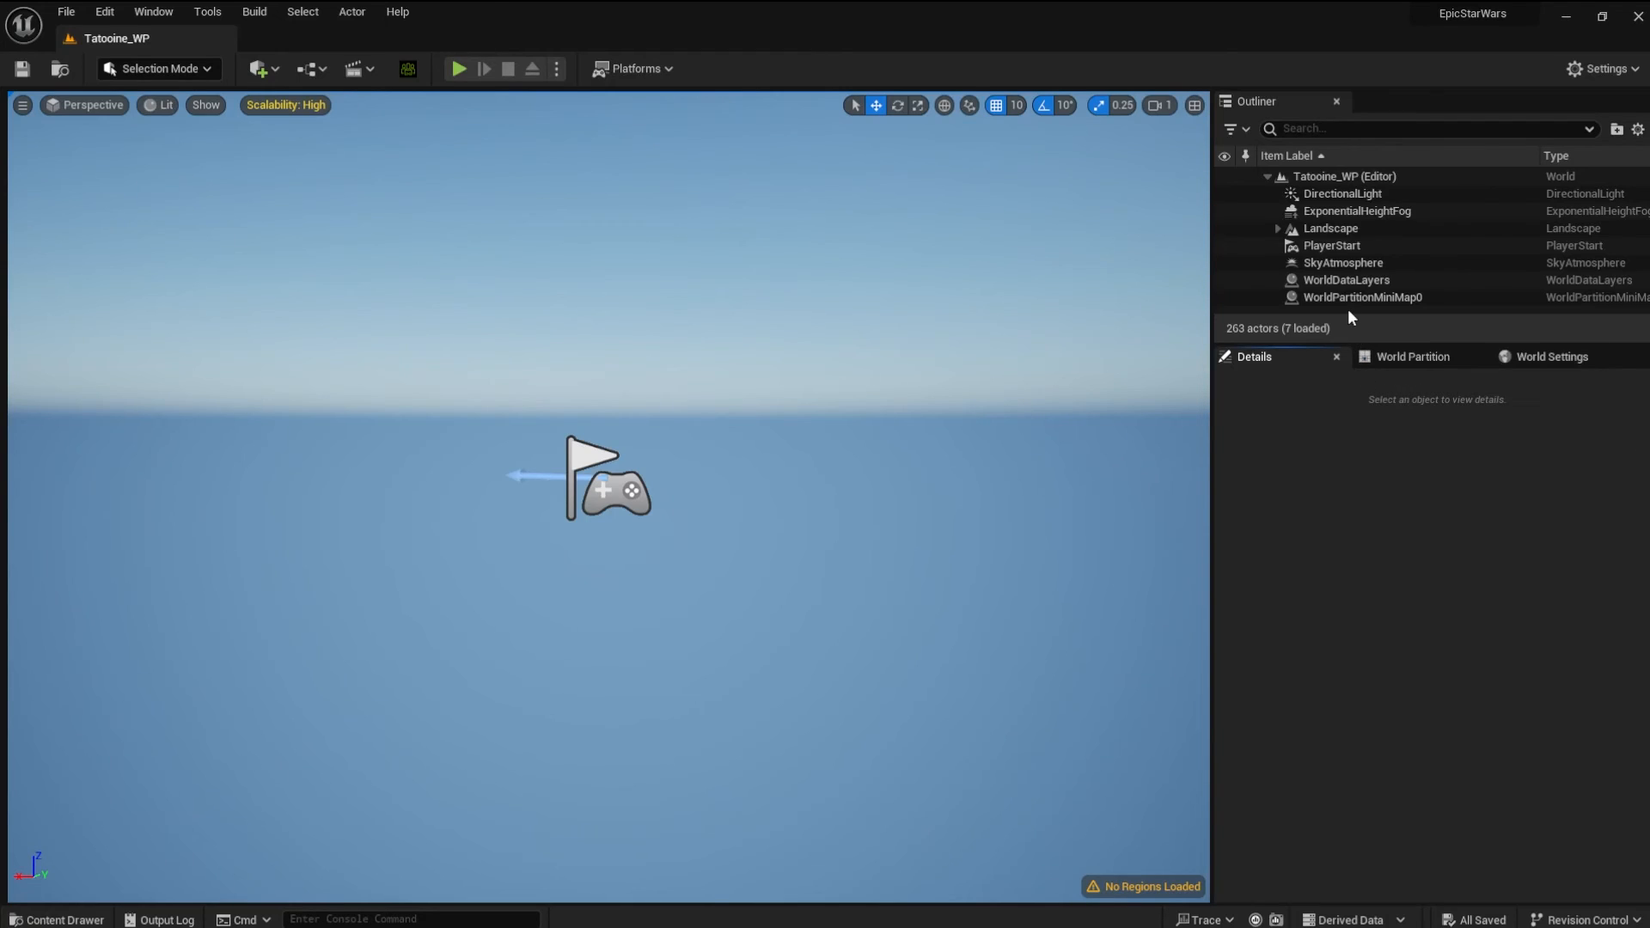
mouse_move(1342, 194)
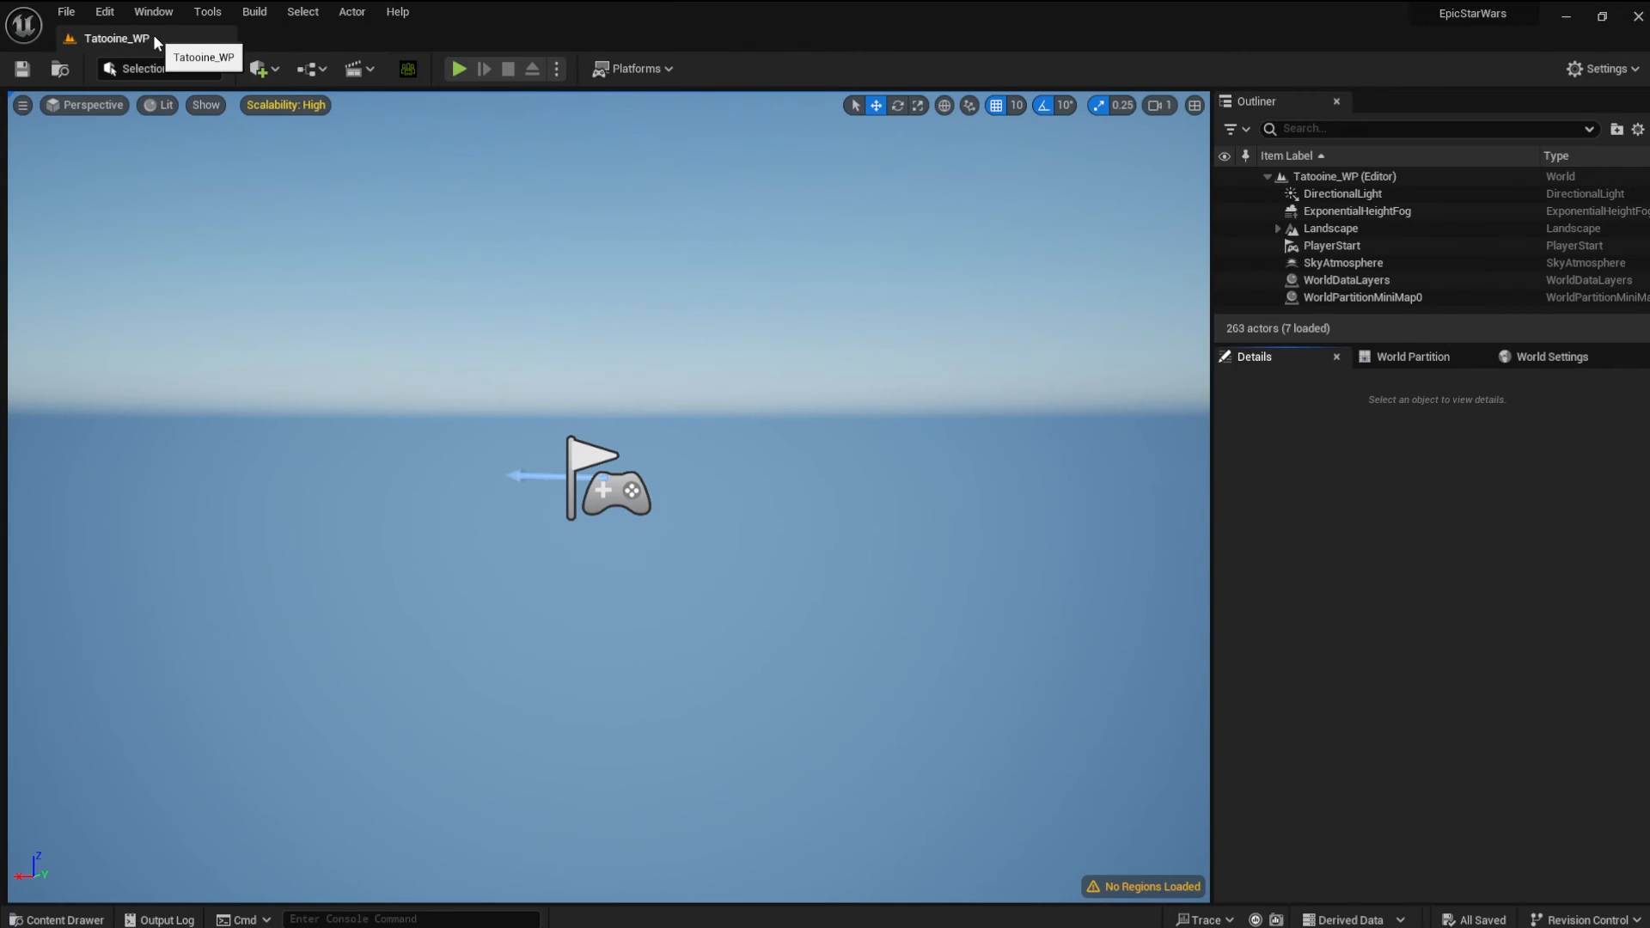
mouse_move(1385, 344)
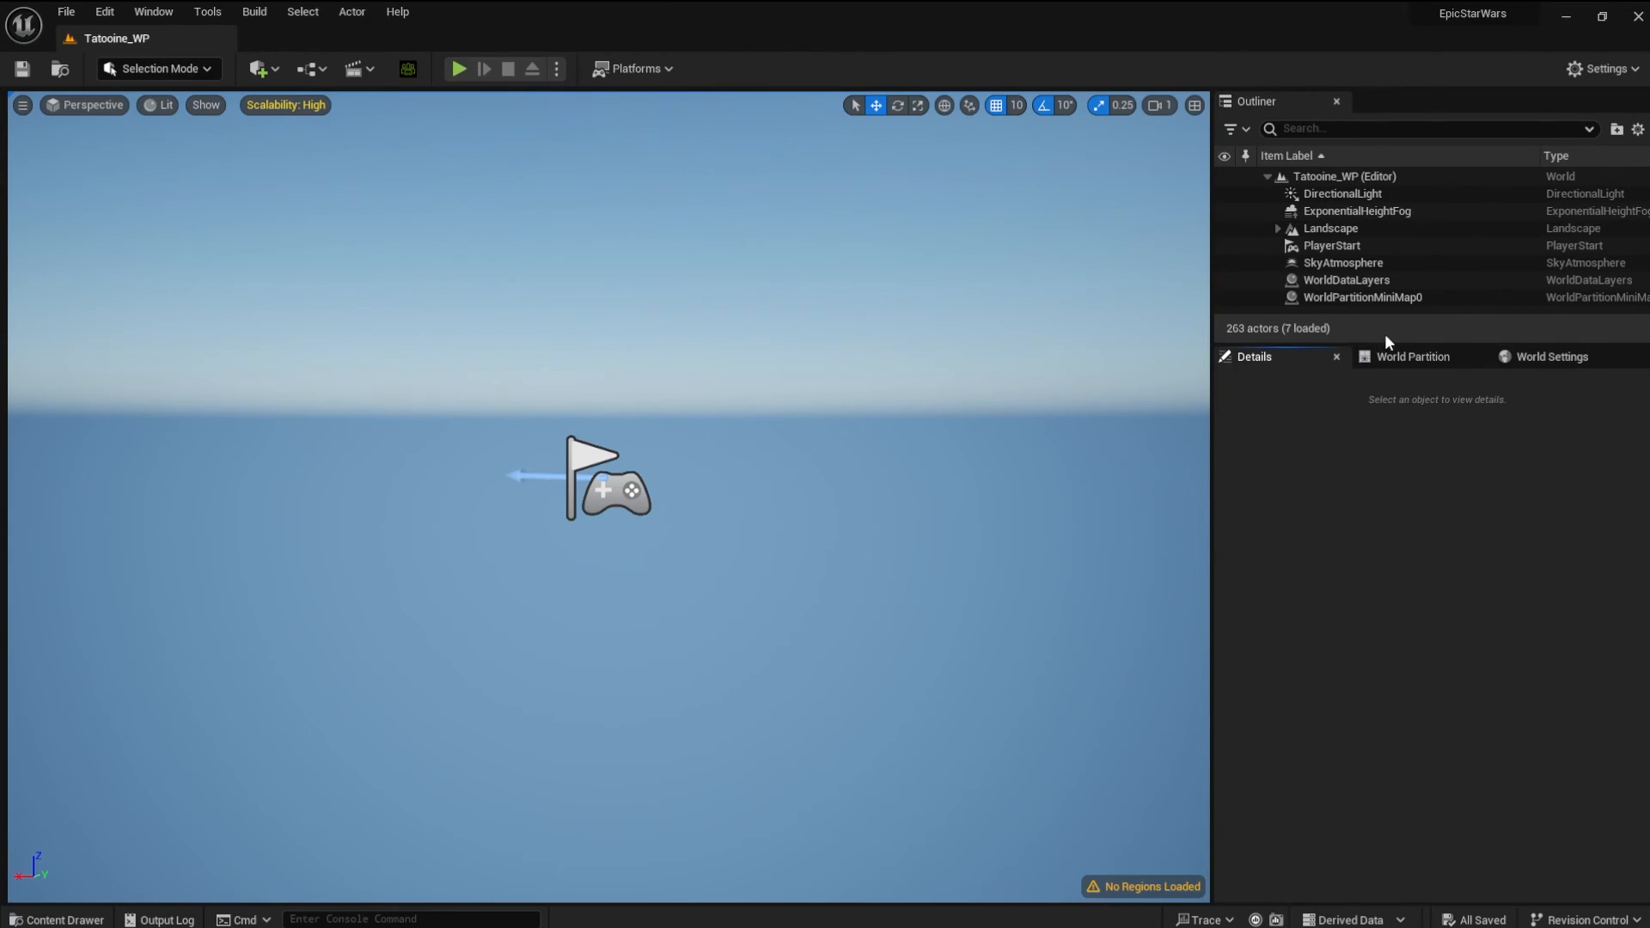
mouse_move(1413, 358)
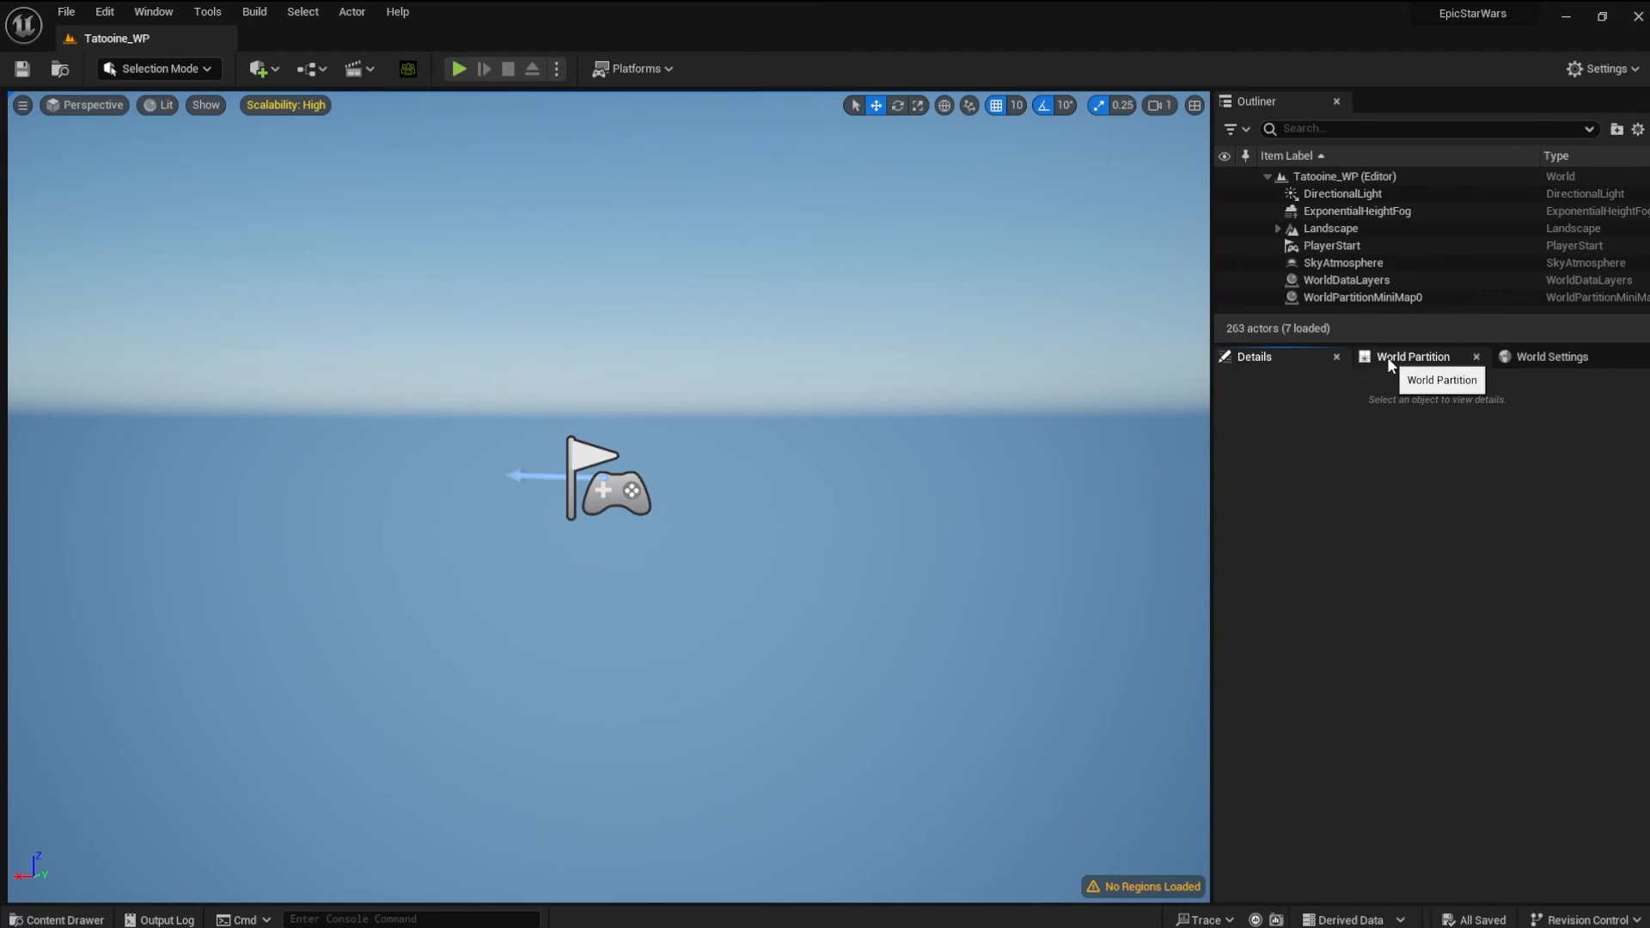
Show the World Partition grid panel for Tatoine_WP, with no regions loaded yet
click(1412, 358)
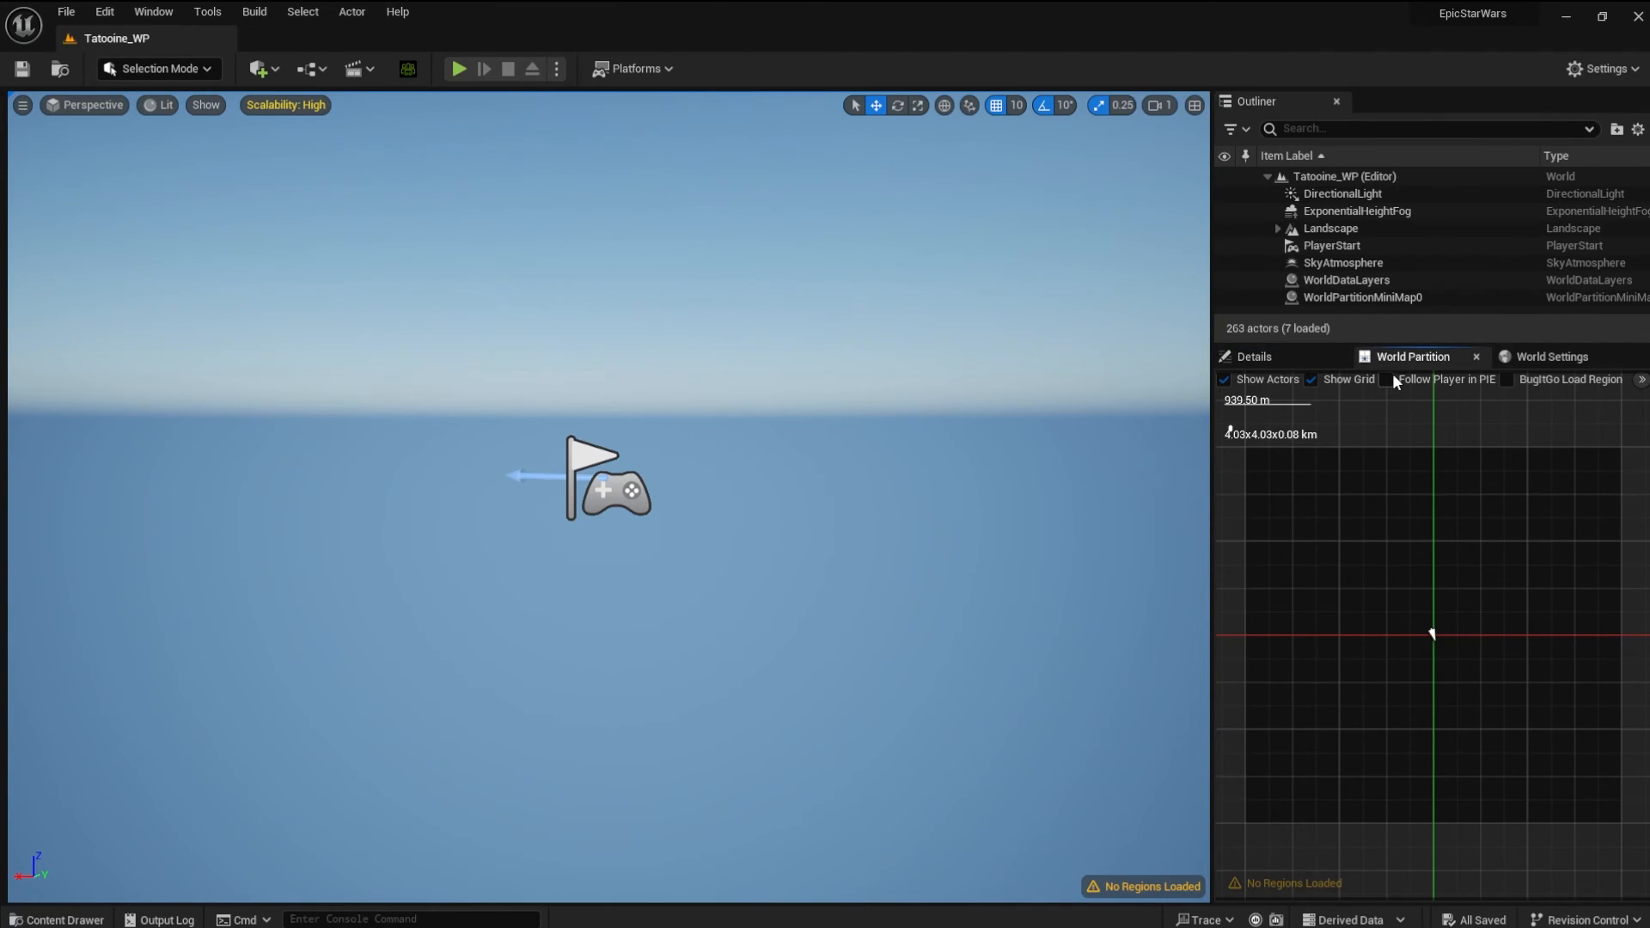
Enable the World Partition window and load the region covering the whole grid, all 263 actors
click(153, 12)
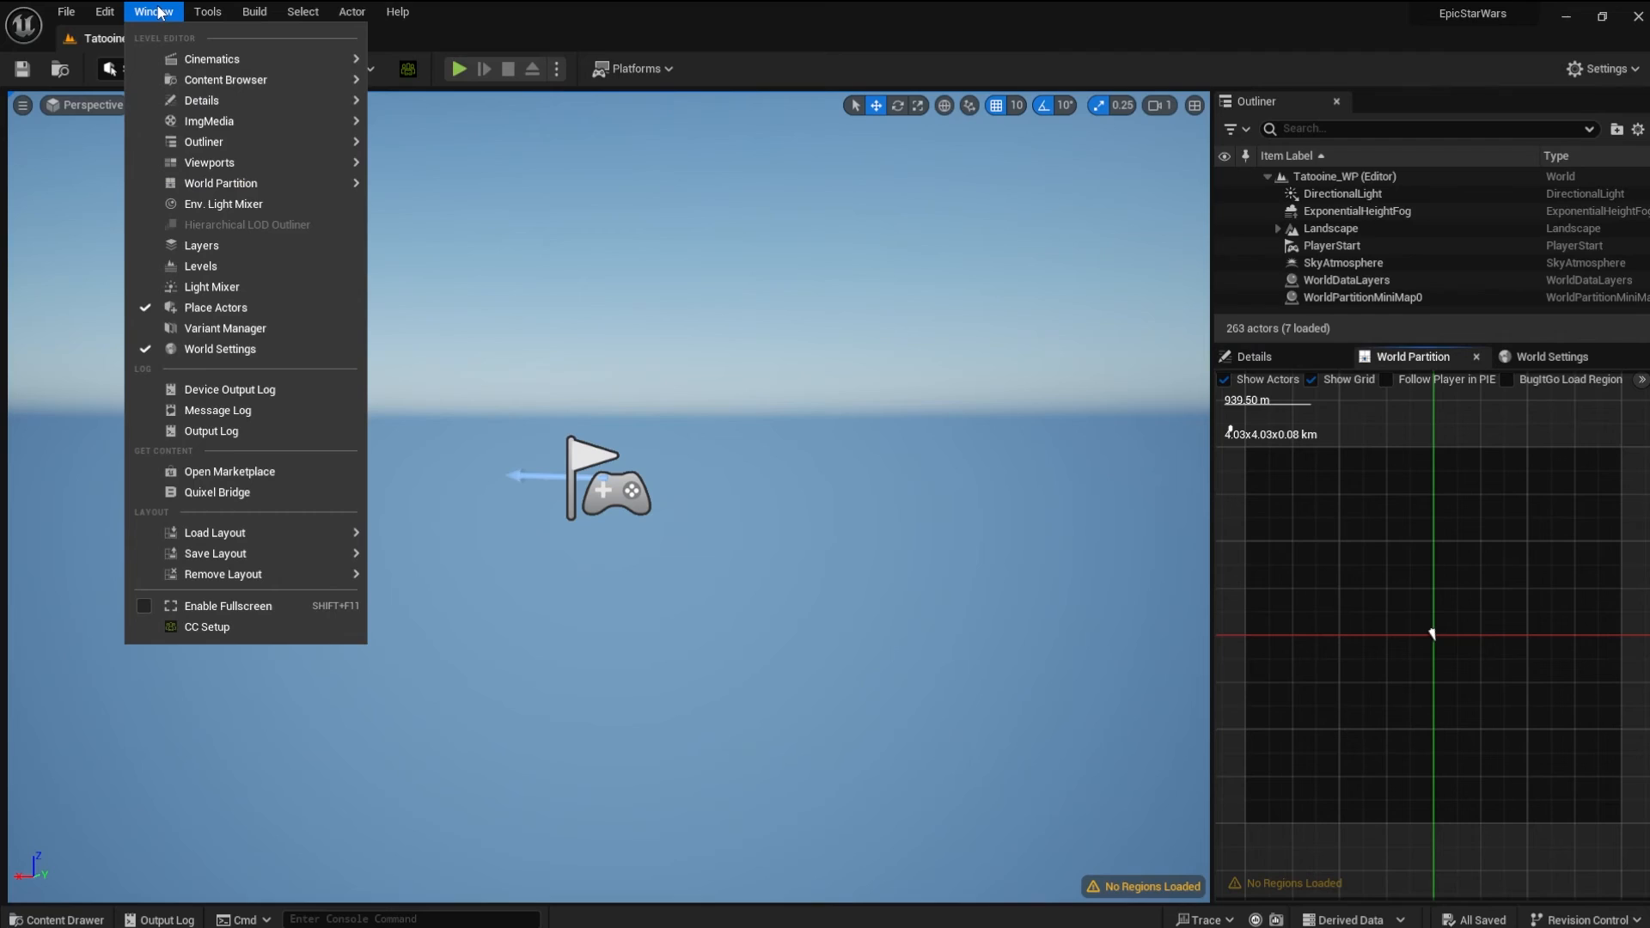
mouse_move(204, 142)
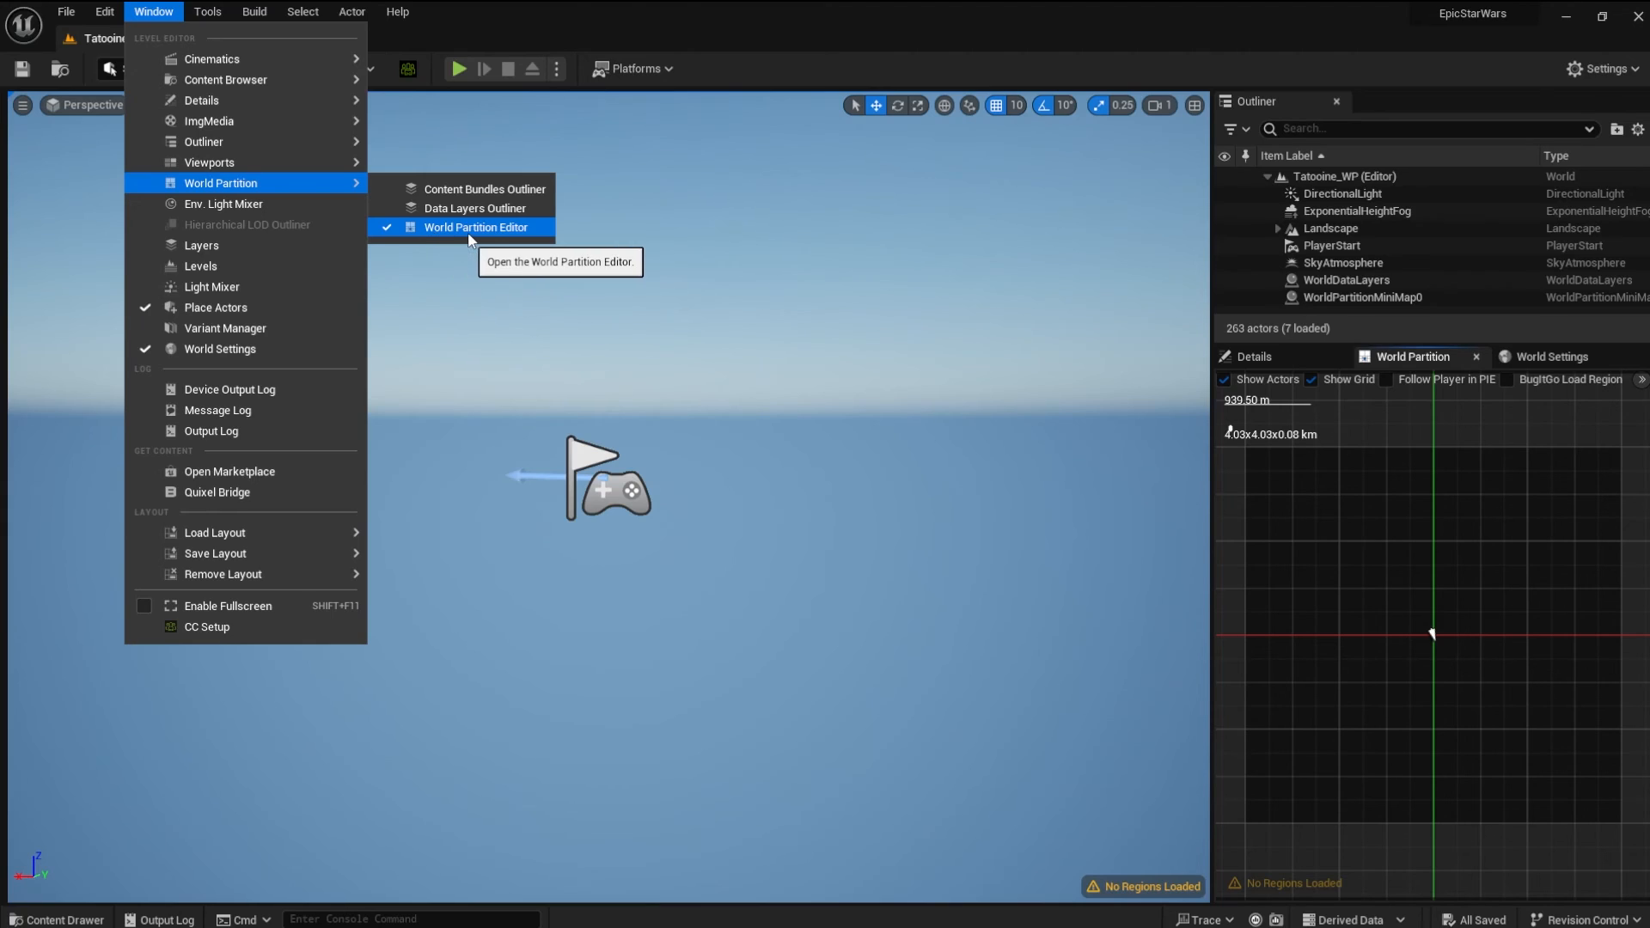
mouse_move(1361, 335)
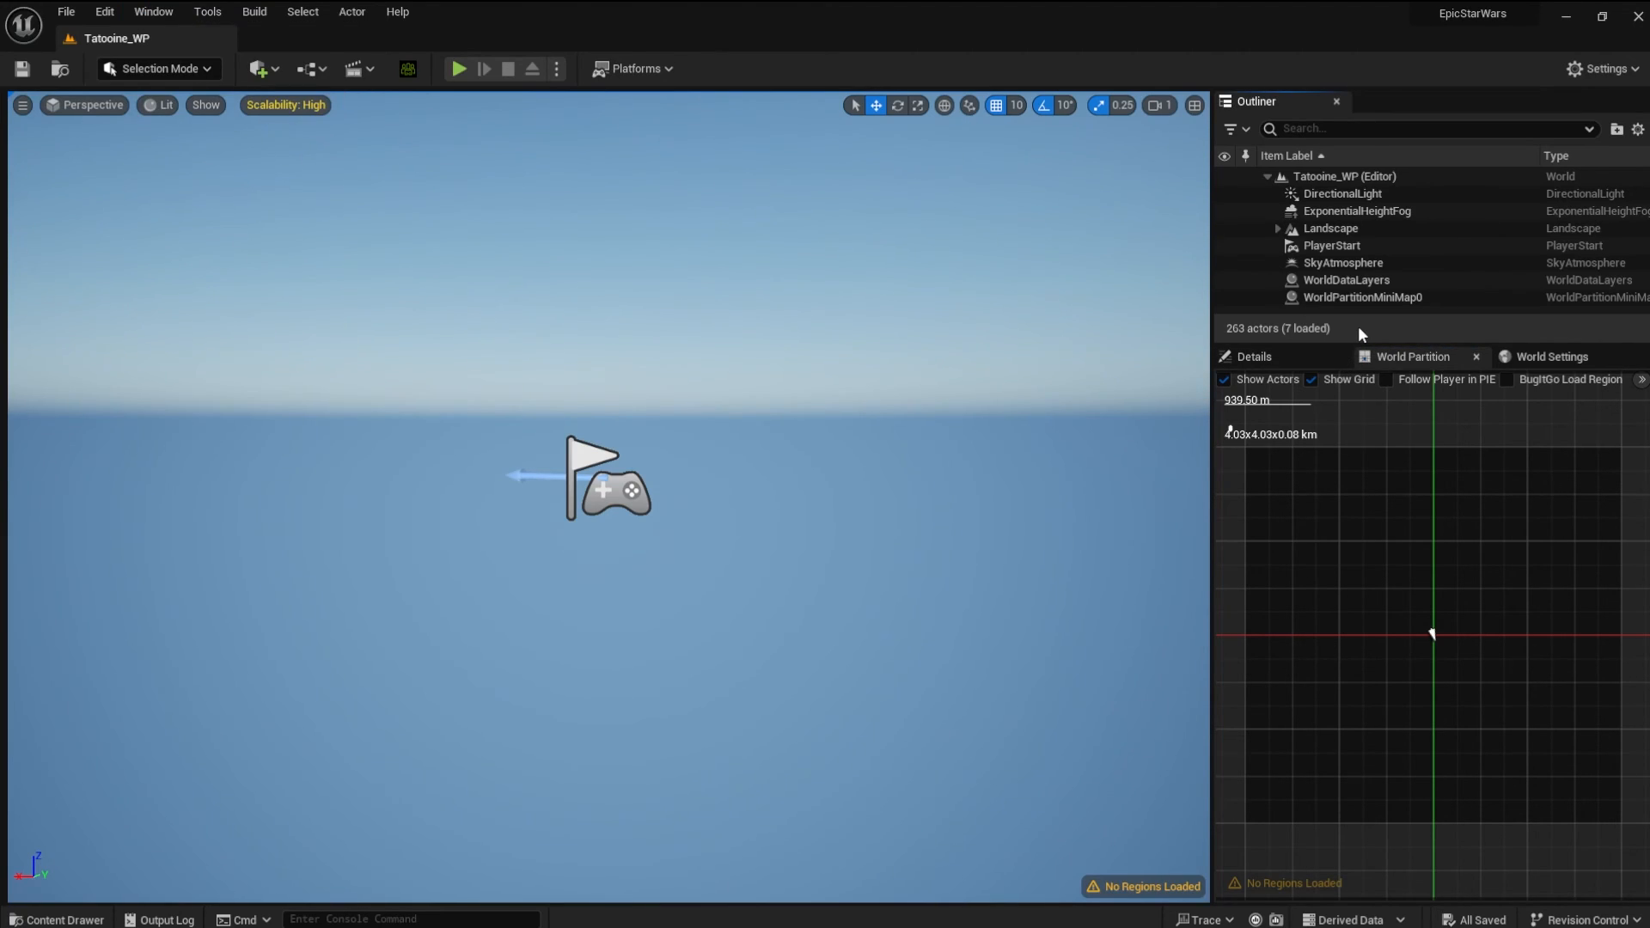
mouse_move(1285, 635)
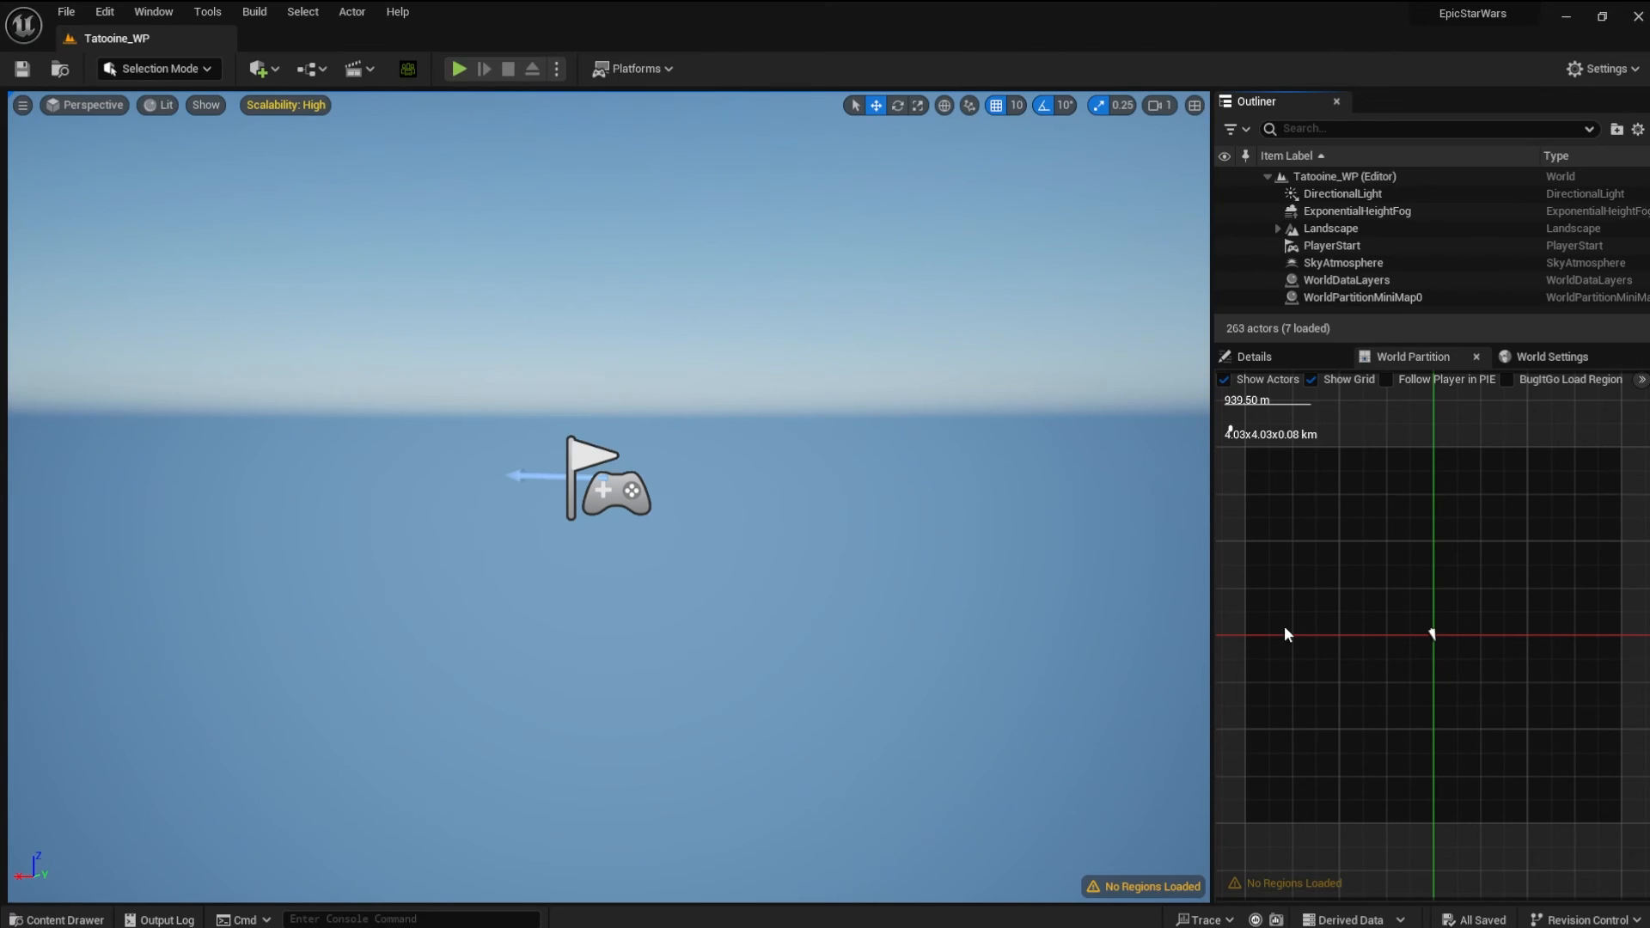
mouse_move(1250, 453)
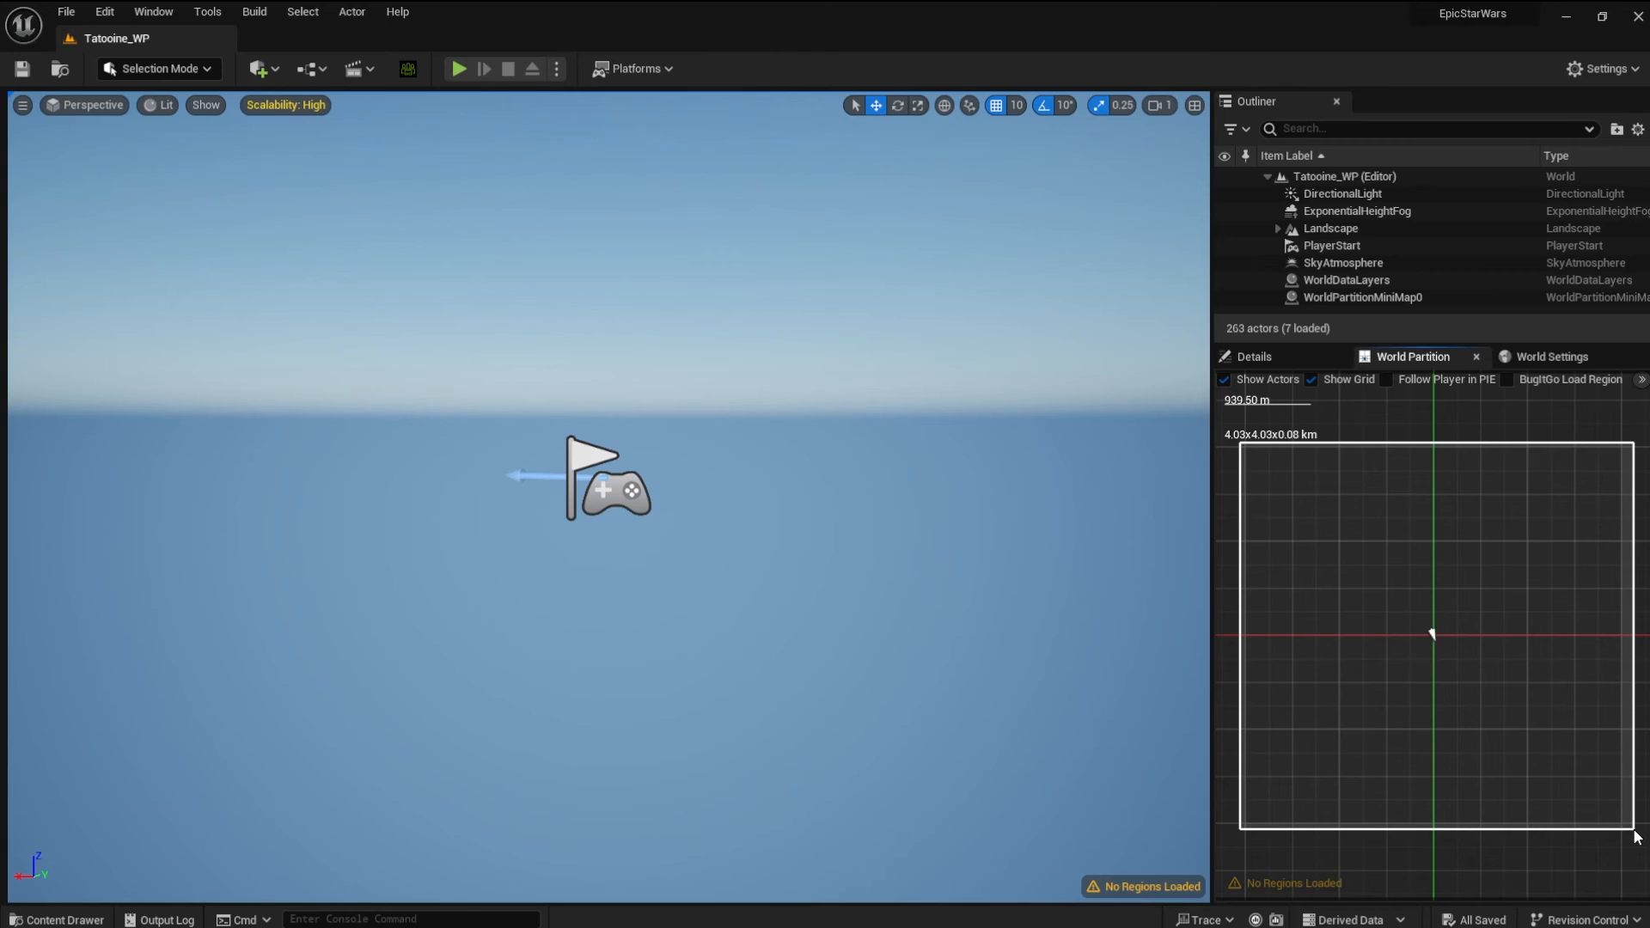
mouse_move(1441, 777)
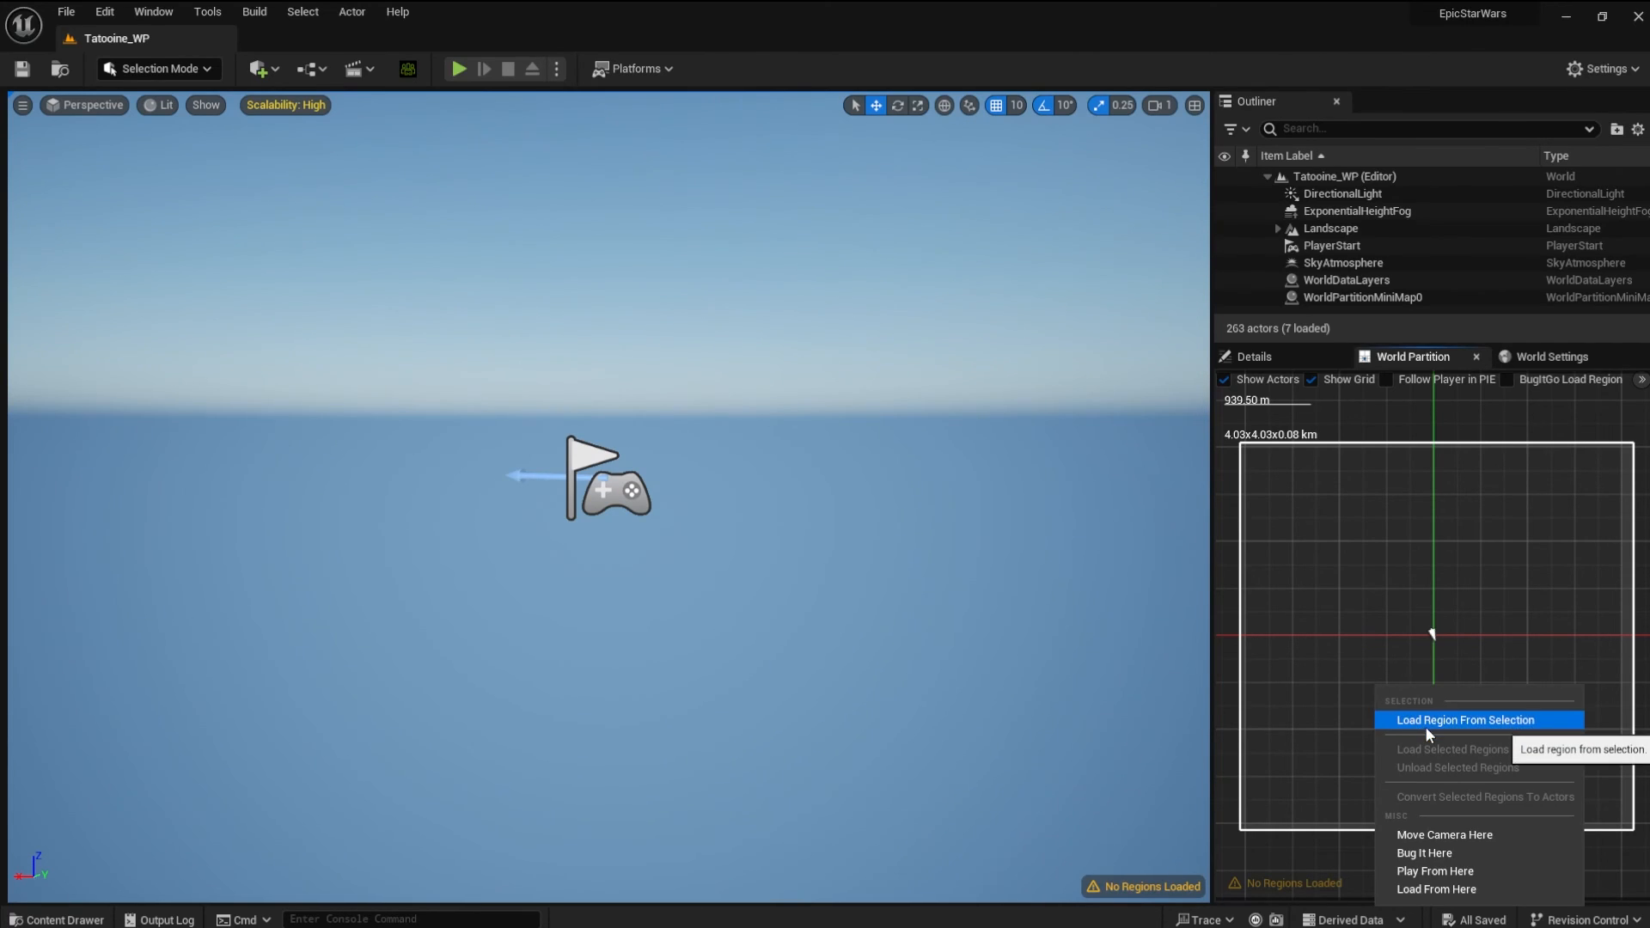
click(1462, 720)
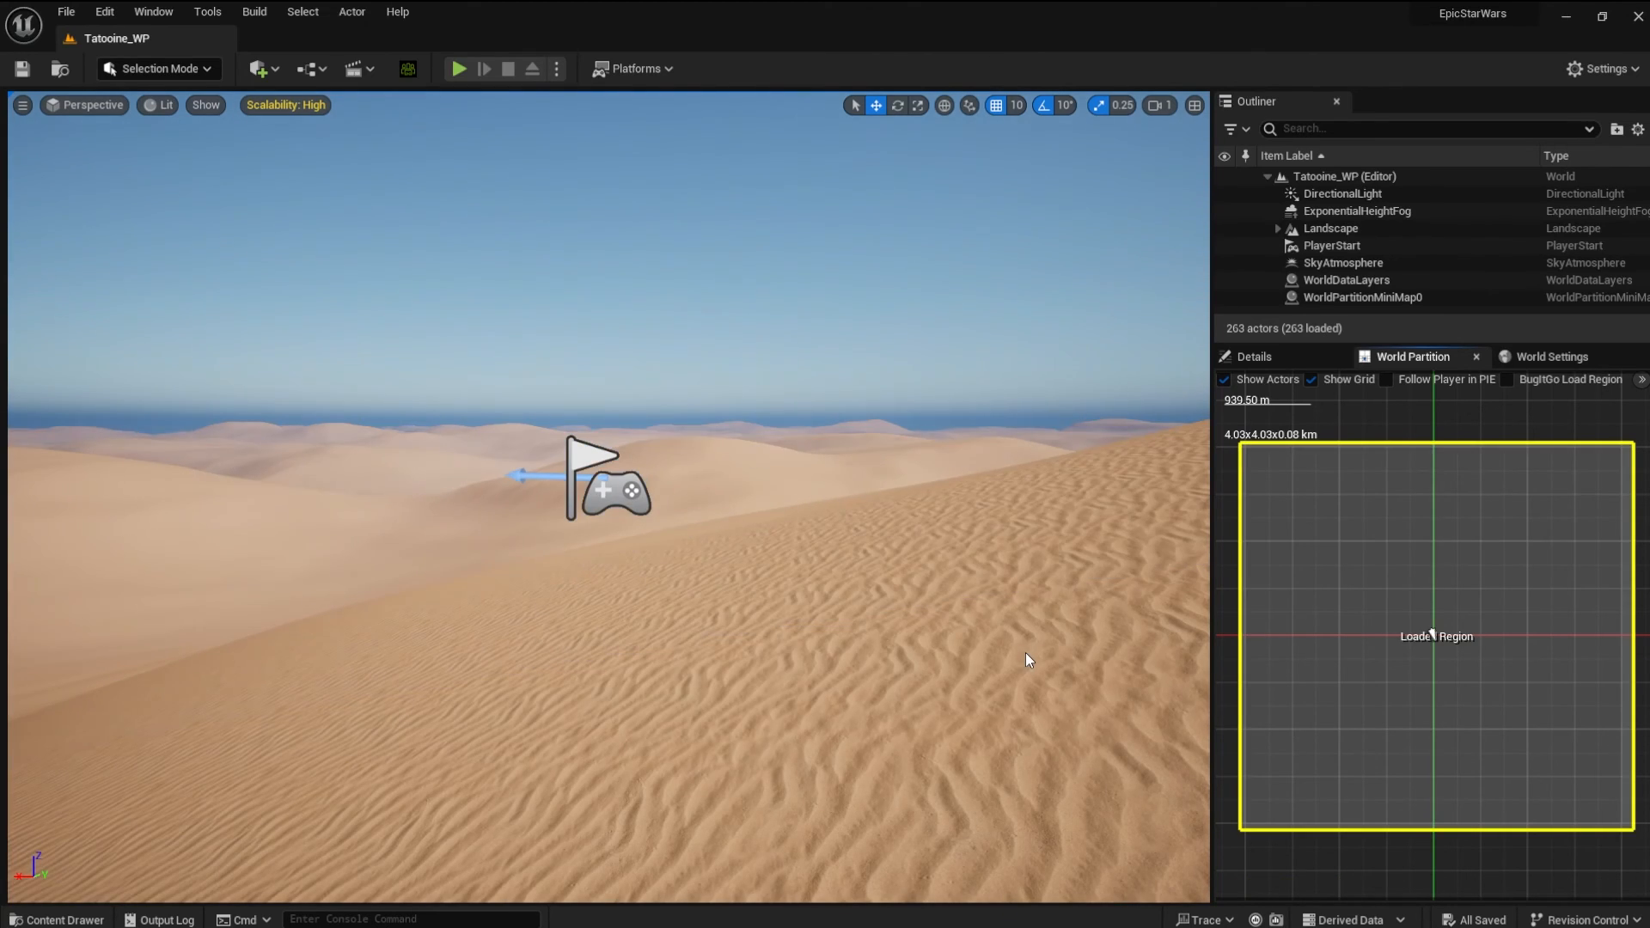
mouse_move(615, 205)
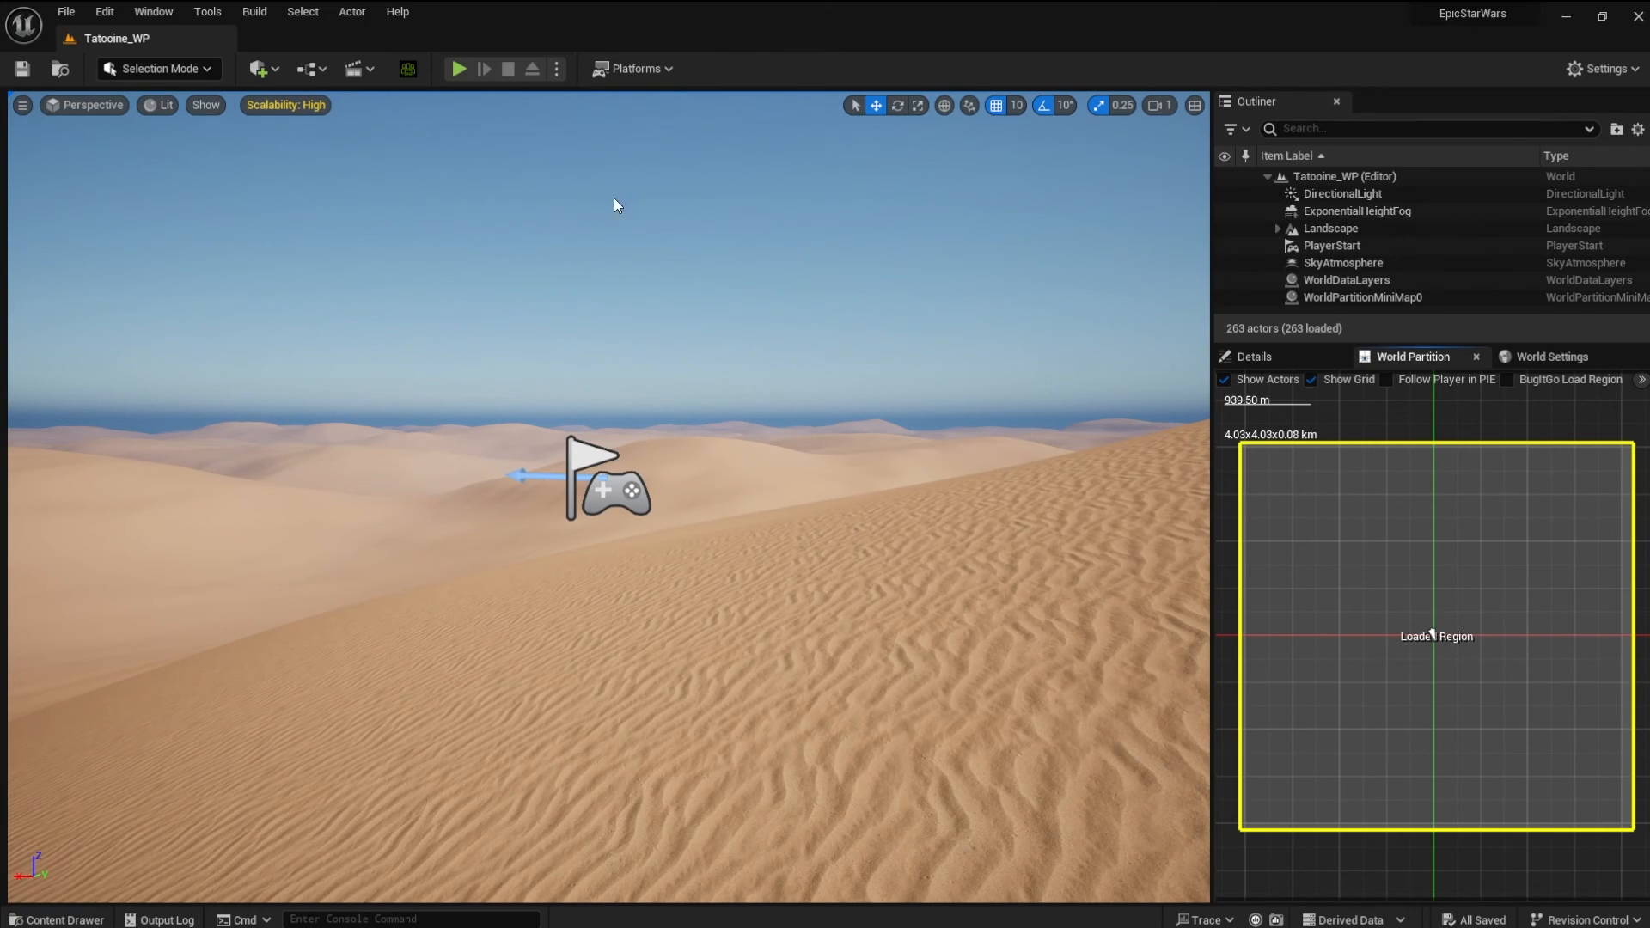
mouse_move(457, 68)
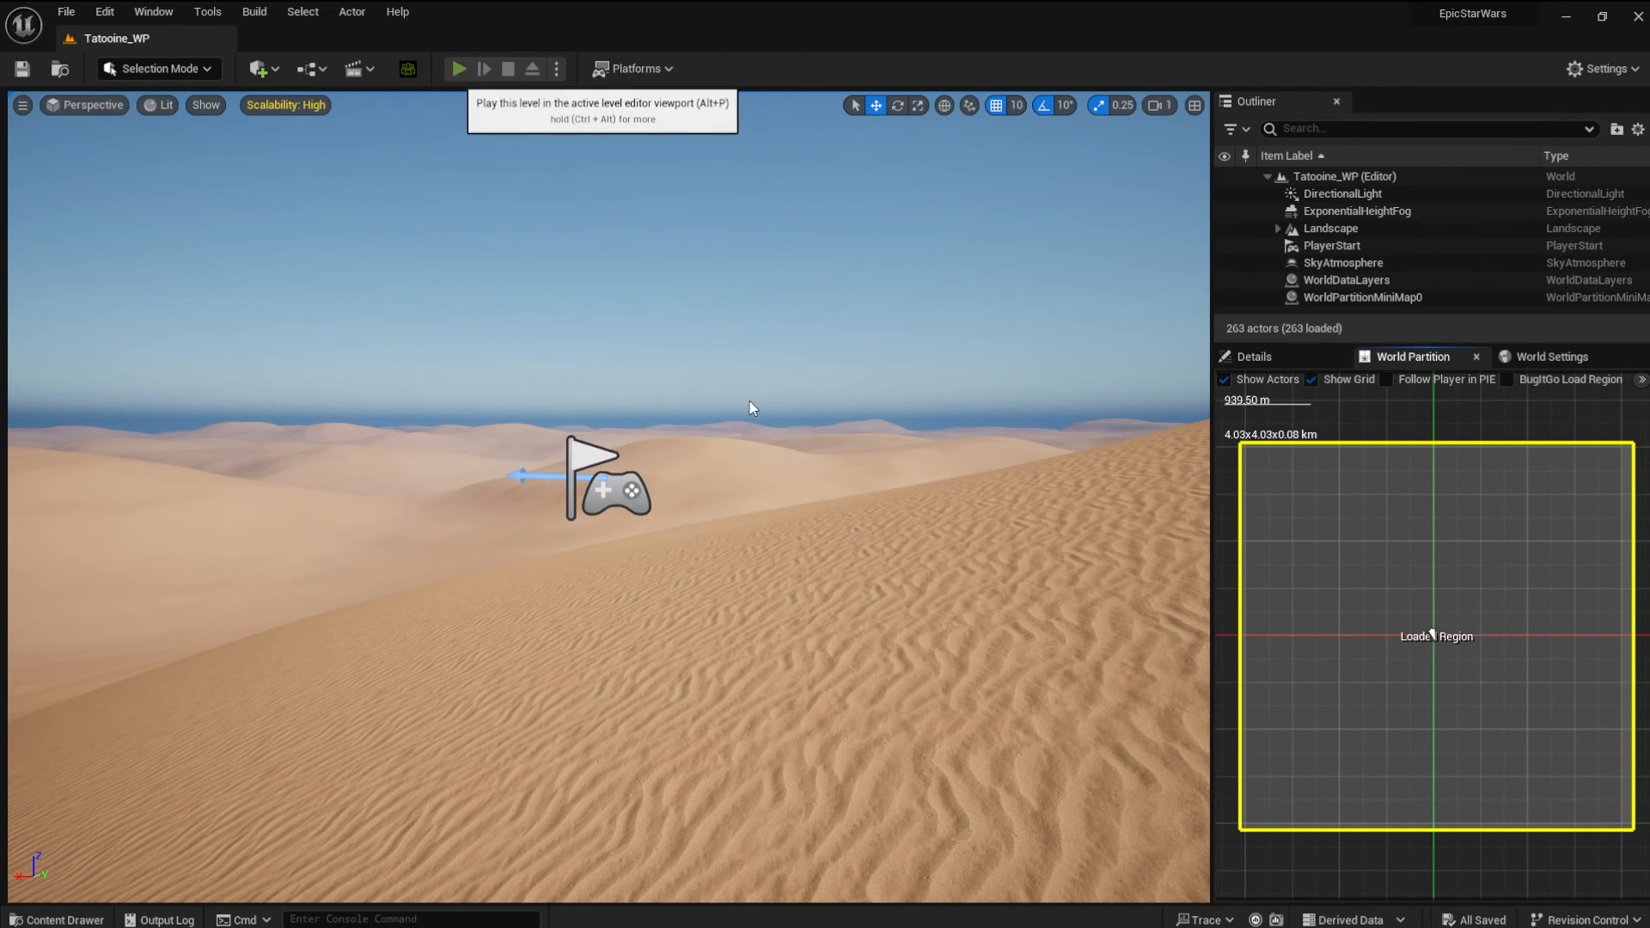
Play-test Tatoine_WP with Jed on the dunes, stop the session, and bring up the Edit menu
click(457, 69)
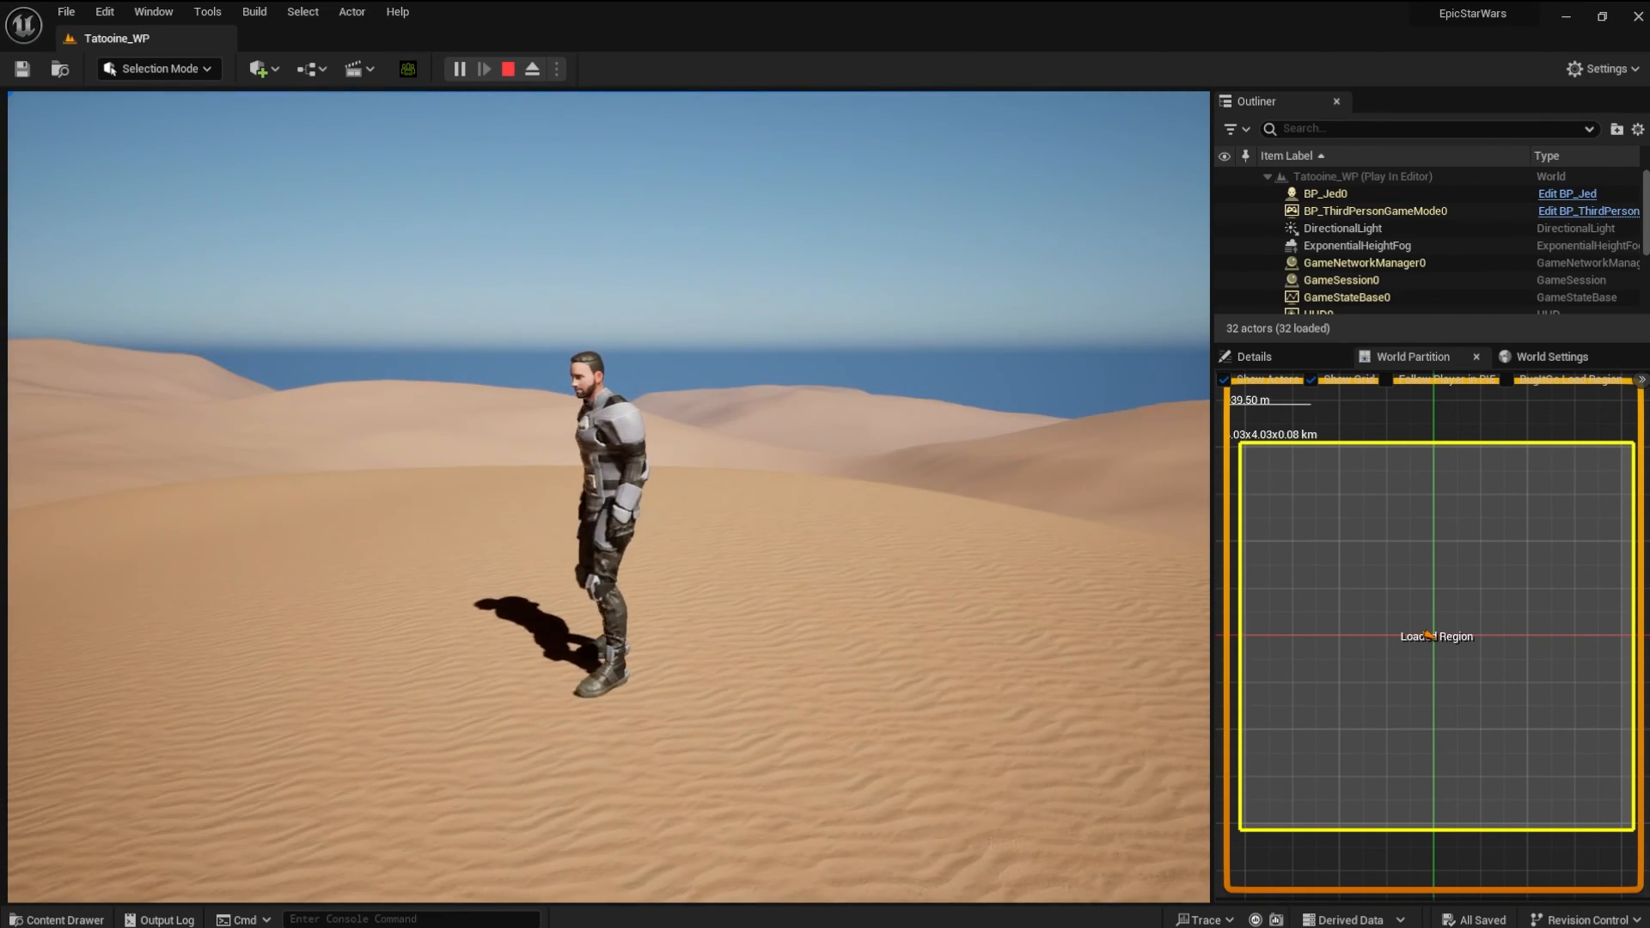
click(505, 69)
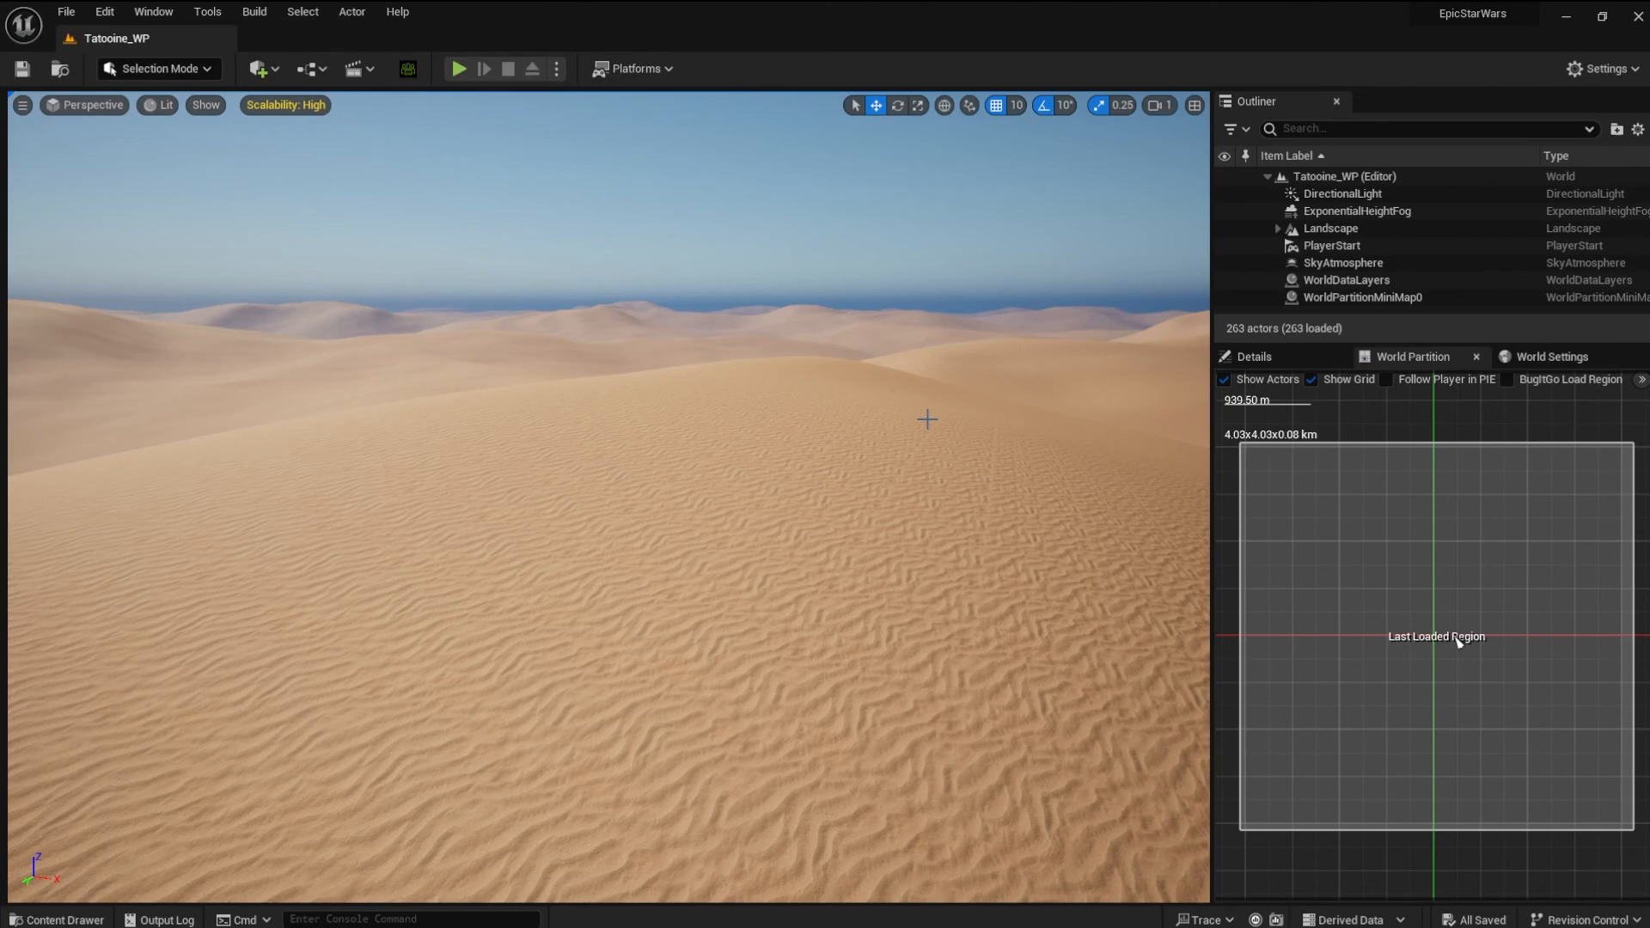
mouse_move(158, 45)
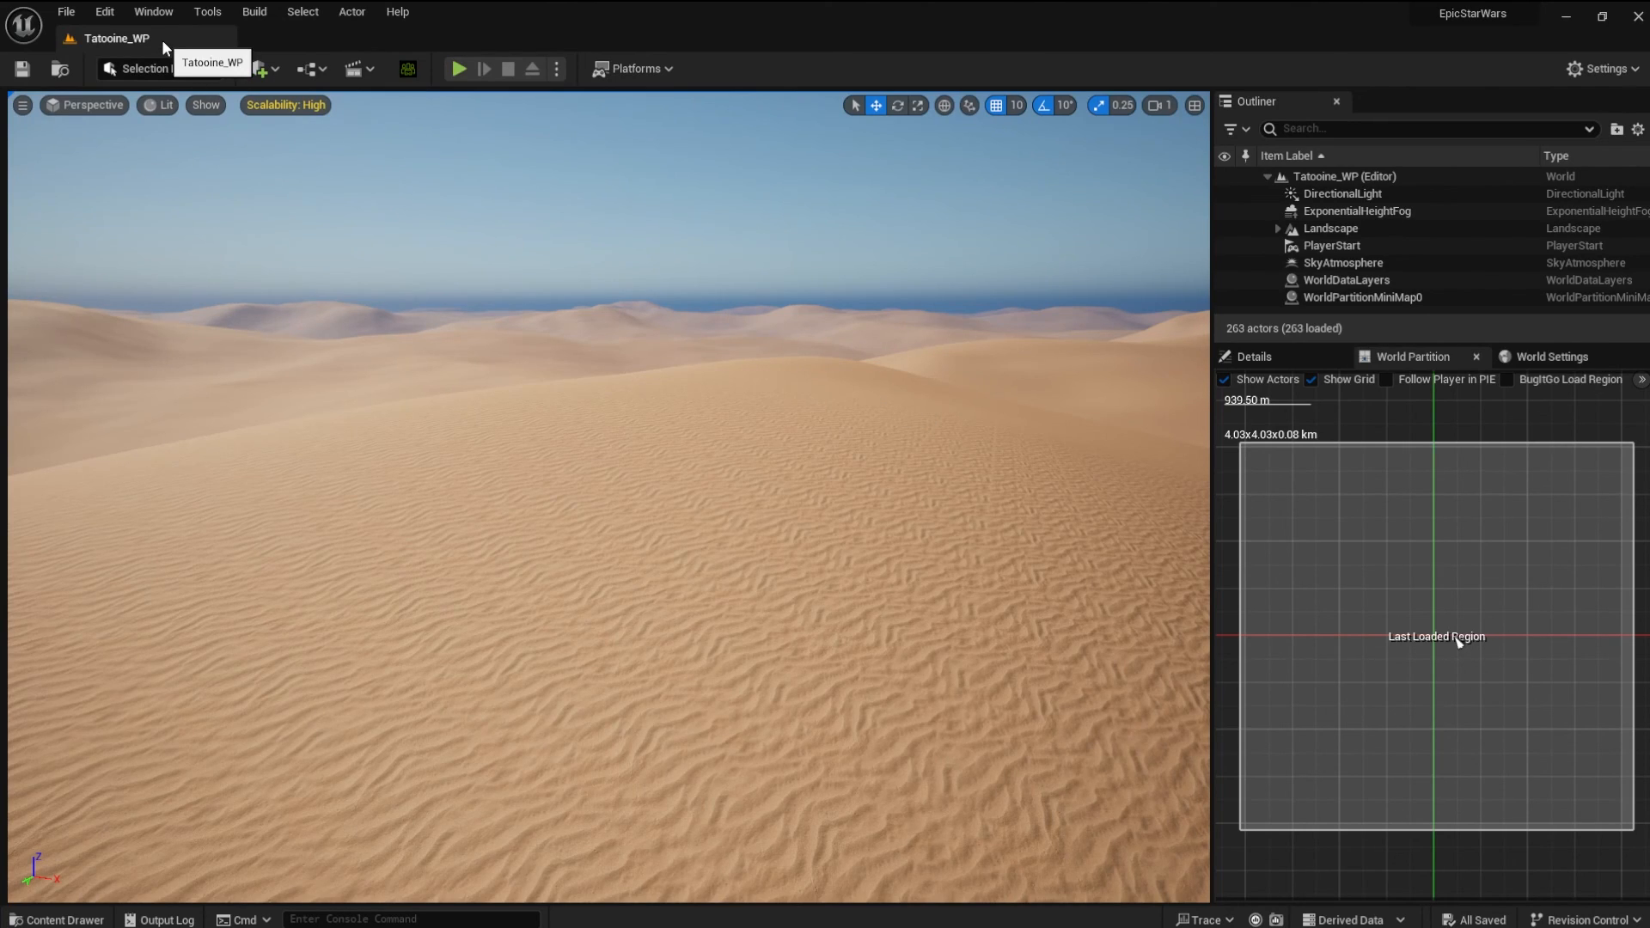
mouse_move(167, 48)
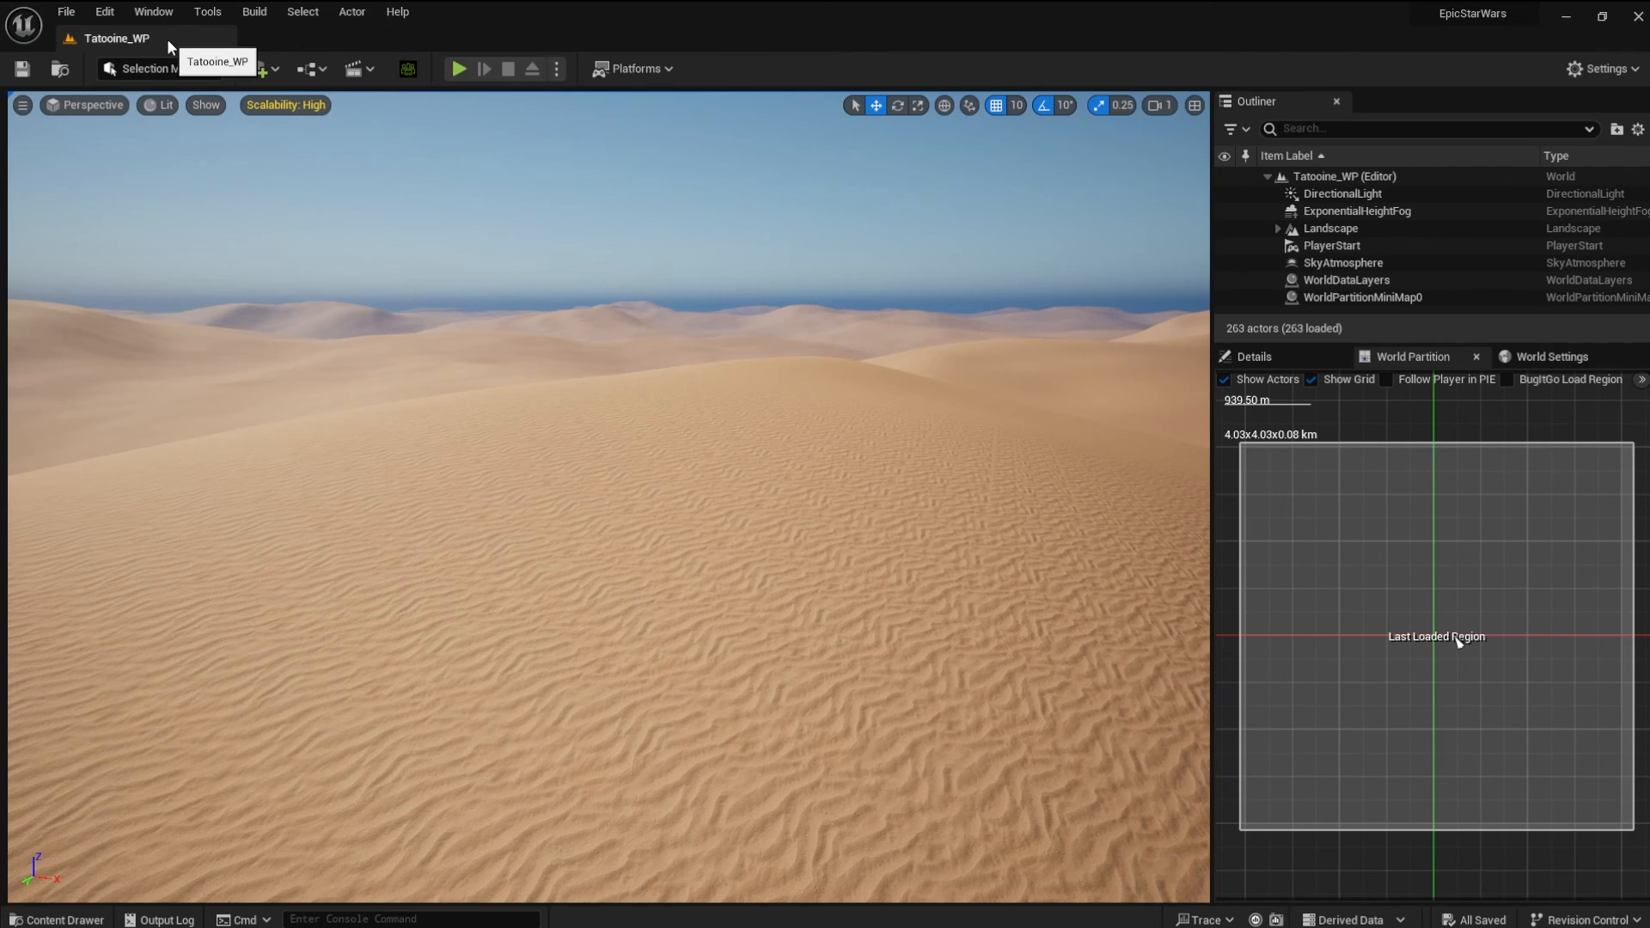
click(104, 12)
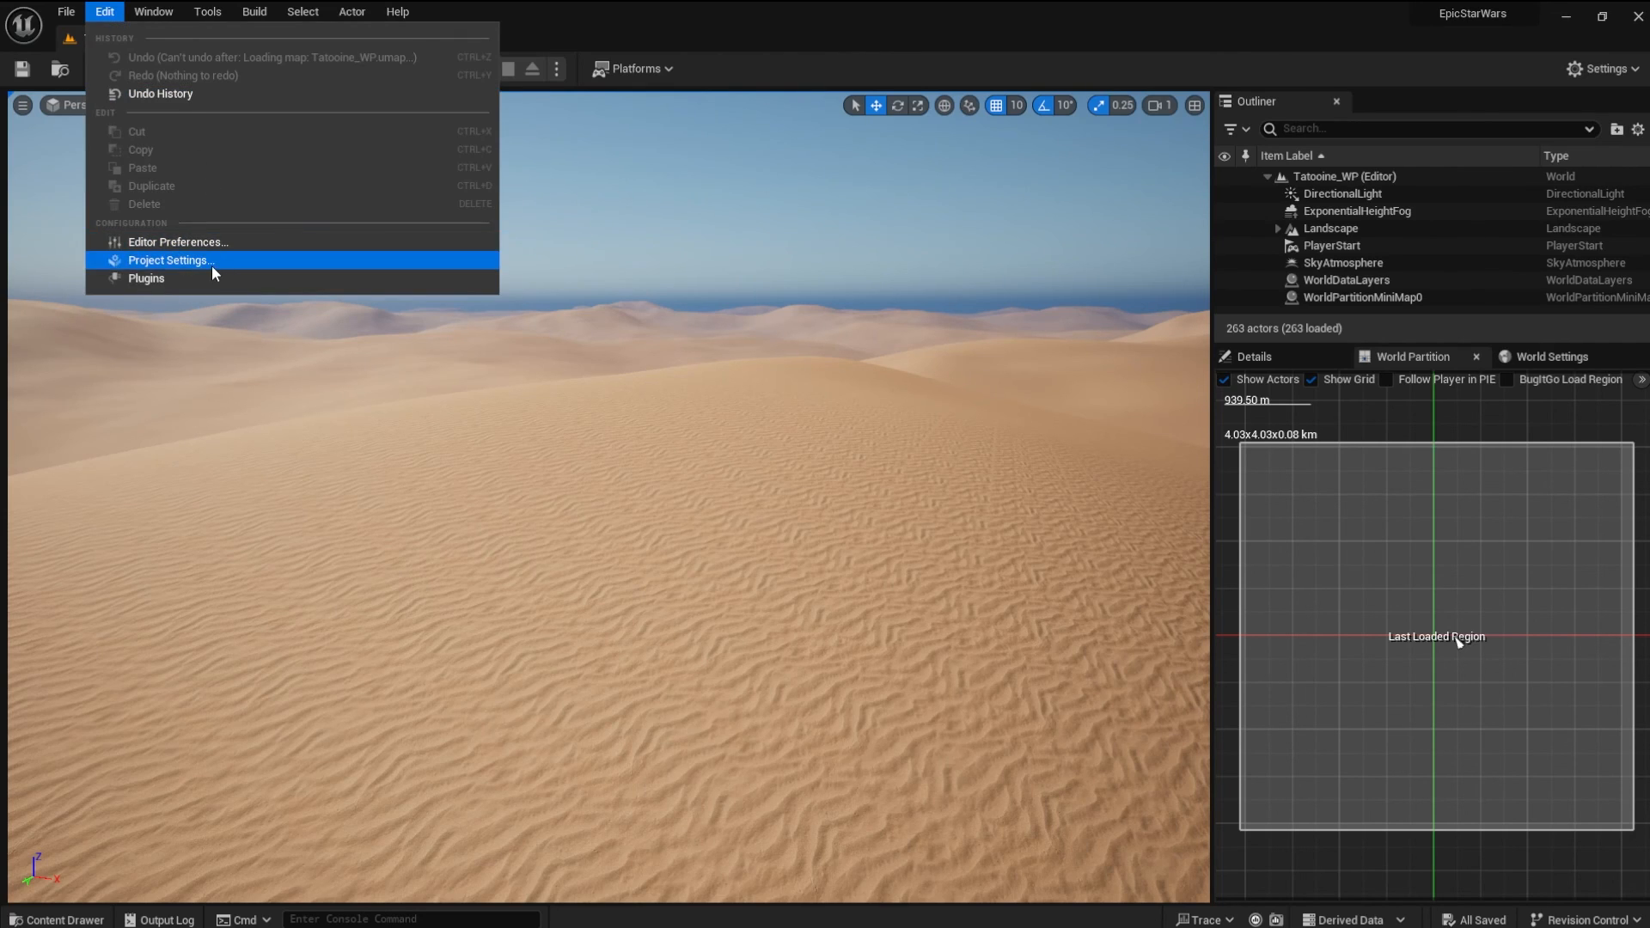
Set Editor Startup Map to Tatoine_WP in Project Settings > Maps & Modes and close the settings
click(171, 260)
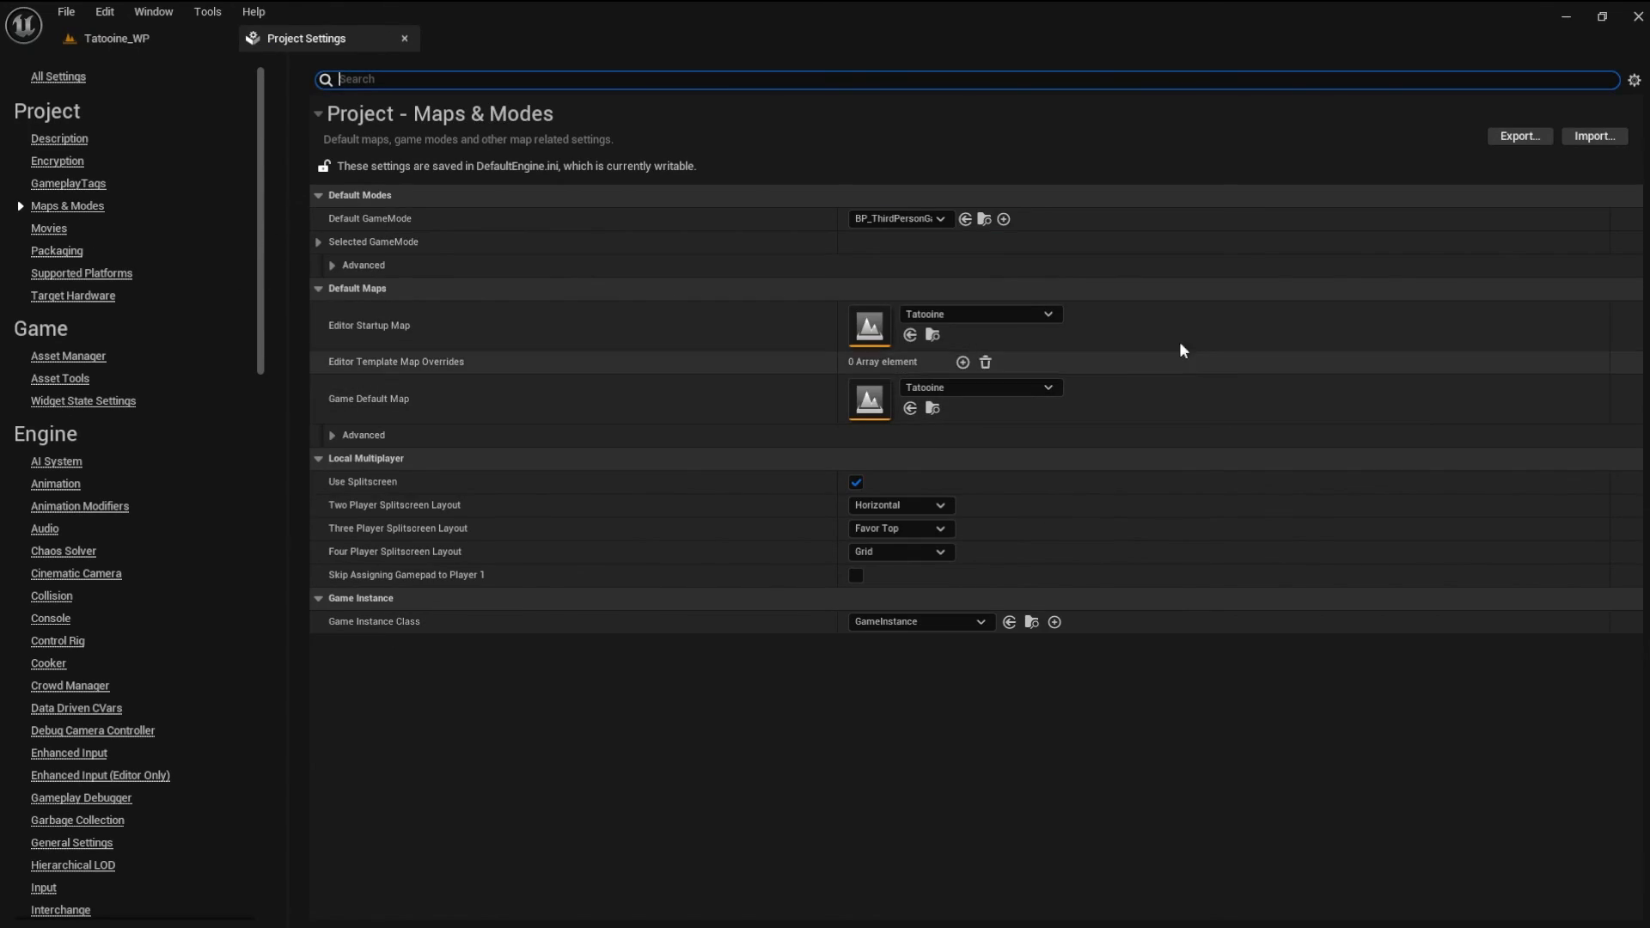
click(1046, 313)
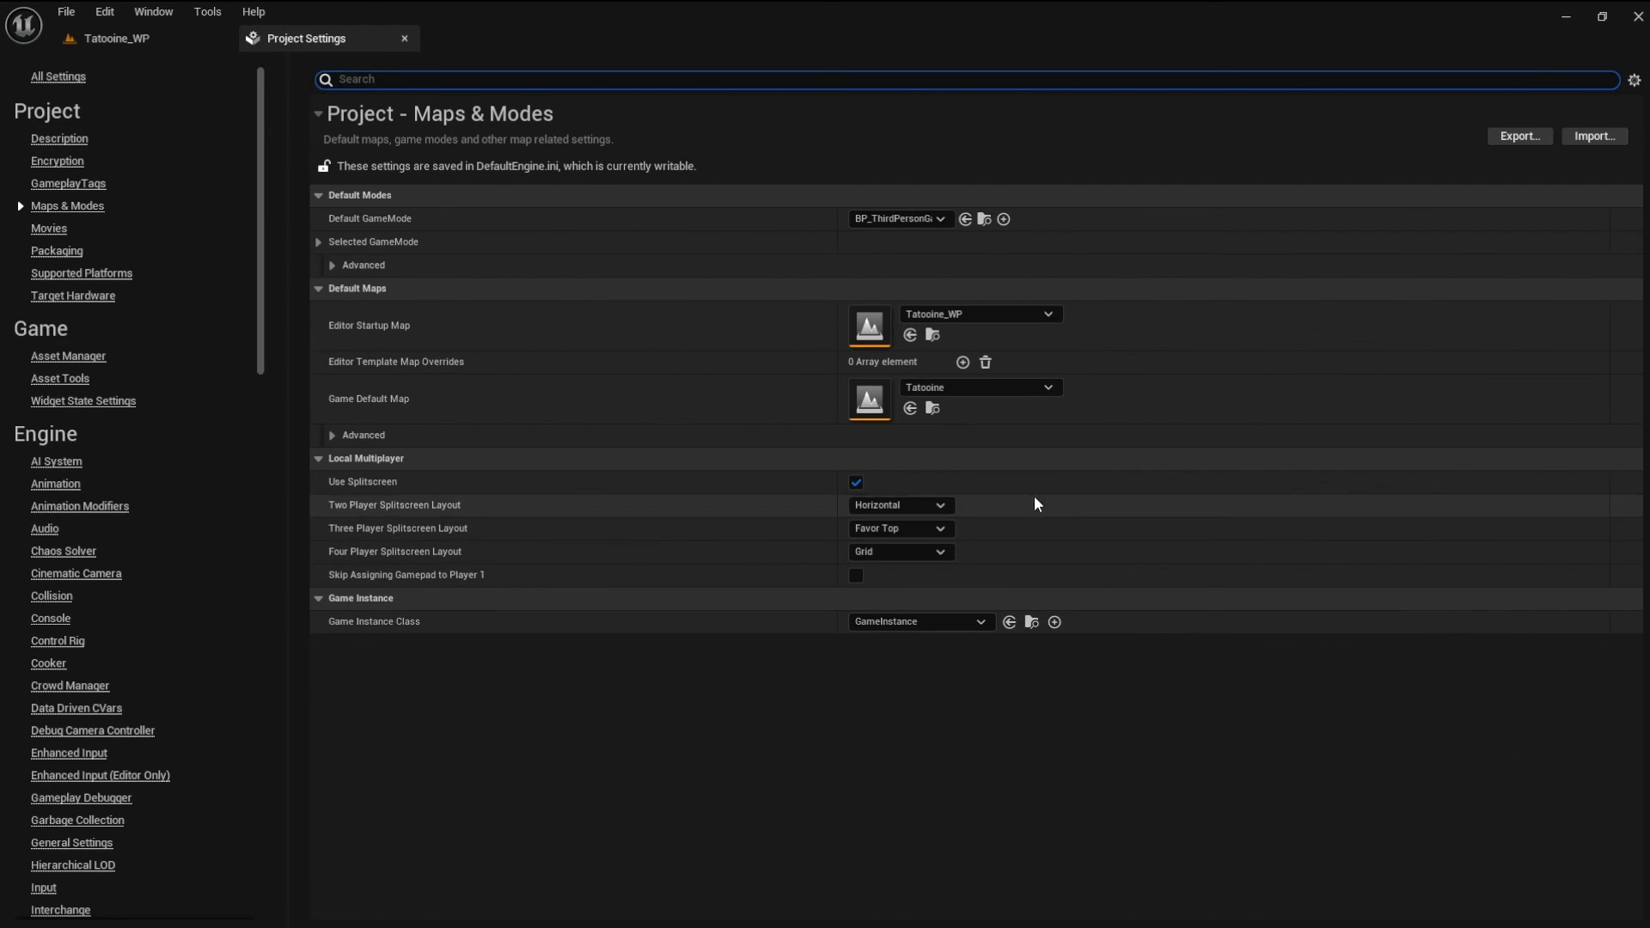
click(977, 387)
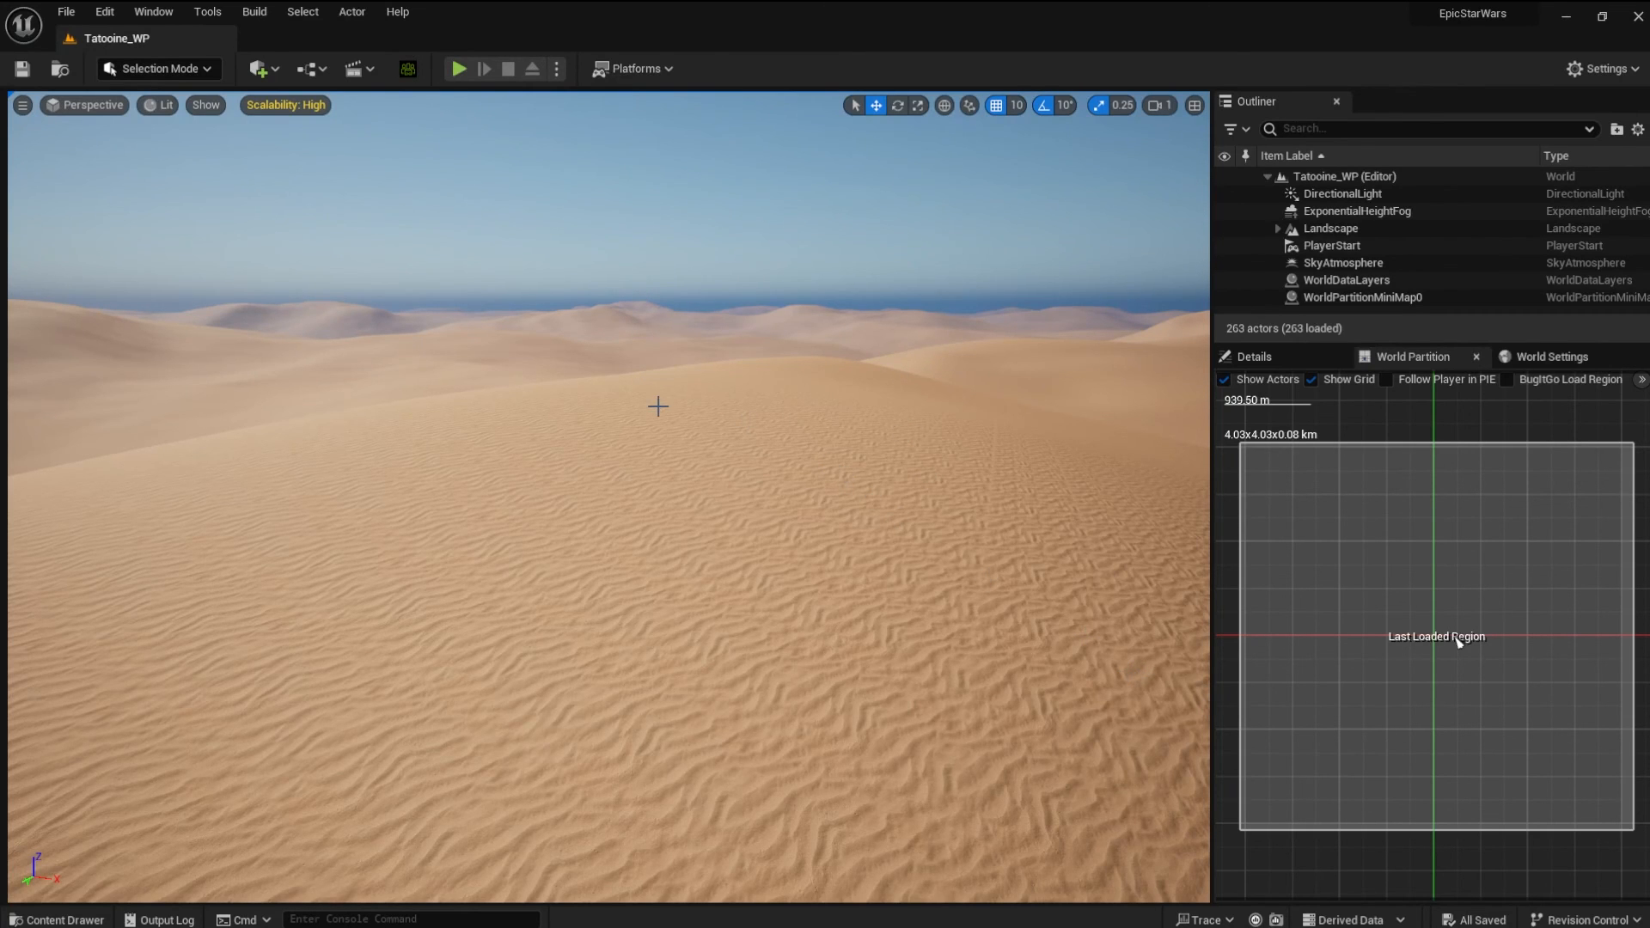
mouse_move(457, 68)
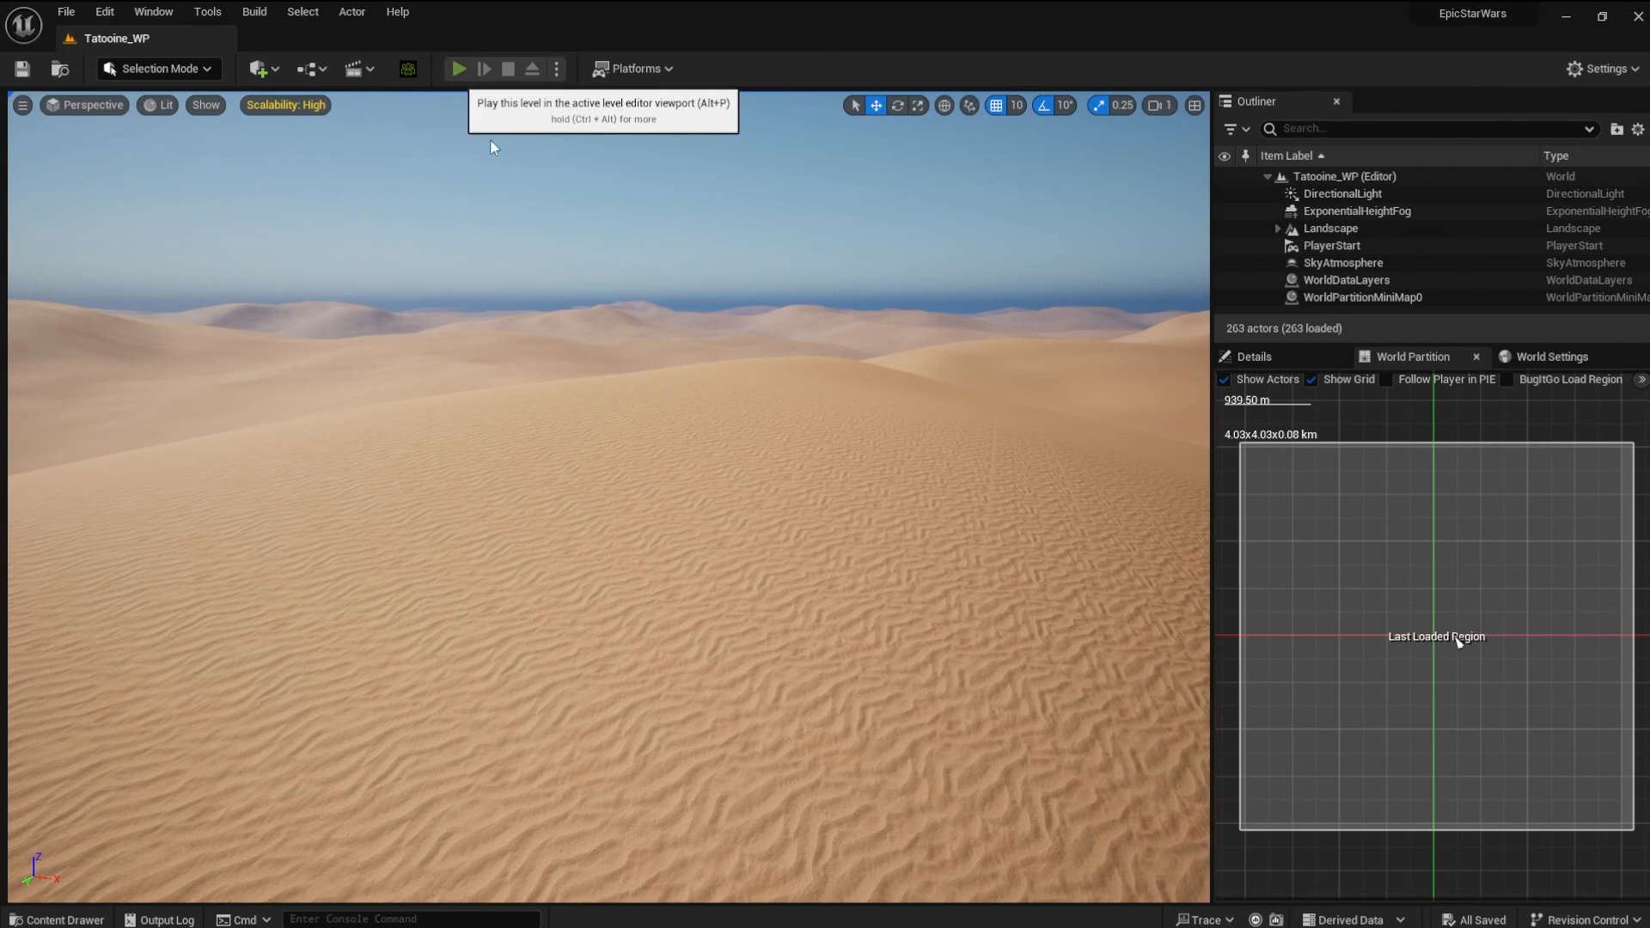
Start a play-test of Tatoine_WP with Jed standing on the dunes
click(457, 68)
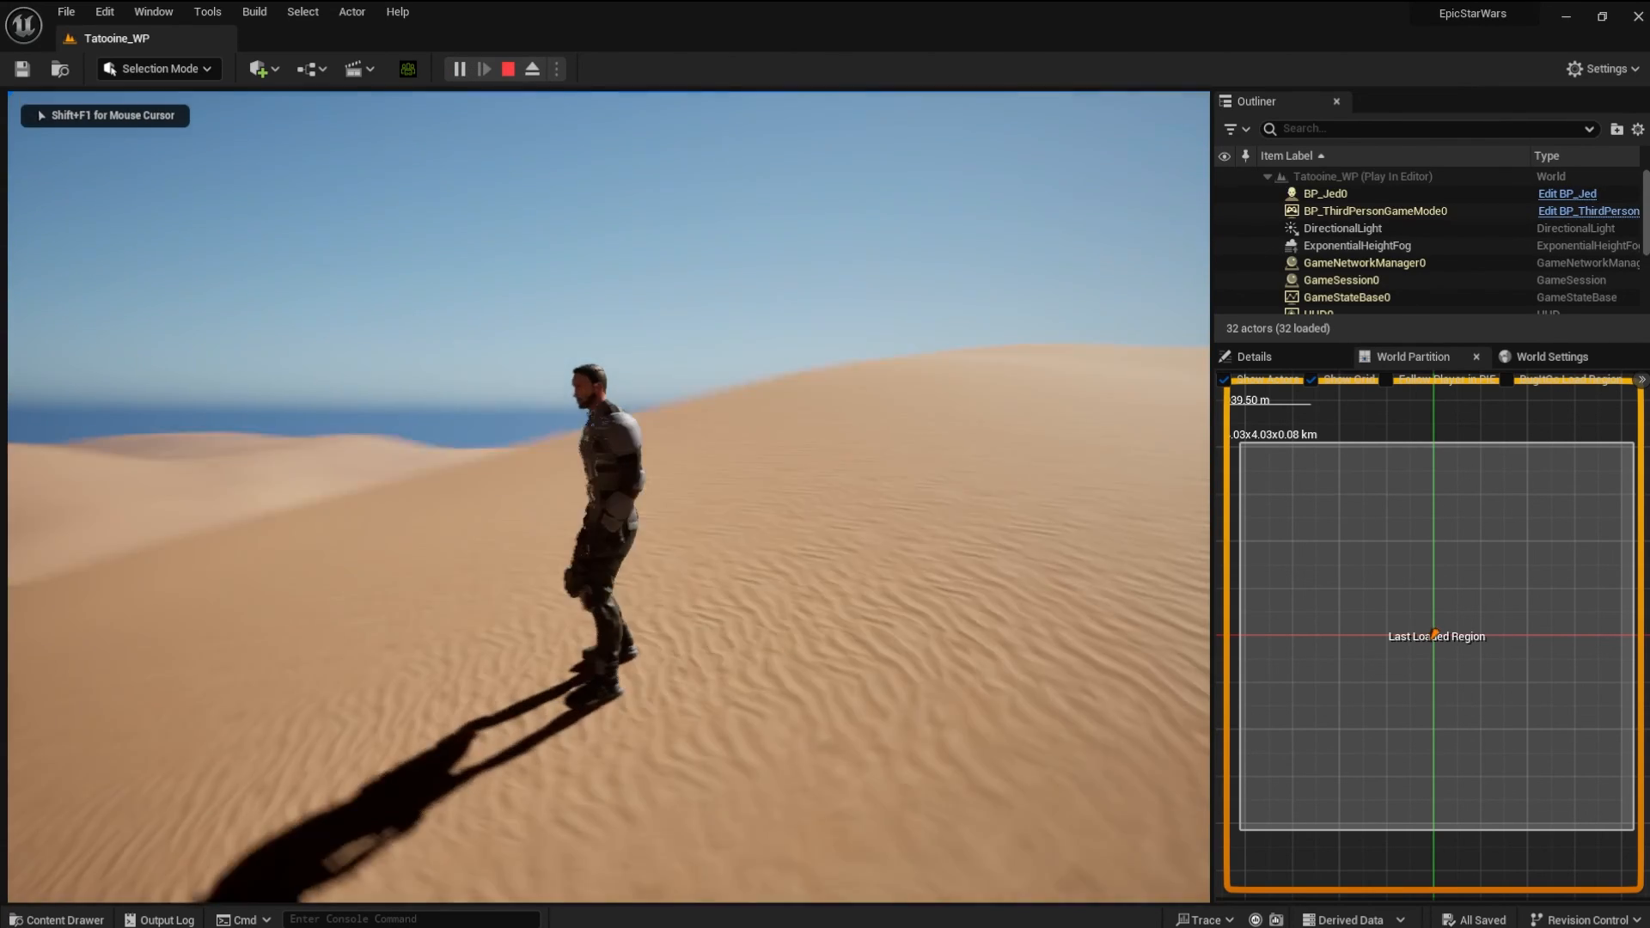